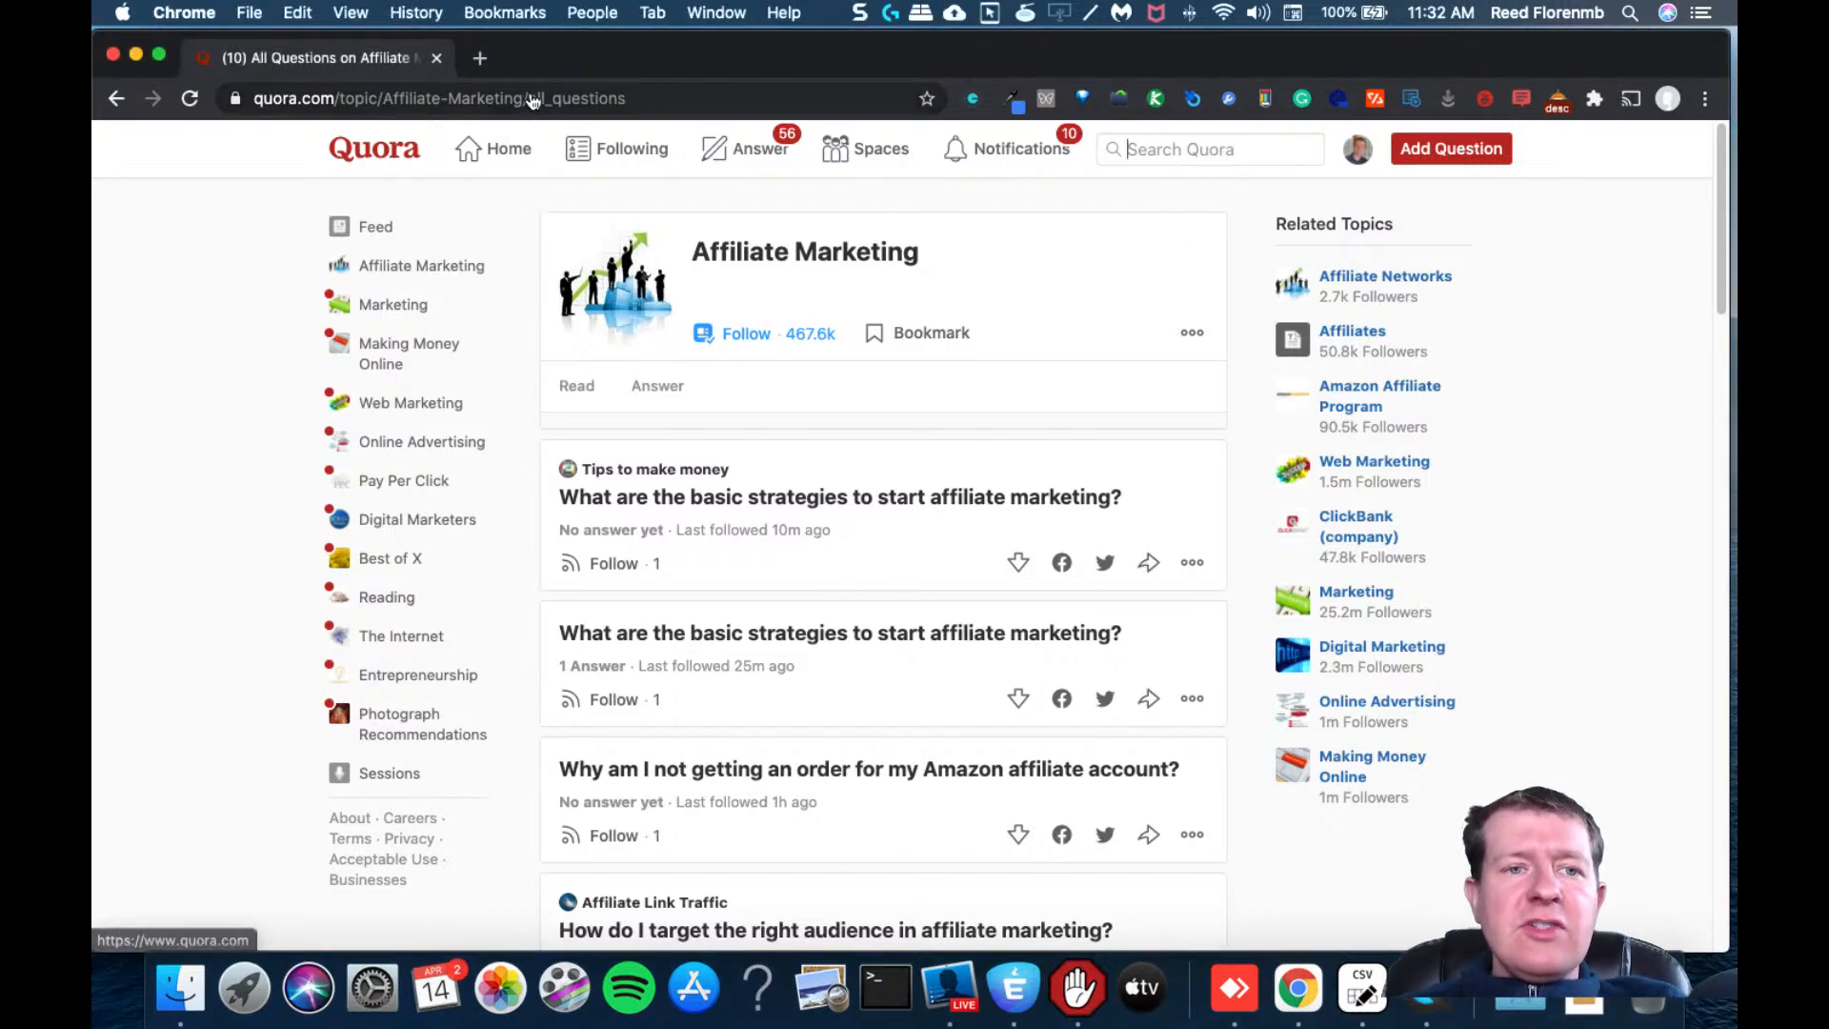
# Open the Affiliate Marketing topic's all-questions list and scroll to load more questions
pyautogui.click(467, 98)
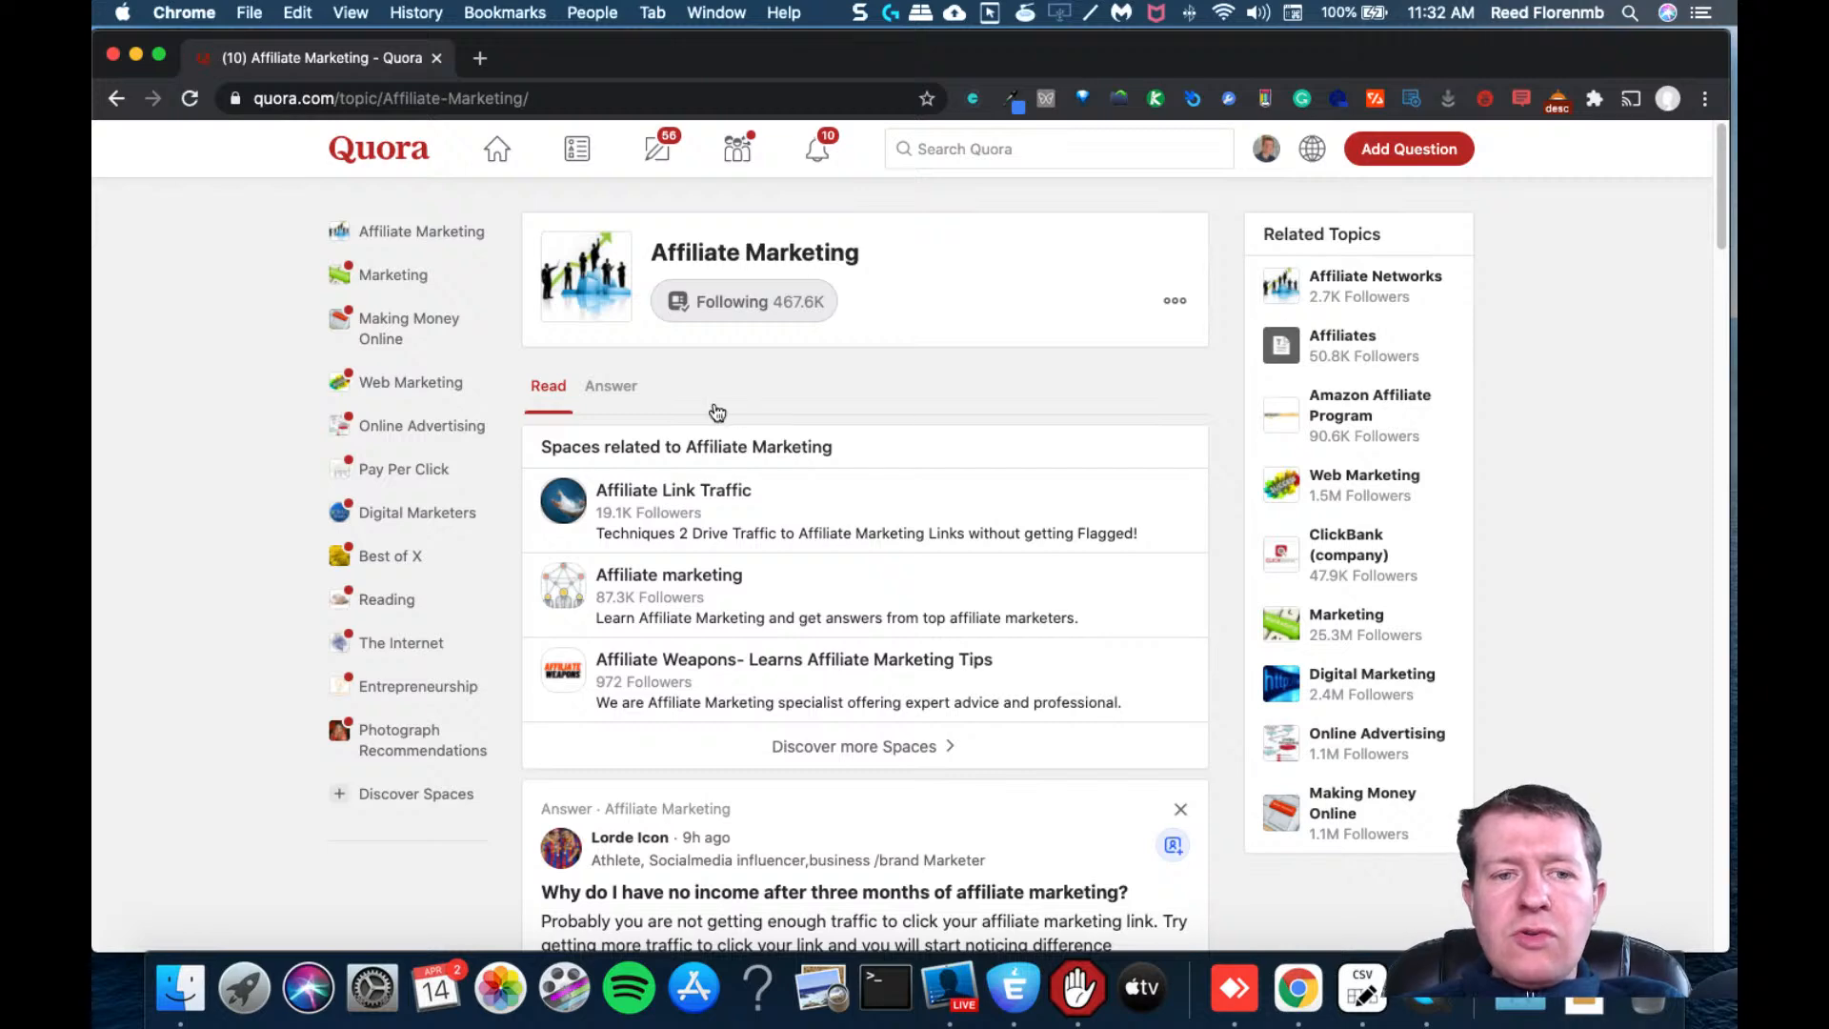
pyautogui.click(610, 385)
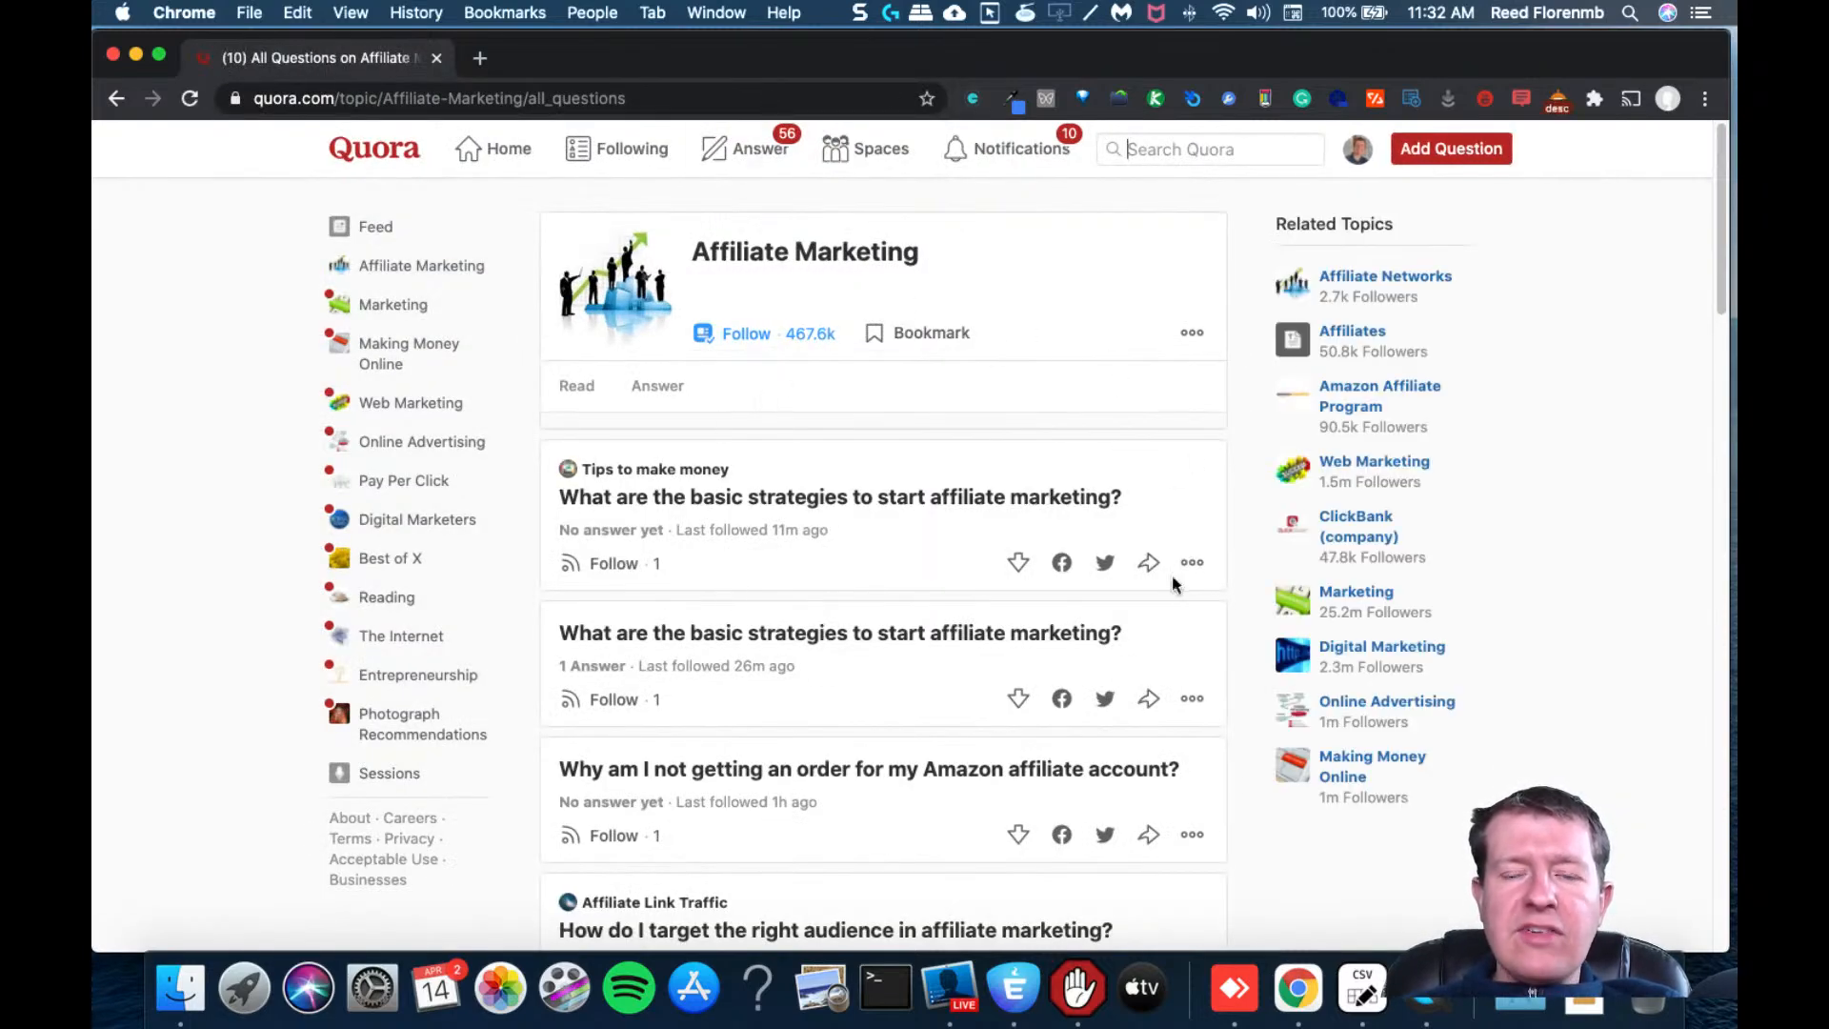
pyautogui.moveTo(1384, 280)
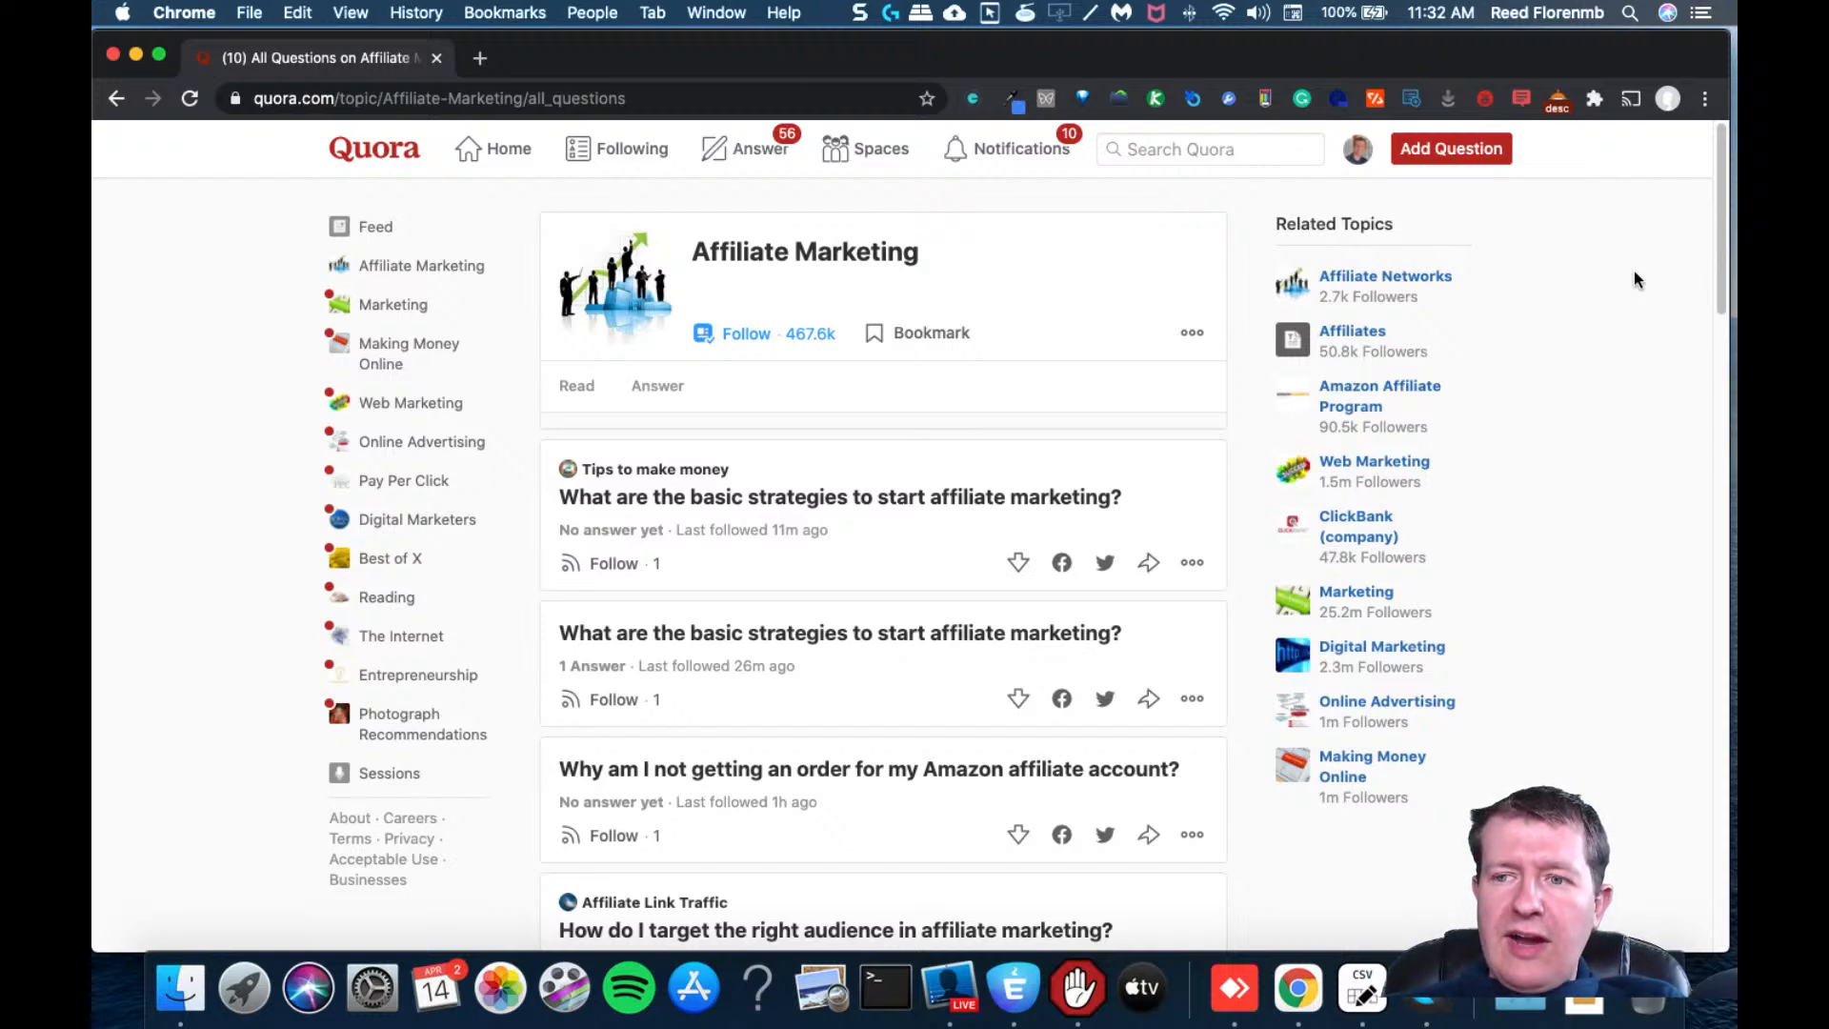
pyautogui.scroll(-3)
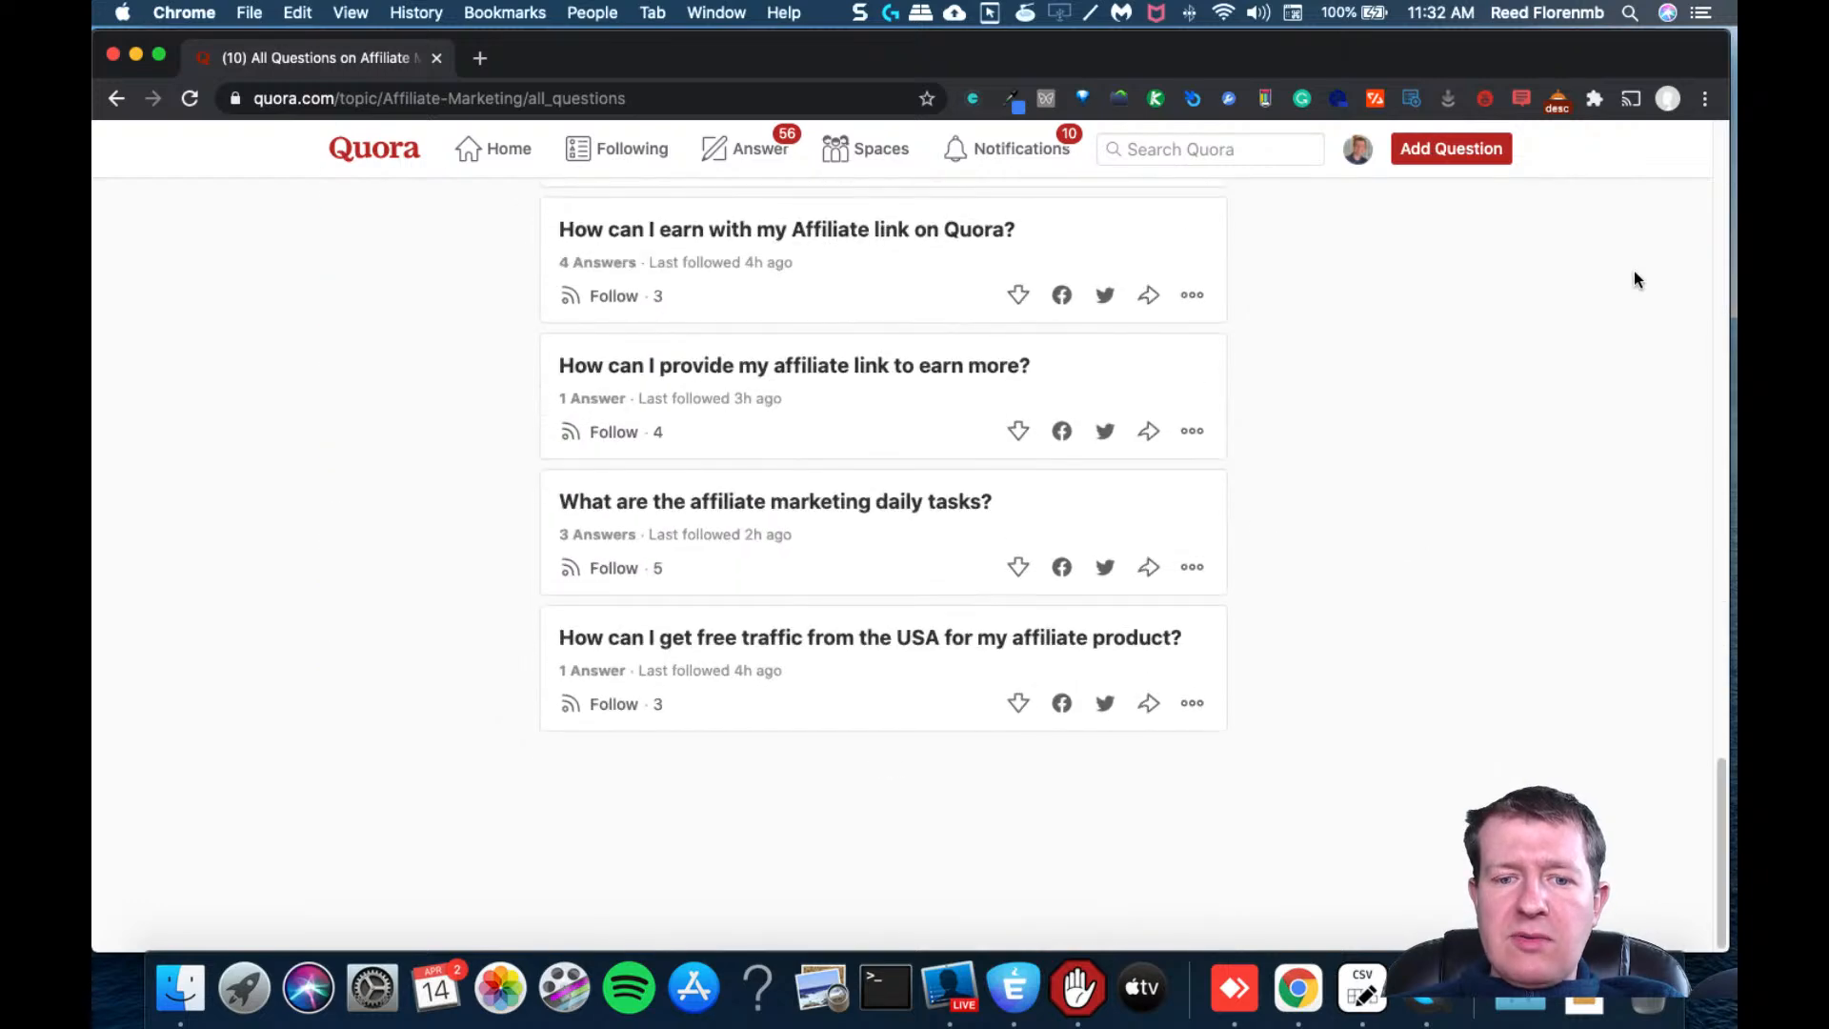
pyautogui.scroll(-3)
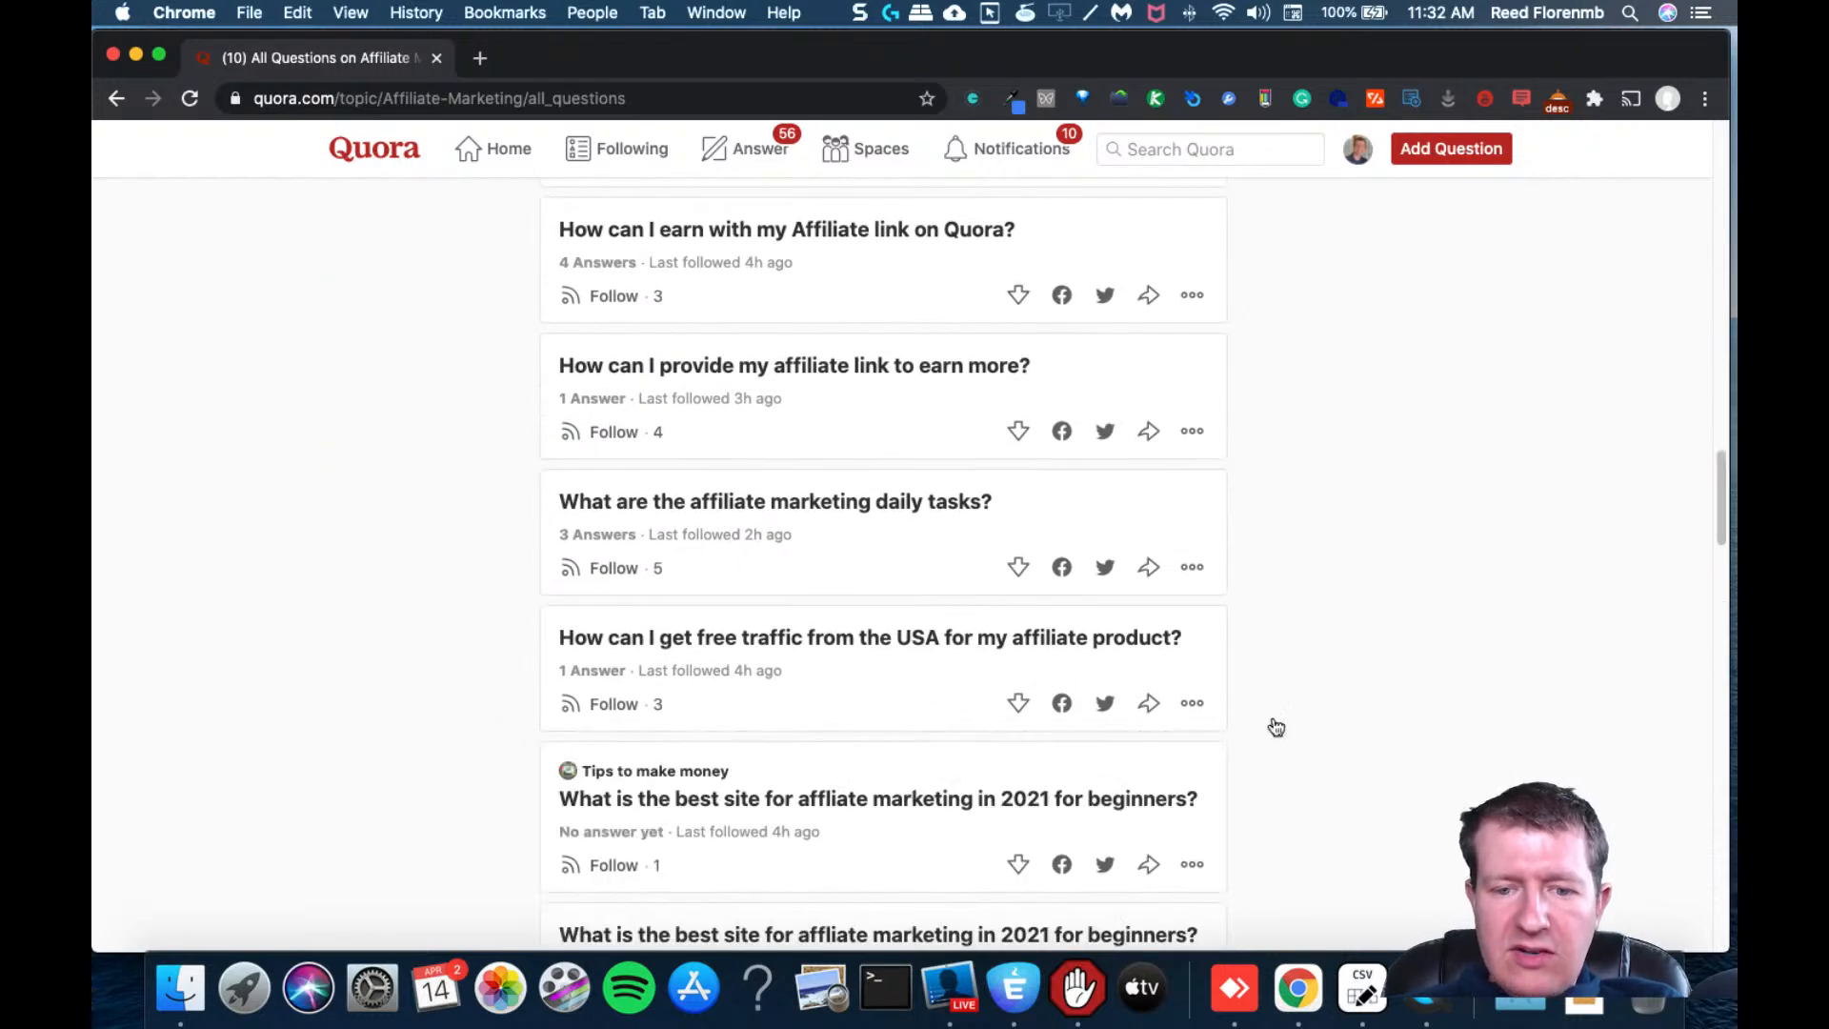
pyautogui.scroll(-3)
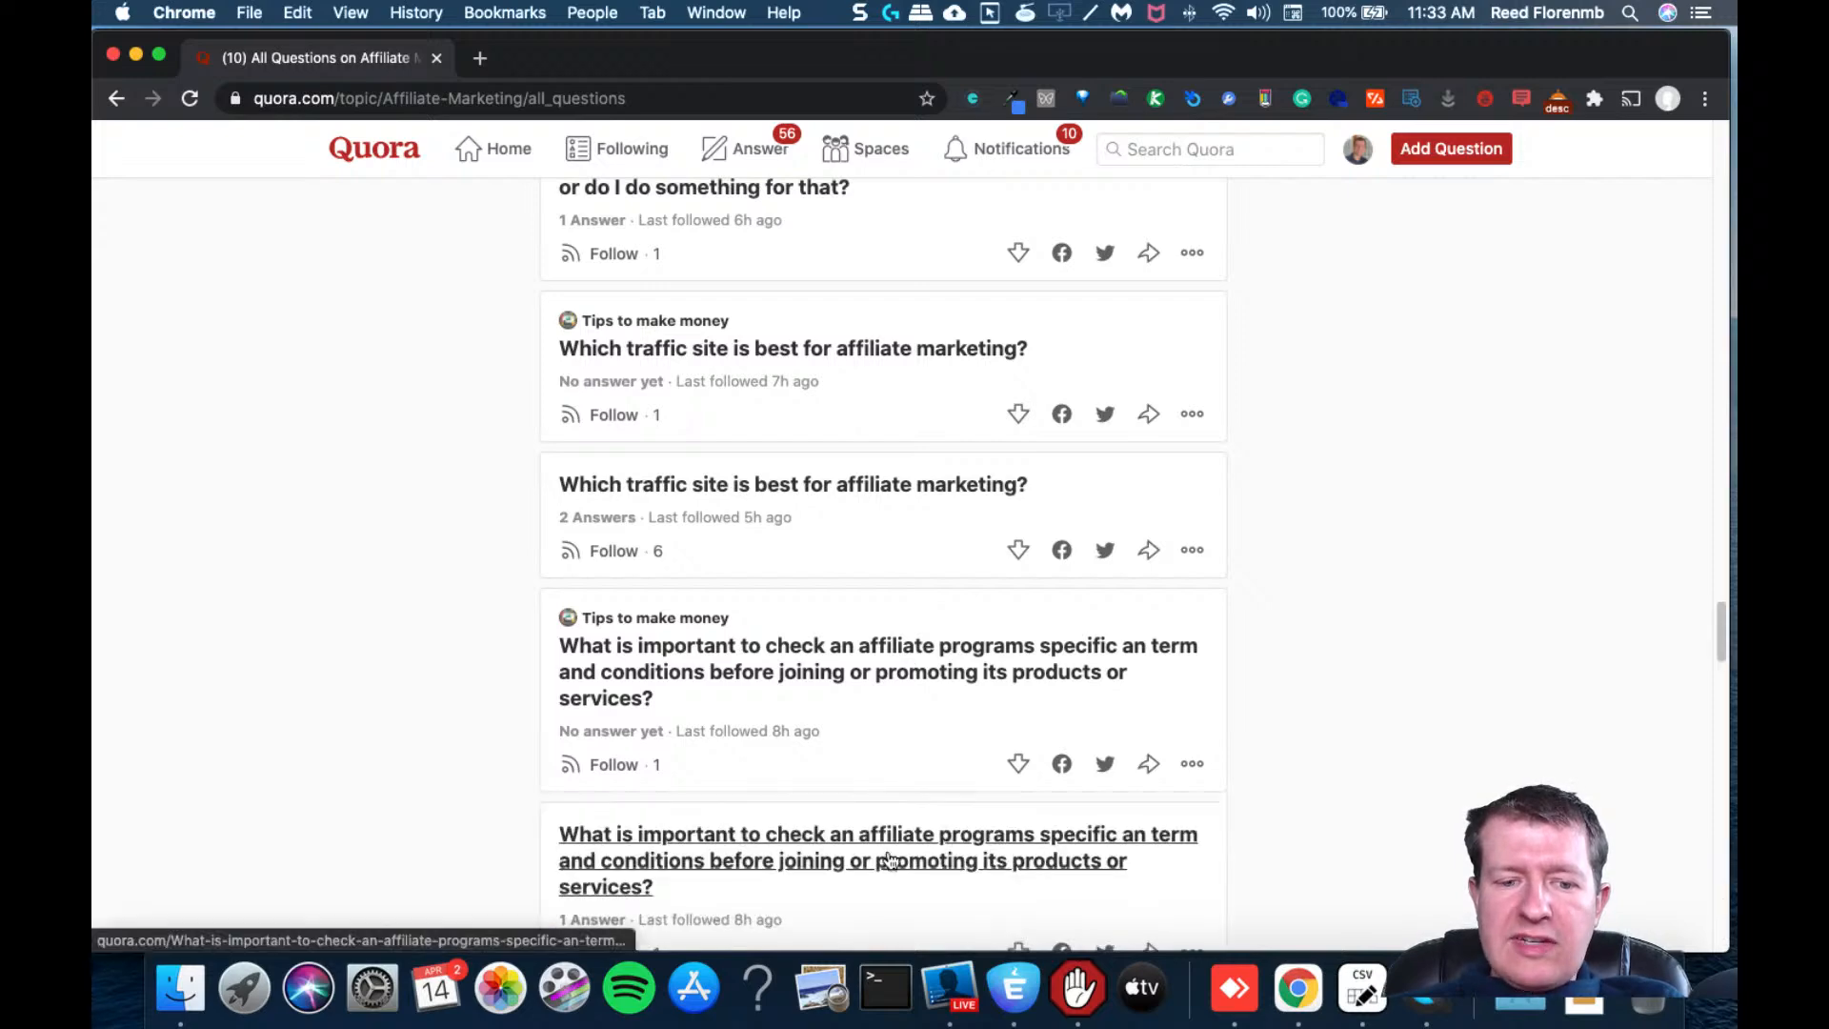
pyautogui.scroll(-3)
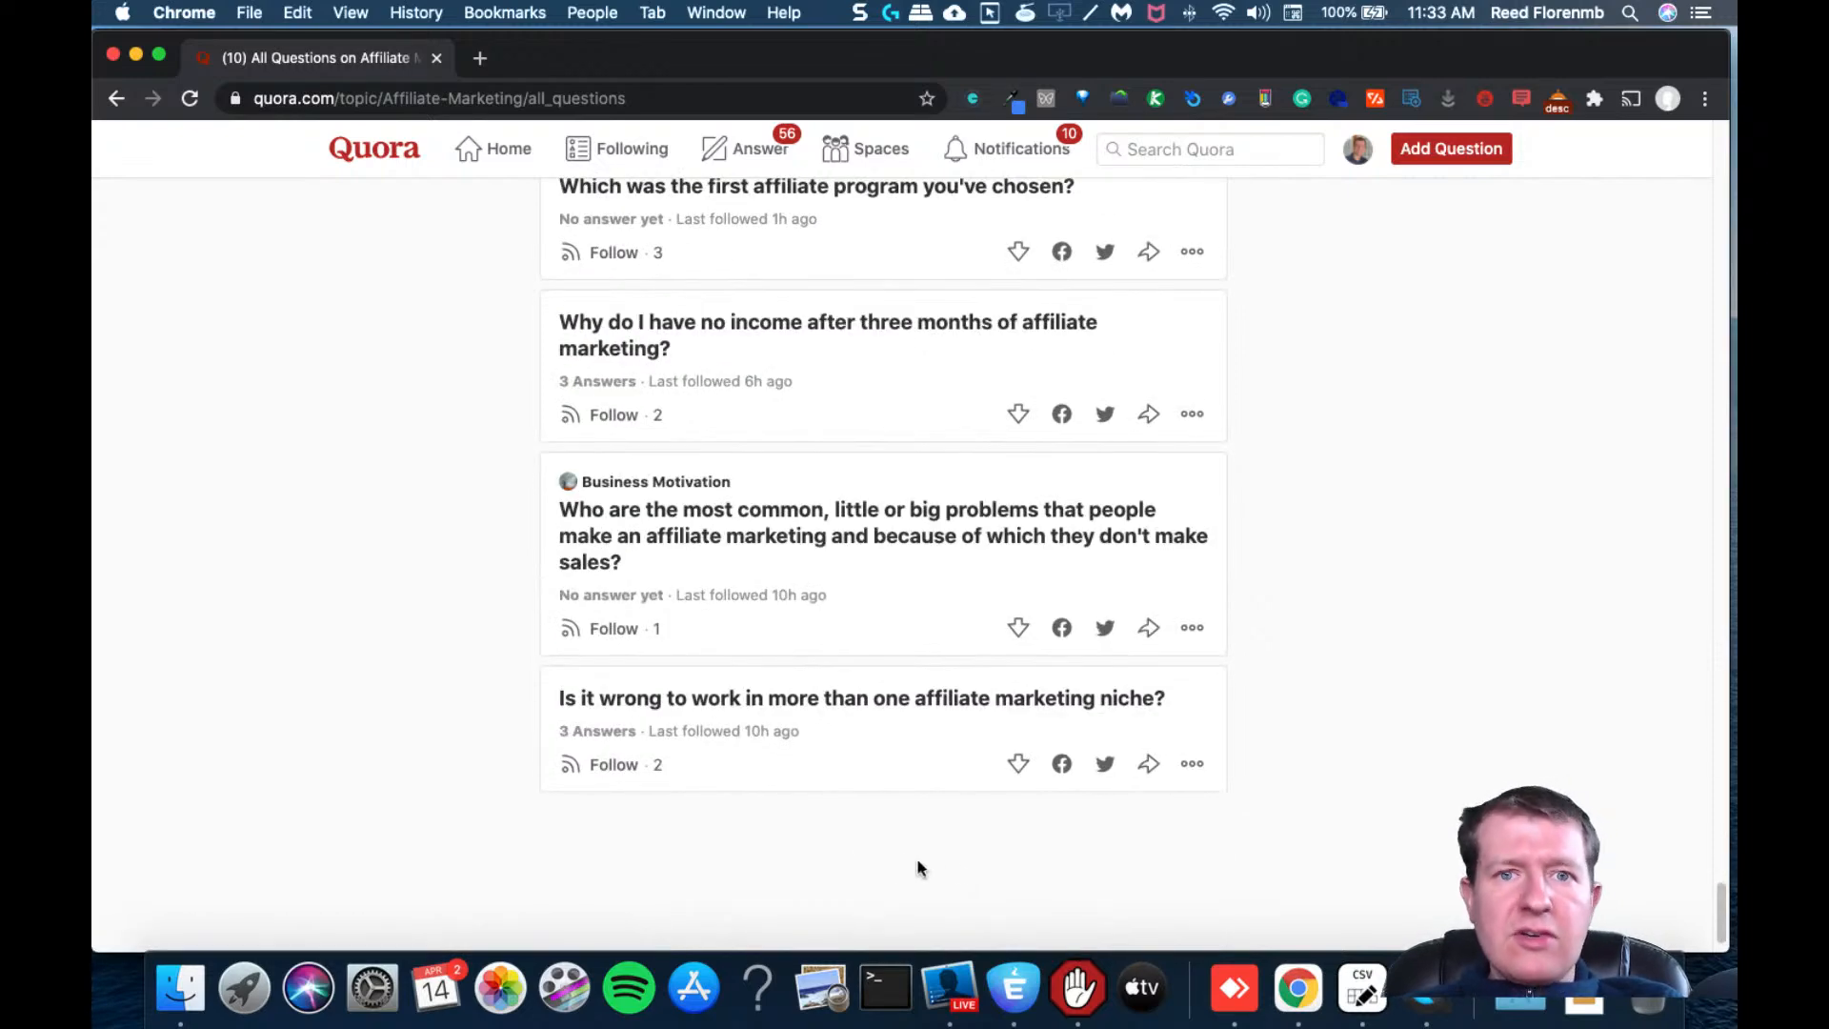
pyautogui.scroll(-3)
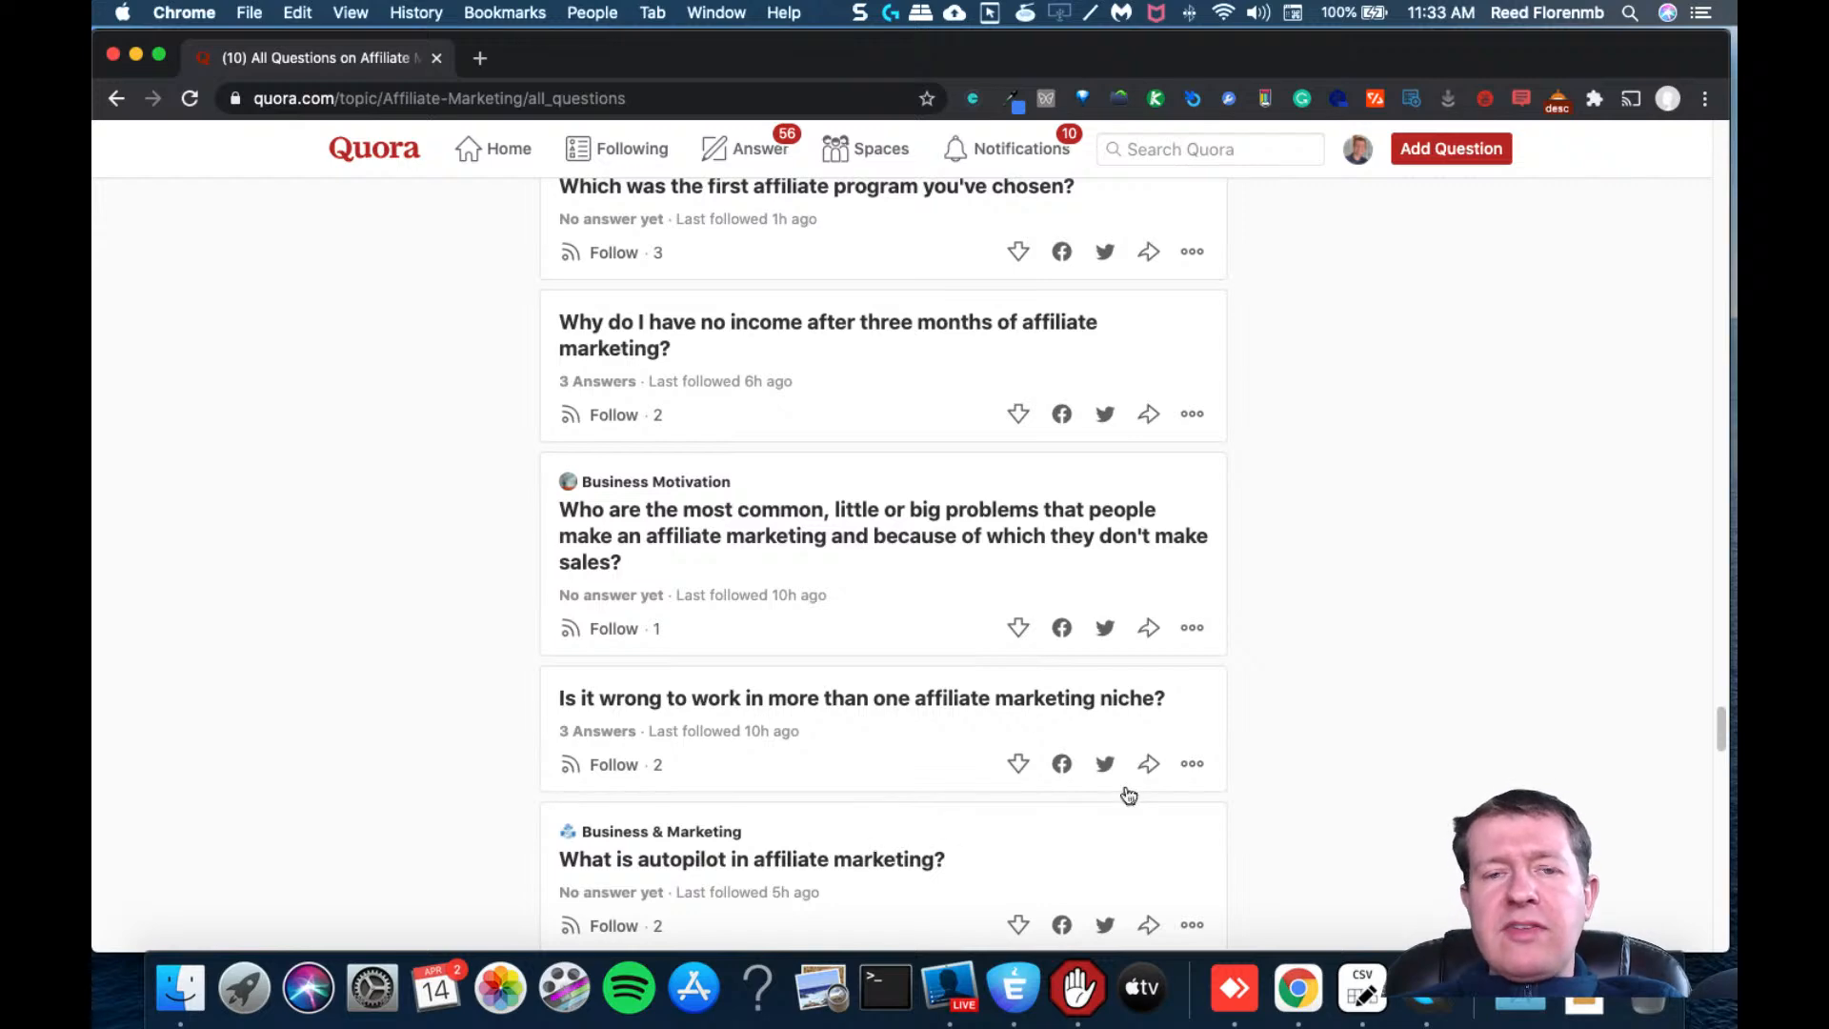
pyautogui.scroll(-3)
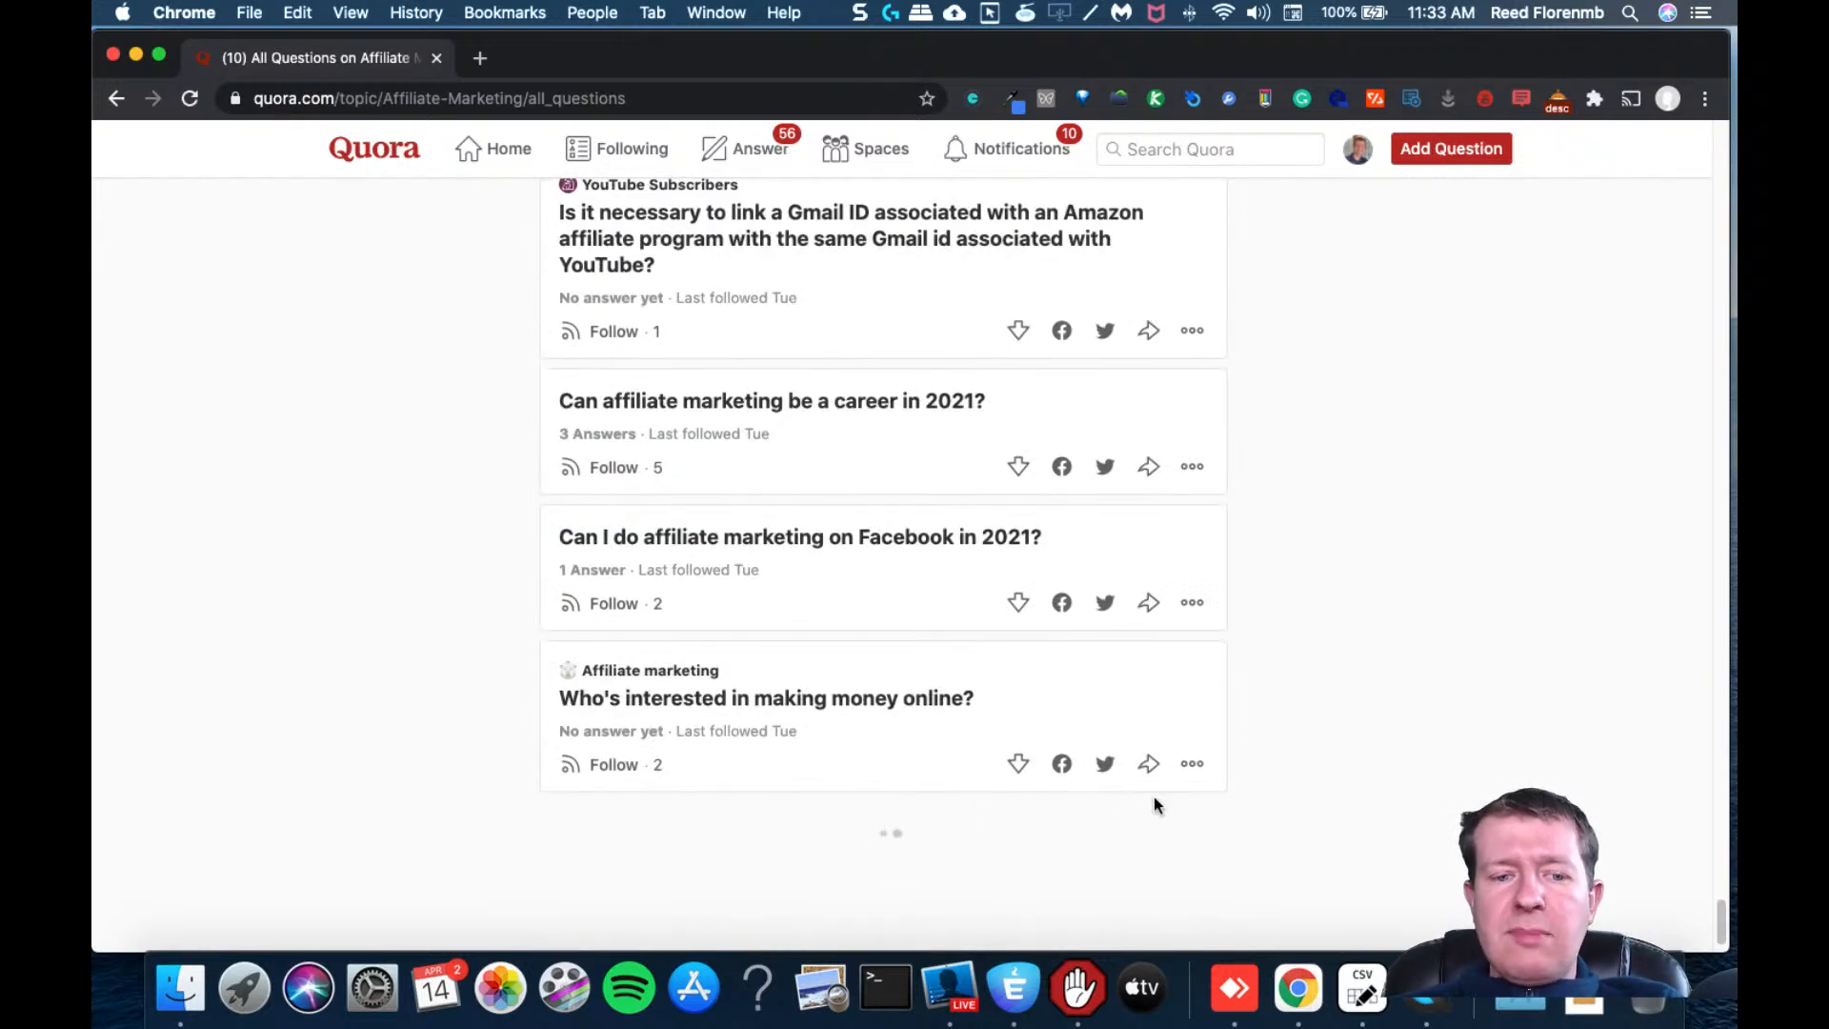
pyautogui.scroll(-3)
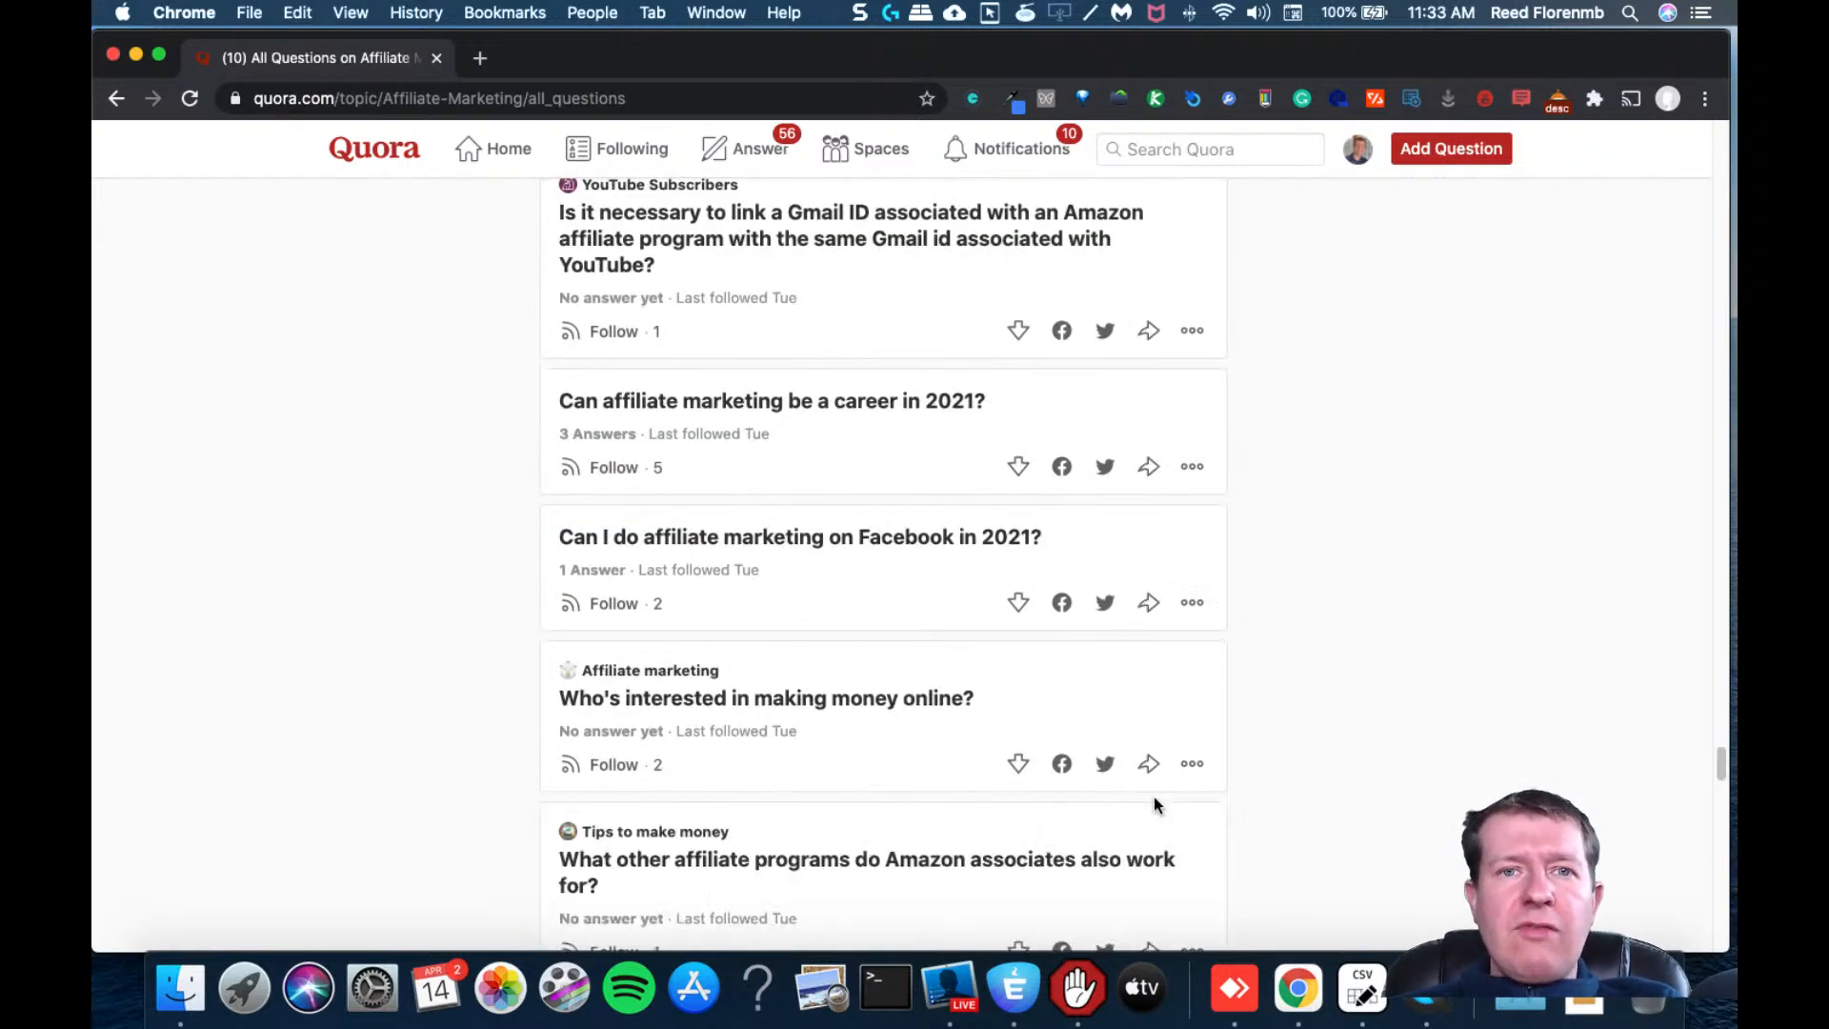
pyautogui.scroll(-3)
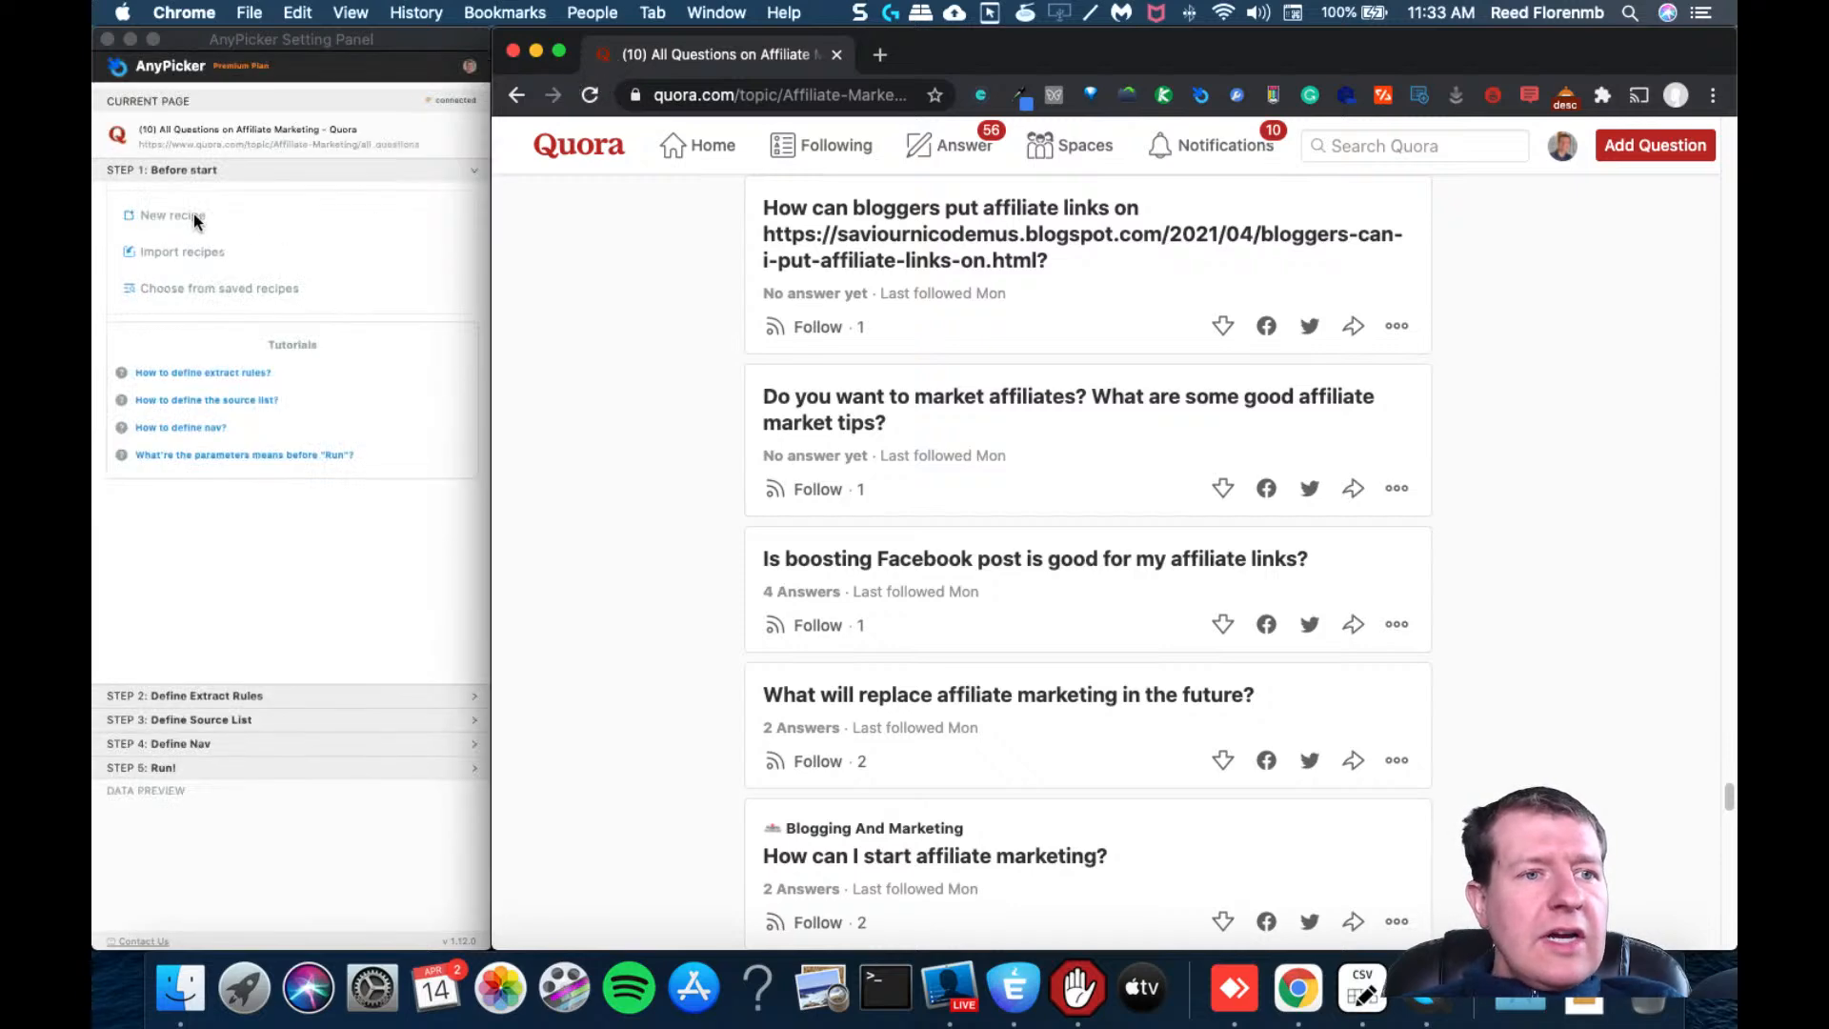
# Start a new AnyPicker recipe with Select Multiple Rows enabled
pyautogui.click(184, 193)
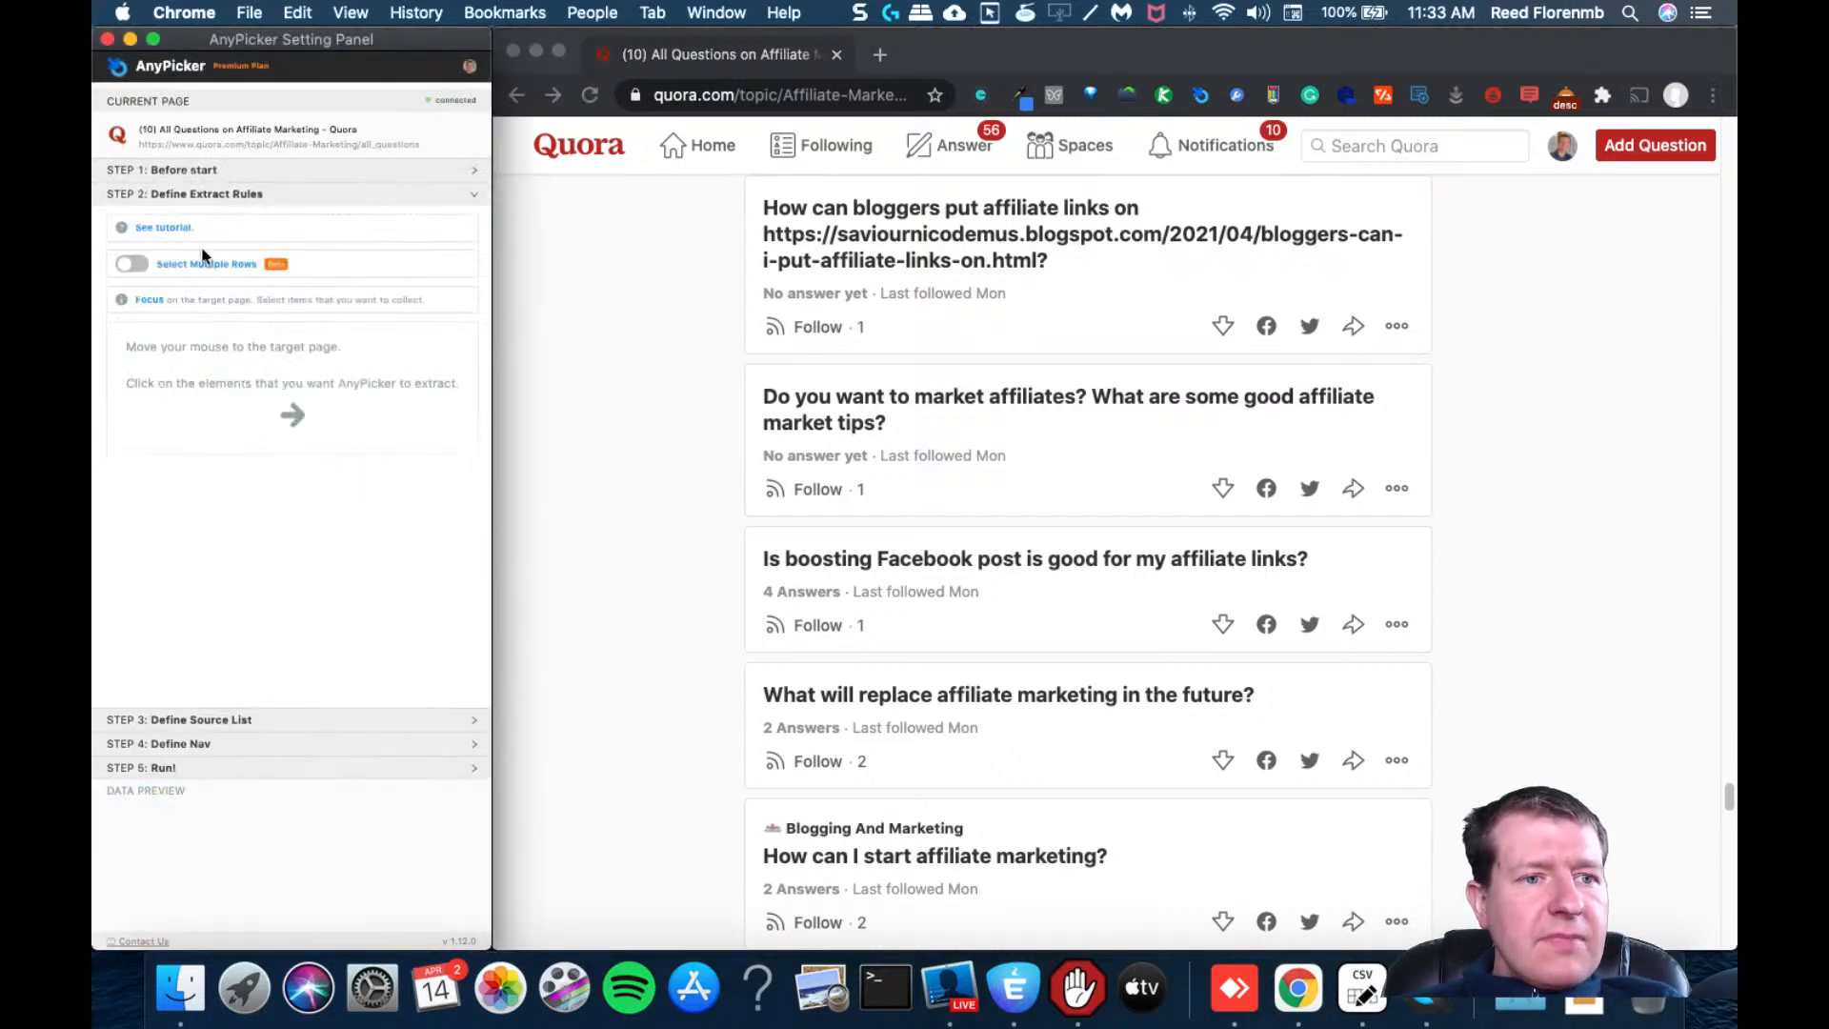
pyautogui.click(130, 264)
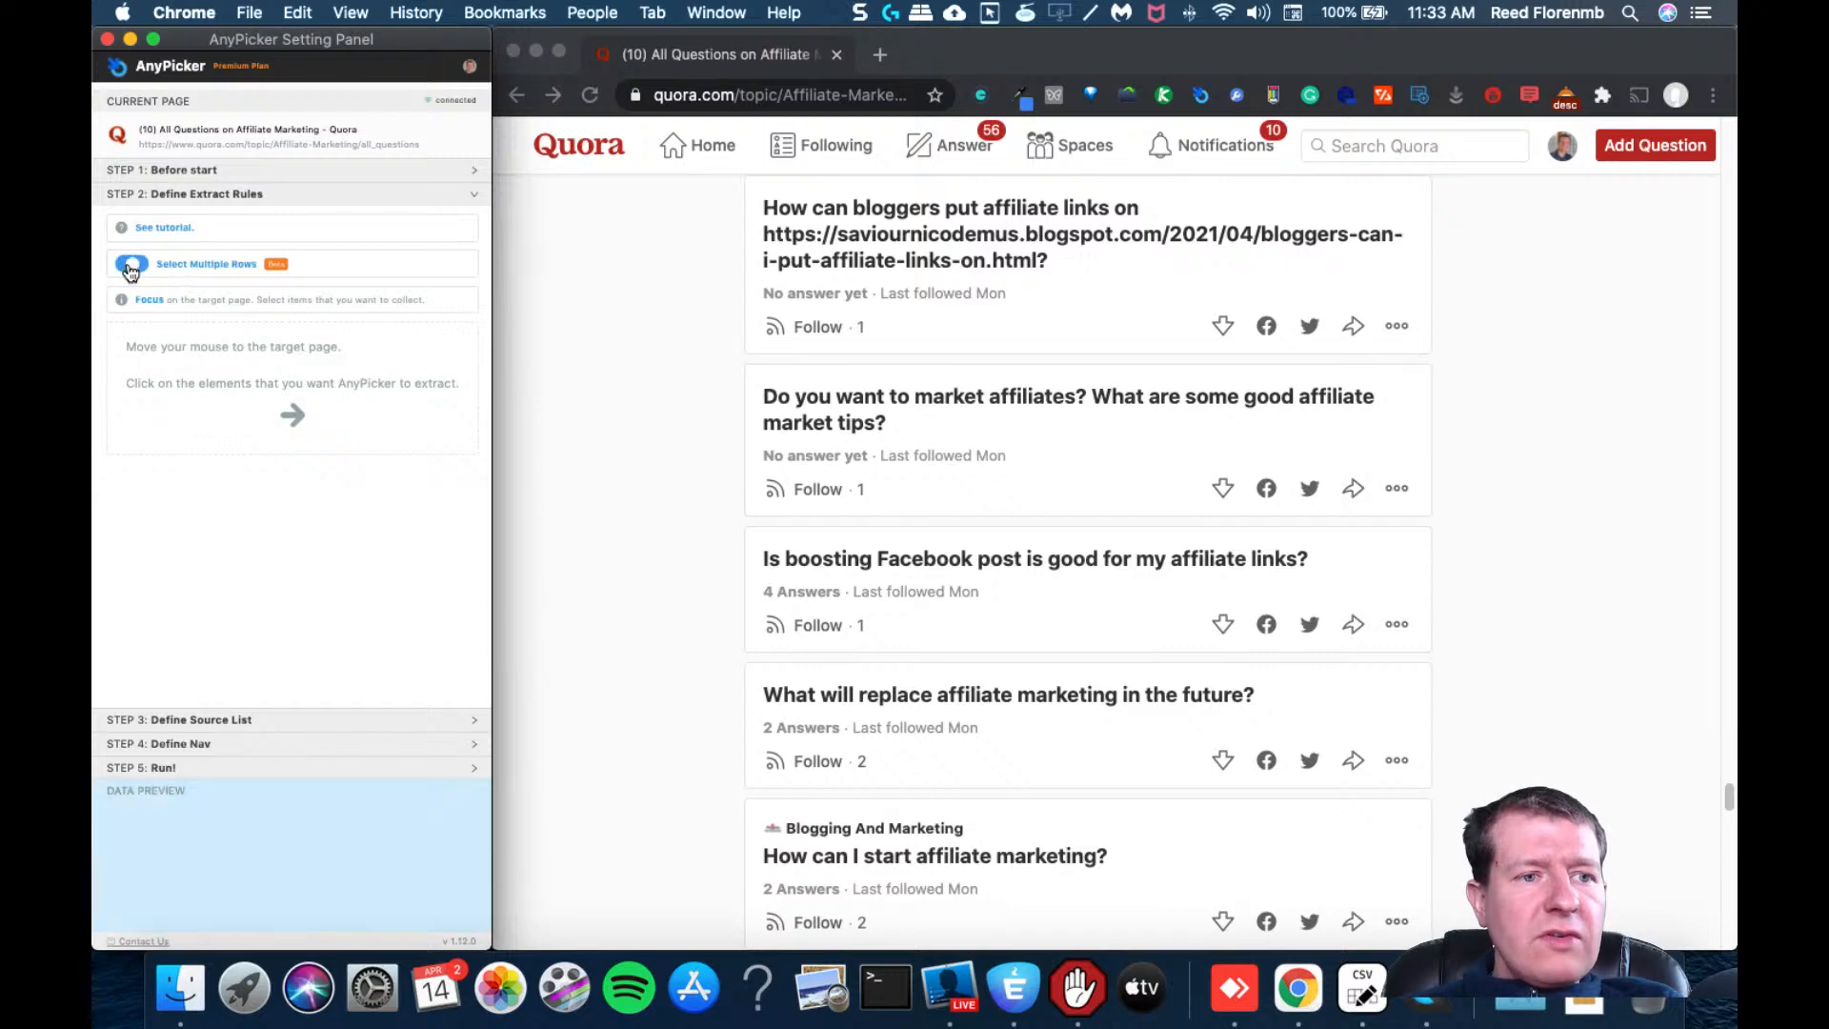
pyautogui.click(129, 264)
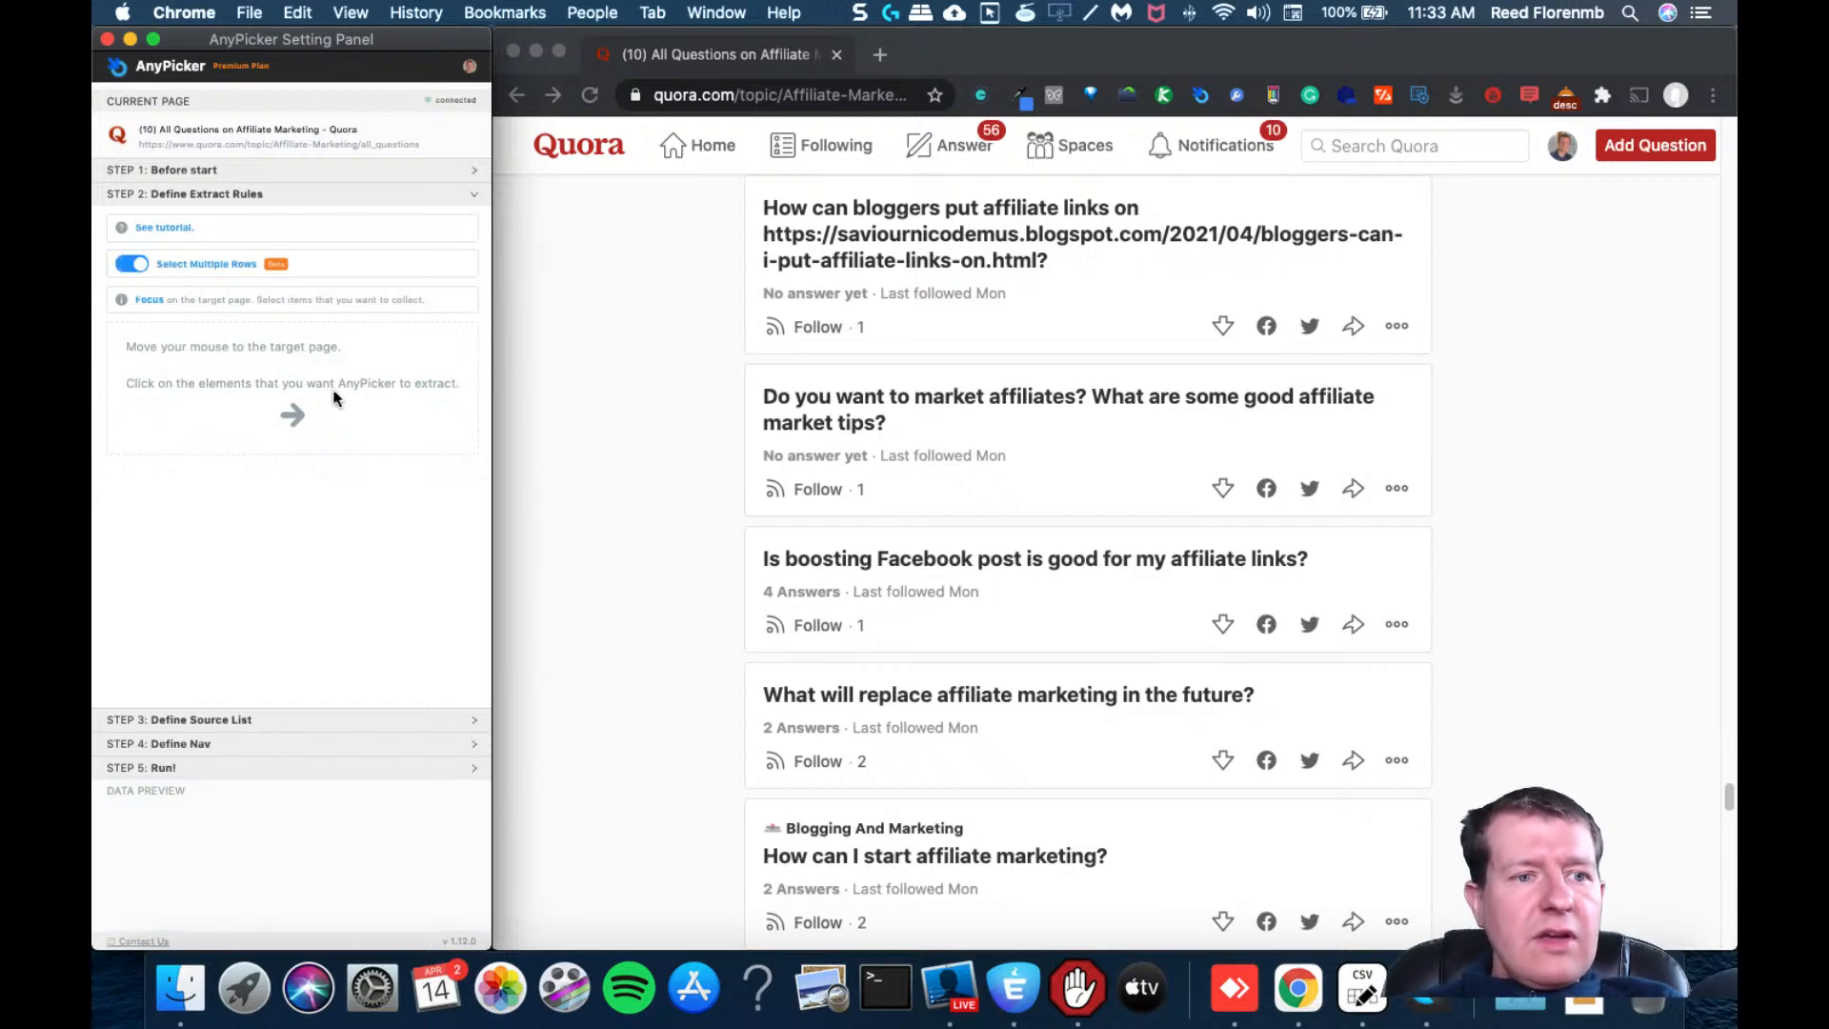
pyautogui.moveTo(697, 396)
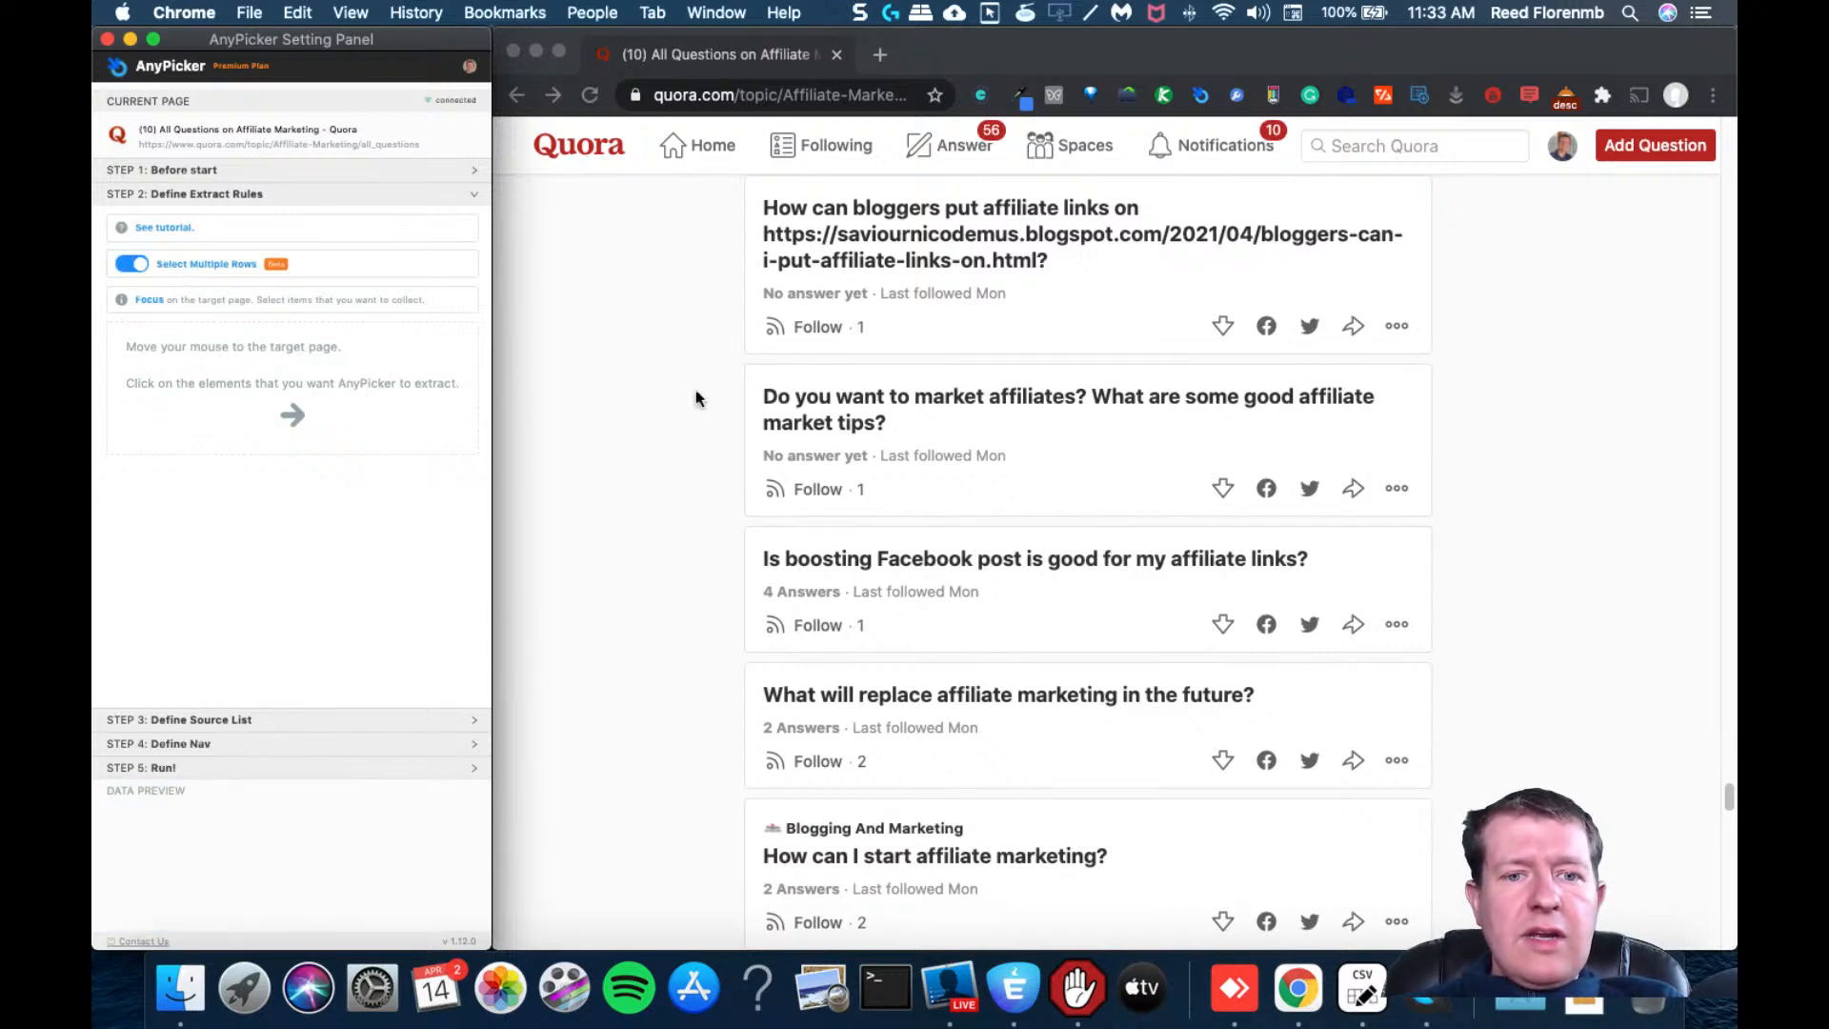
# Capture question title, answer status and follow count, renaming the answer field 'How many answers'
pyautogui.click(951, 233)
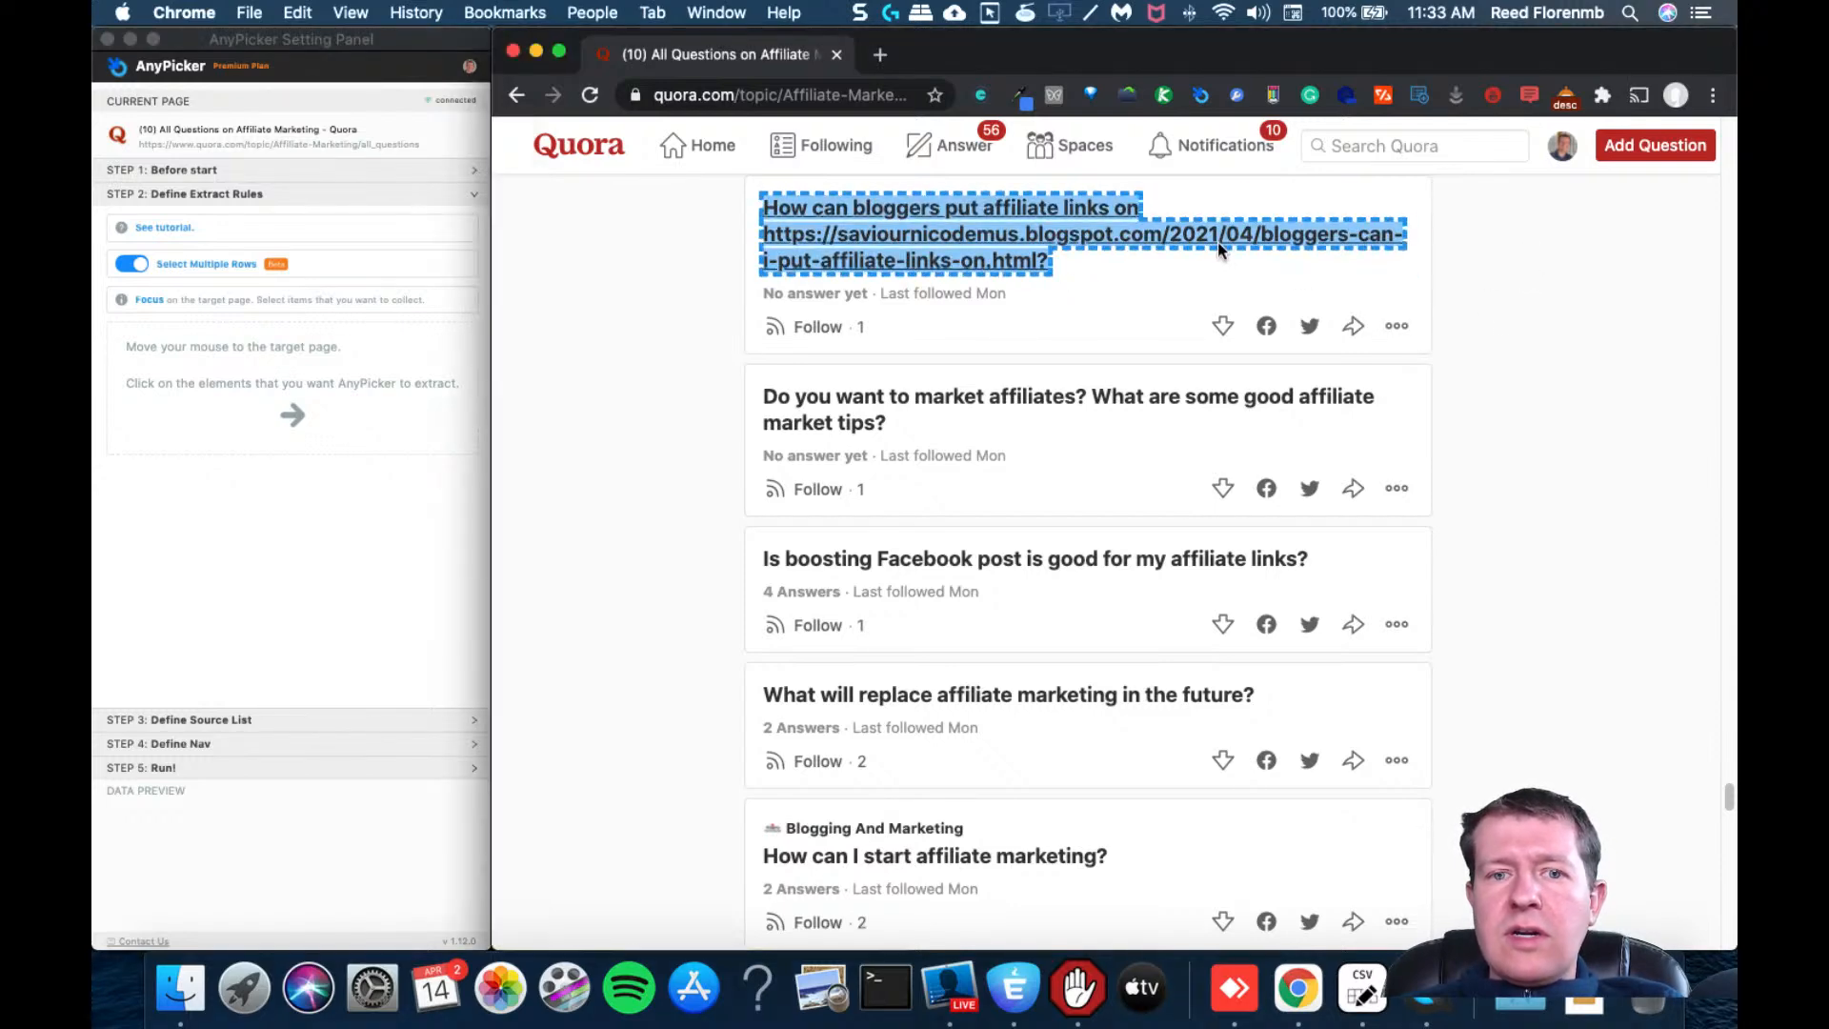
pyautogui.moveTo(1091, 233)
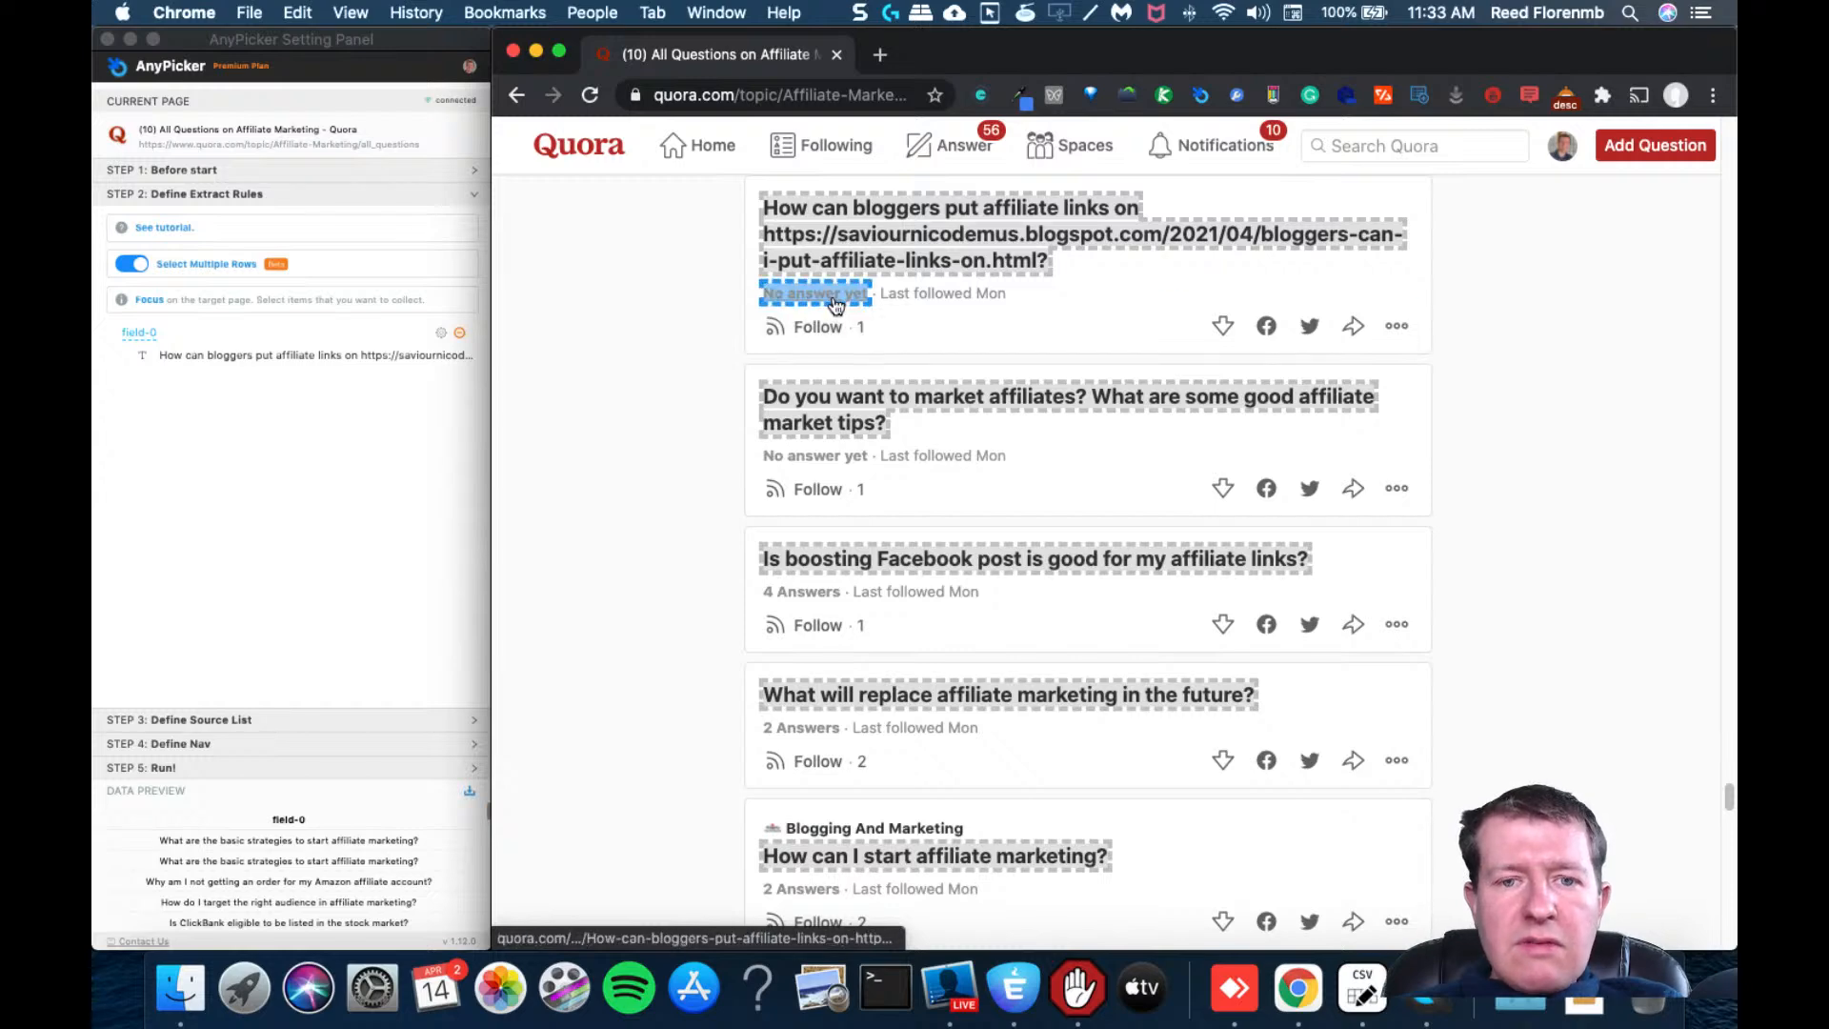
pyautogui.click(815, 293)
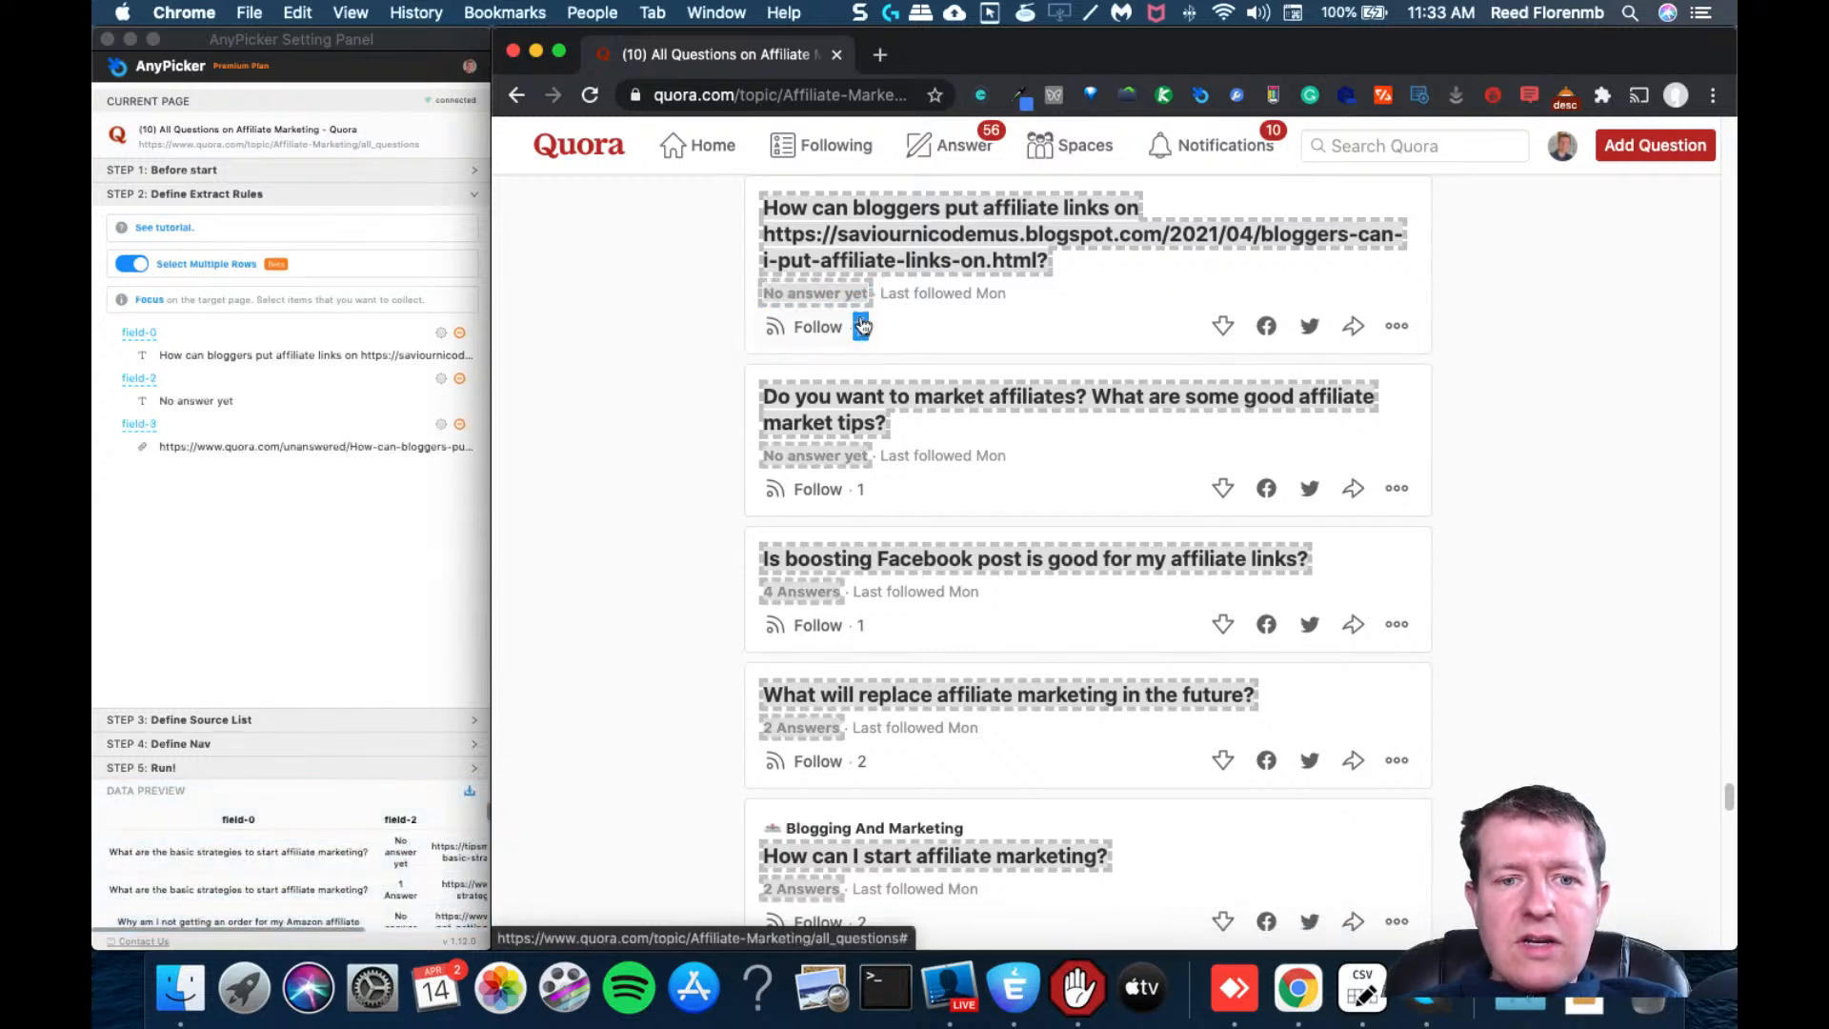
pyautogui.click(862, 326)
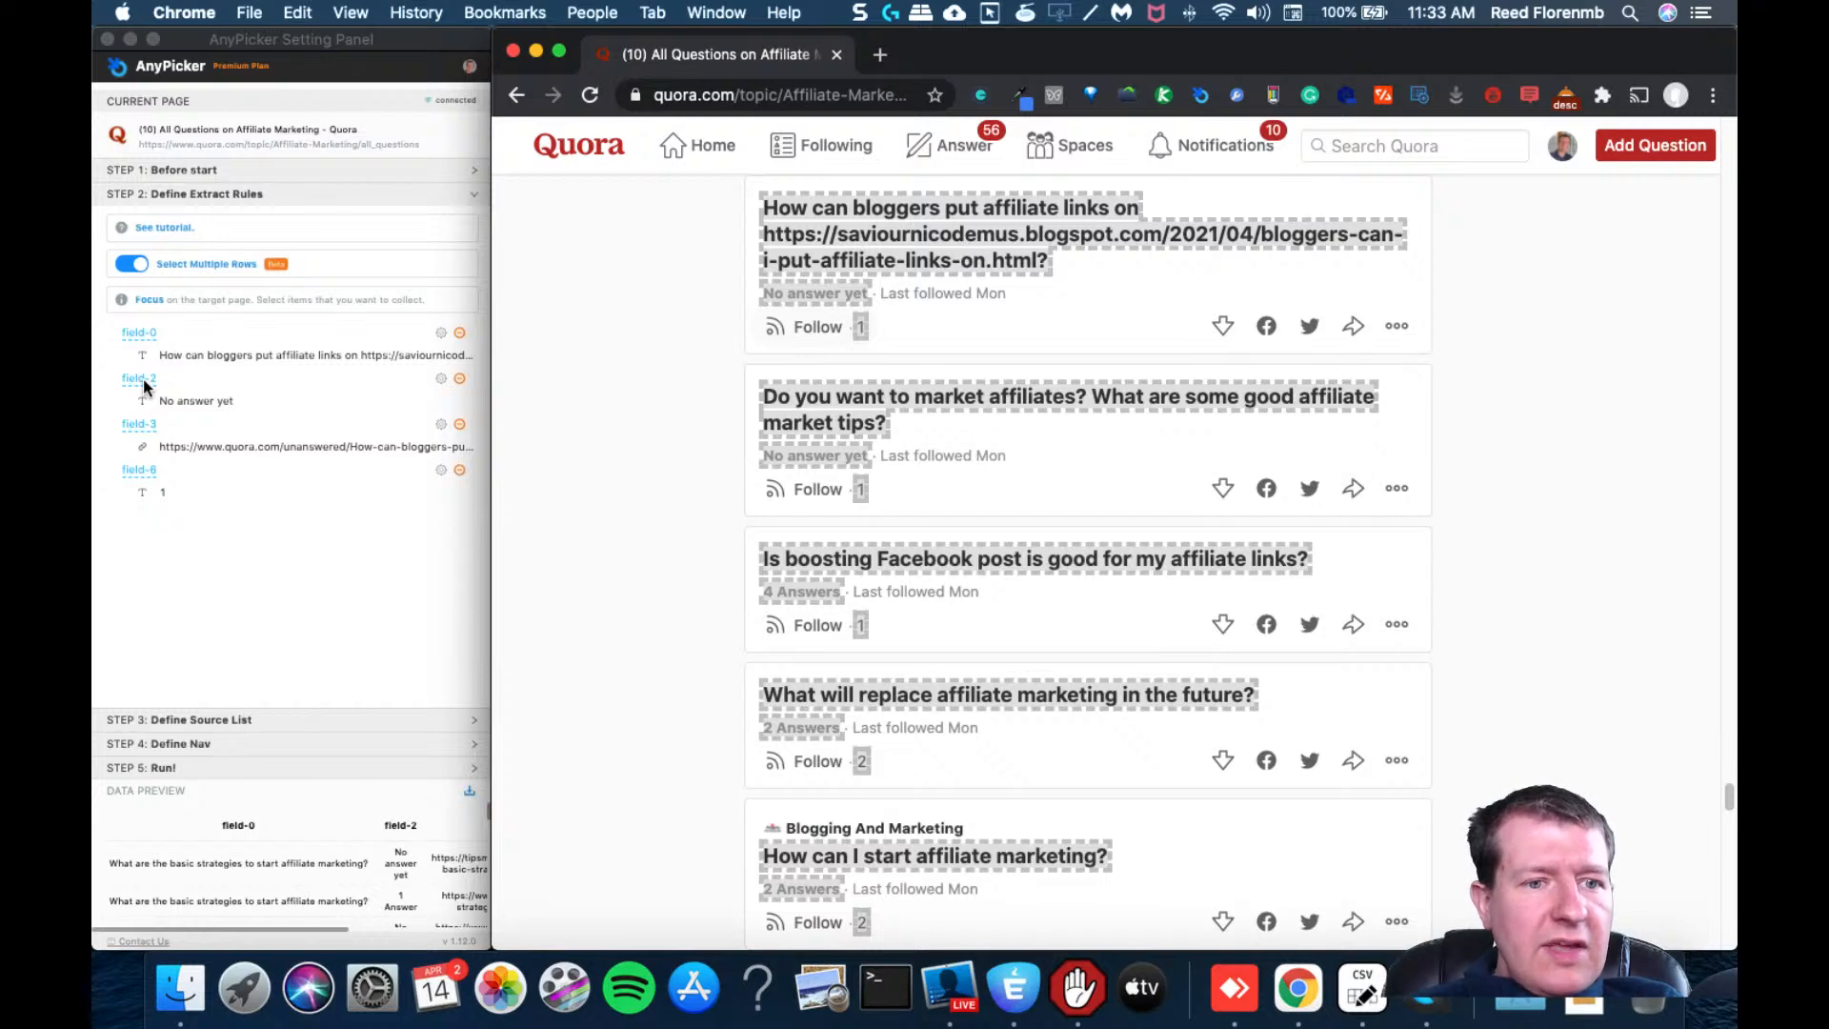
pyautogui.click(137, 332)
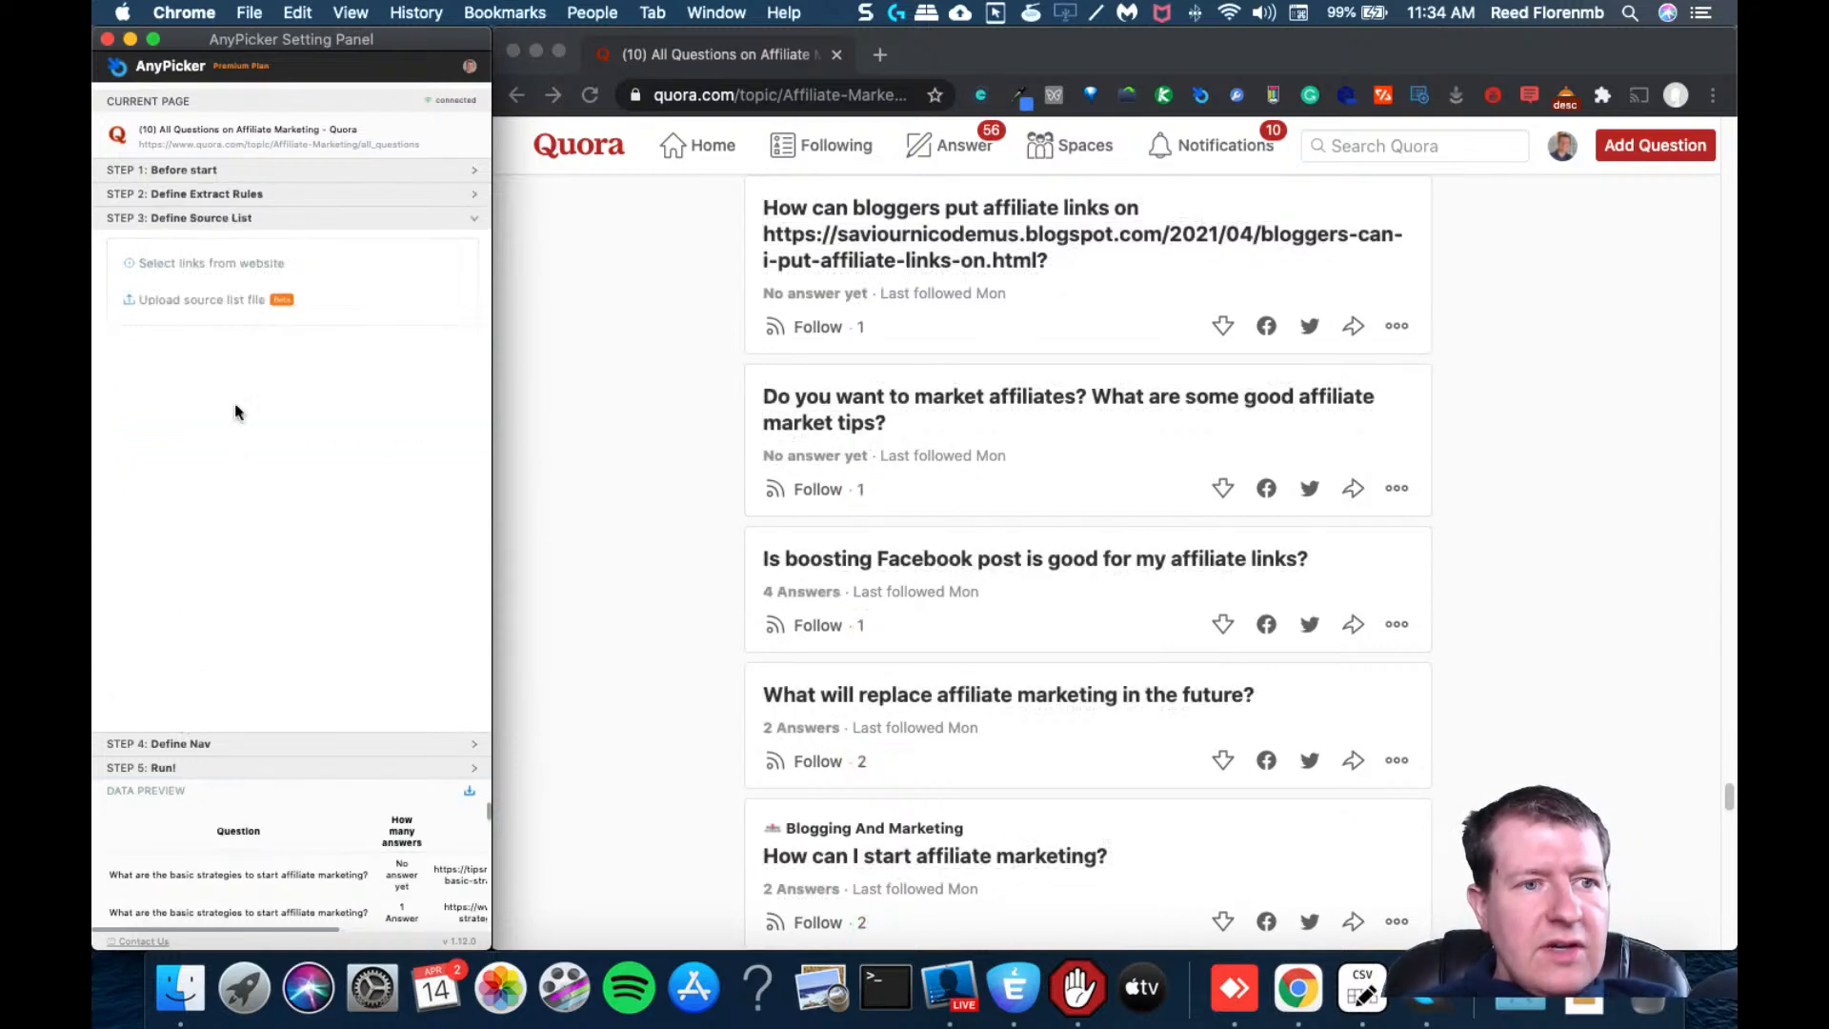
pyautogui.click(211, 263)
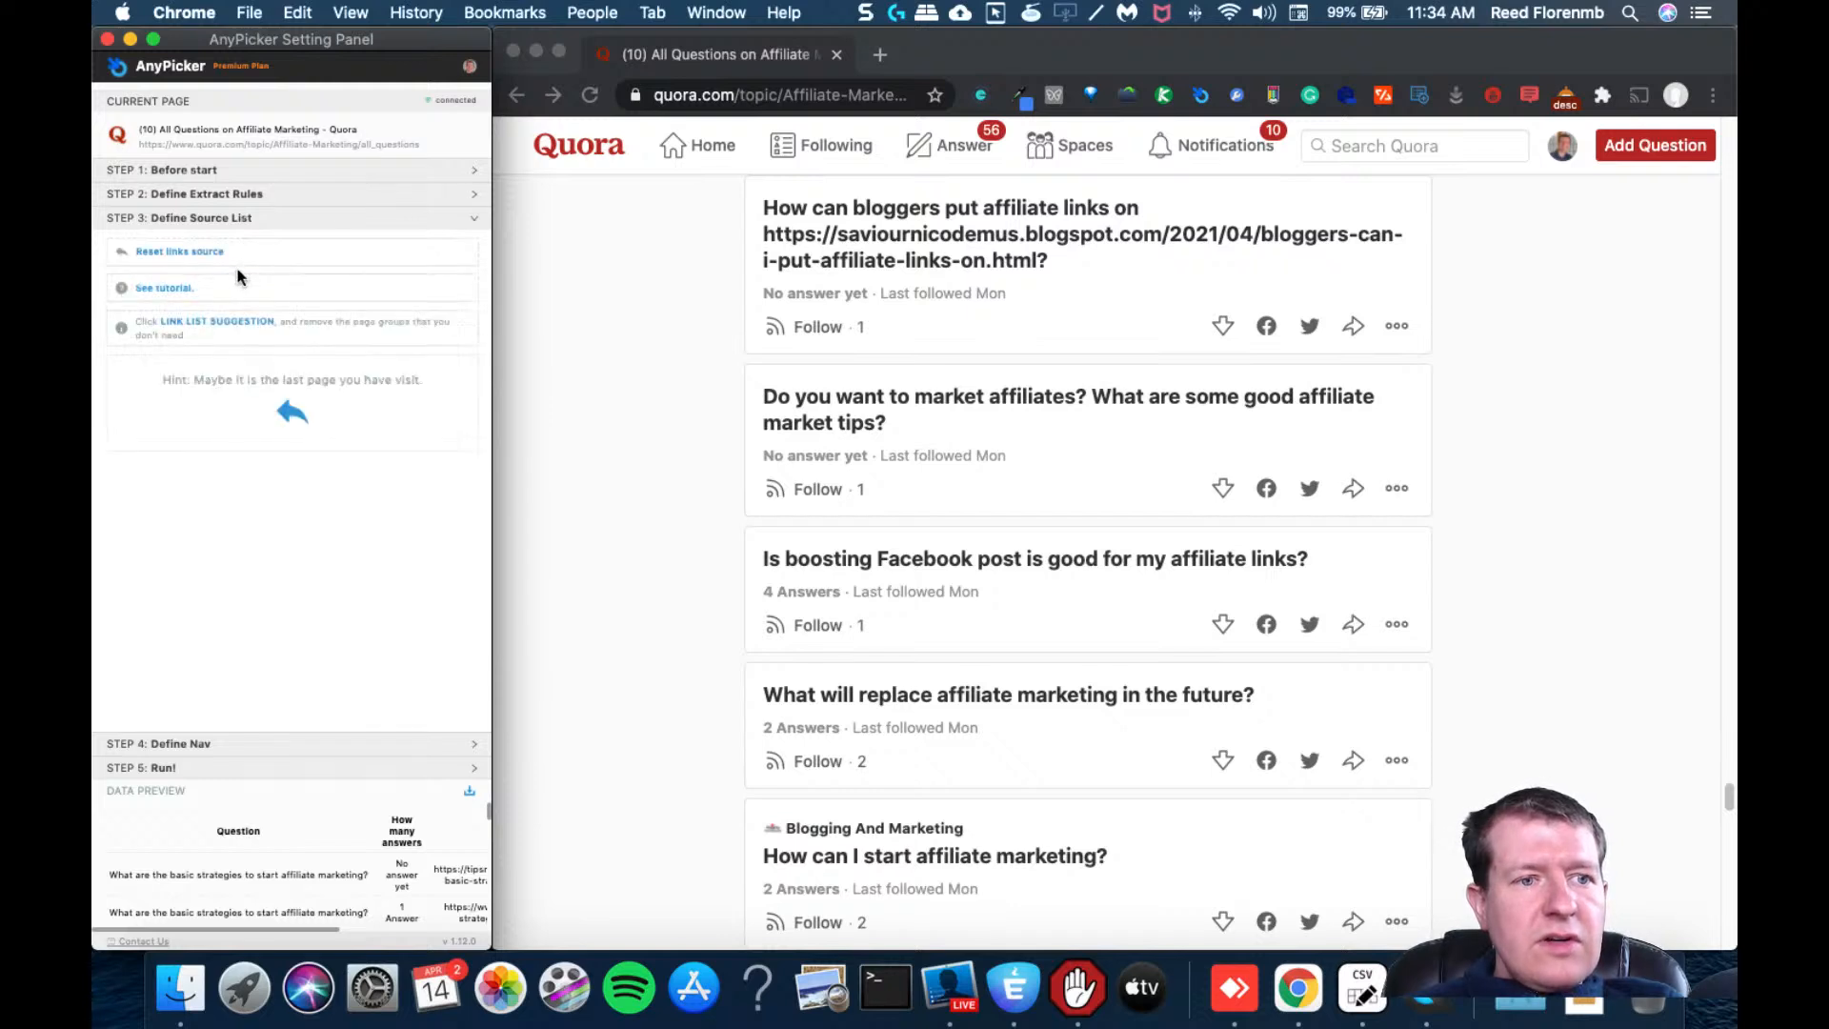
pyautogui.moveTo(208, 295)
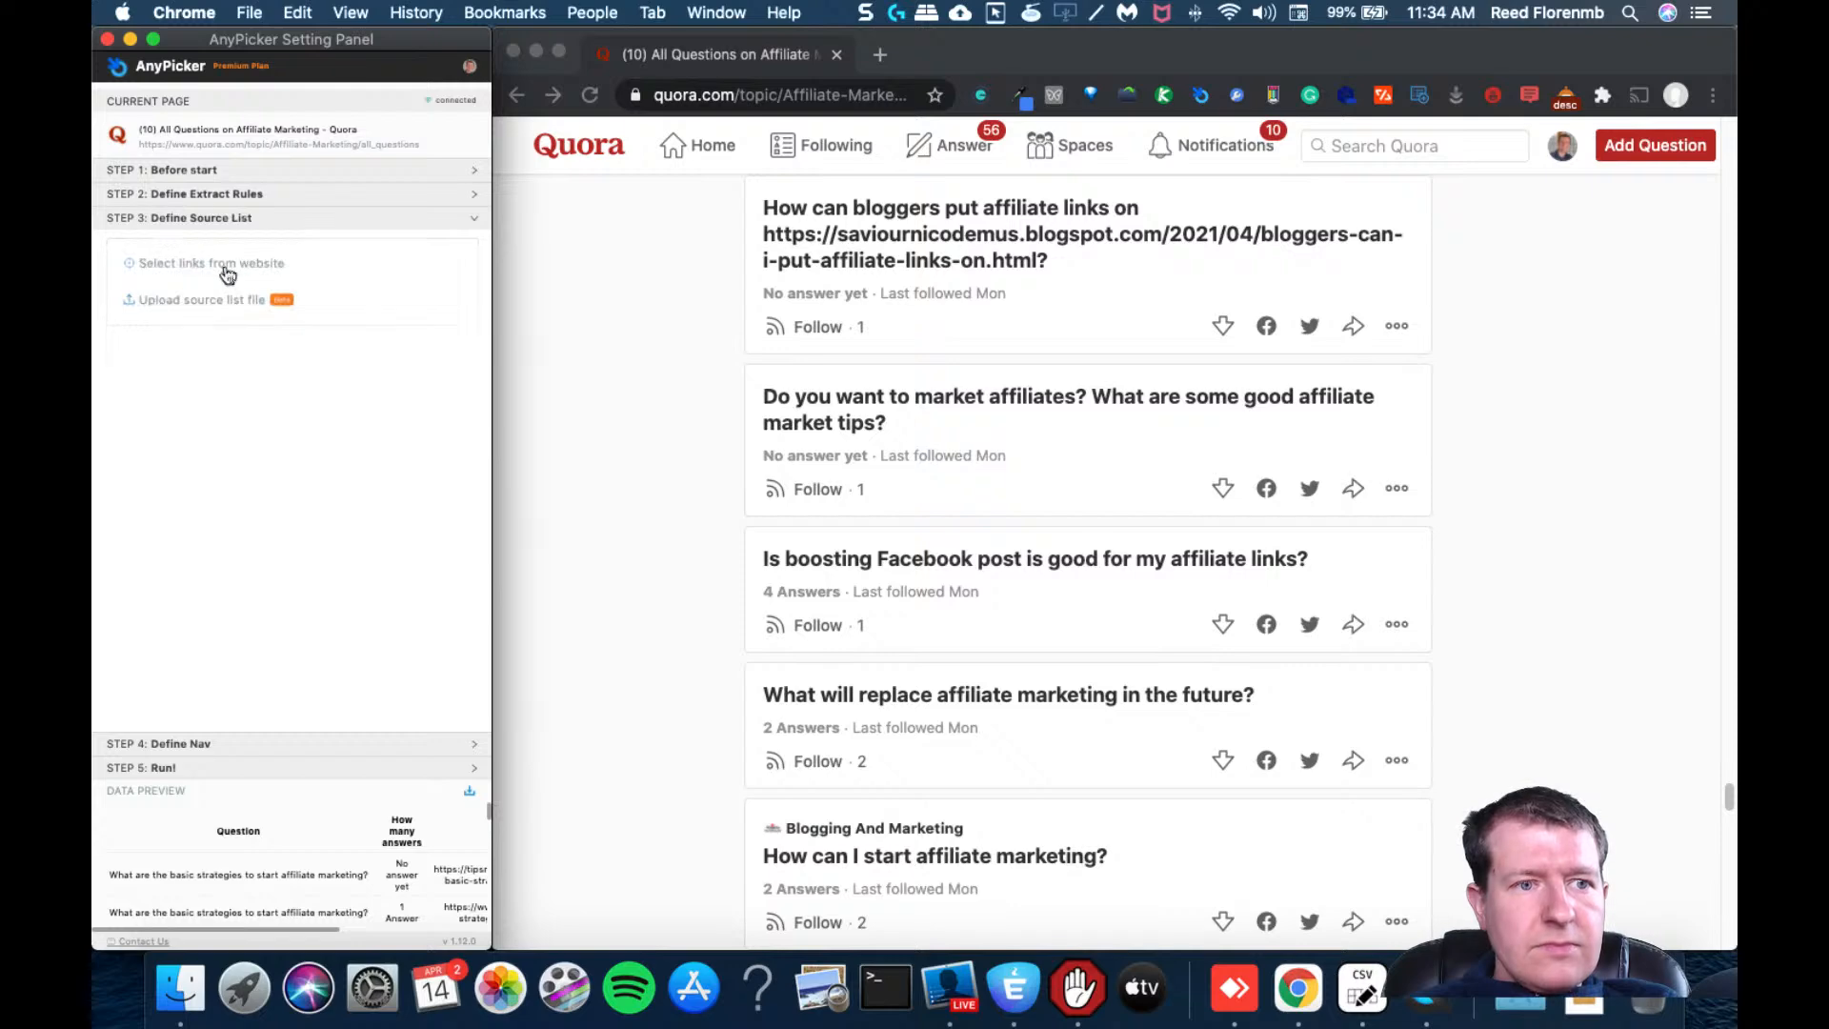
pyautogui.click(212, 263)
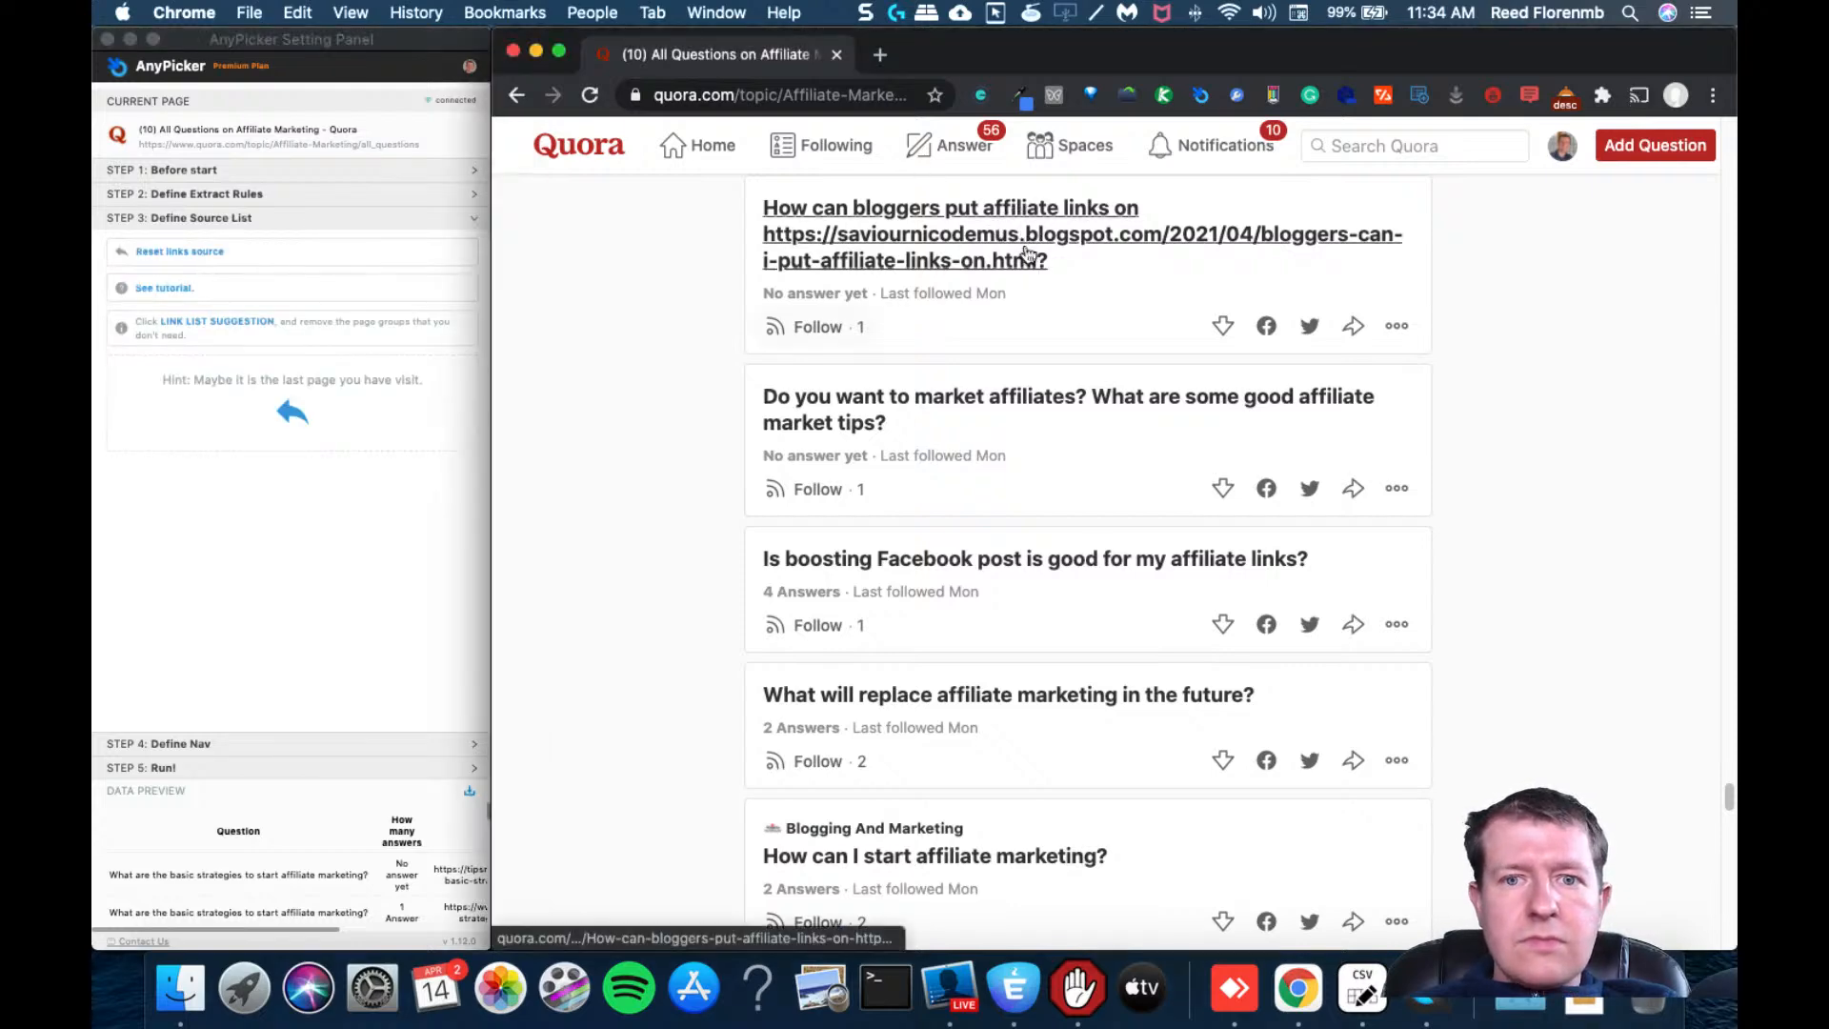
pyautogui.click(950, 233)
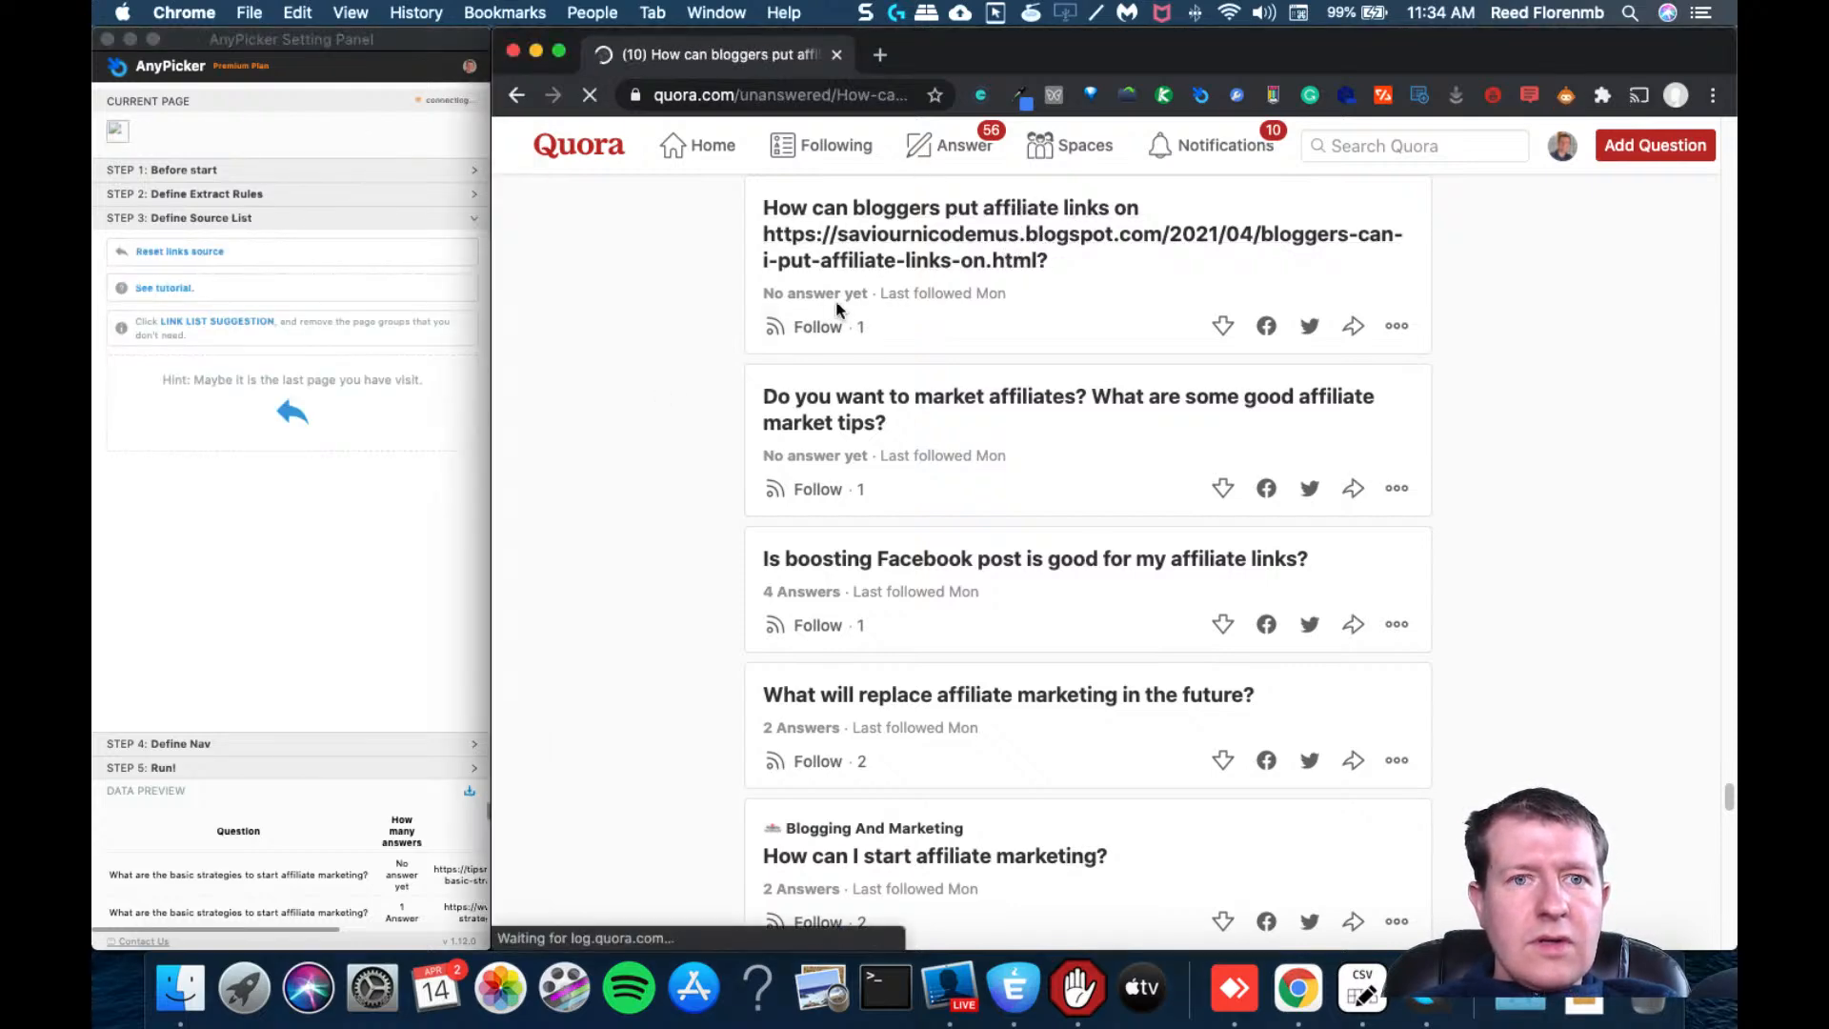
pyautogui.click(950, 234)
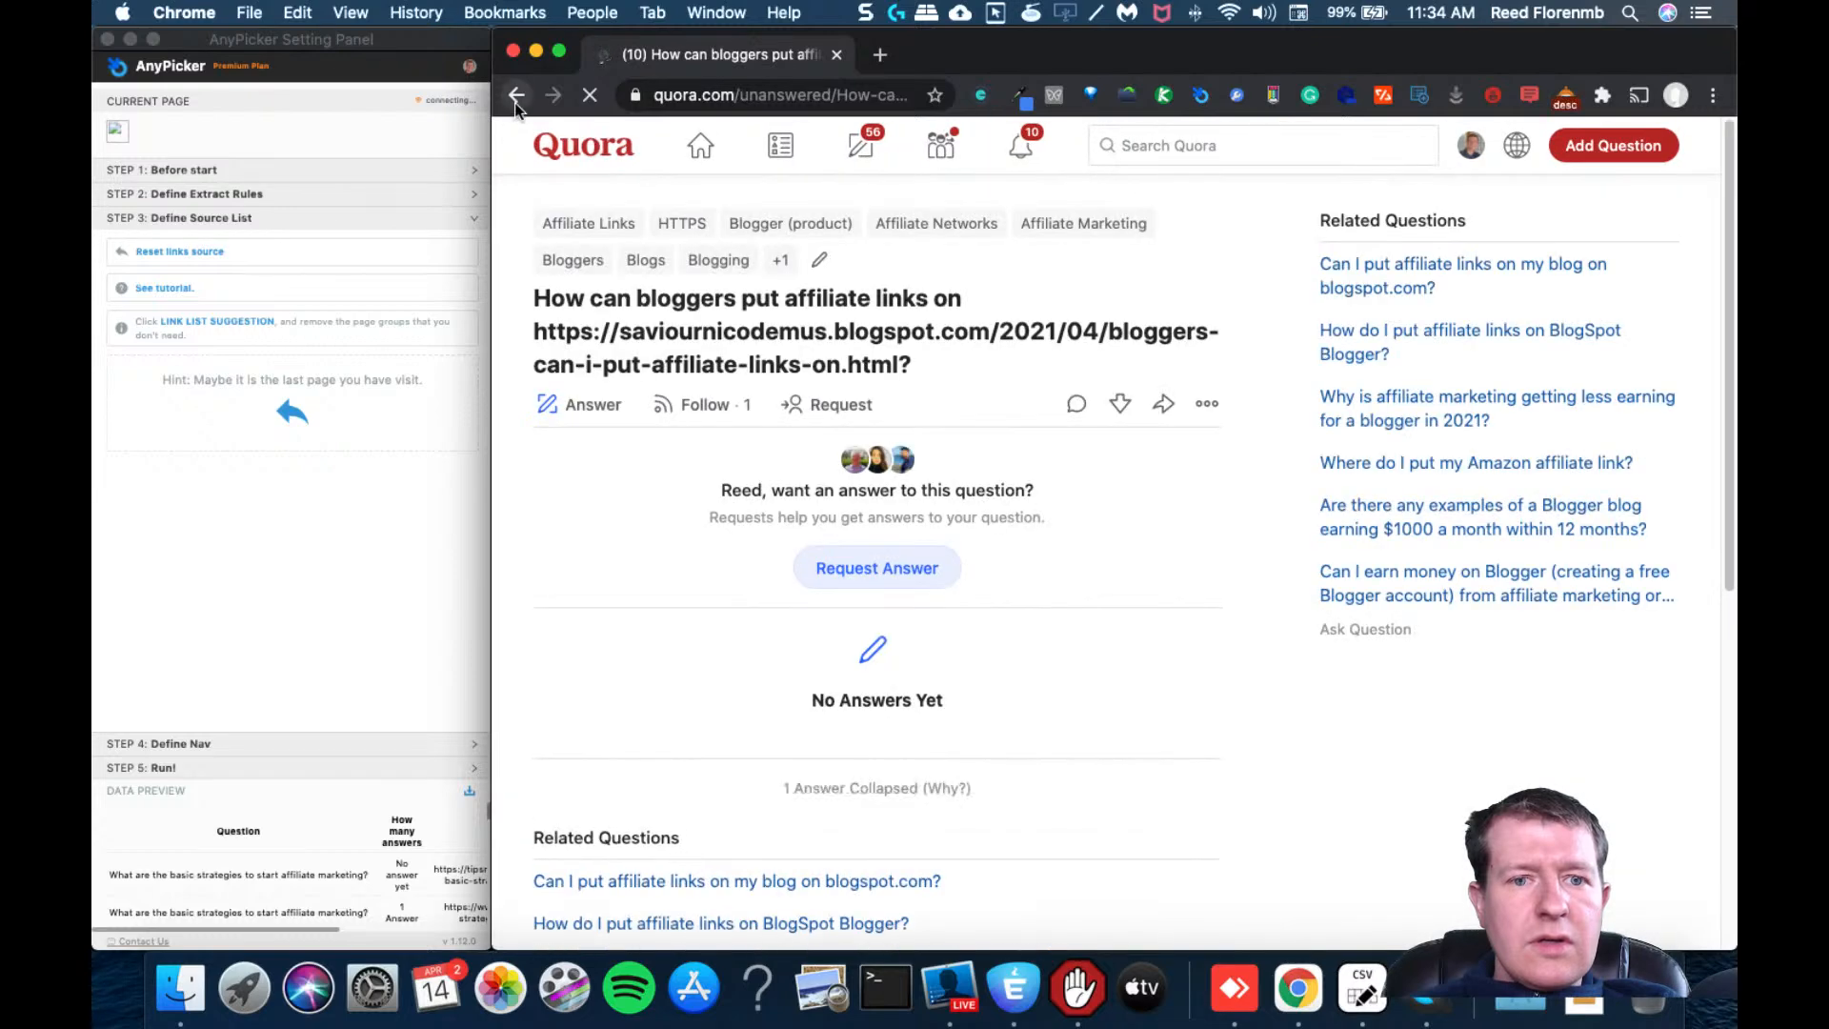
pyautogui.click(1082, 223)
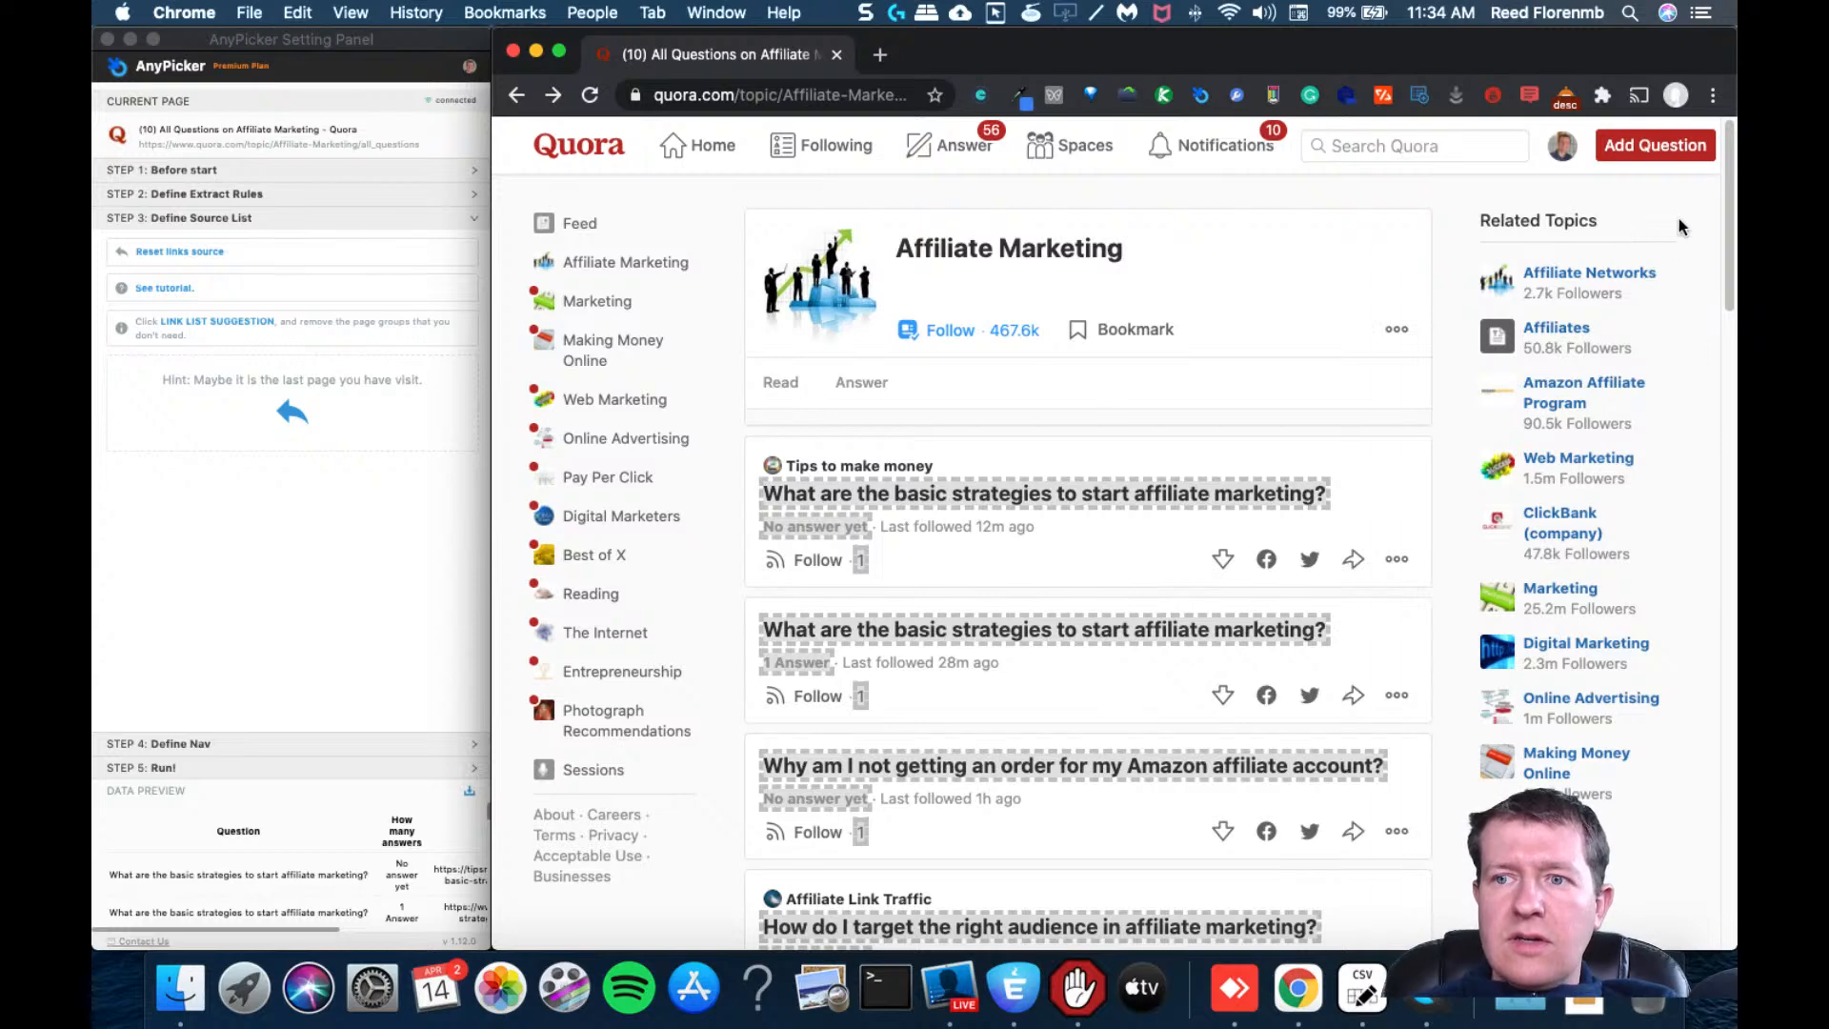
pyautogui.scroll(-3)
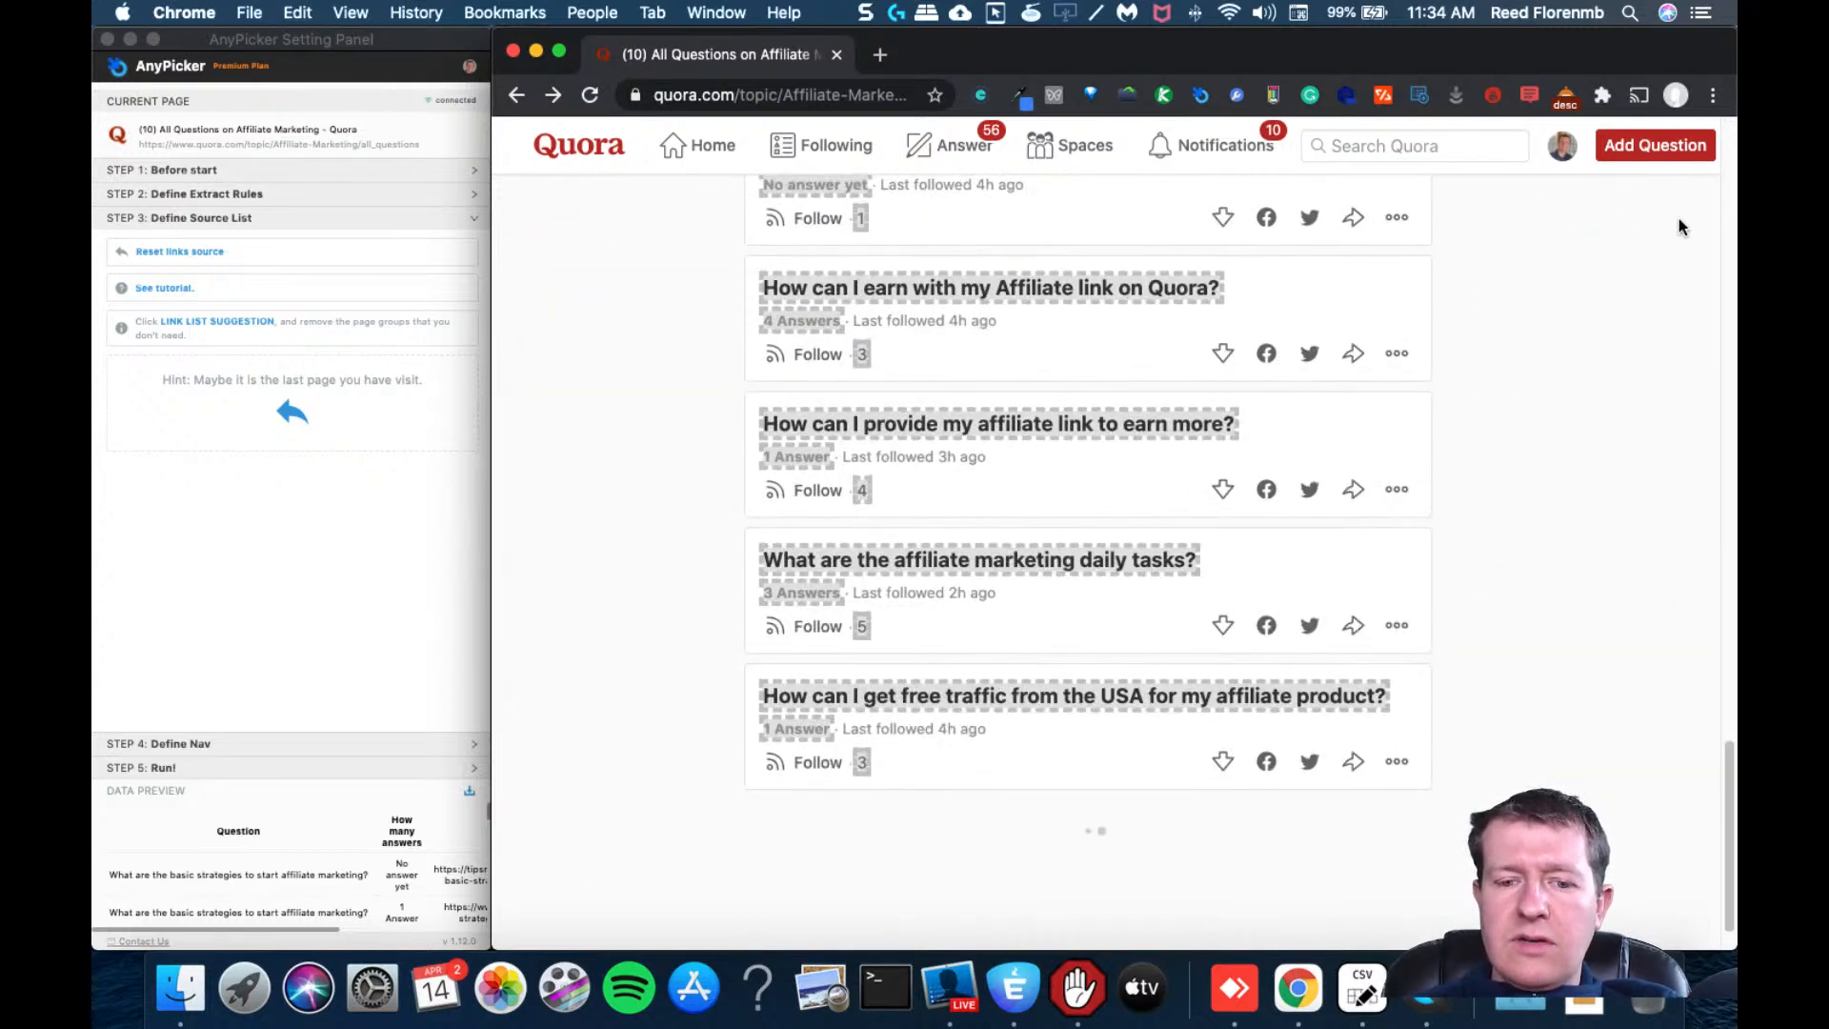
pyautogui.scroll(-3)
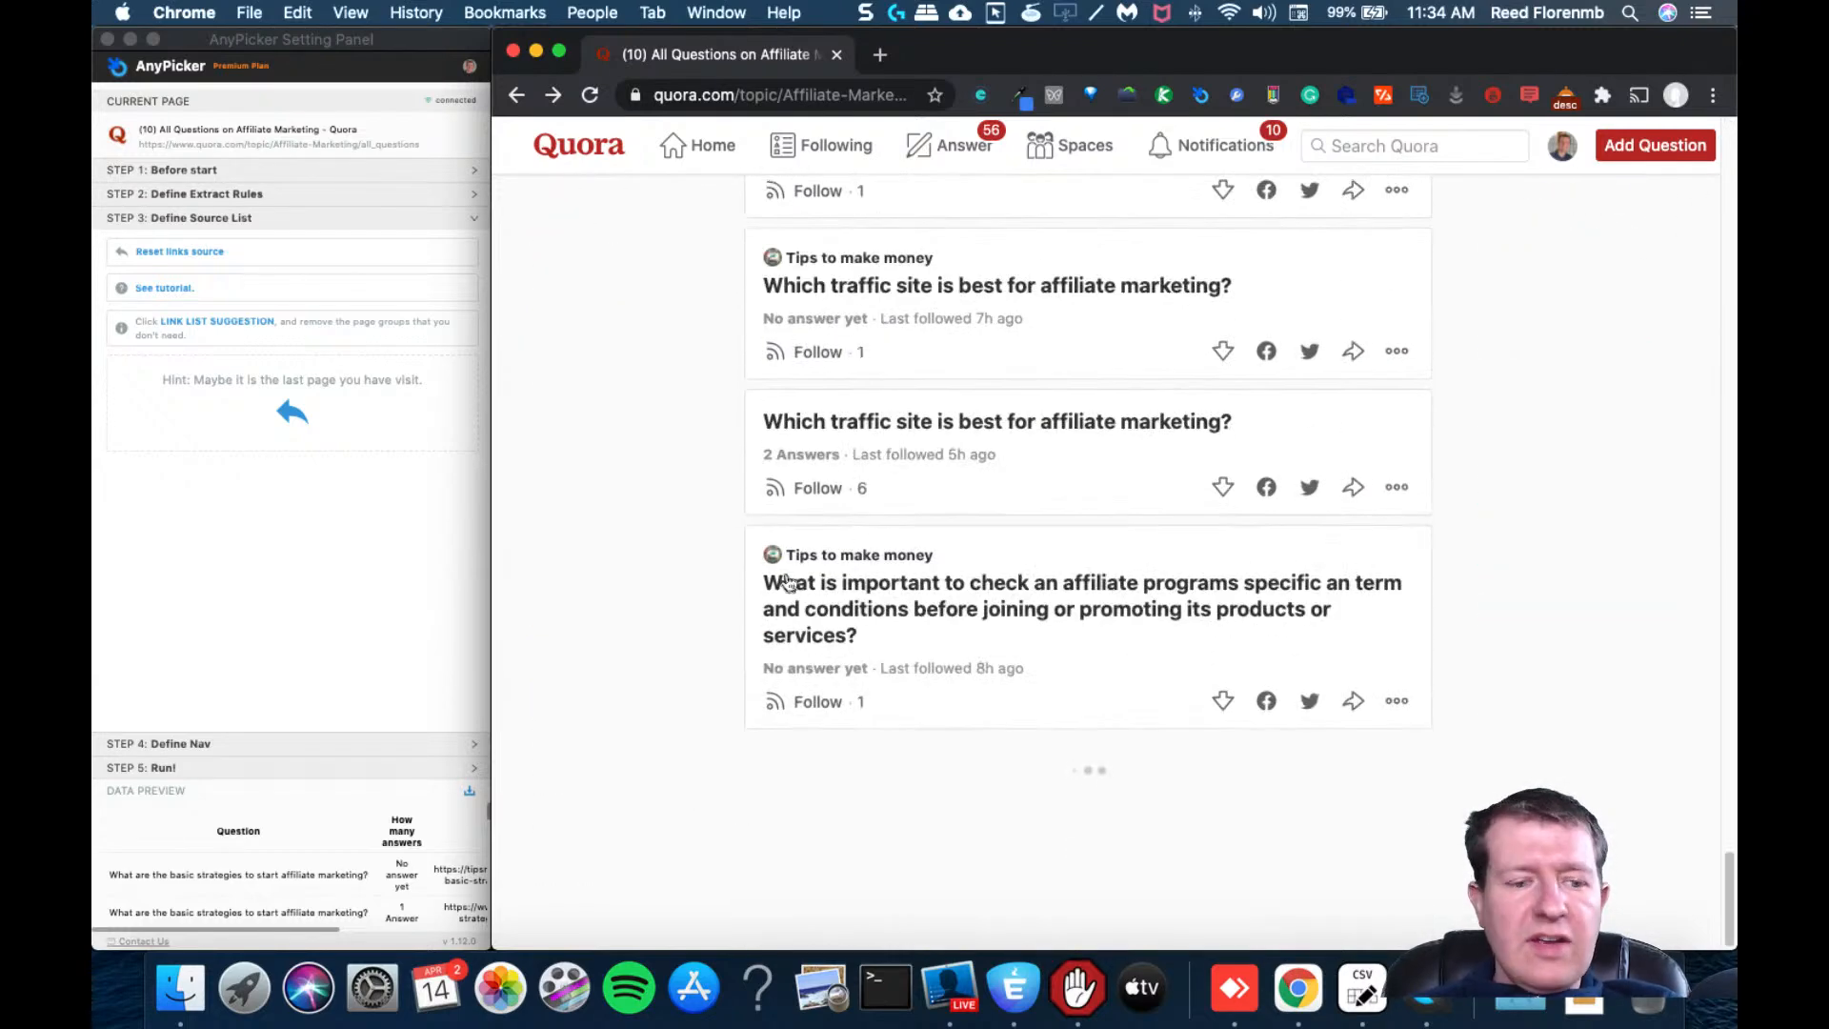
pyautogui.scroll(-3)
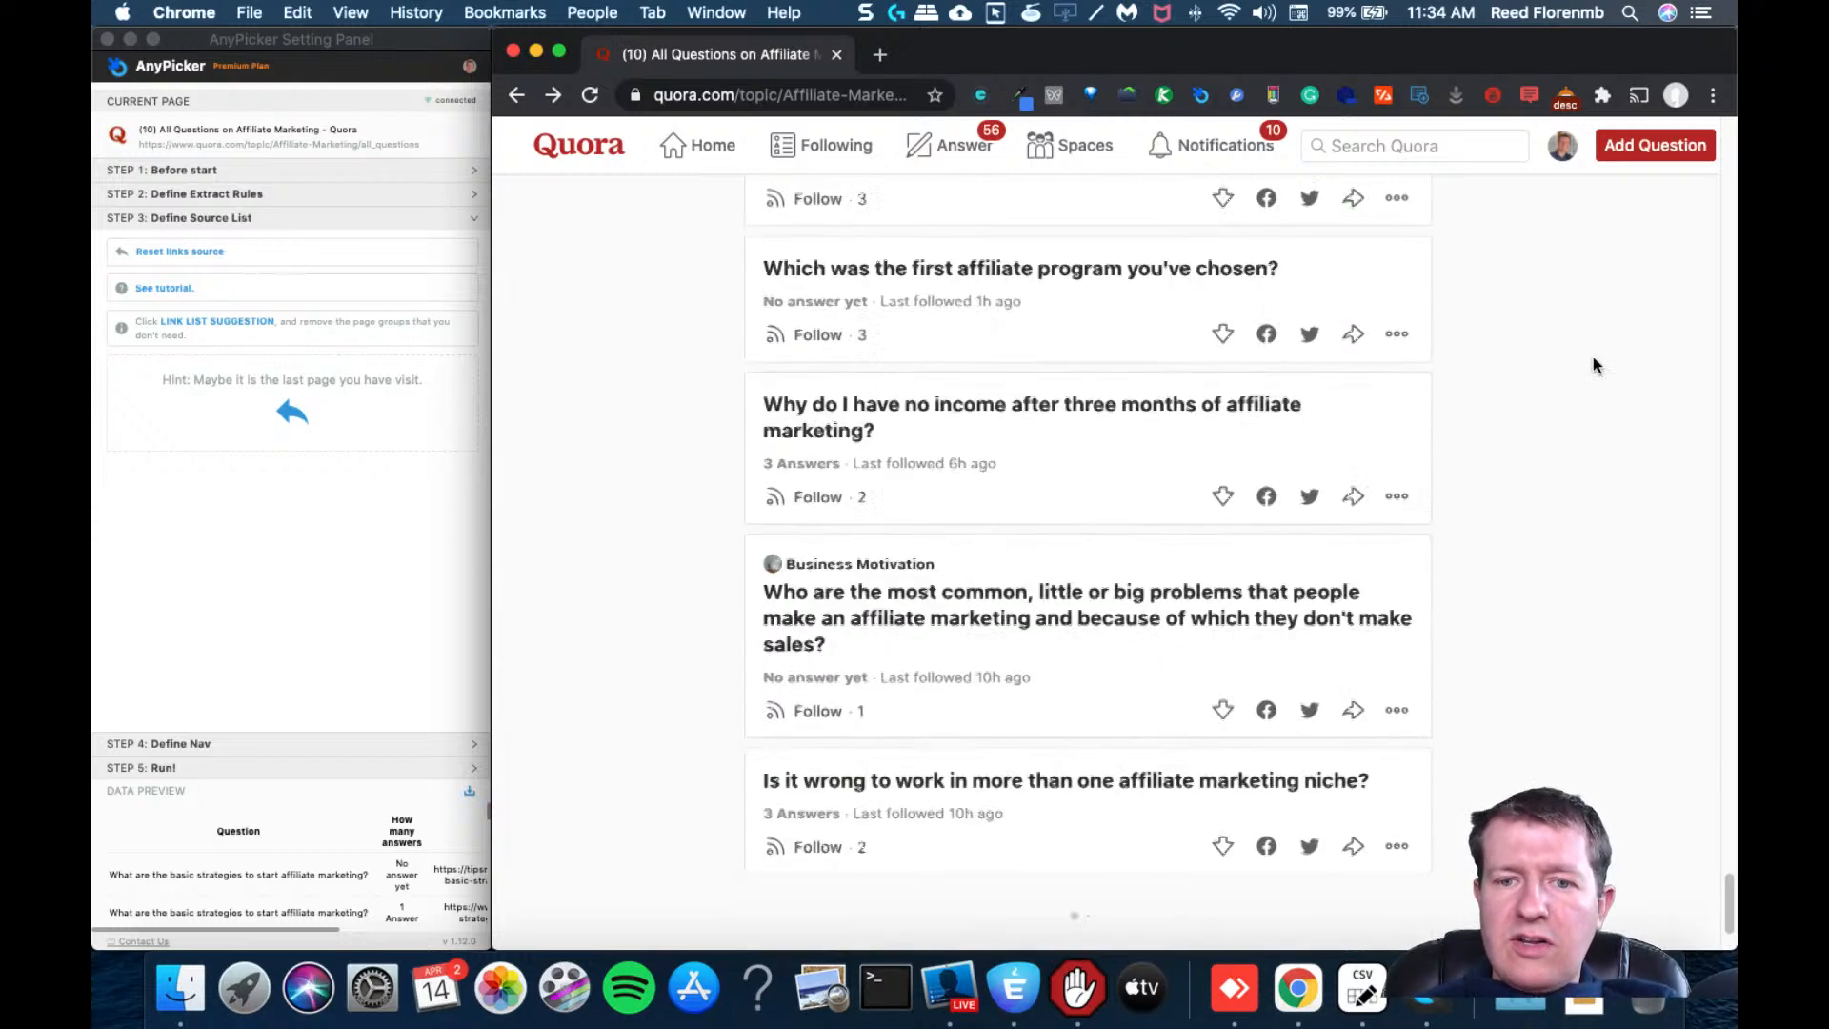
pyautogui.scroll(-3)
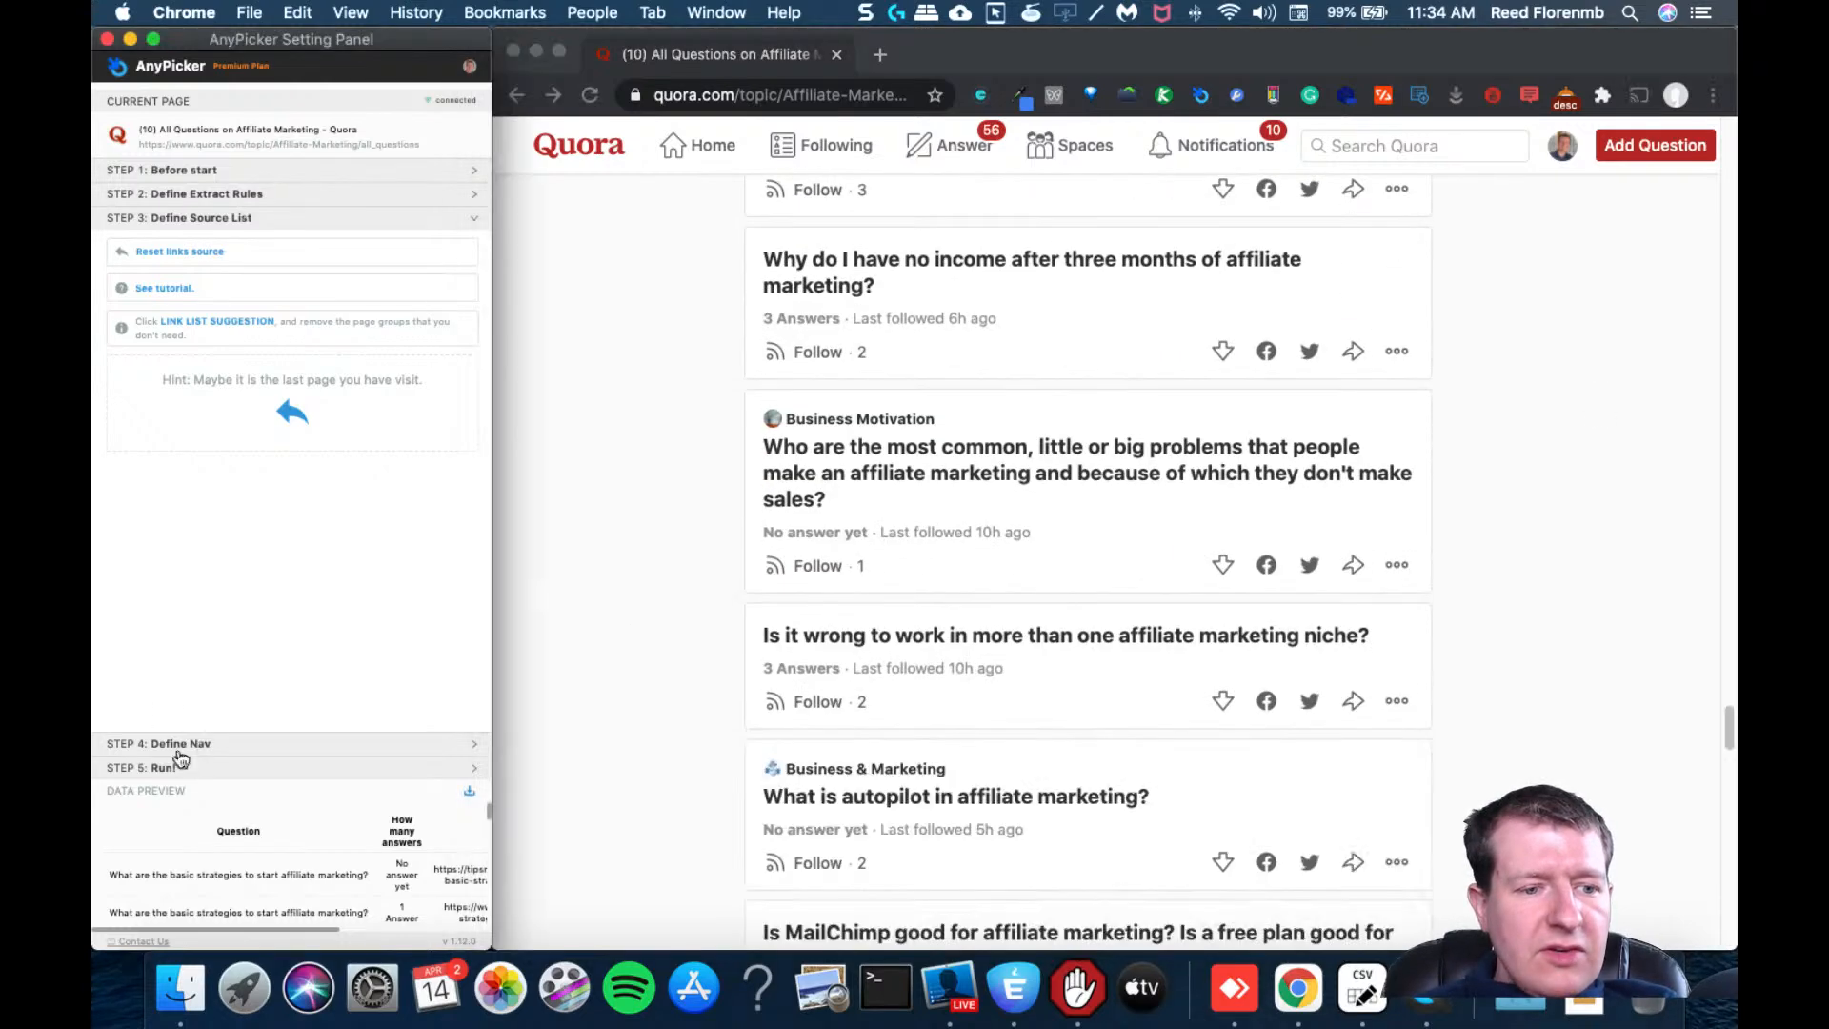
# Keep 'Scroll down to the bottom of page' as navigation, then reveal the Step 5 run settings
pyautogui.click(160, 743)
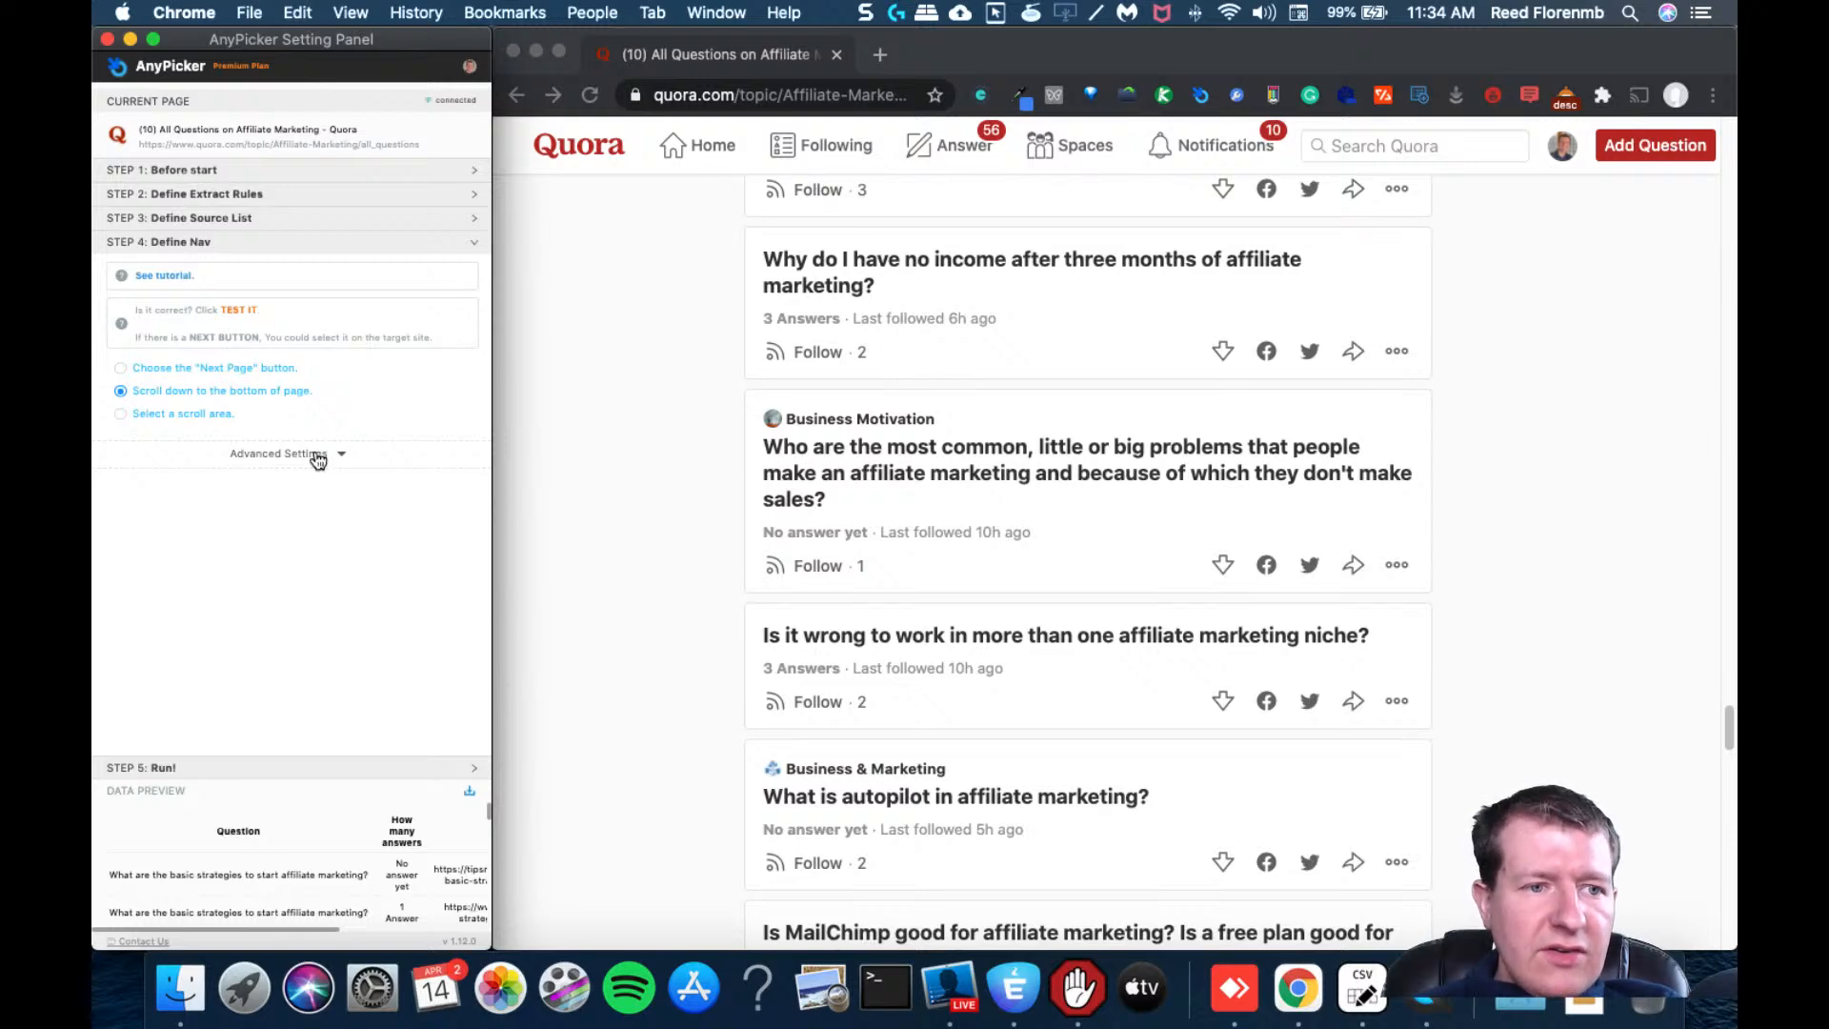
pyautogui.click(280, 453)
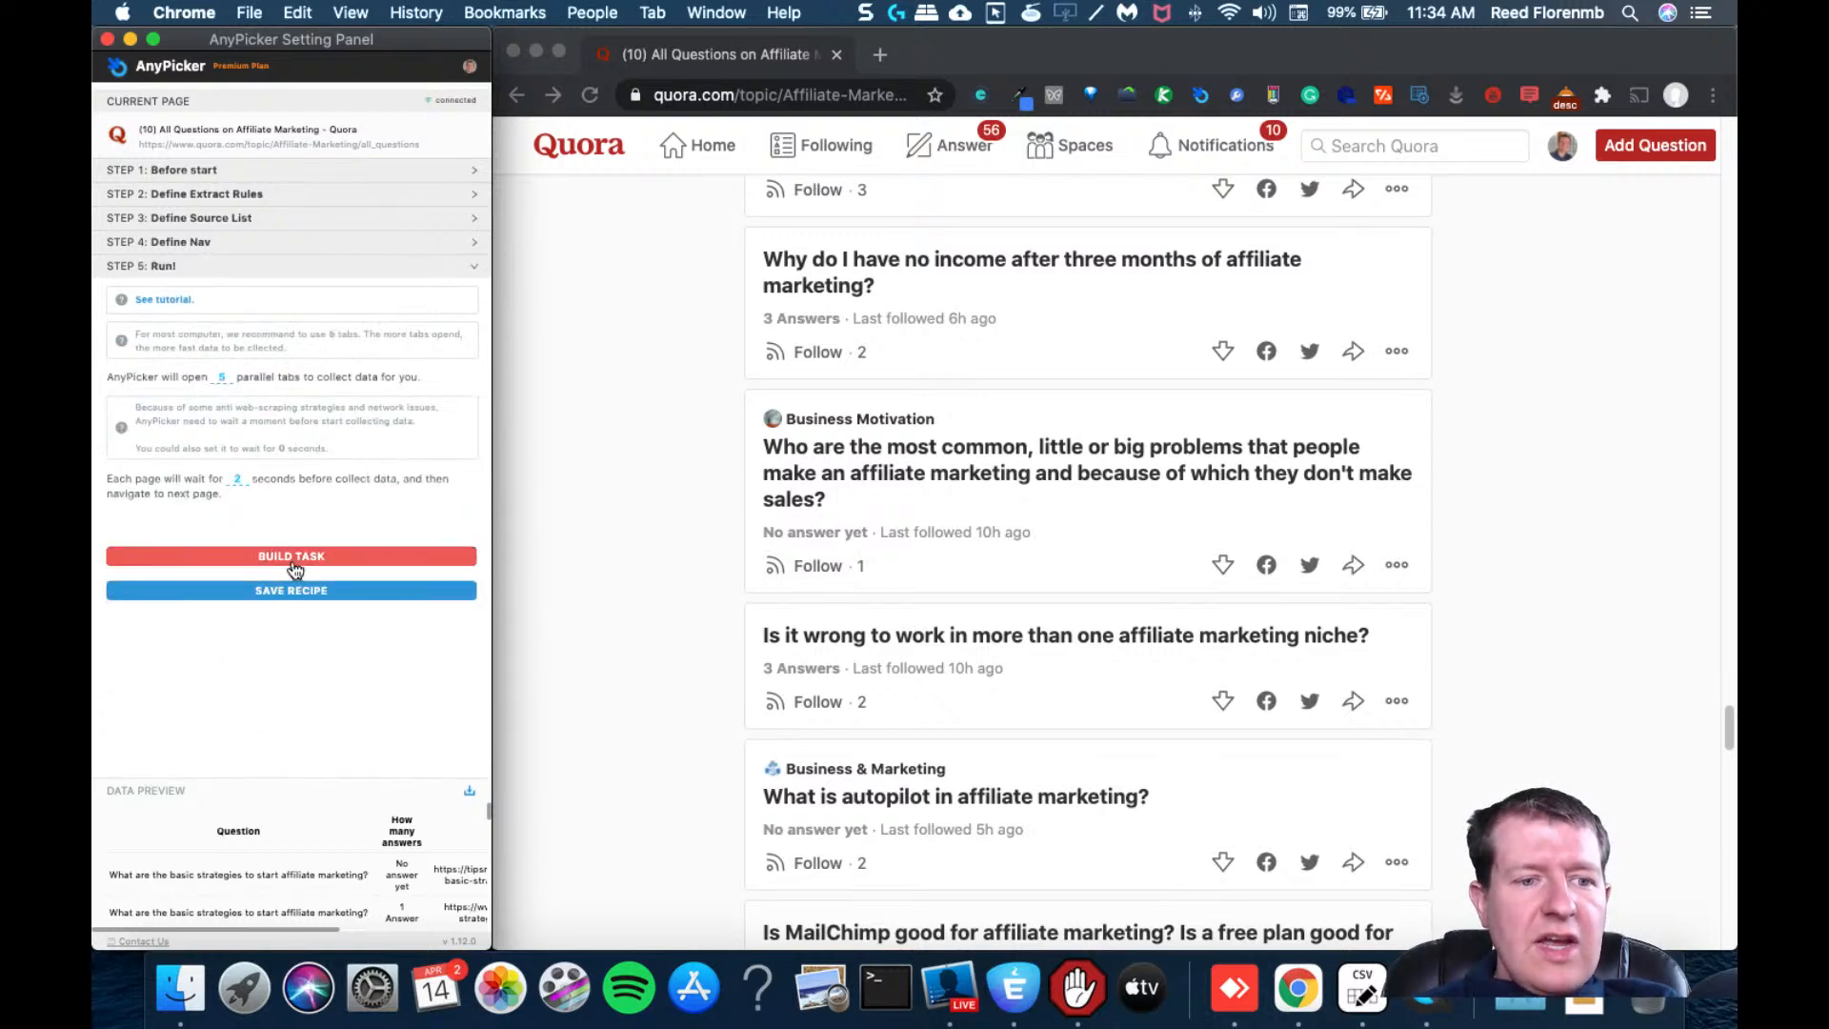
# Build the task so AnyPicker's Data Panel starts scanning Quora question pages
pyautogui.click(290, 556)
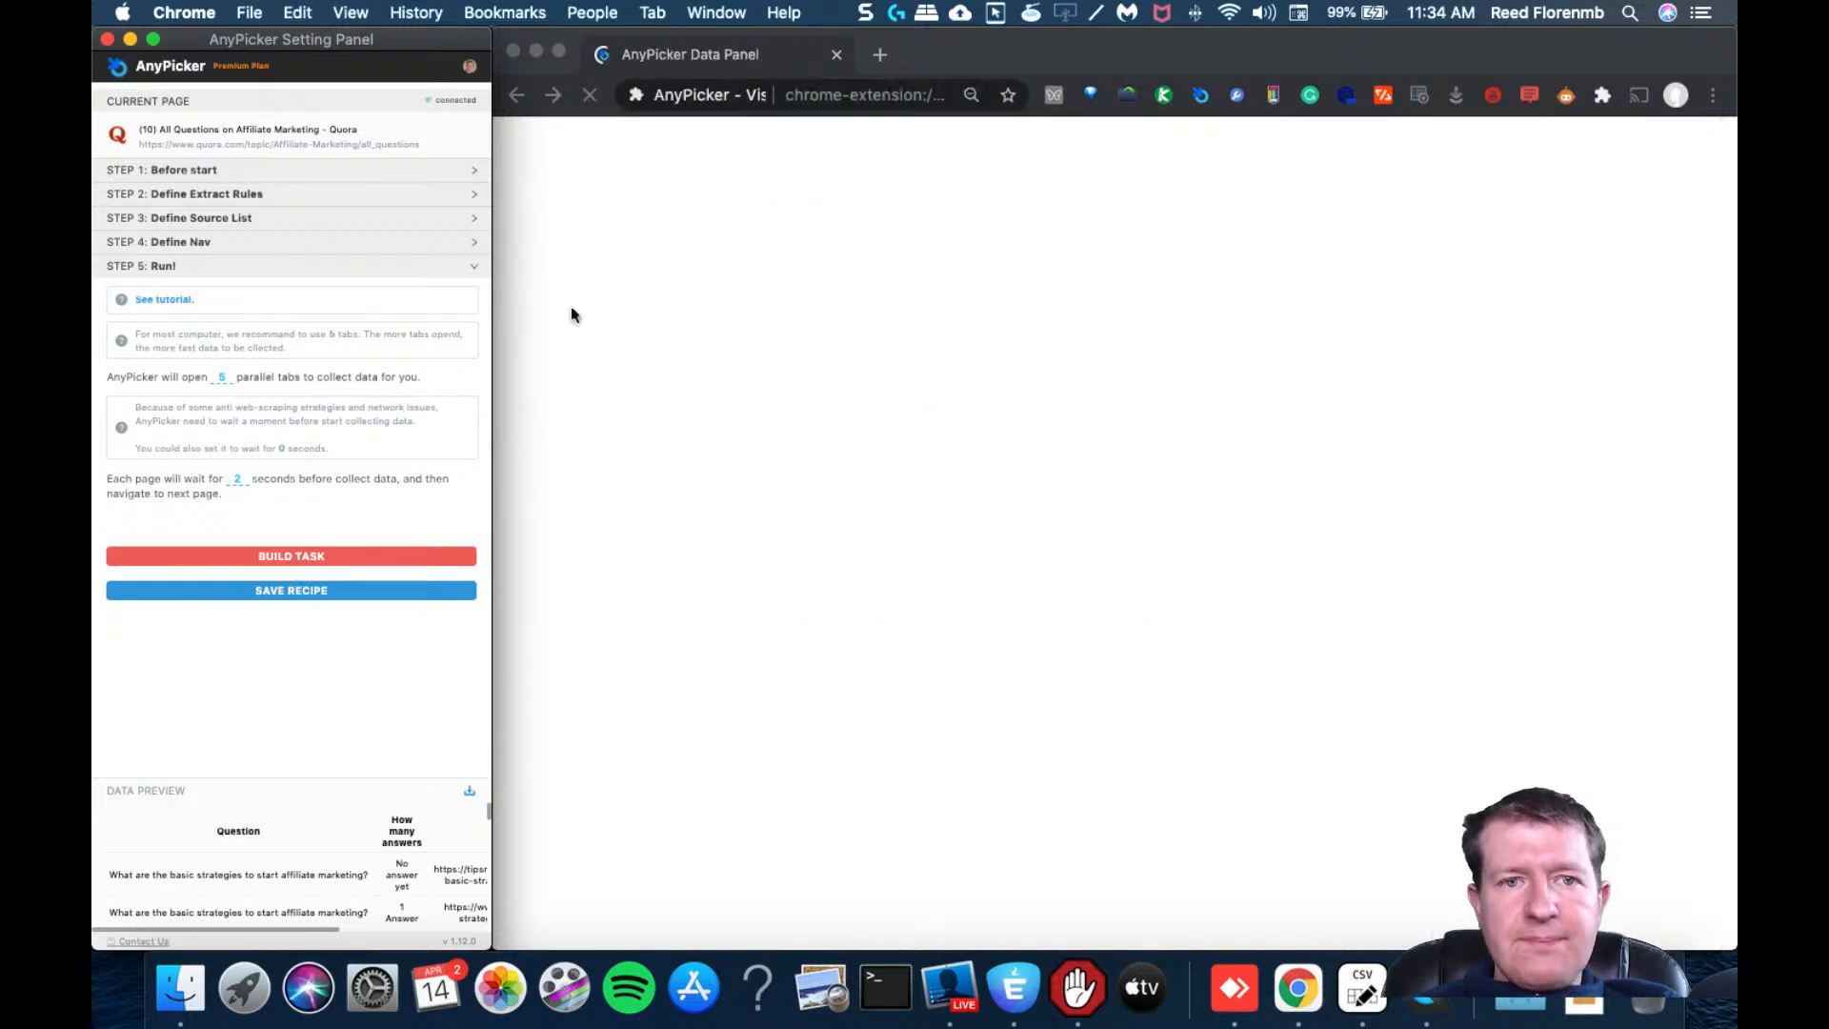
pyautogui.click(290, 555)
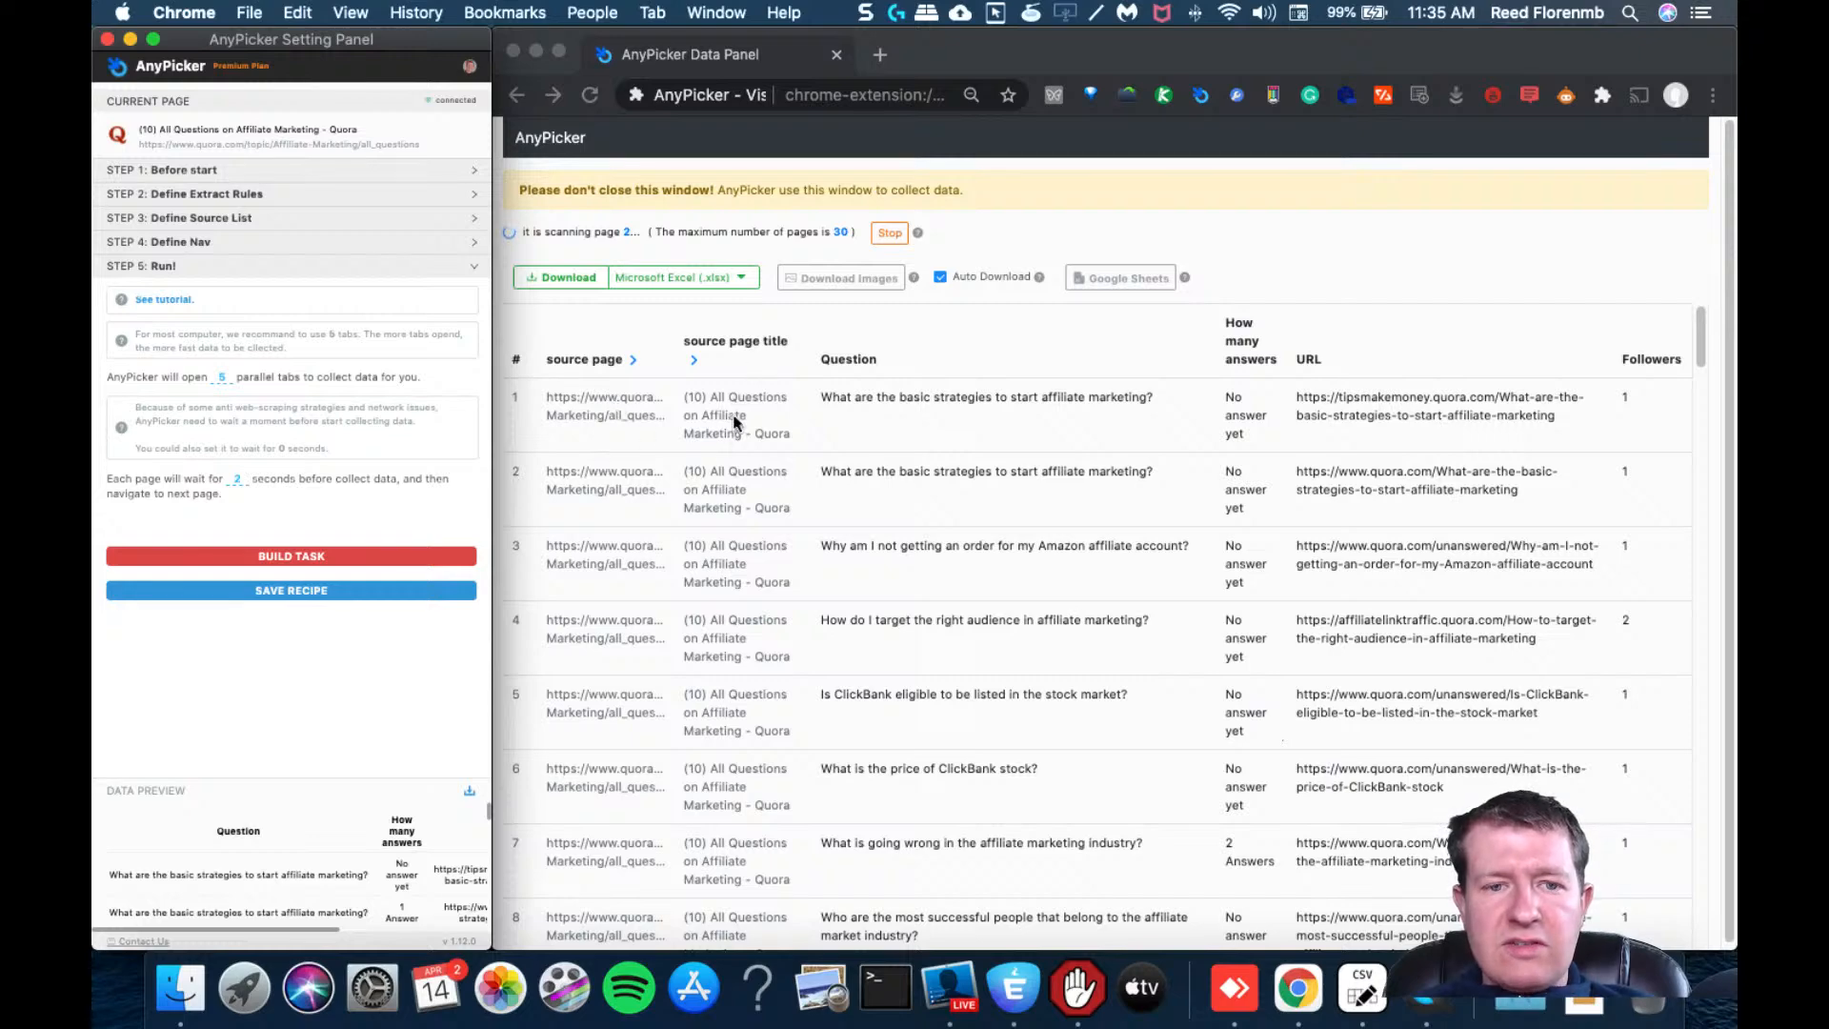
pyautogui.moveTo(869, 366)
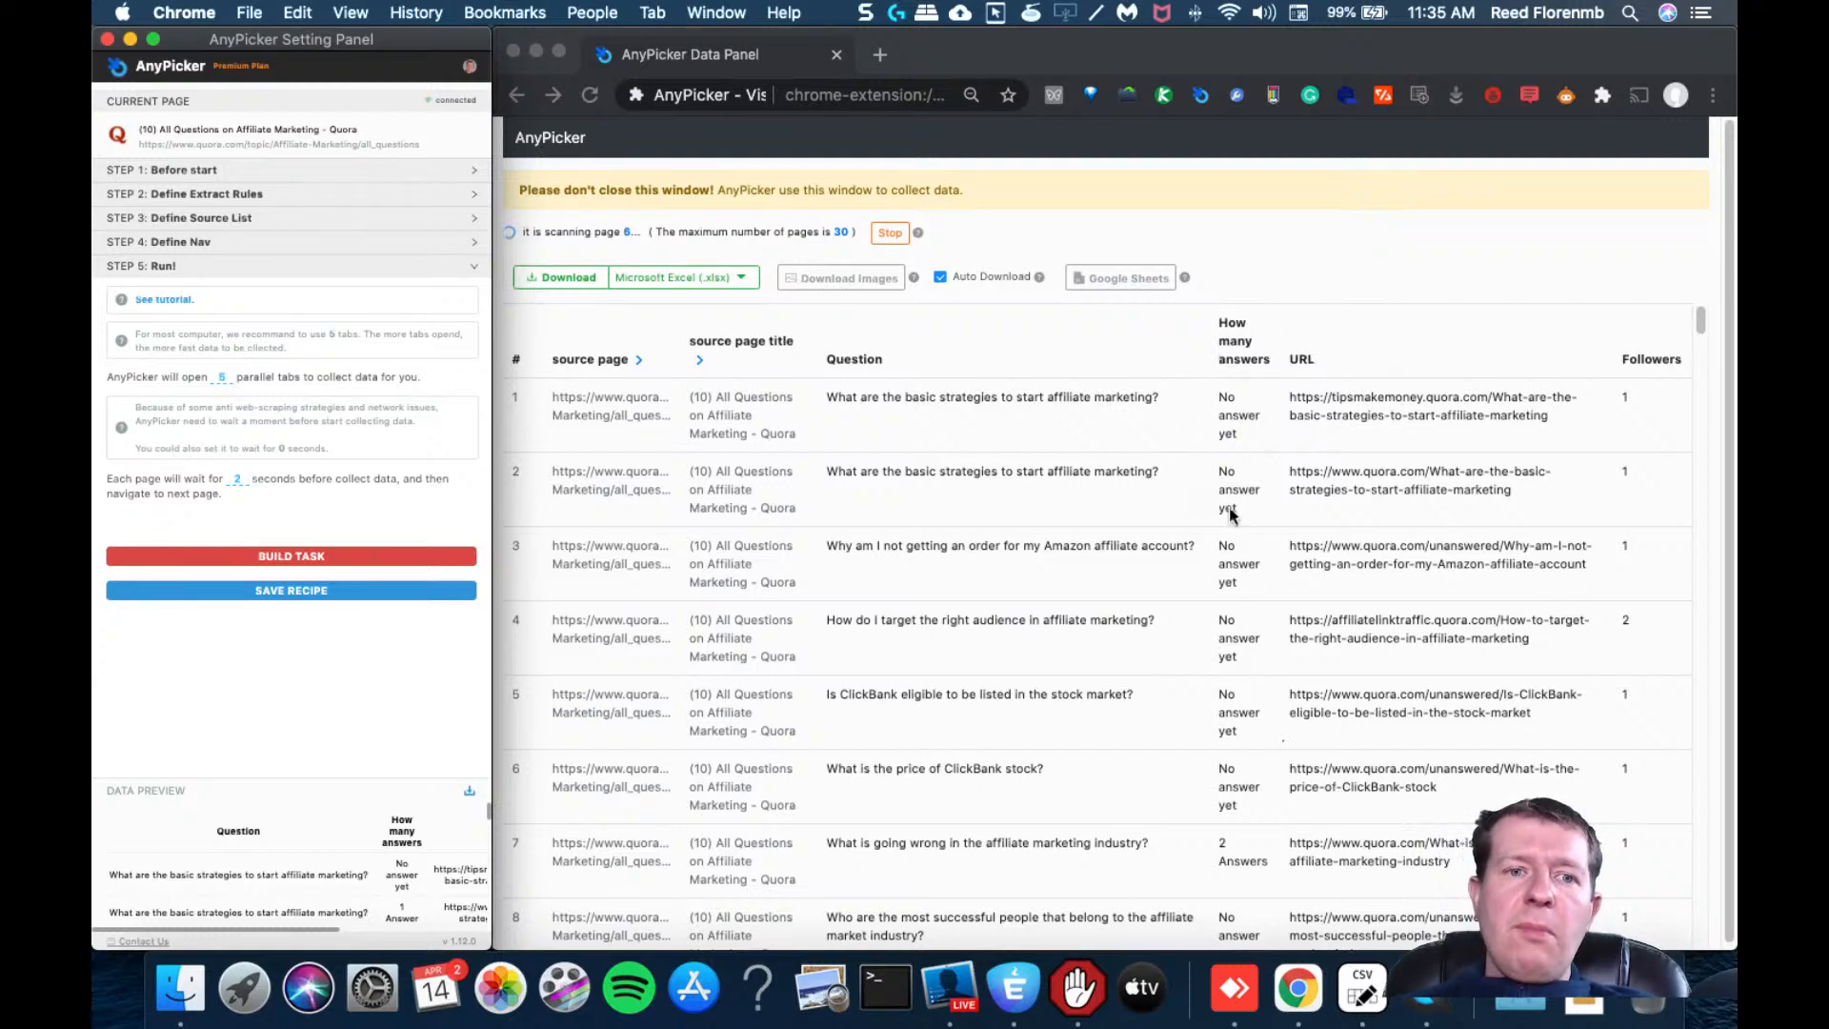
pyautogui.moveTo(1268, 500)
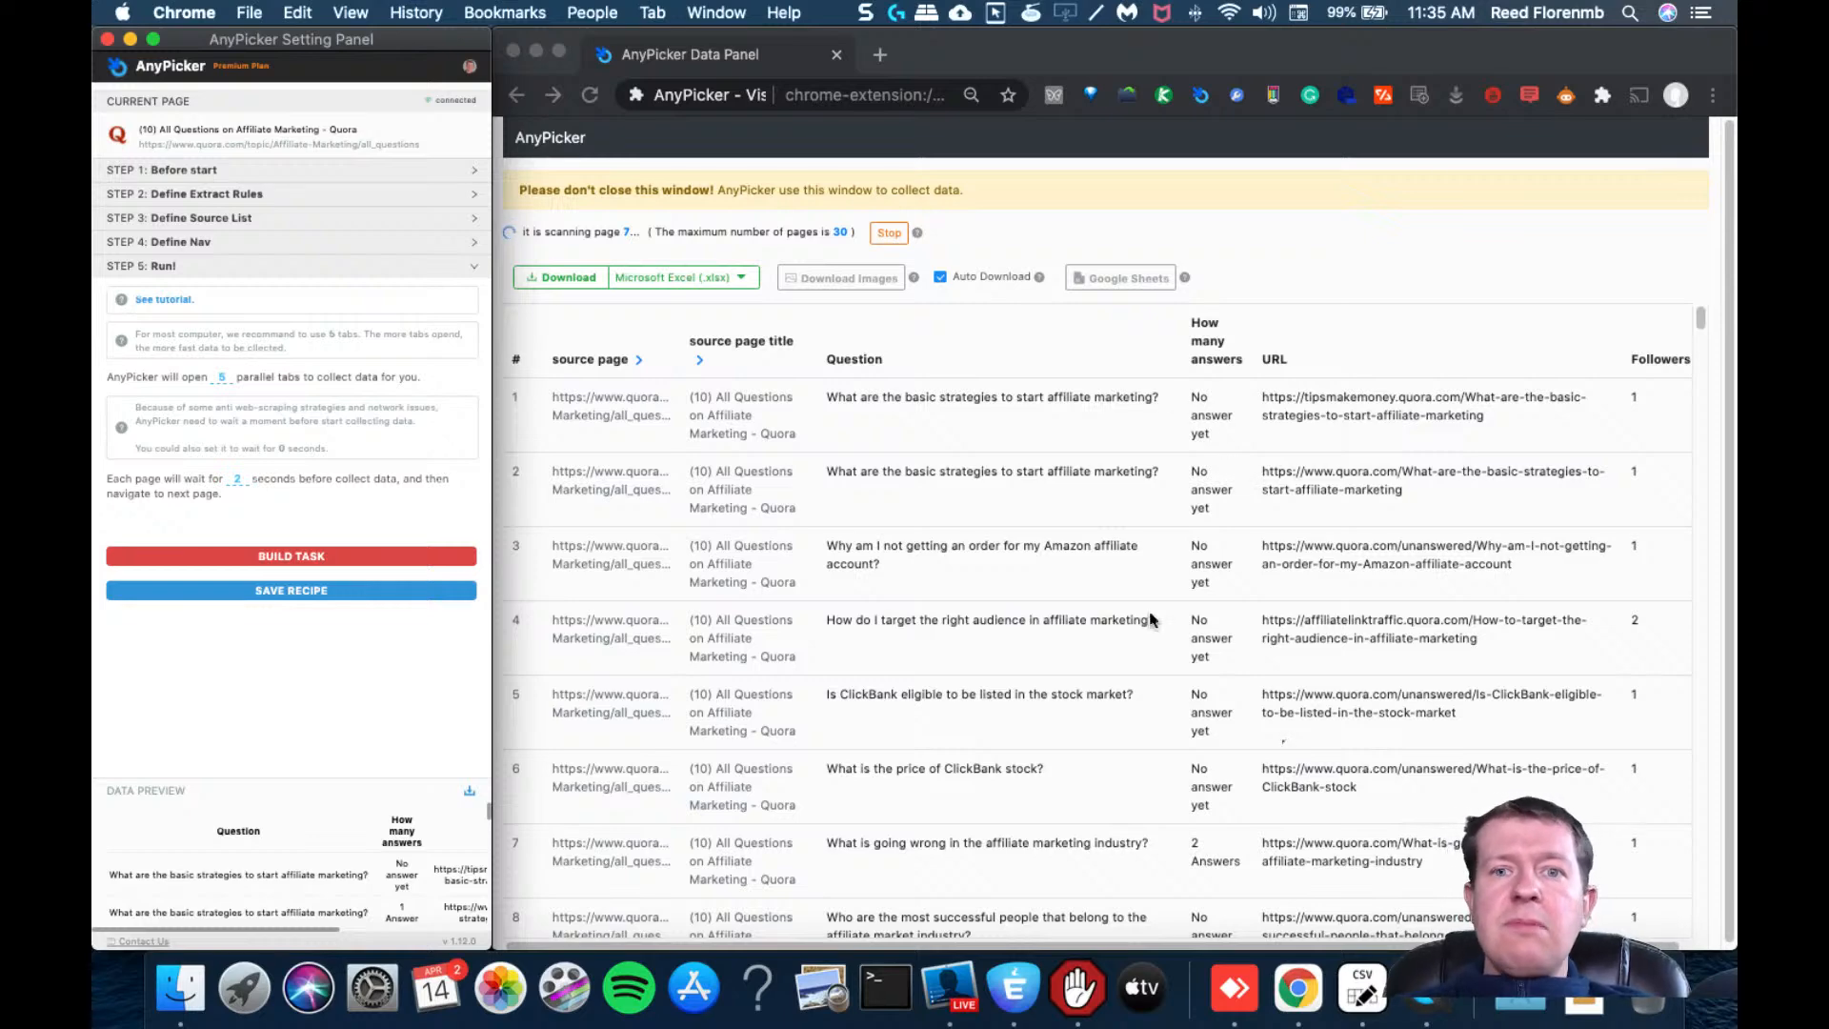
pyautogui.moveTo(1334, 665)
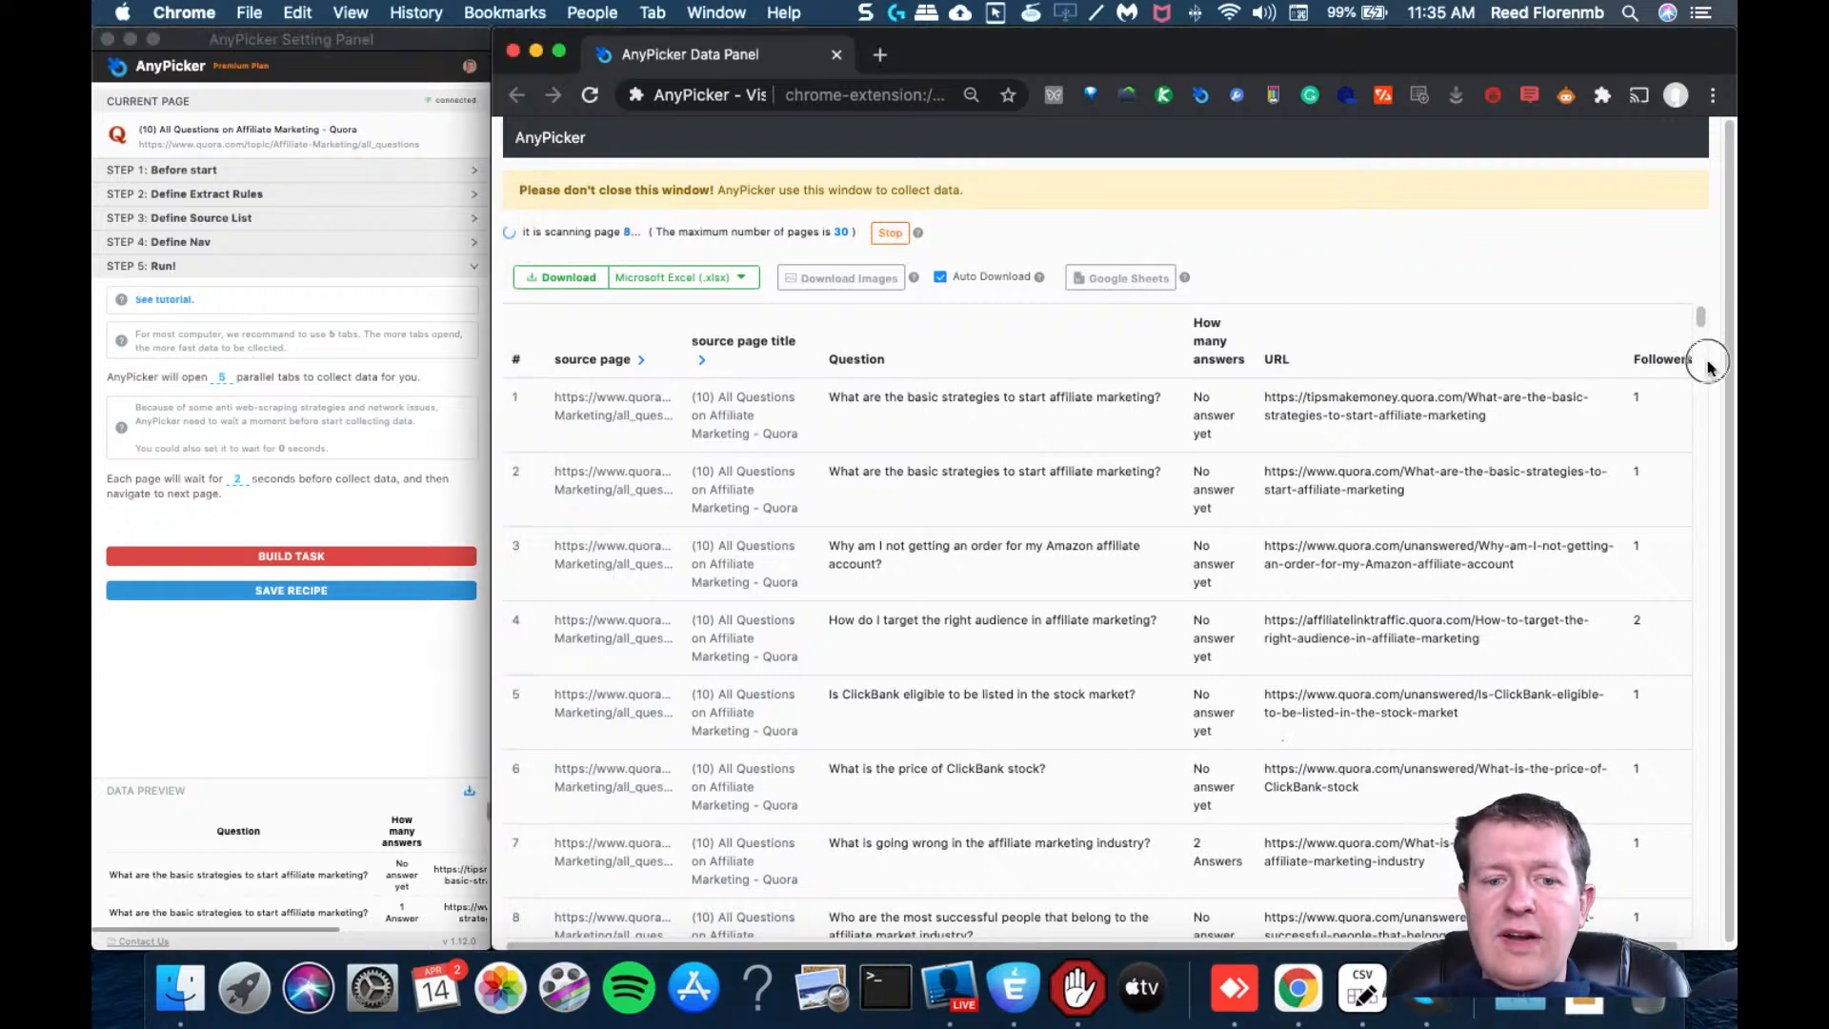
# Scroll the Data Panel table as scraping reaches page 16 with over 360 rows
pyautogui.scroll(-3)
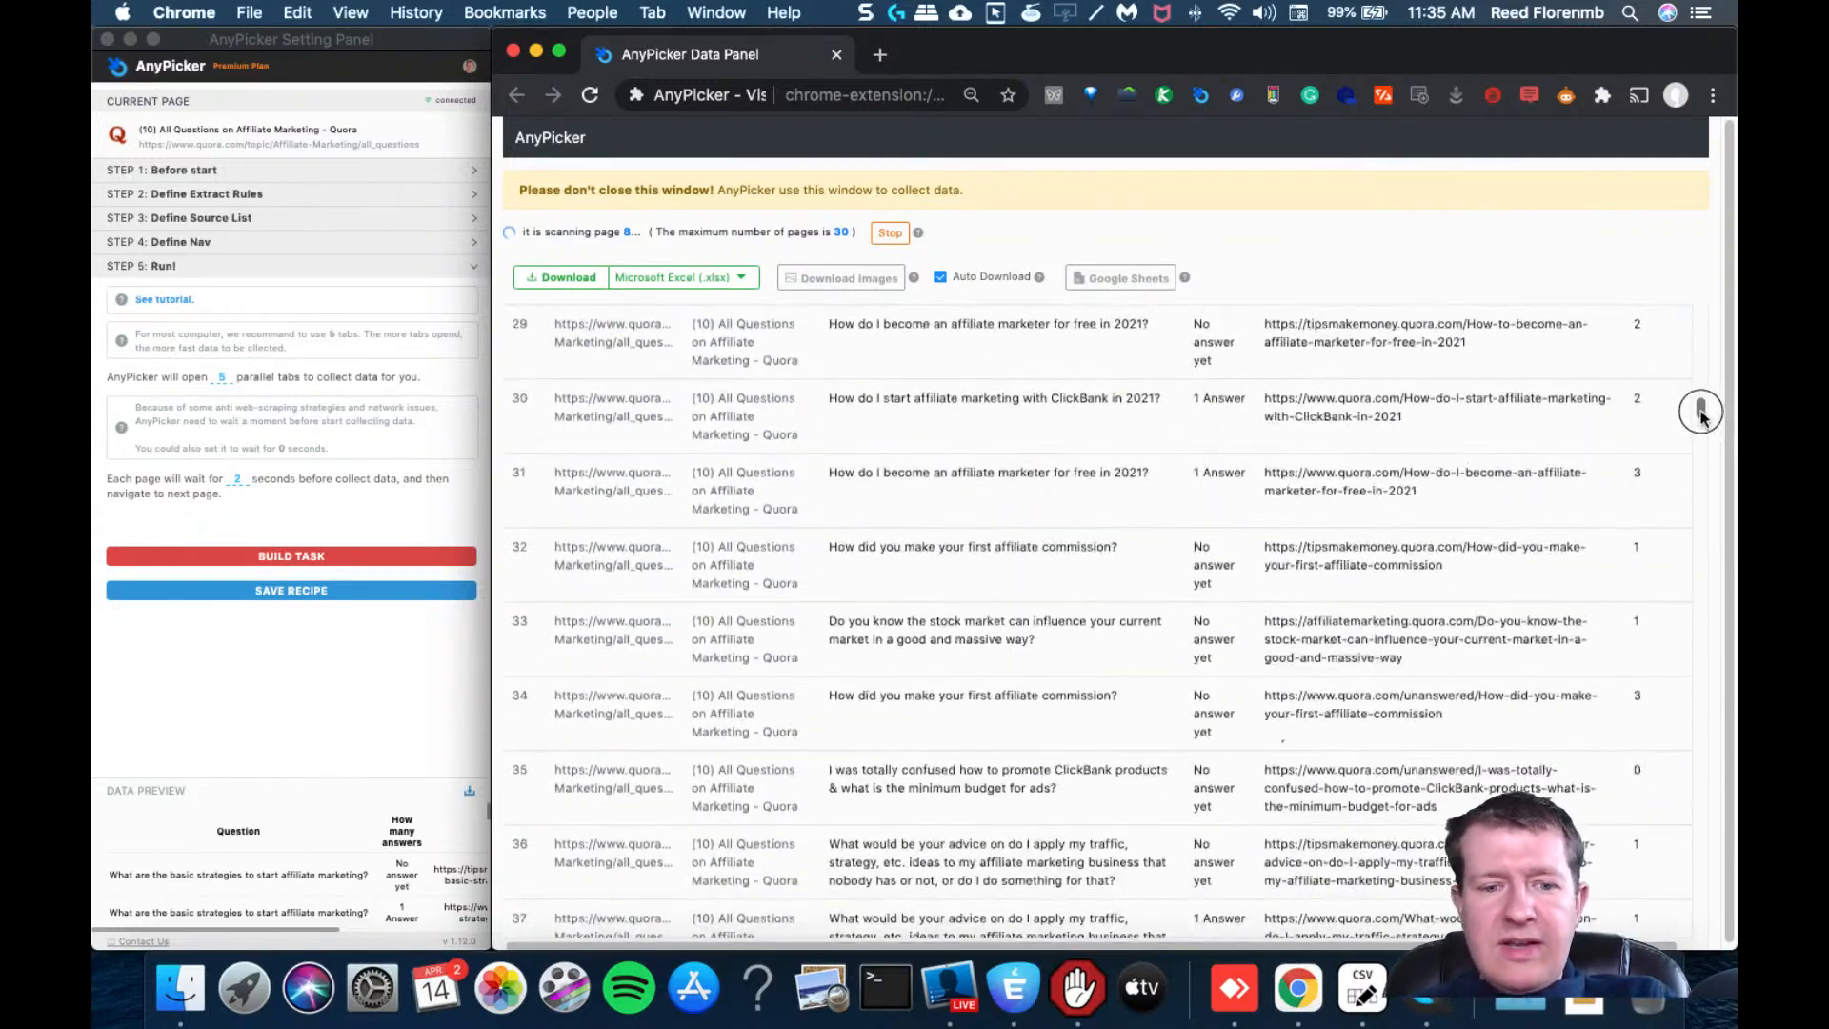
pyautogui.scroll(-3)
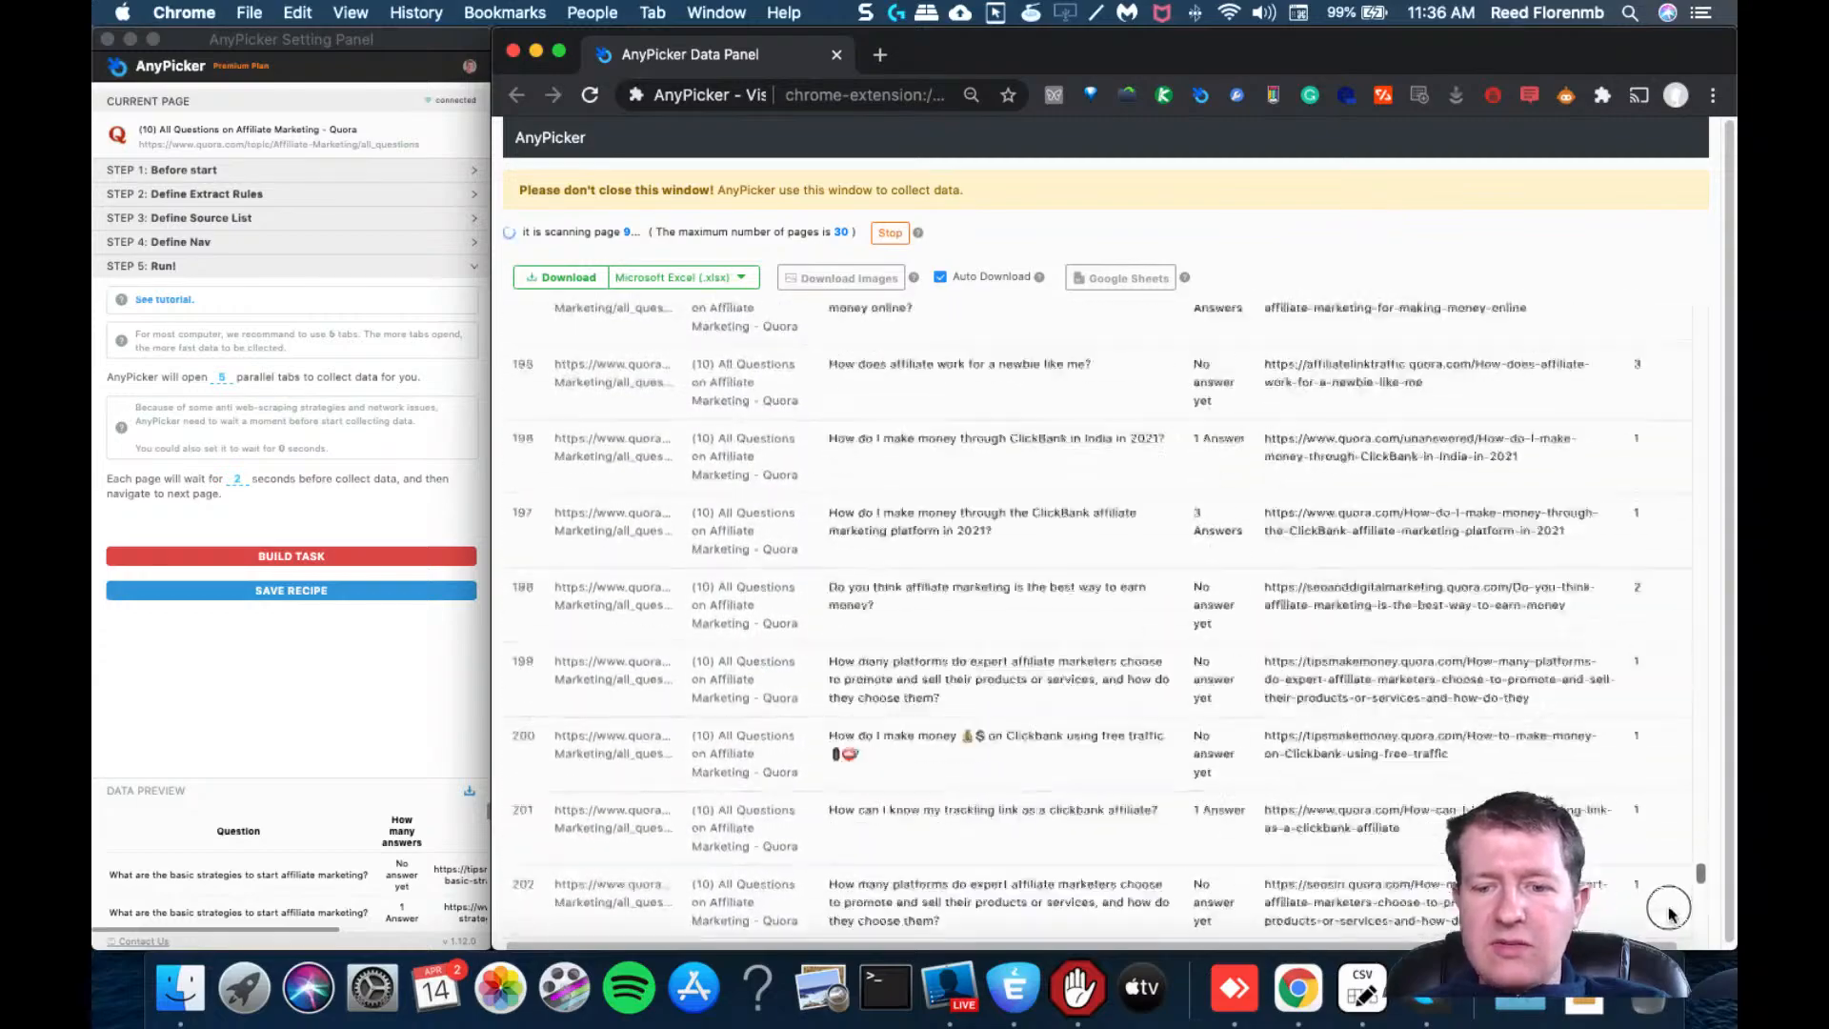
pyautogui.scroll(-3)
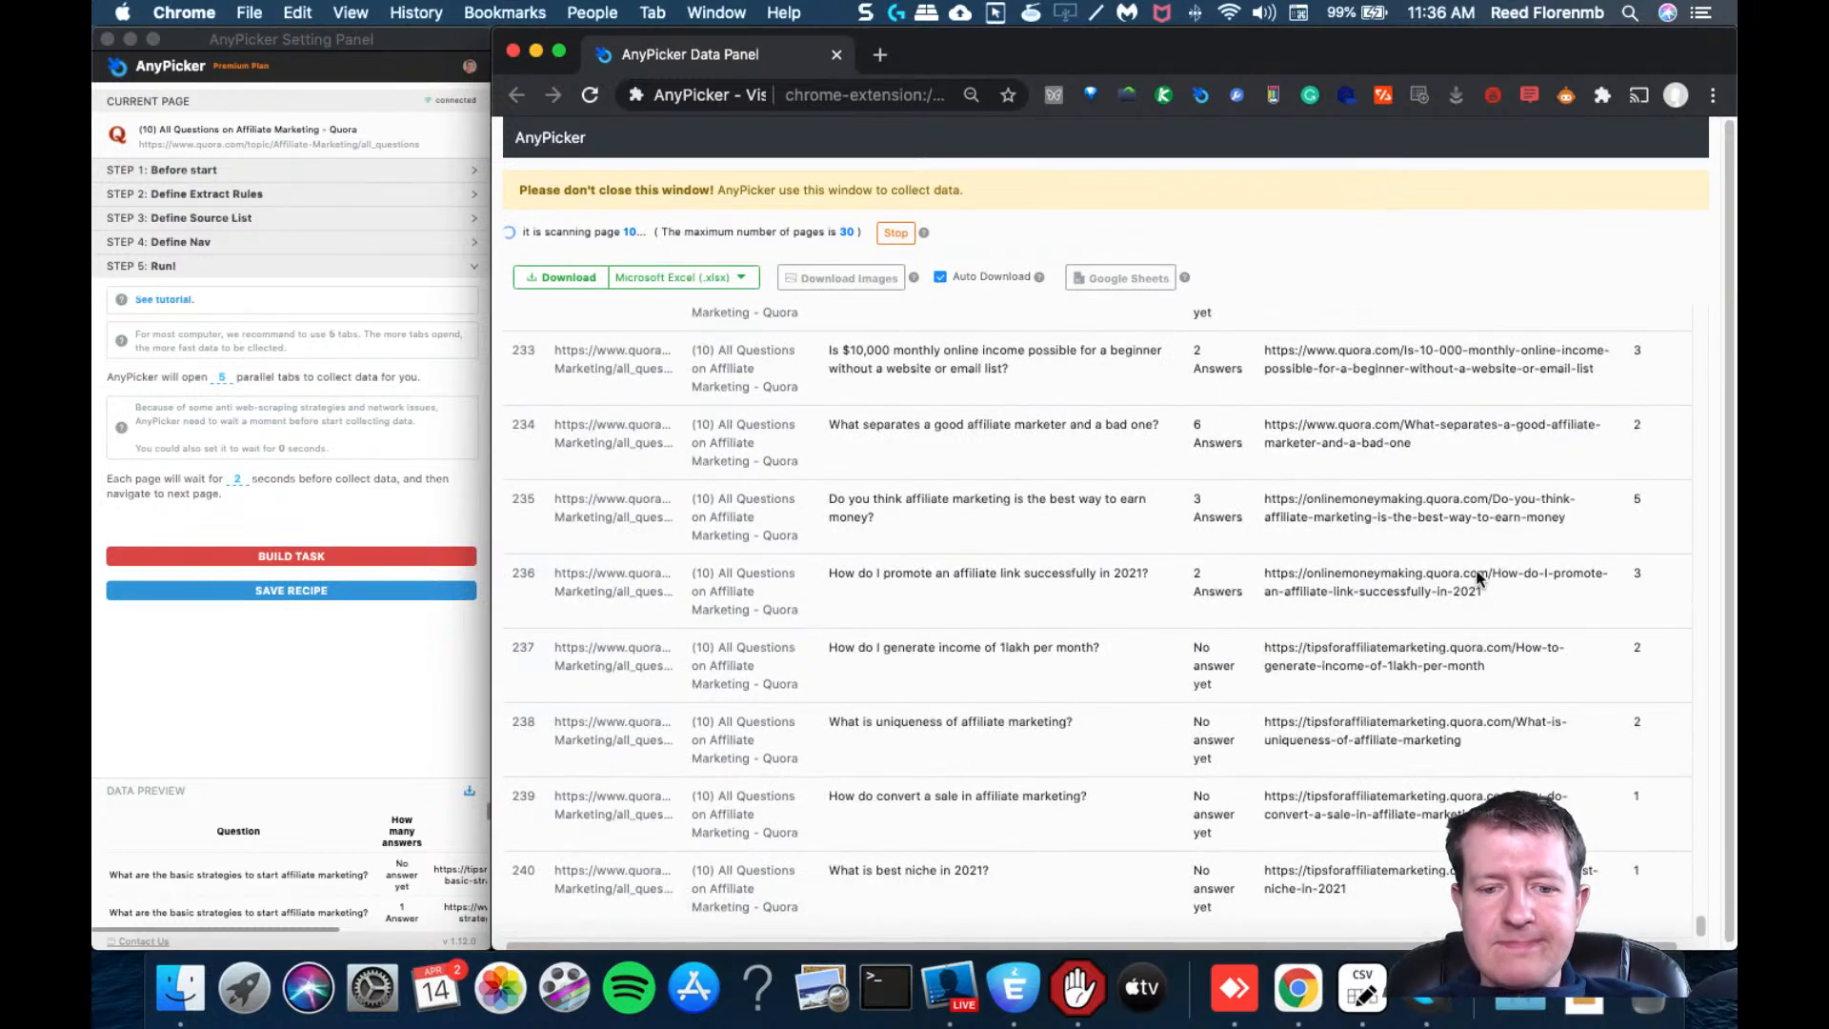
pyautogui.moveTo(1325, 519)
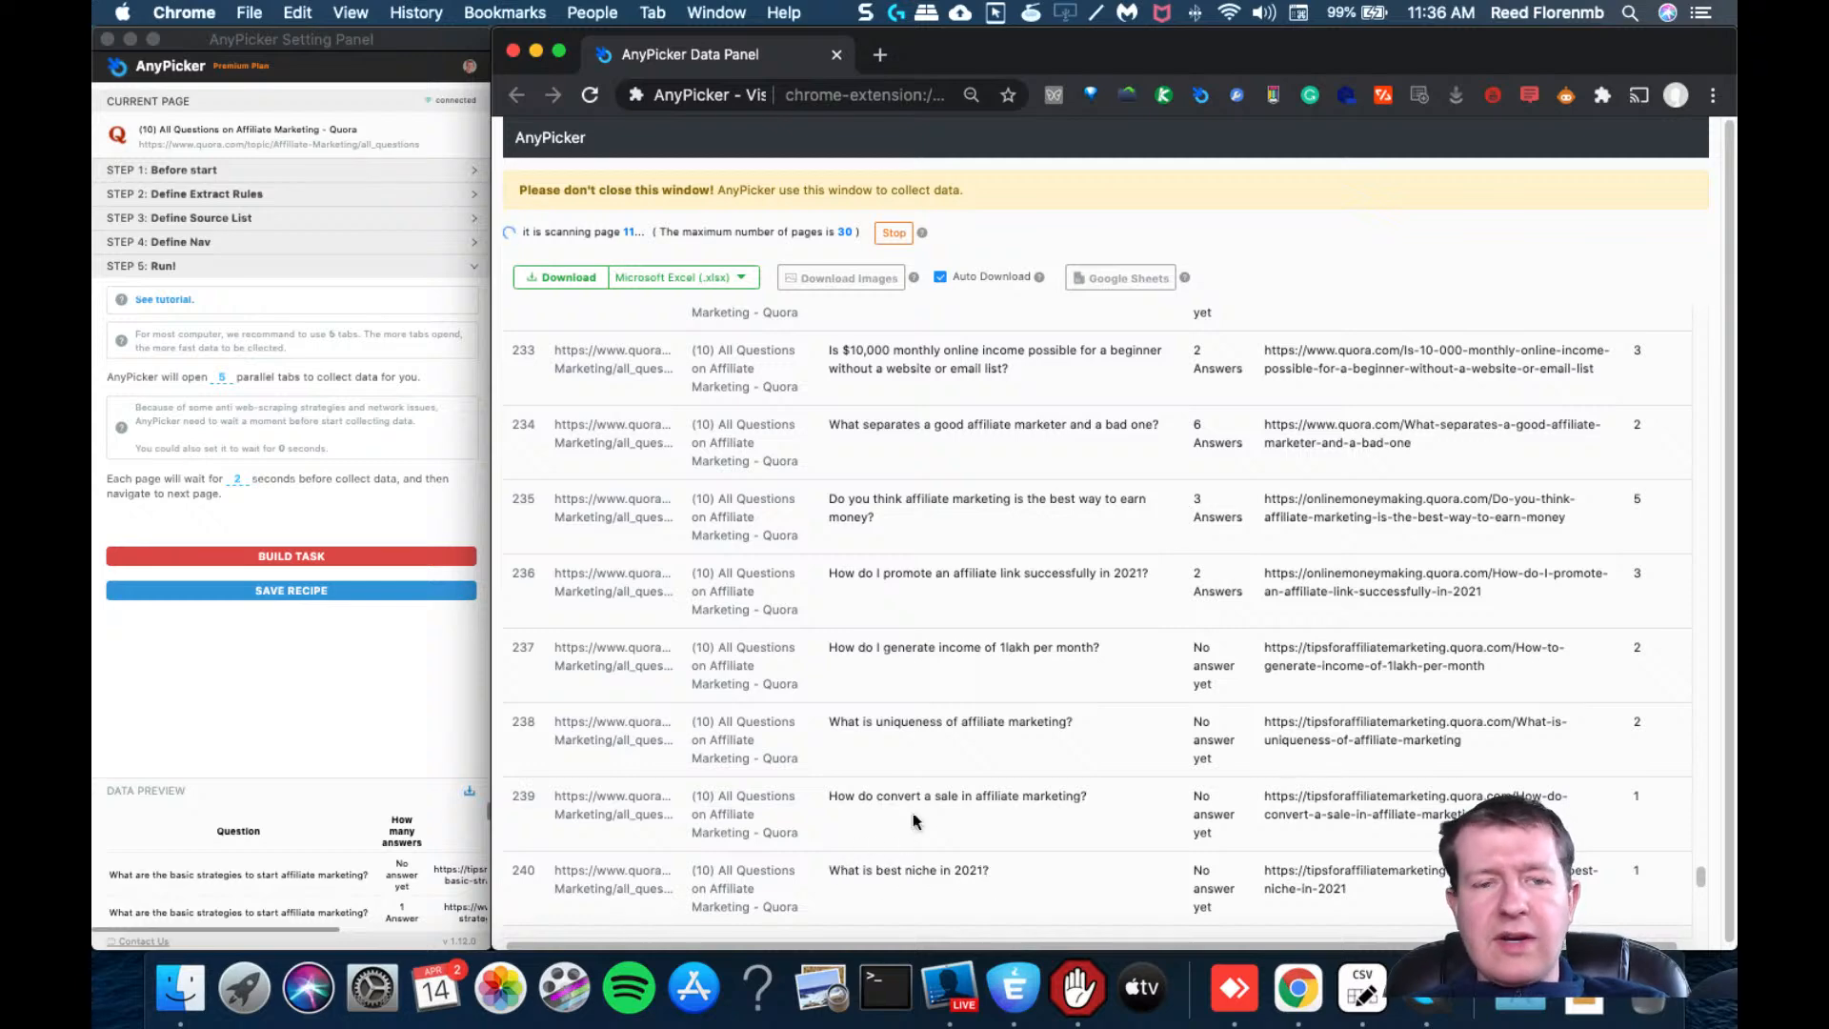
pyautogui.moveTo(877, 833)
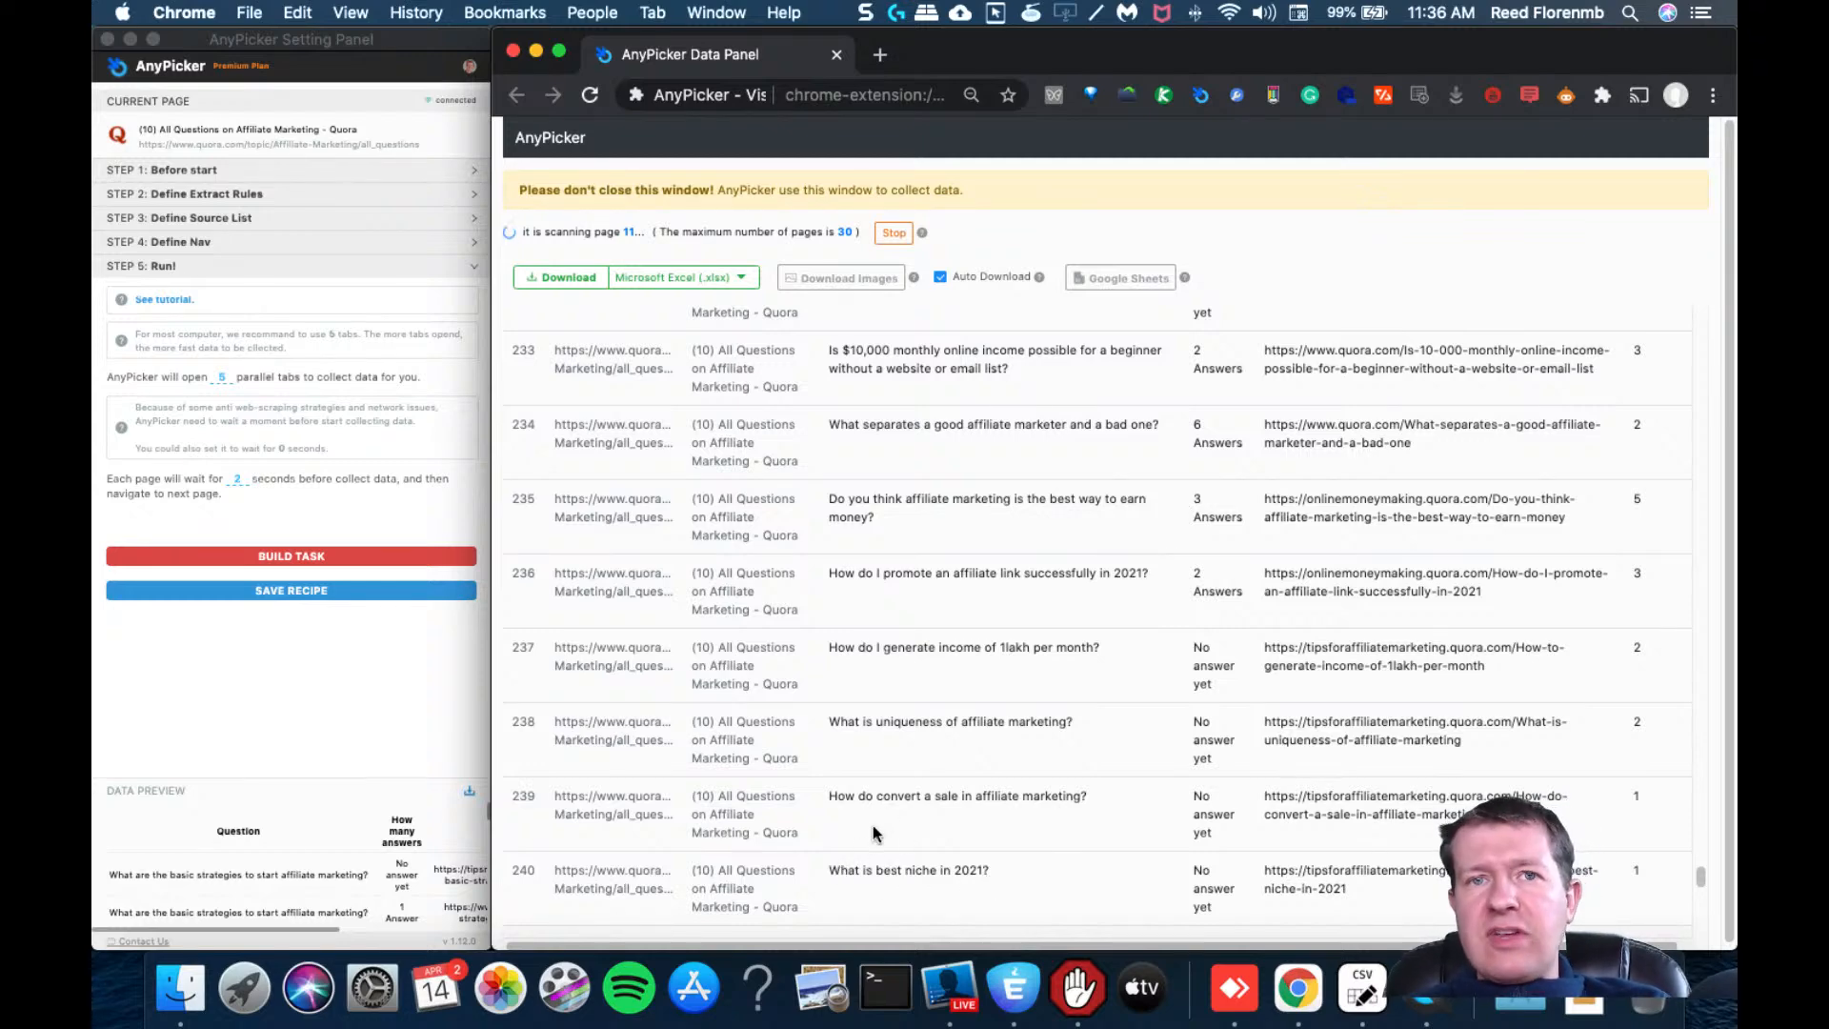
pyautogui.moveTo(913, 743)
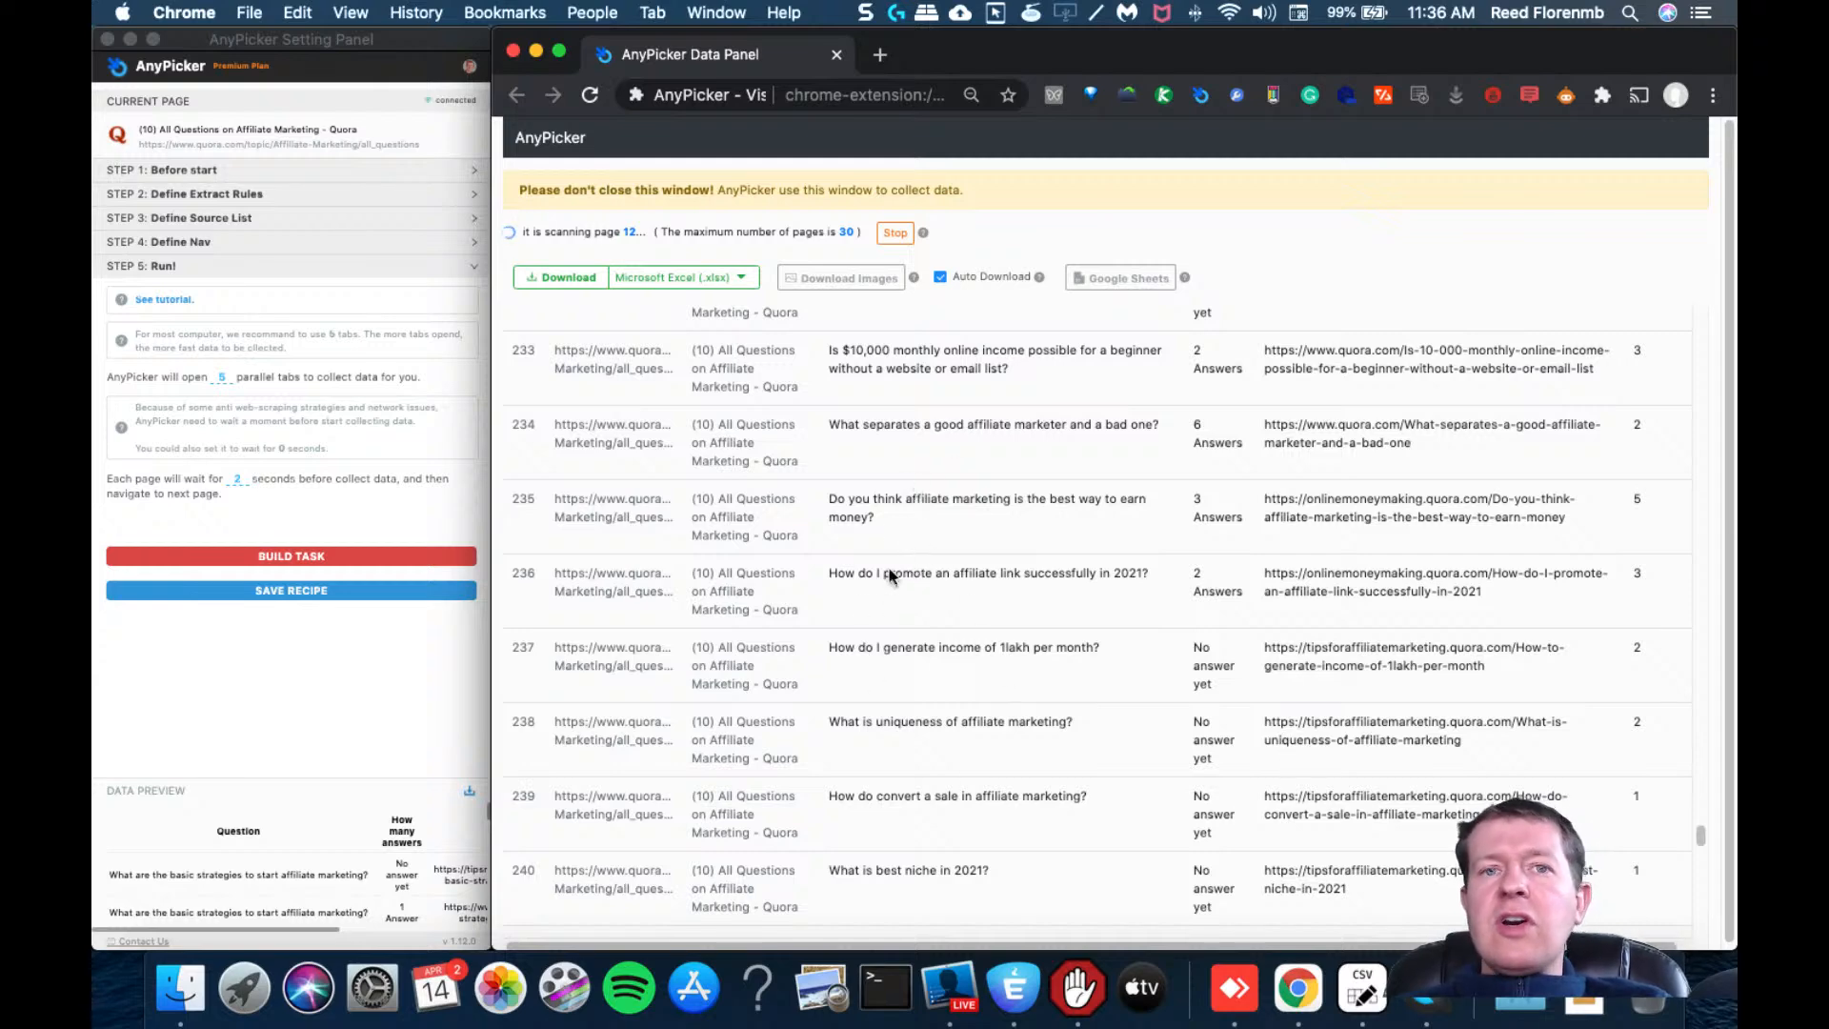
pyautogui.moveTo(976, 592)
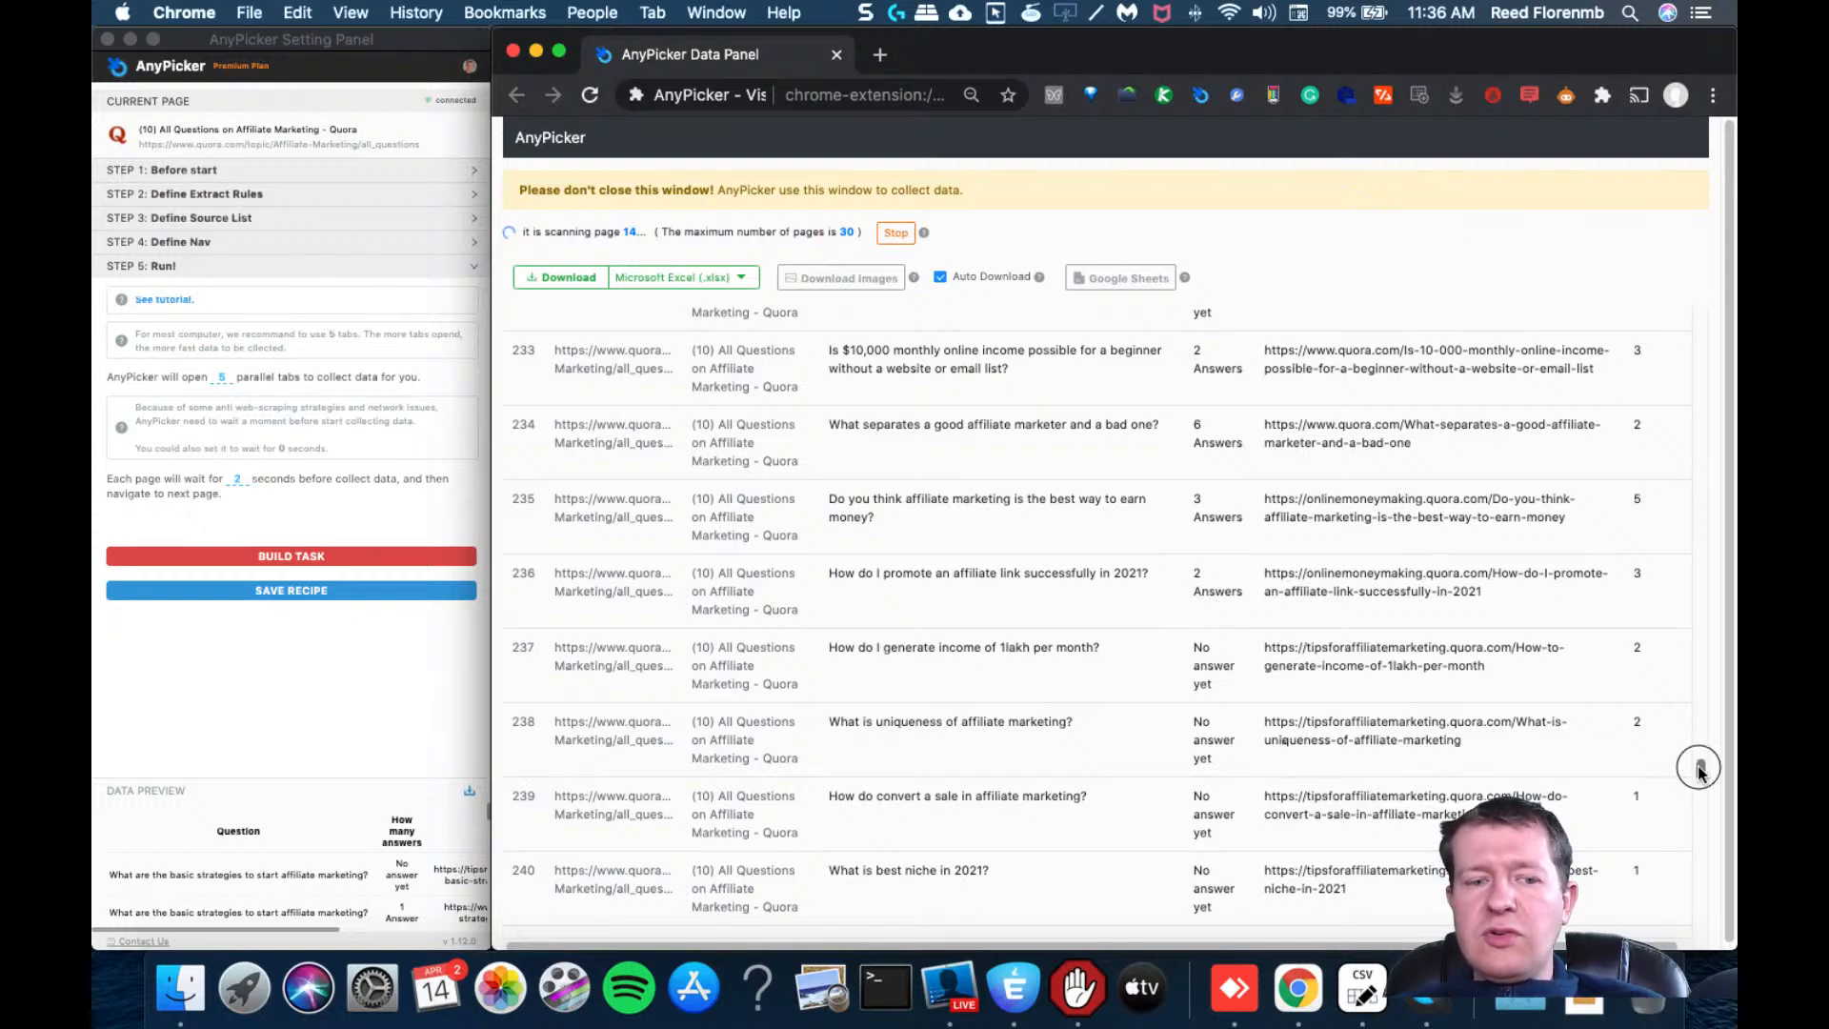
pyautogui.scroll(-3)
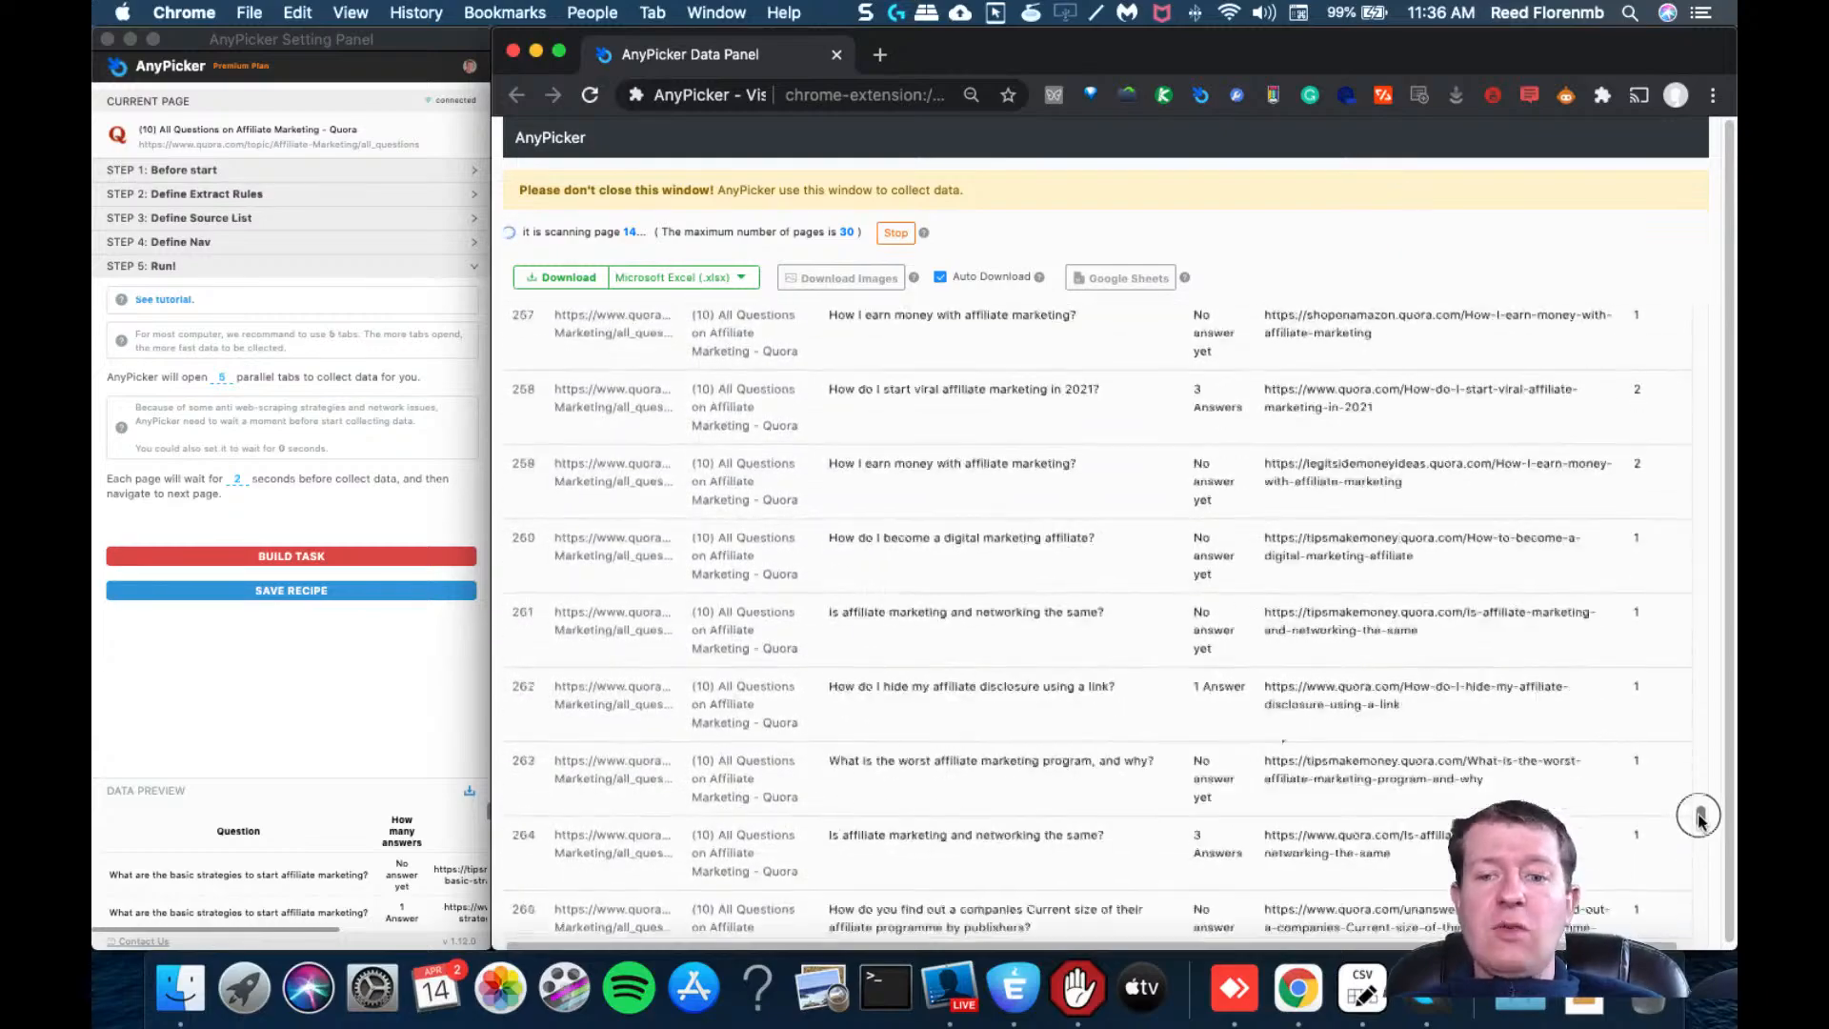
pyautogui.scroll(-3)
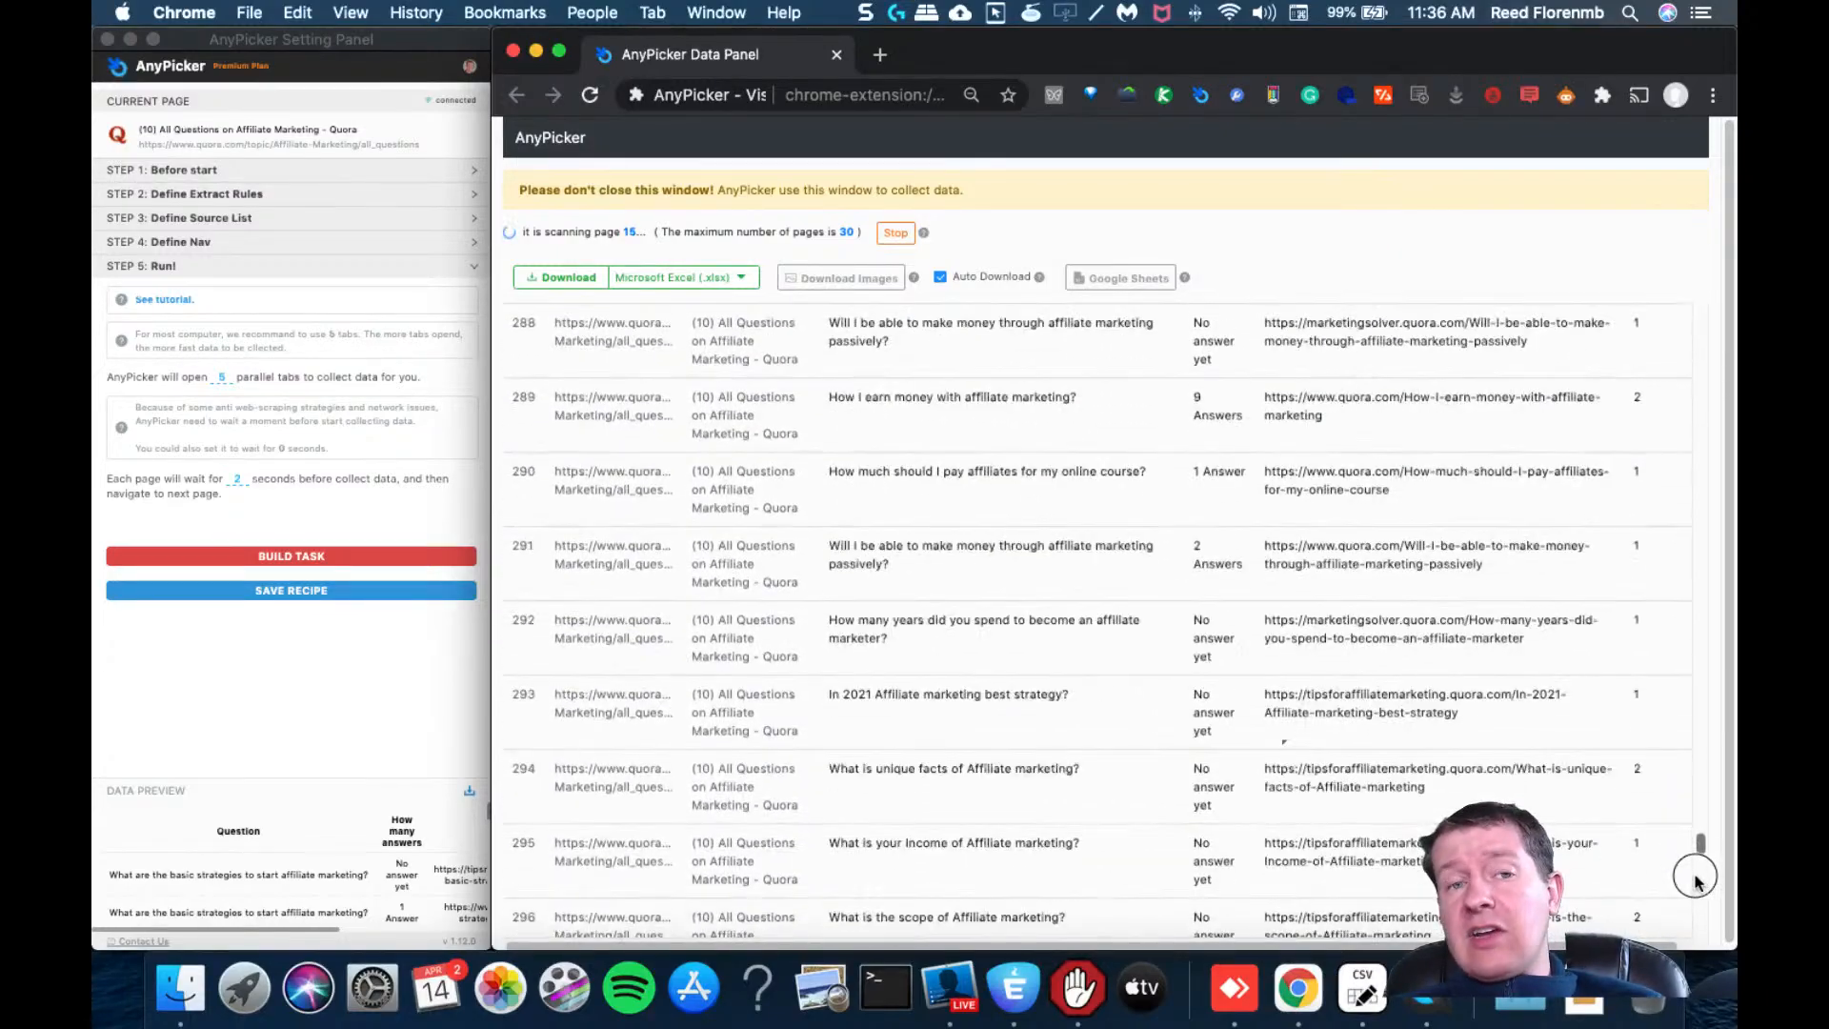
pyautogui.scroll(-3)
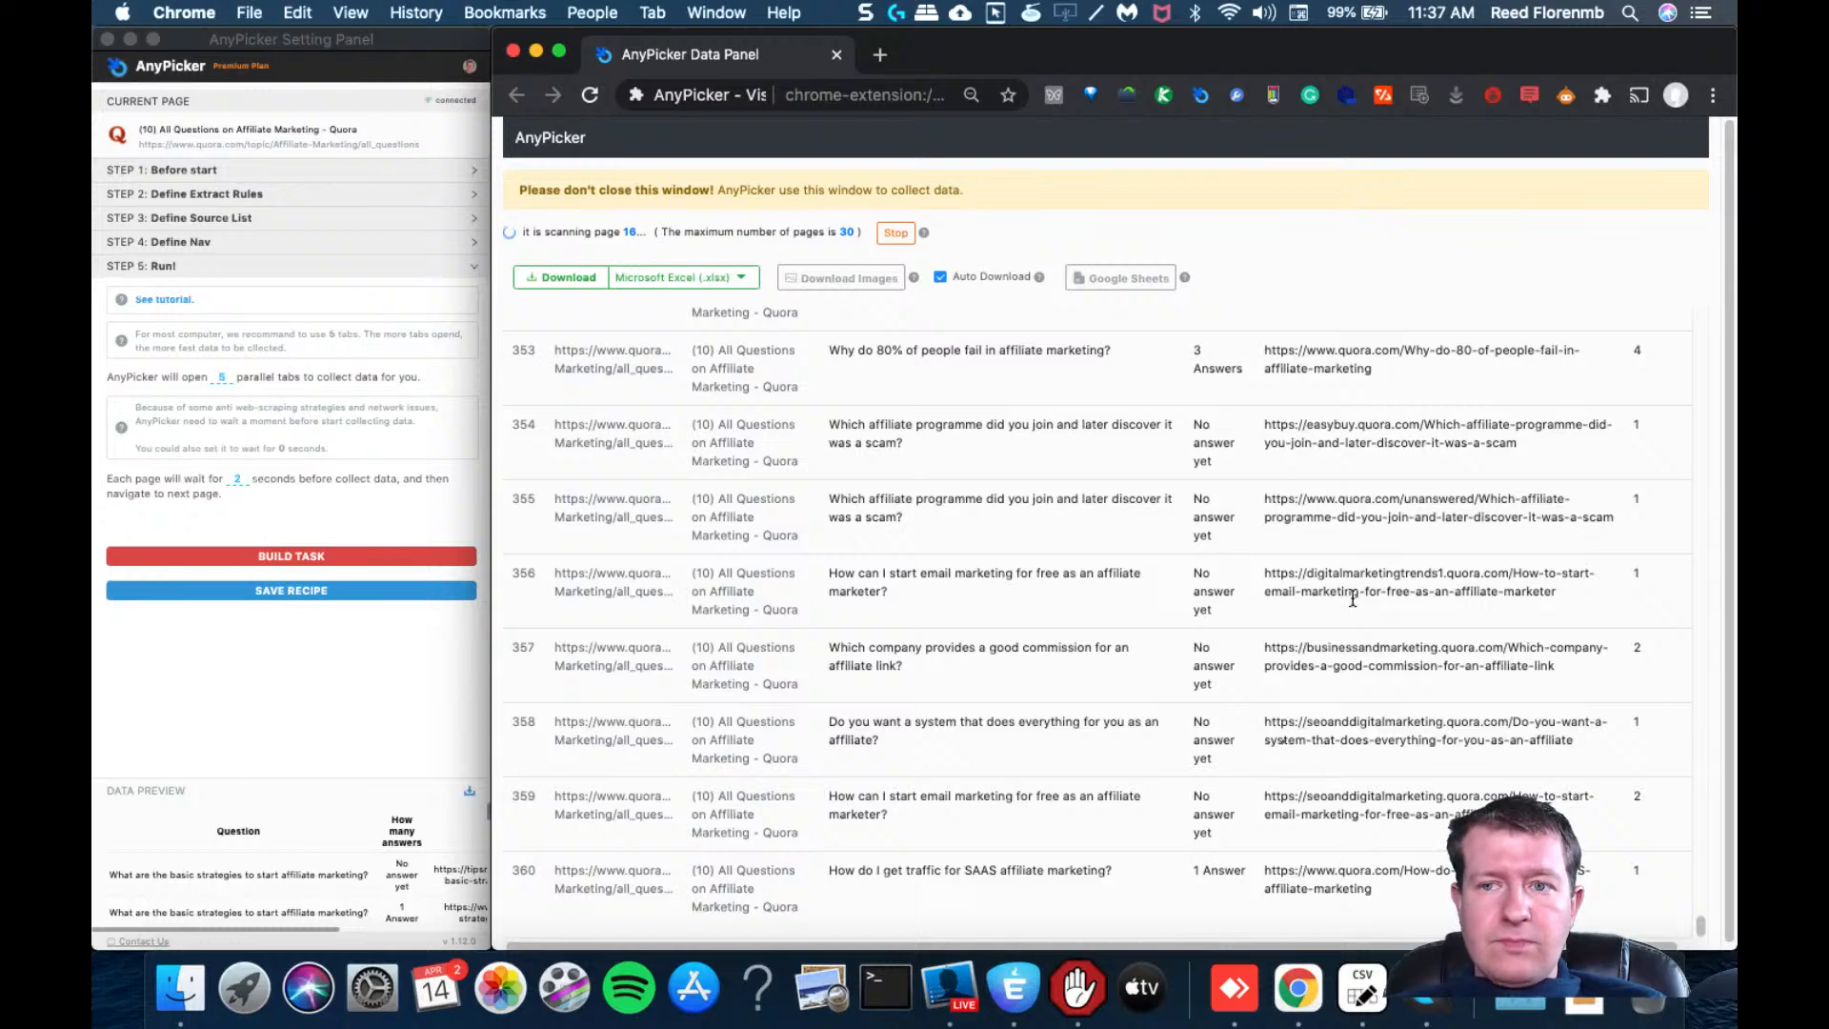
pyautogui.moveTo(889, 194)
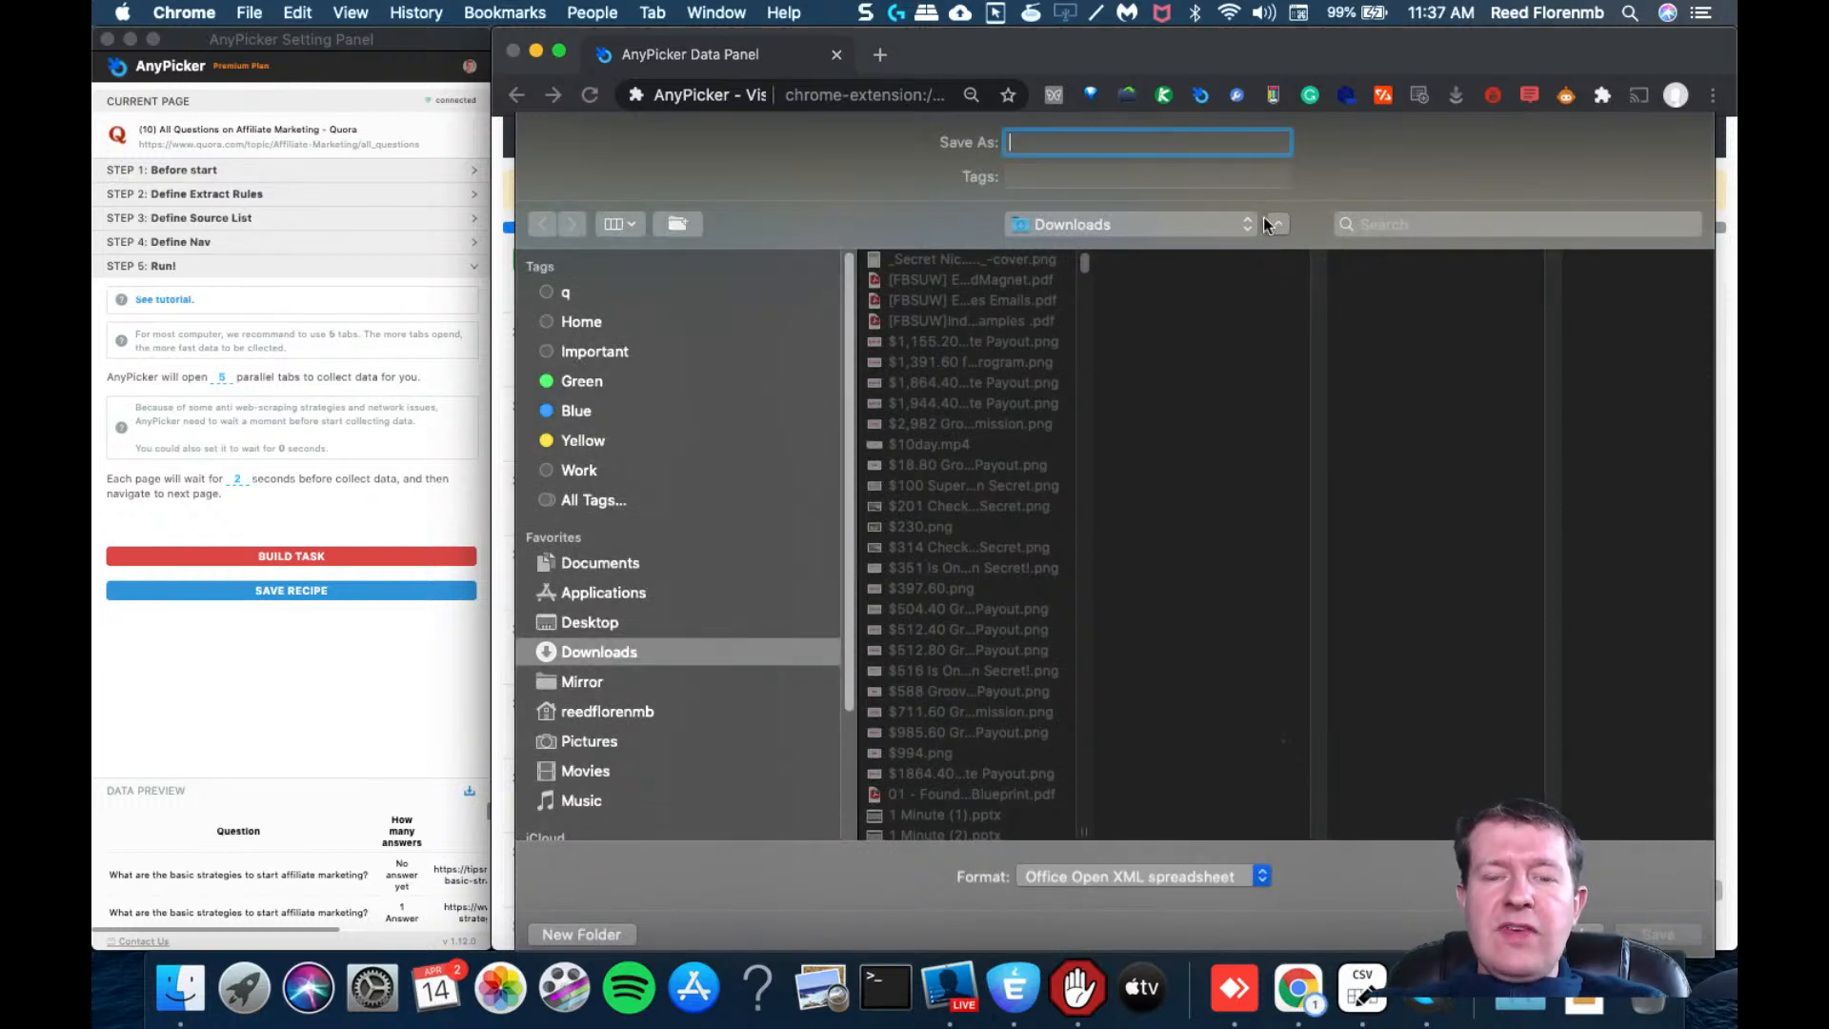
# Save the export as 'affiliatemarketing' spreadsheet in the Downloads folder
pyautogui.write('affiliate')
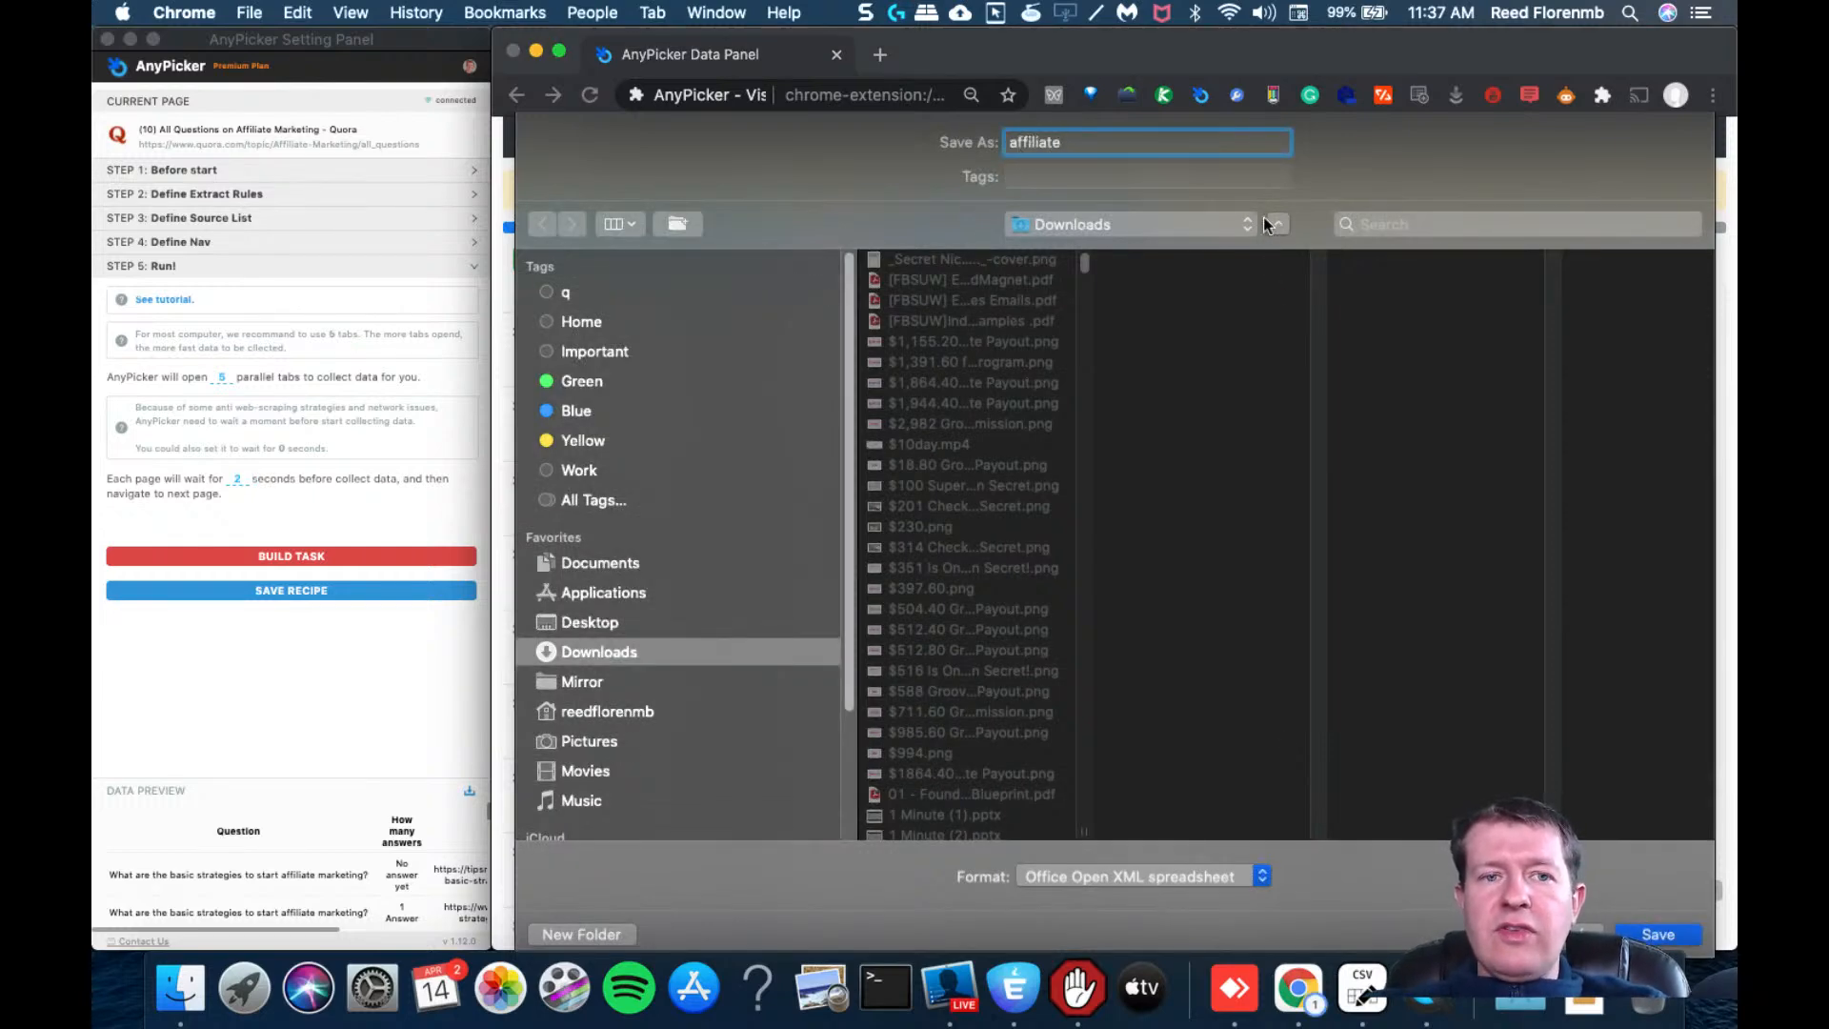
pyautogui.write('marketing')
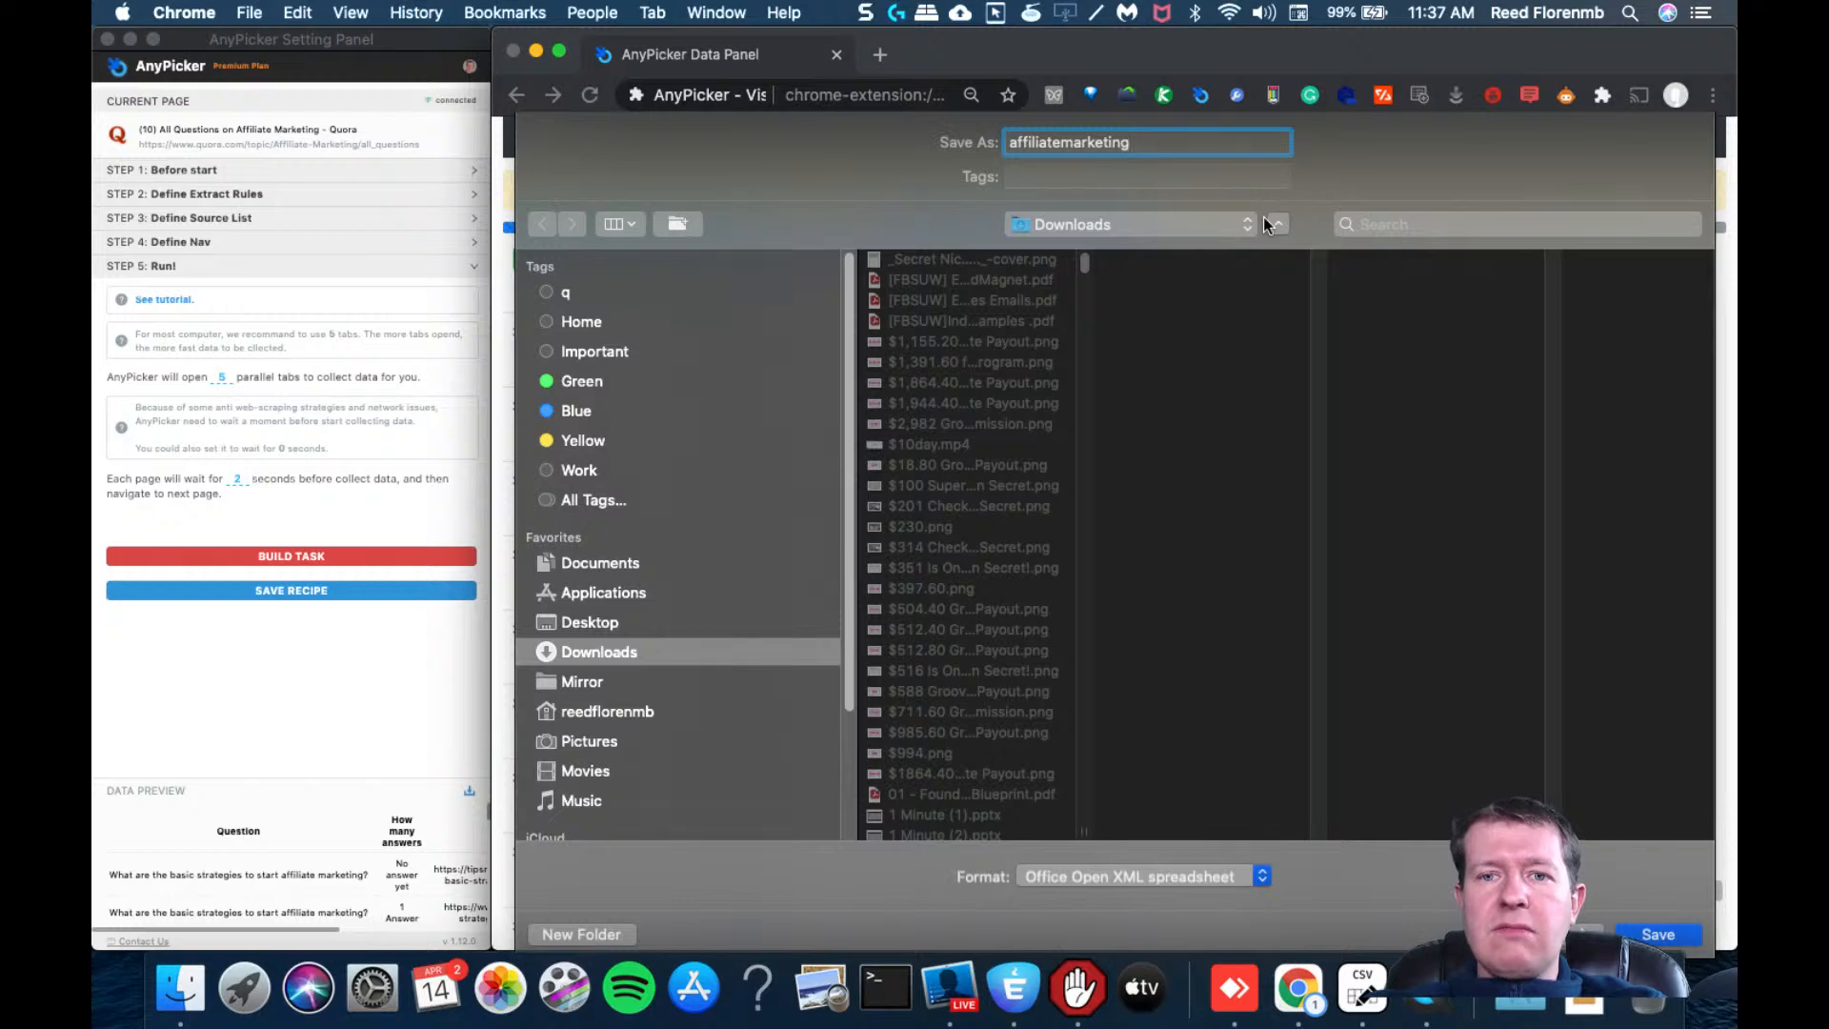
pyautogui.click(1656, 934)
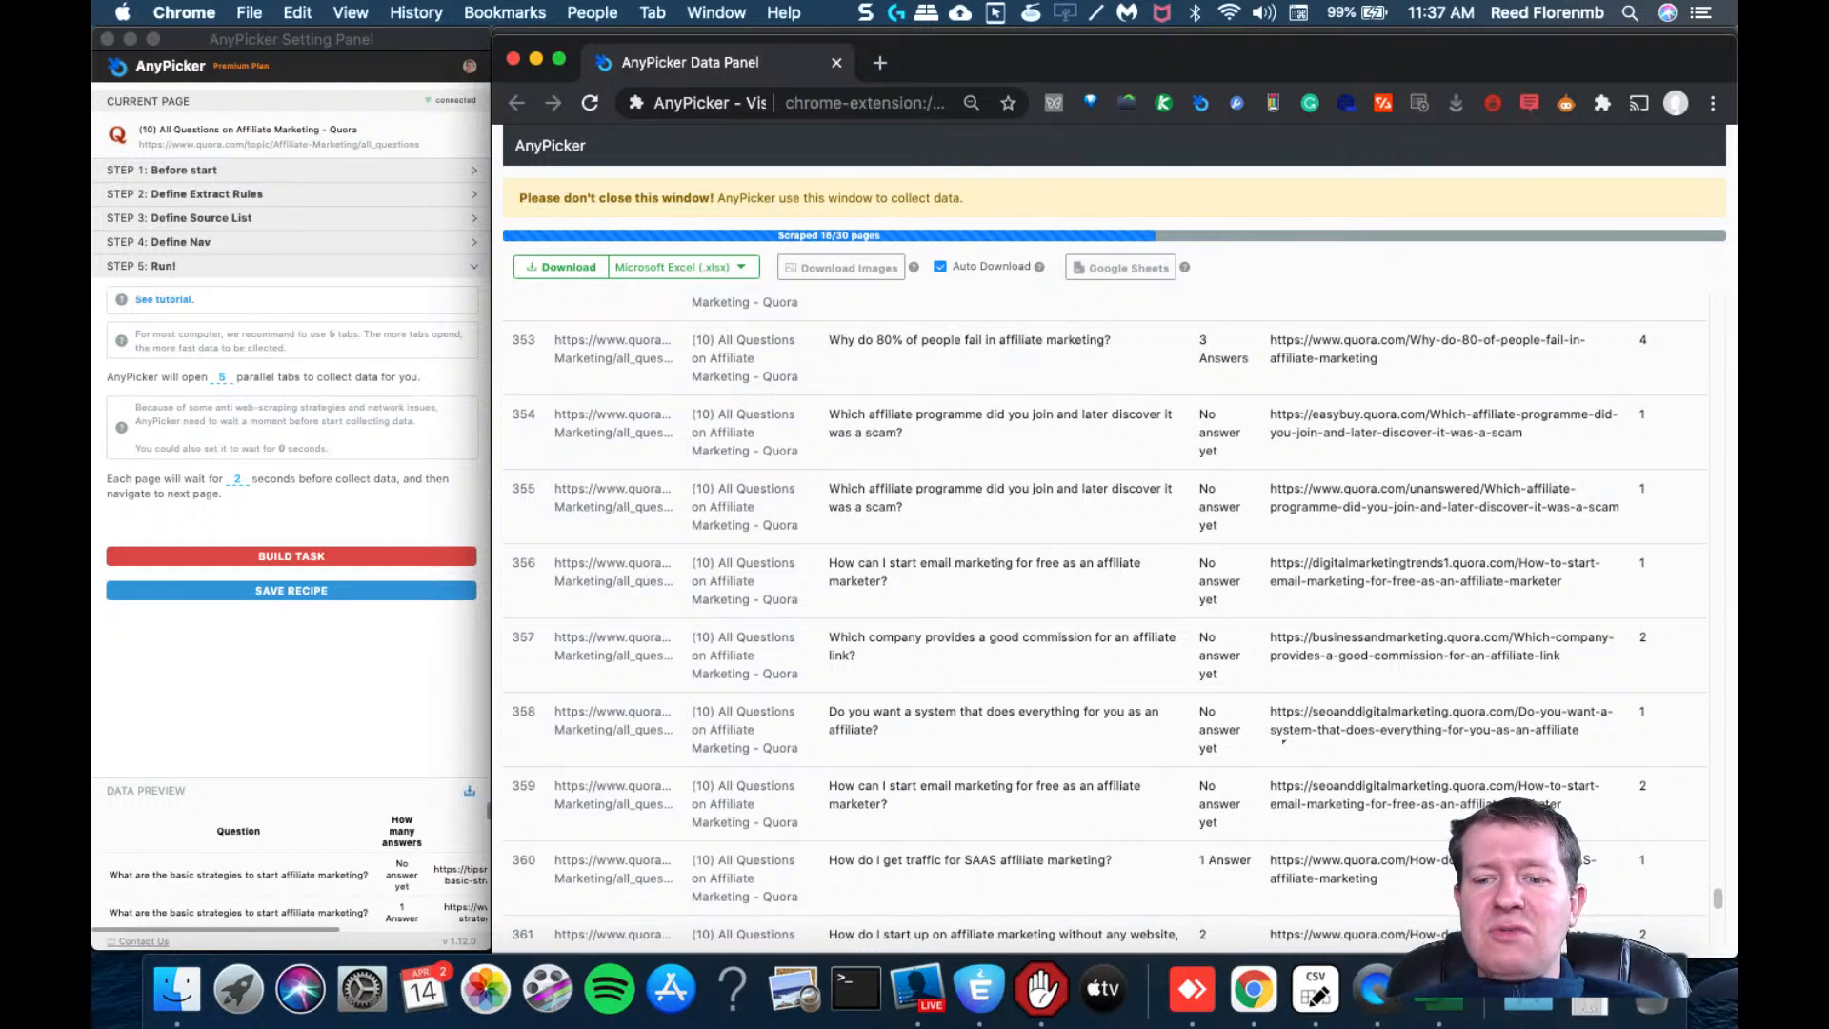
pyautogui.moveTo(1275, 301)
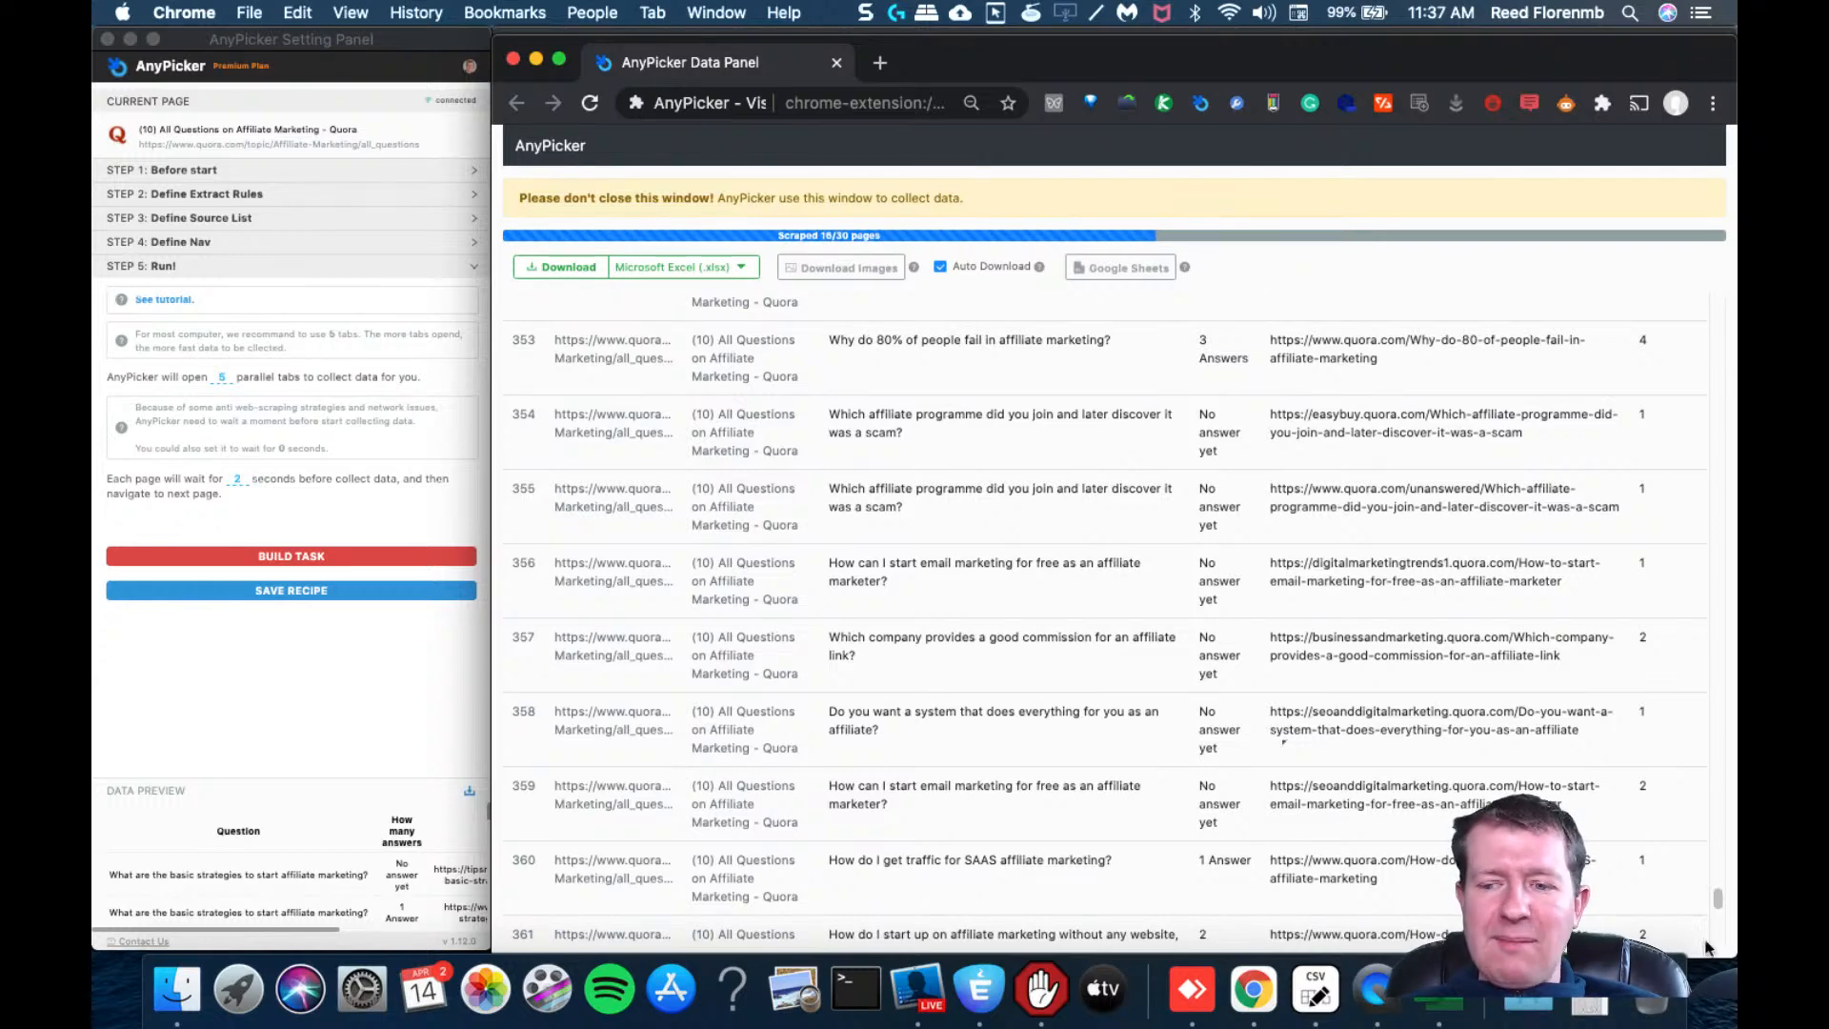
# Turn on AutoFilter dropdowns for the header row from the Data tab's Filter command
pyautogui.scroll(-3)
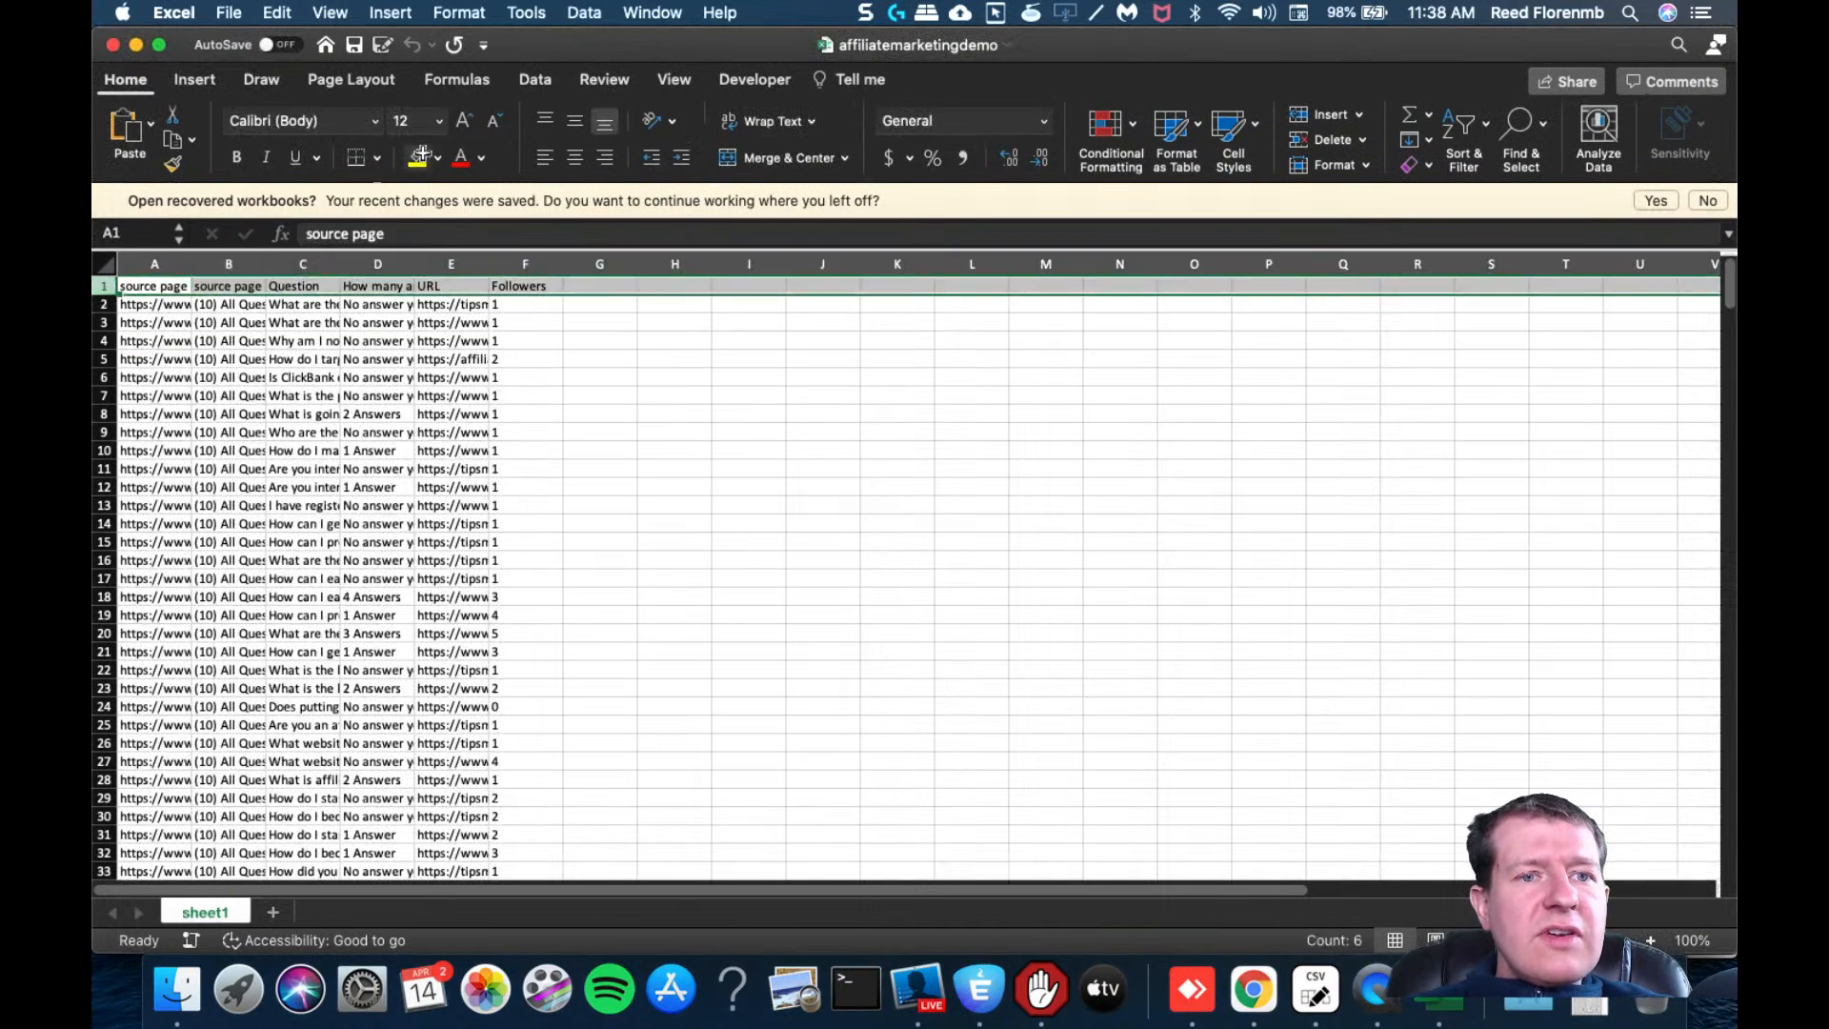
pyautogui.click(535, 79)
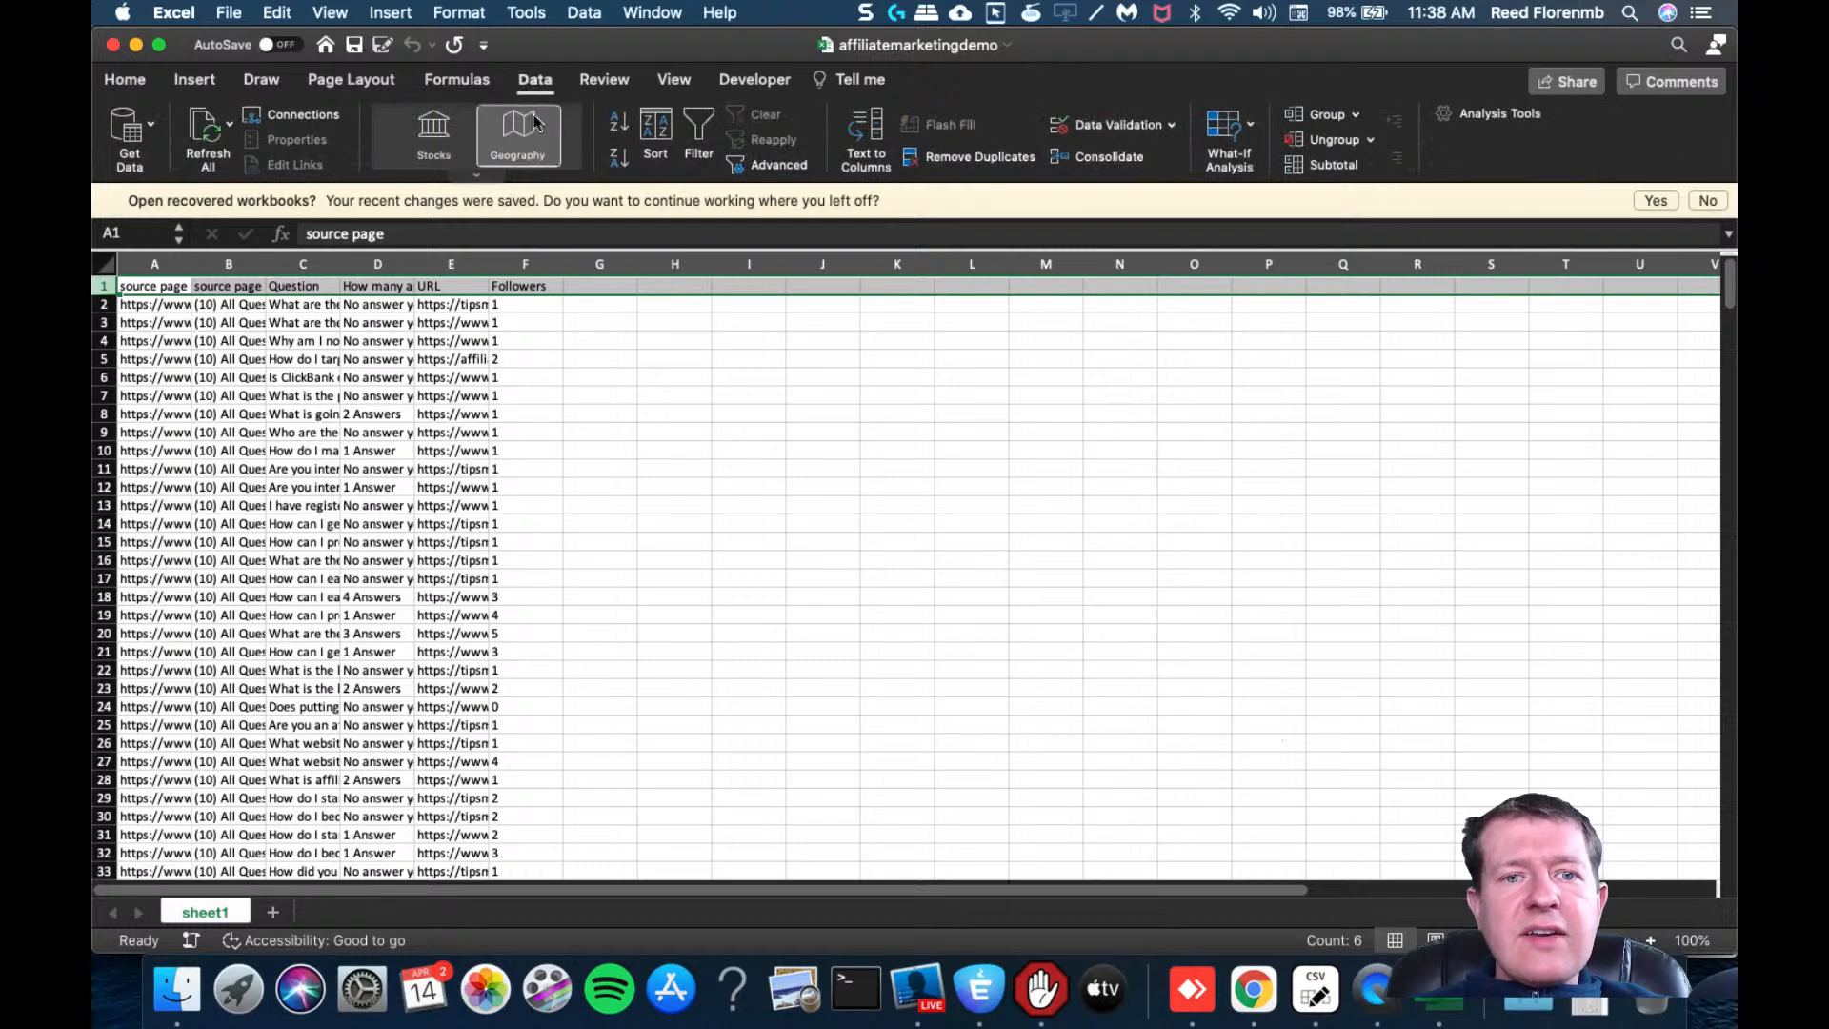
pyautogui.click(697, 128)
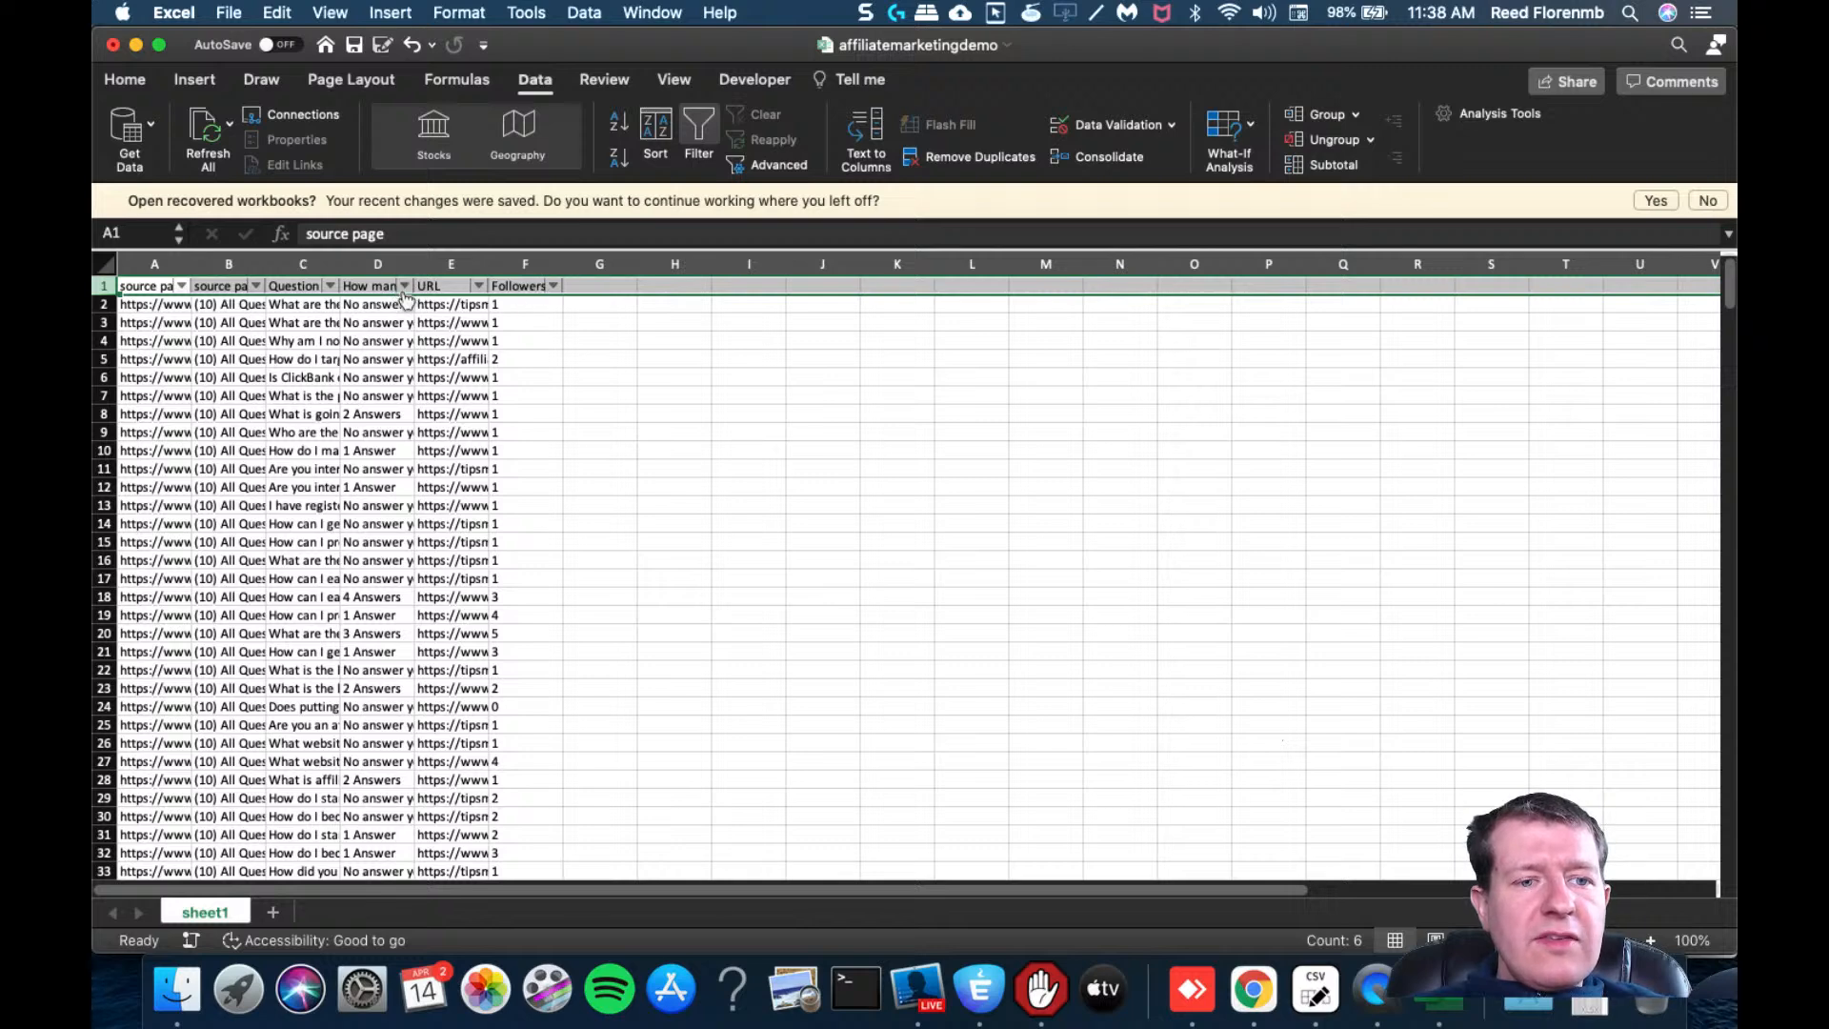
# Filter How many answers to 'No answer yet' and Question to contains 'affiliate program'
pyautogui.click(405, 286)
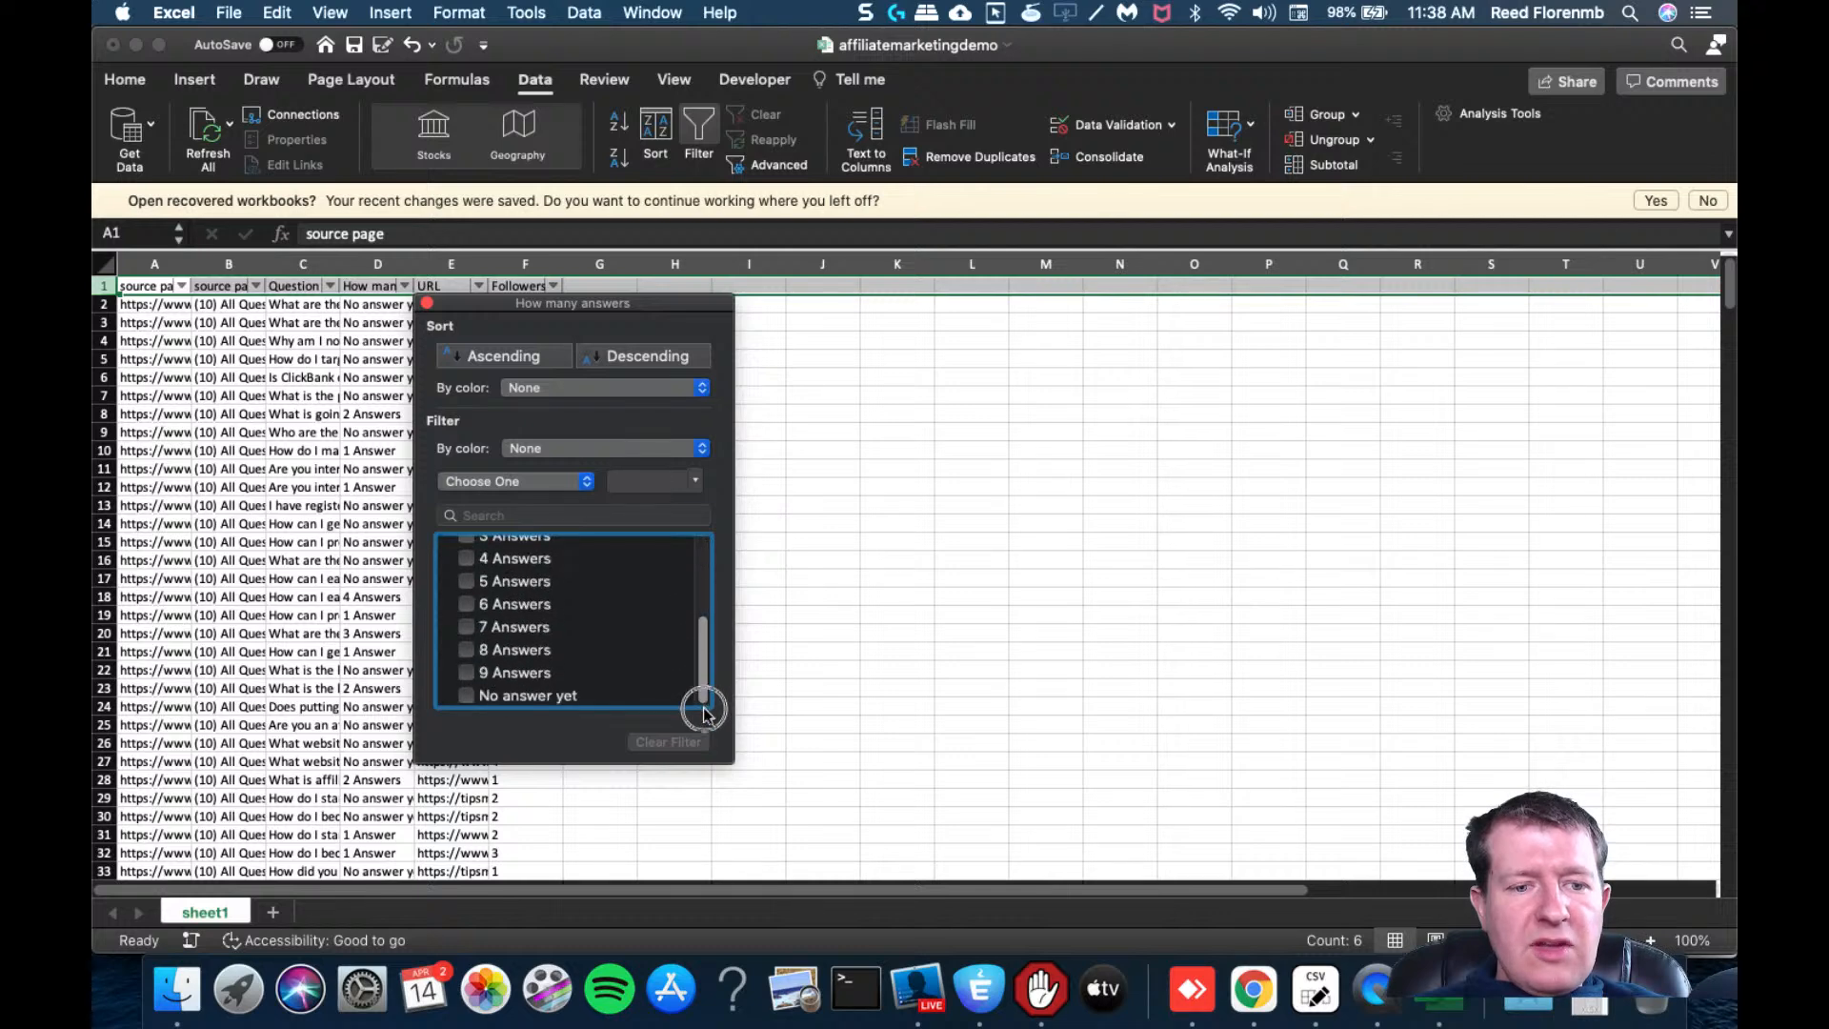
pyautogui.click(466, 755)
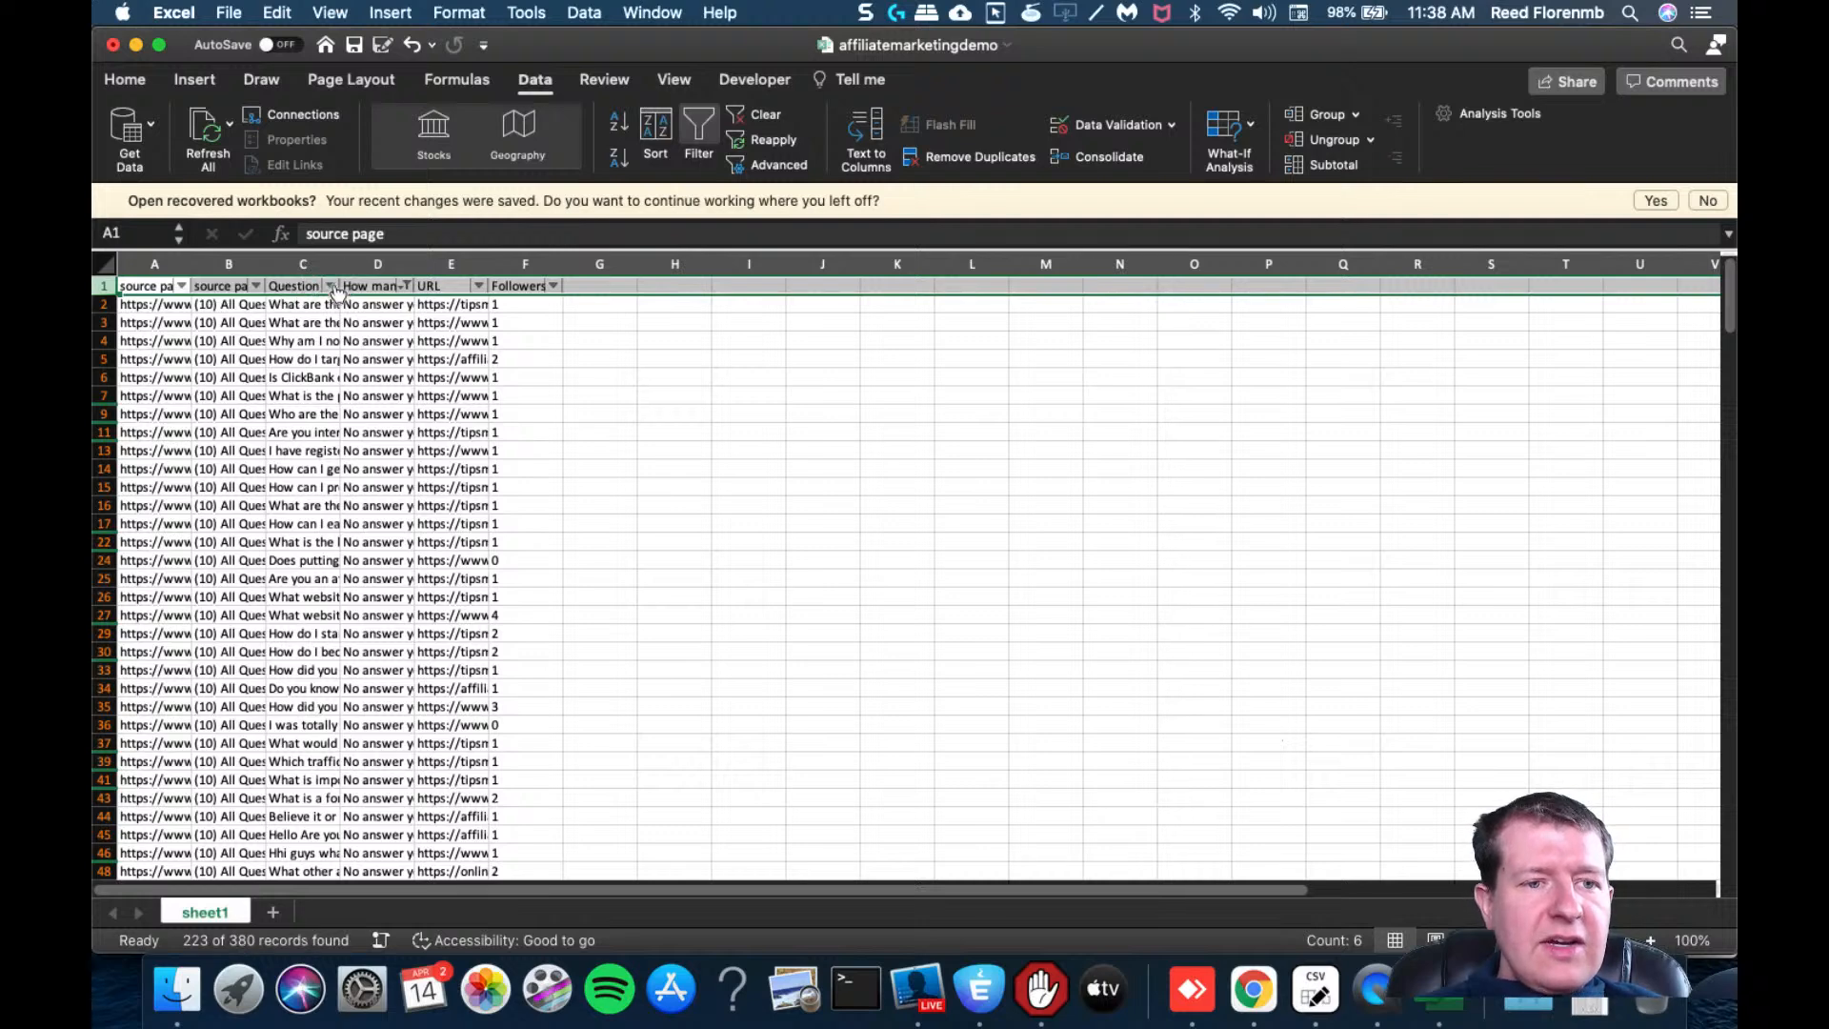
pyautogui.click(332, 286)
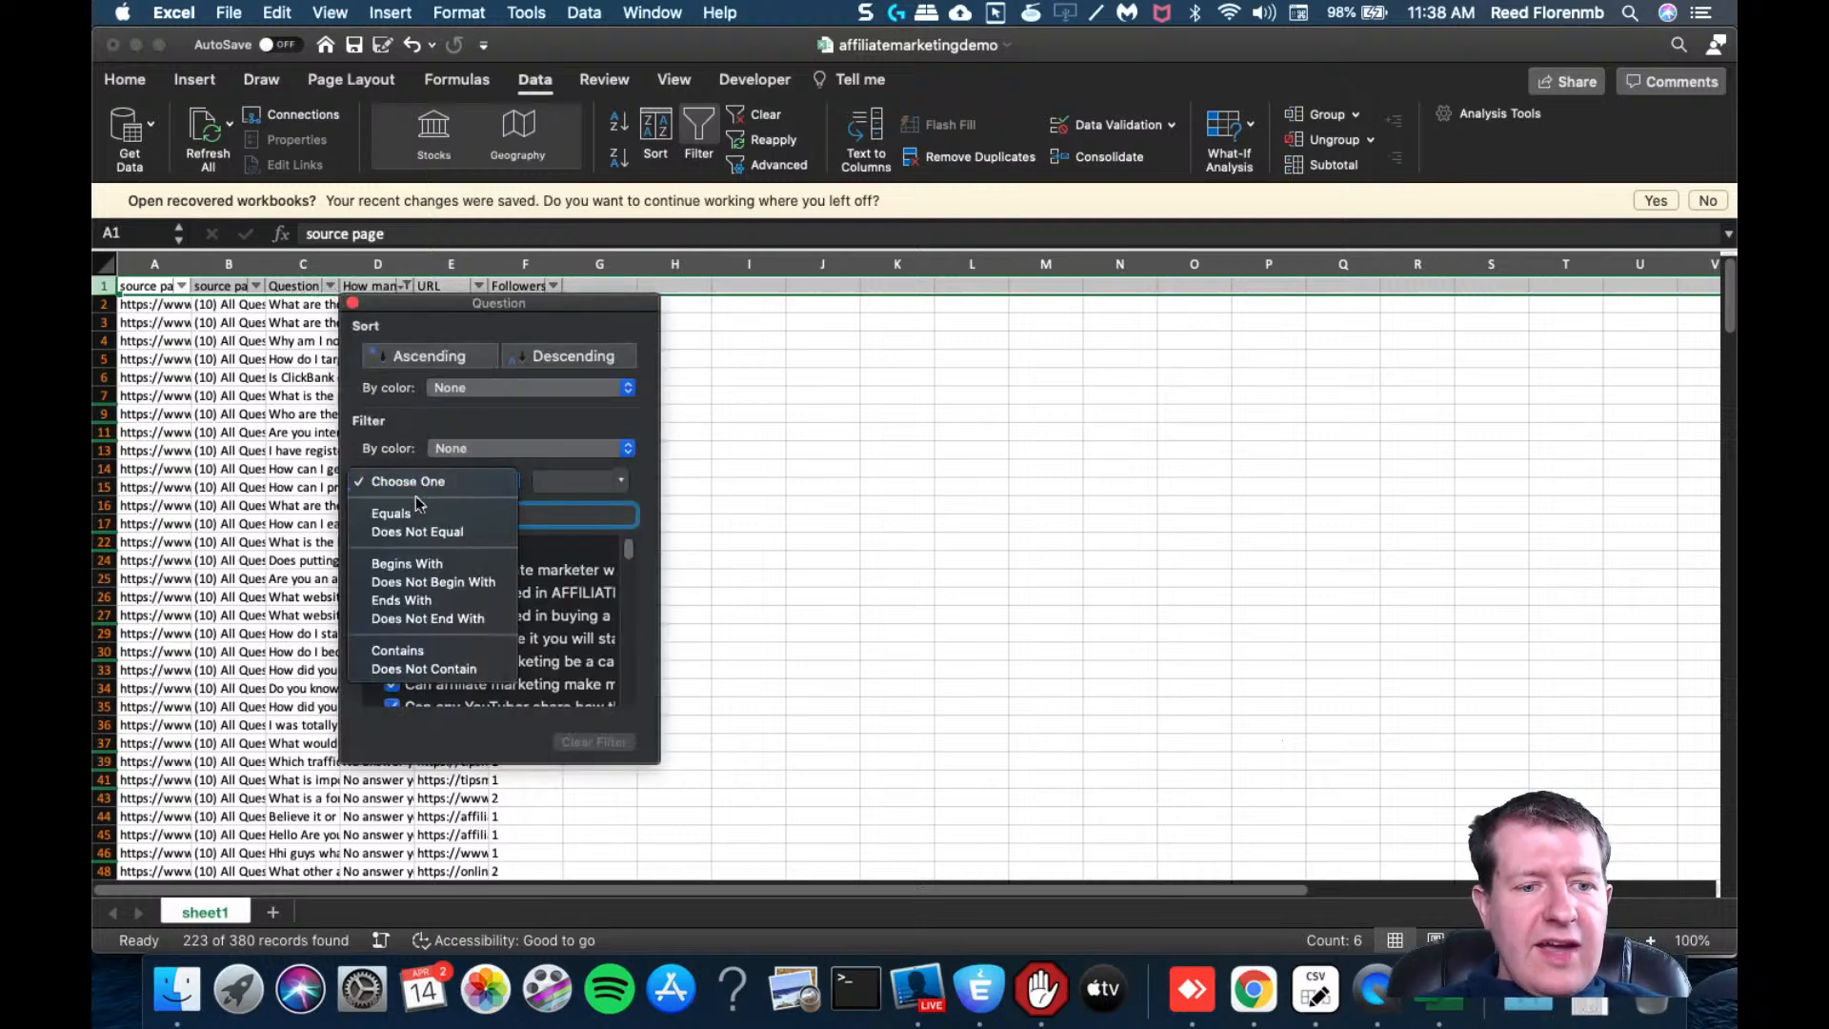
pyautogui.click(422, 669)
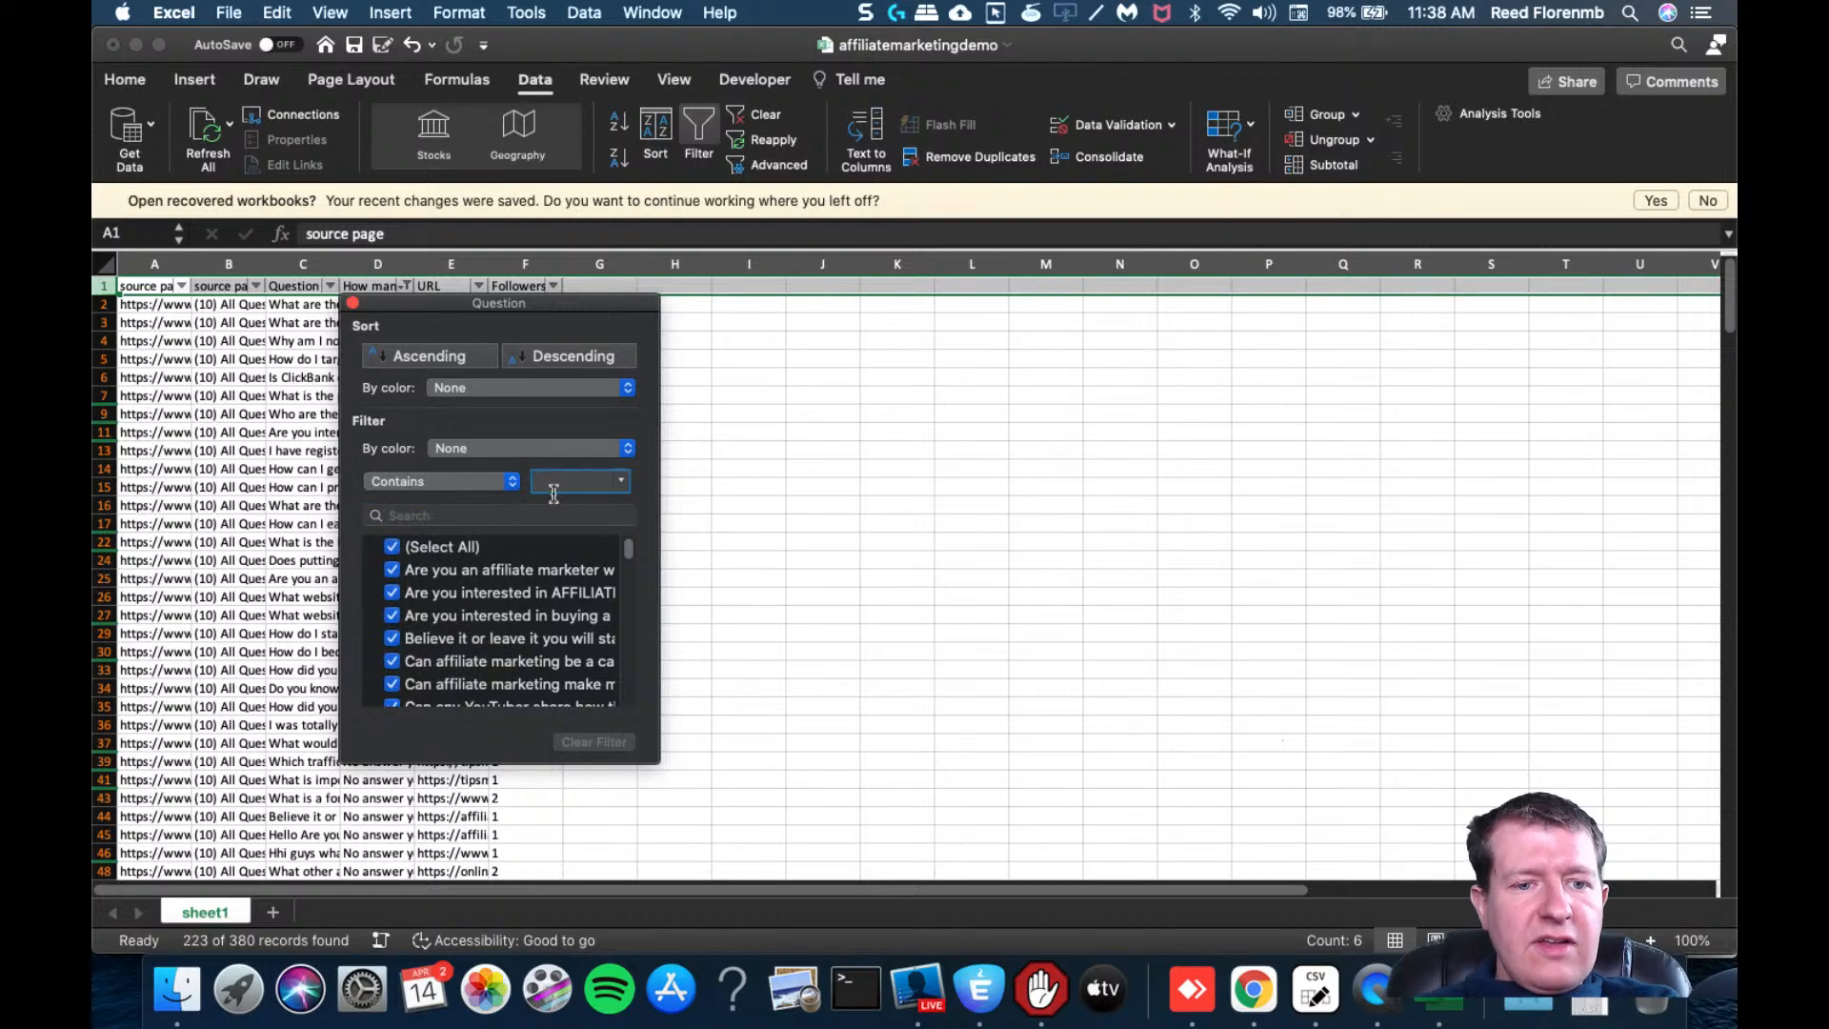
pyautogui.write('ate program')
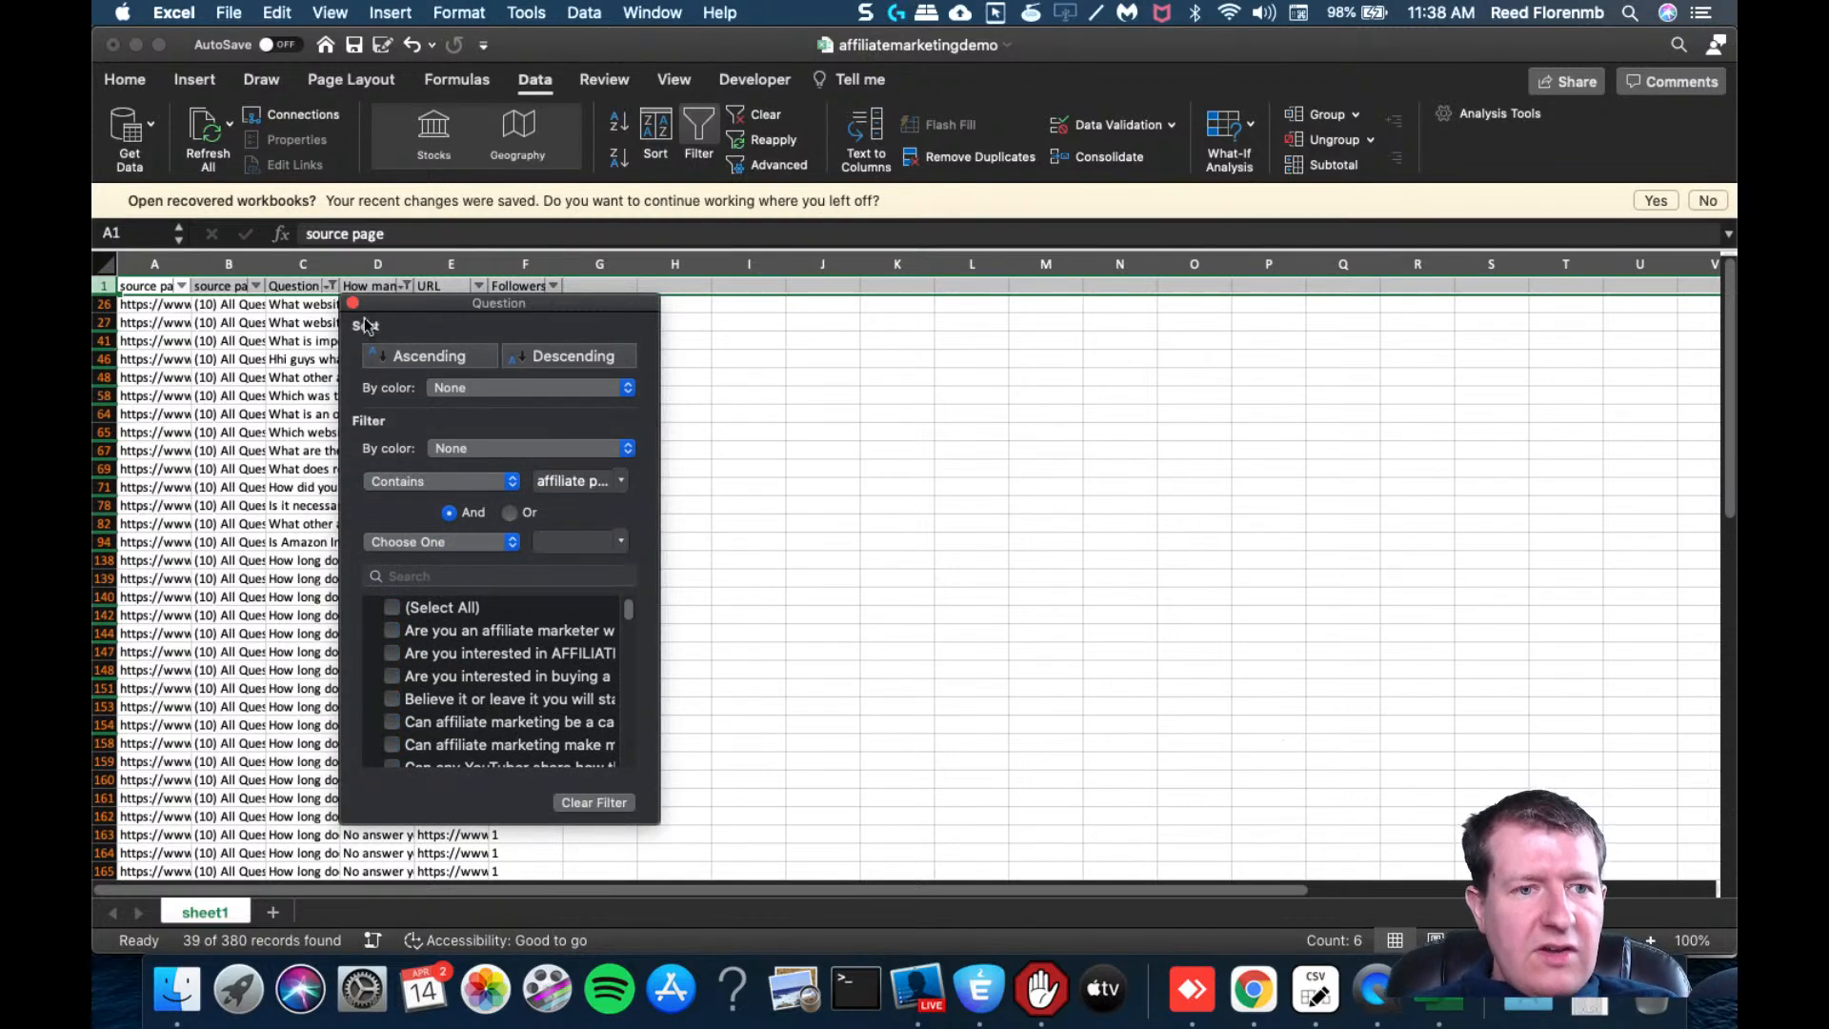
pyautogui.click(351, 302)
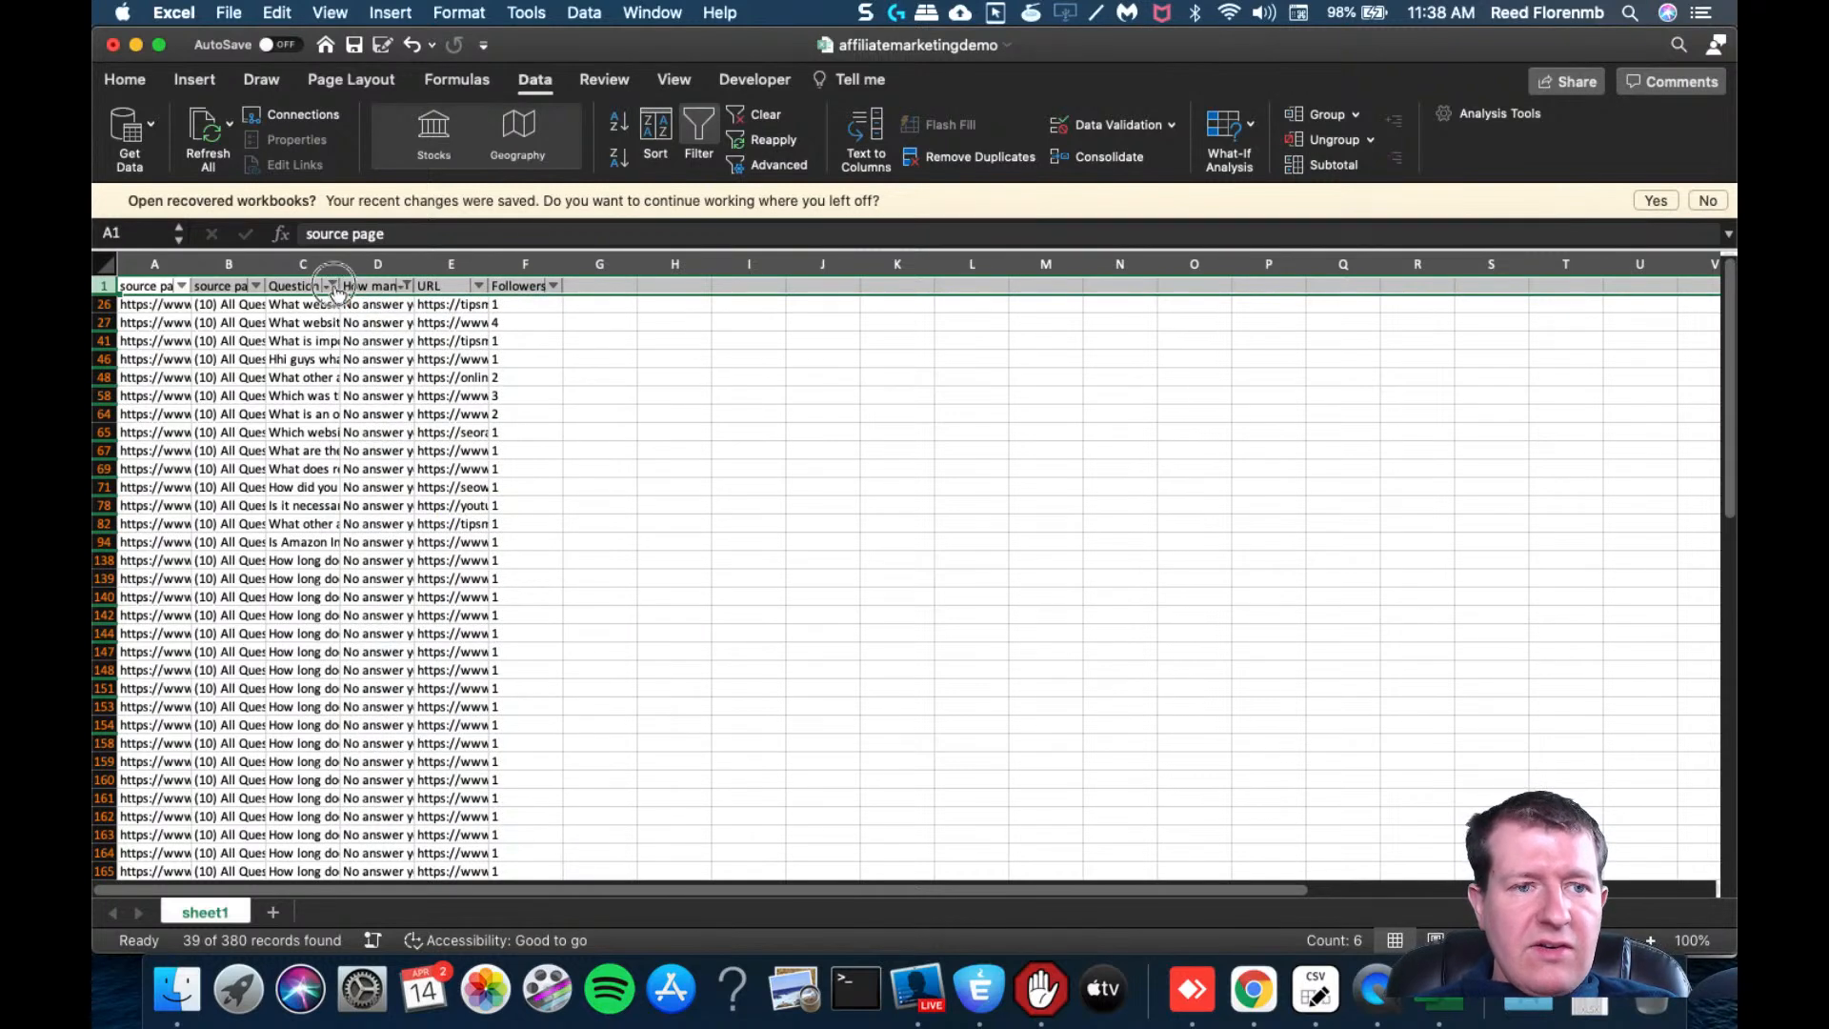
pyautogui.click(333, 286)
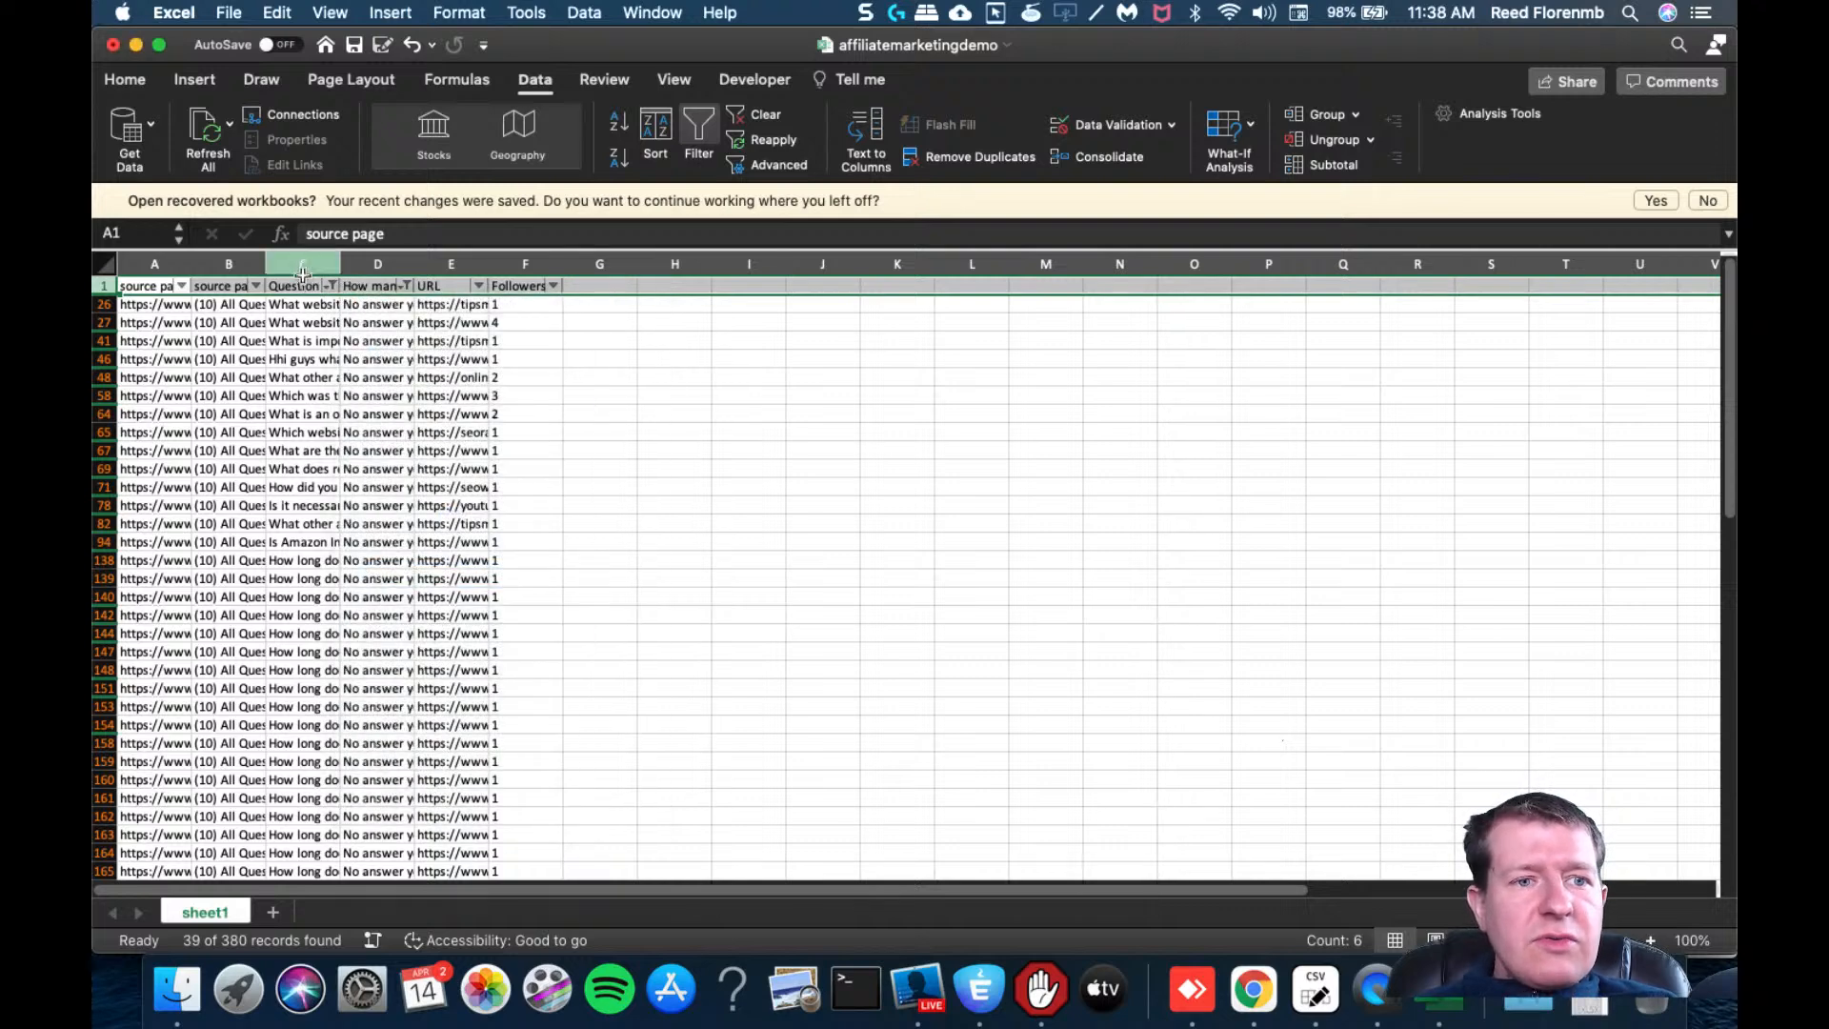
# Remove duplicates across the expanded table, comparing only Column C with headers kept
pyautogui.click(978, 156)
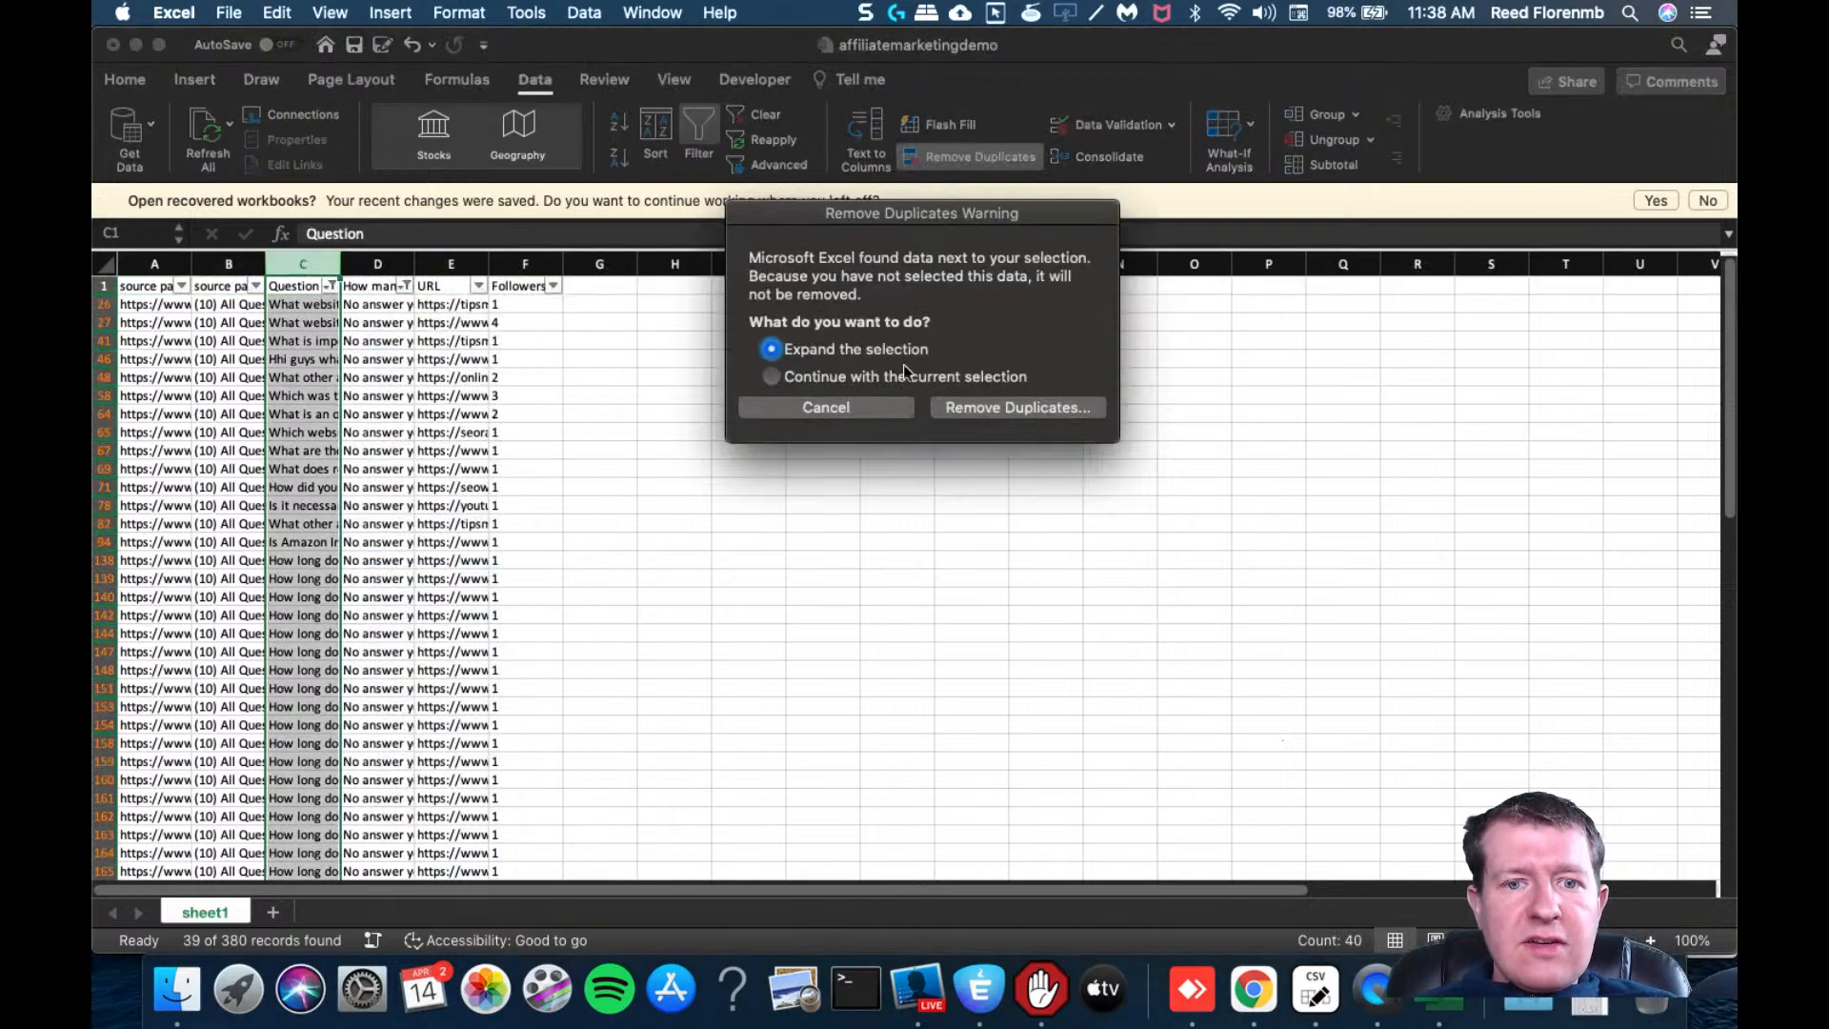
pyautogui.click(1015, 407)
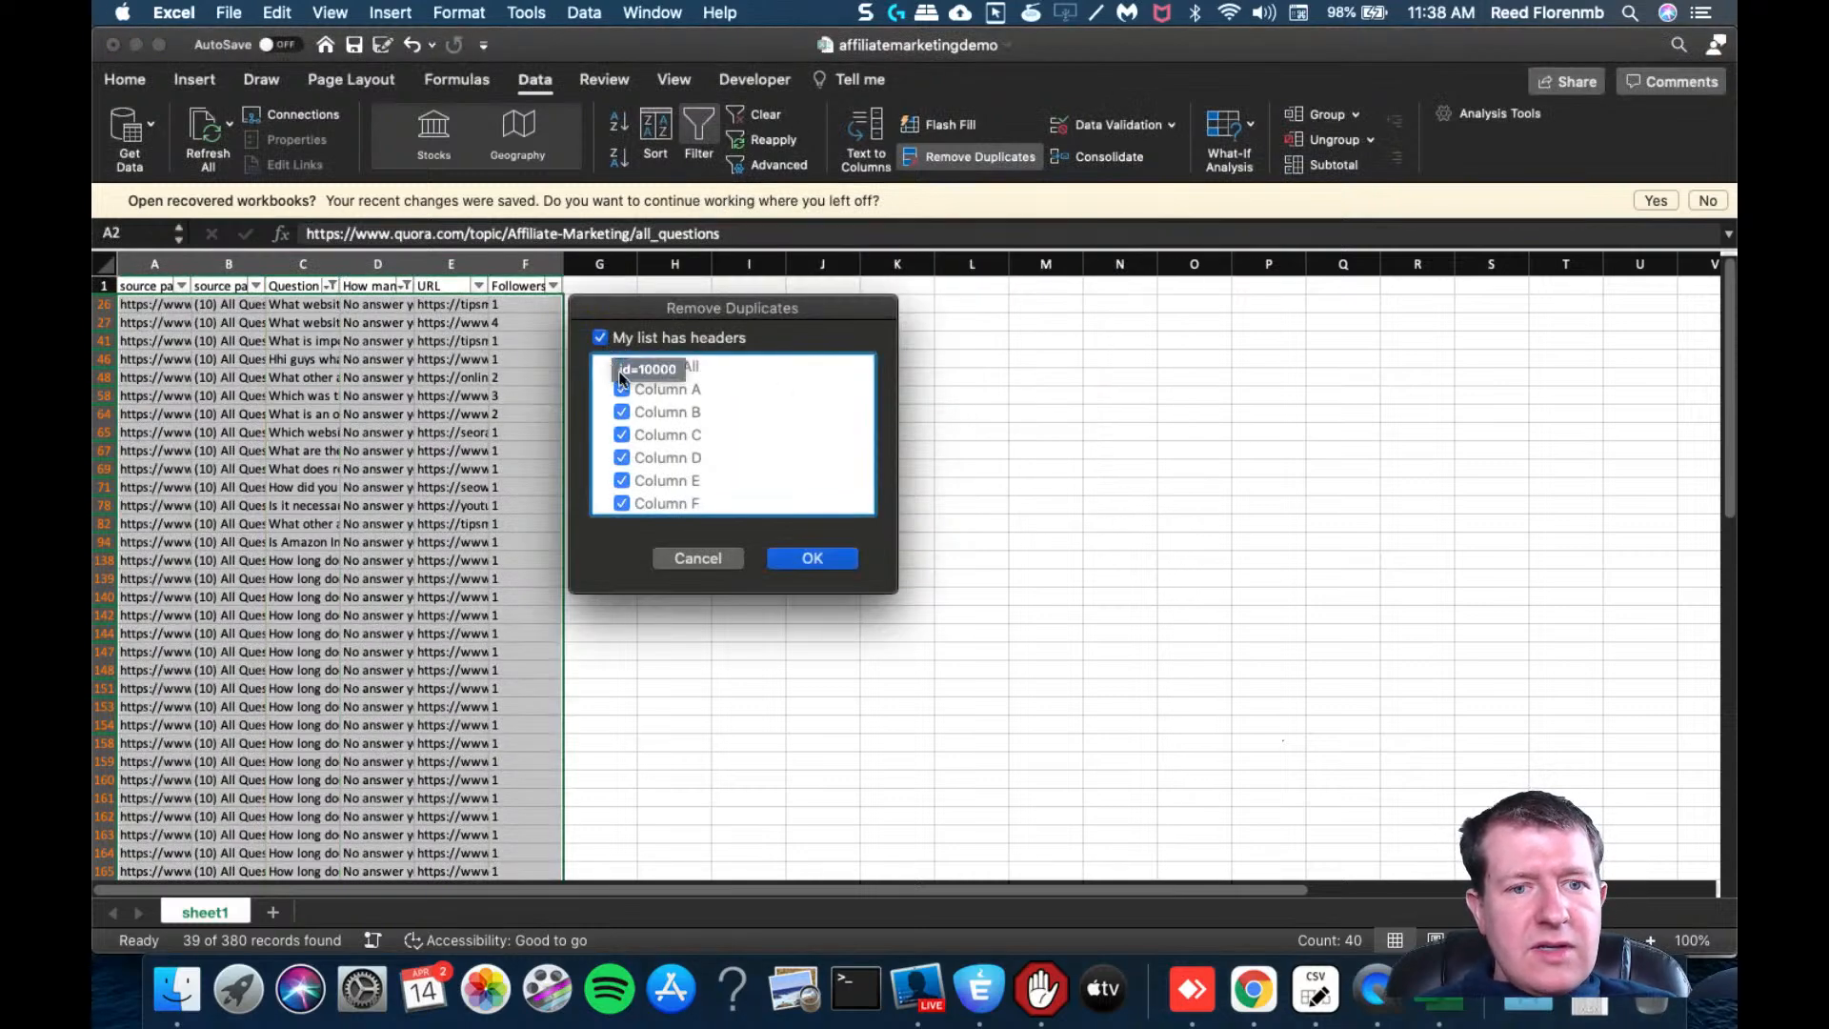
pyautogui.click(599, 337)
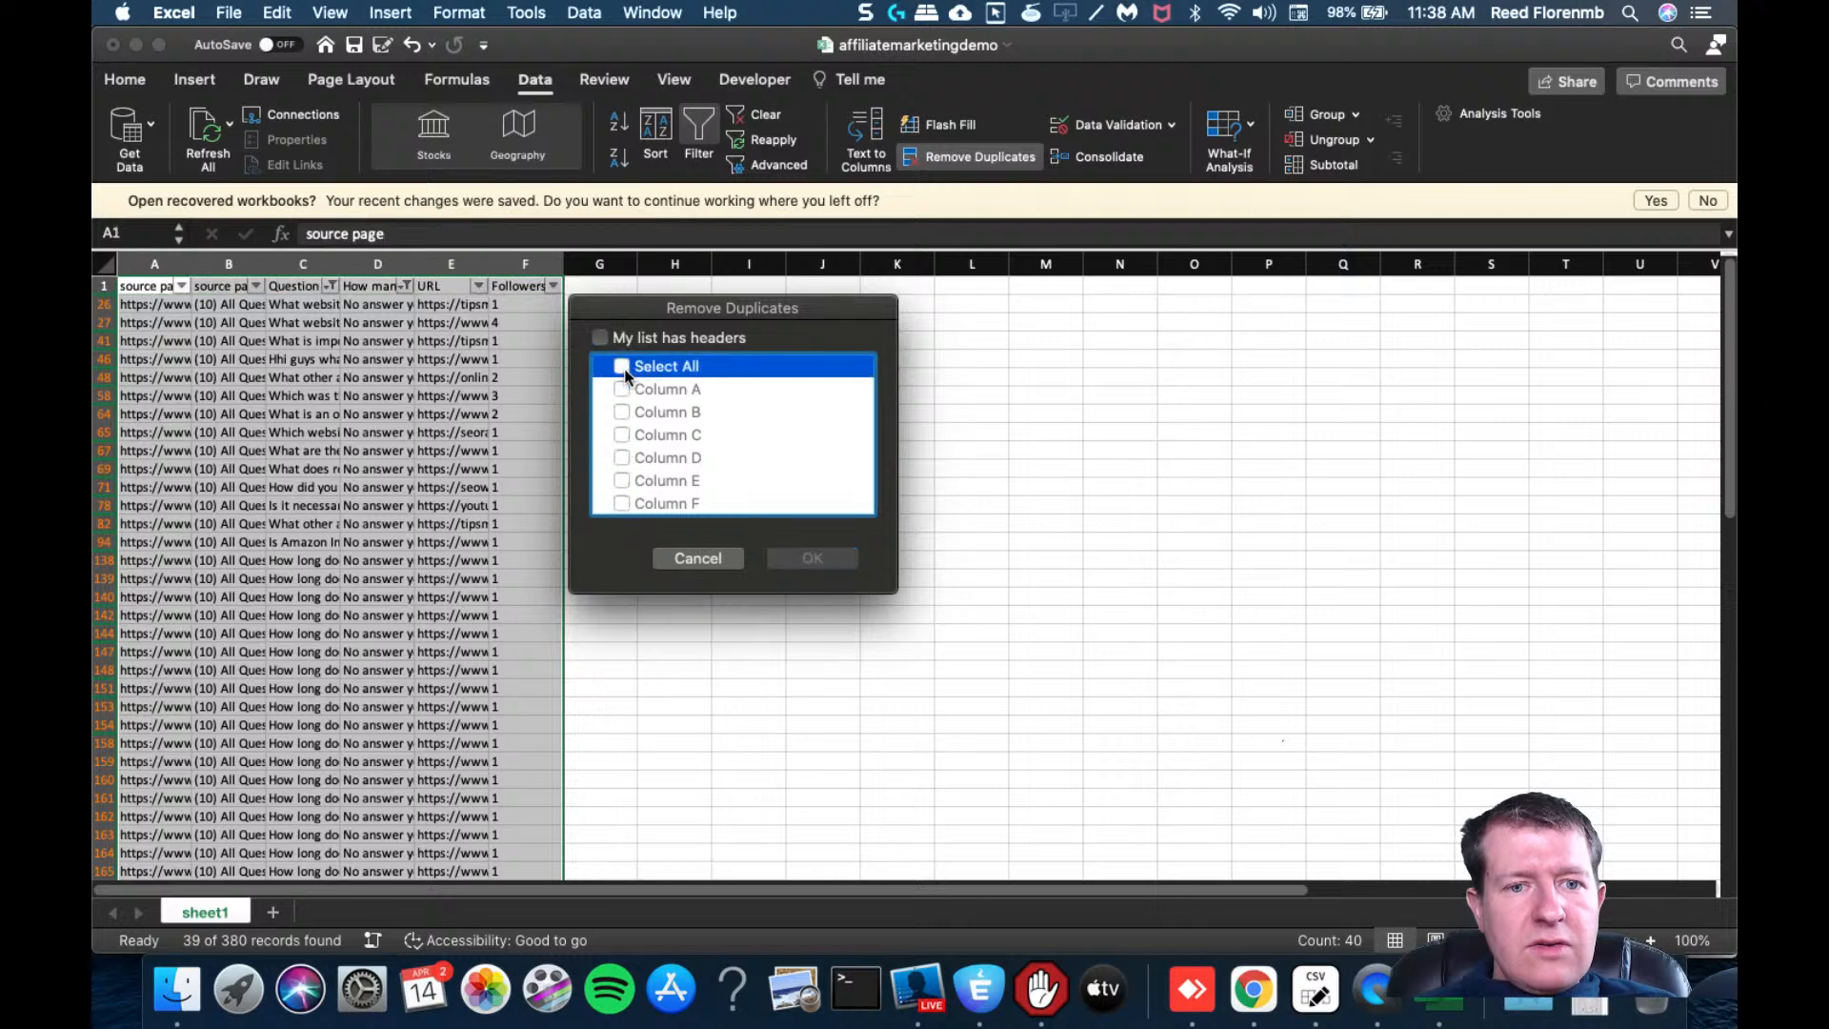
pyautogui.click(599, 337)
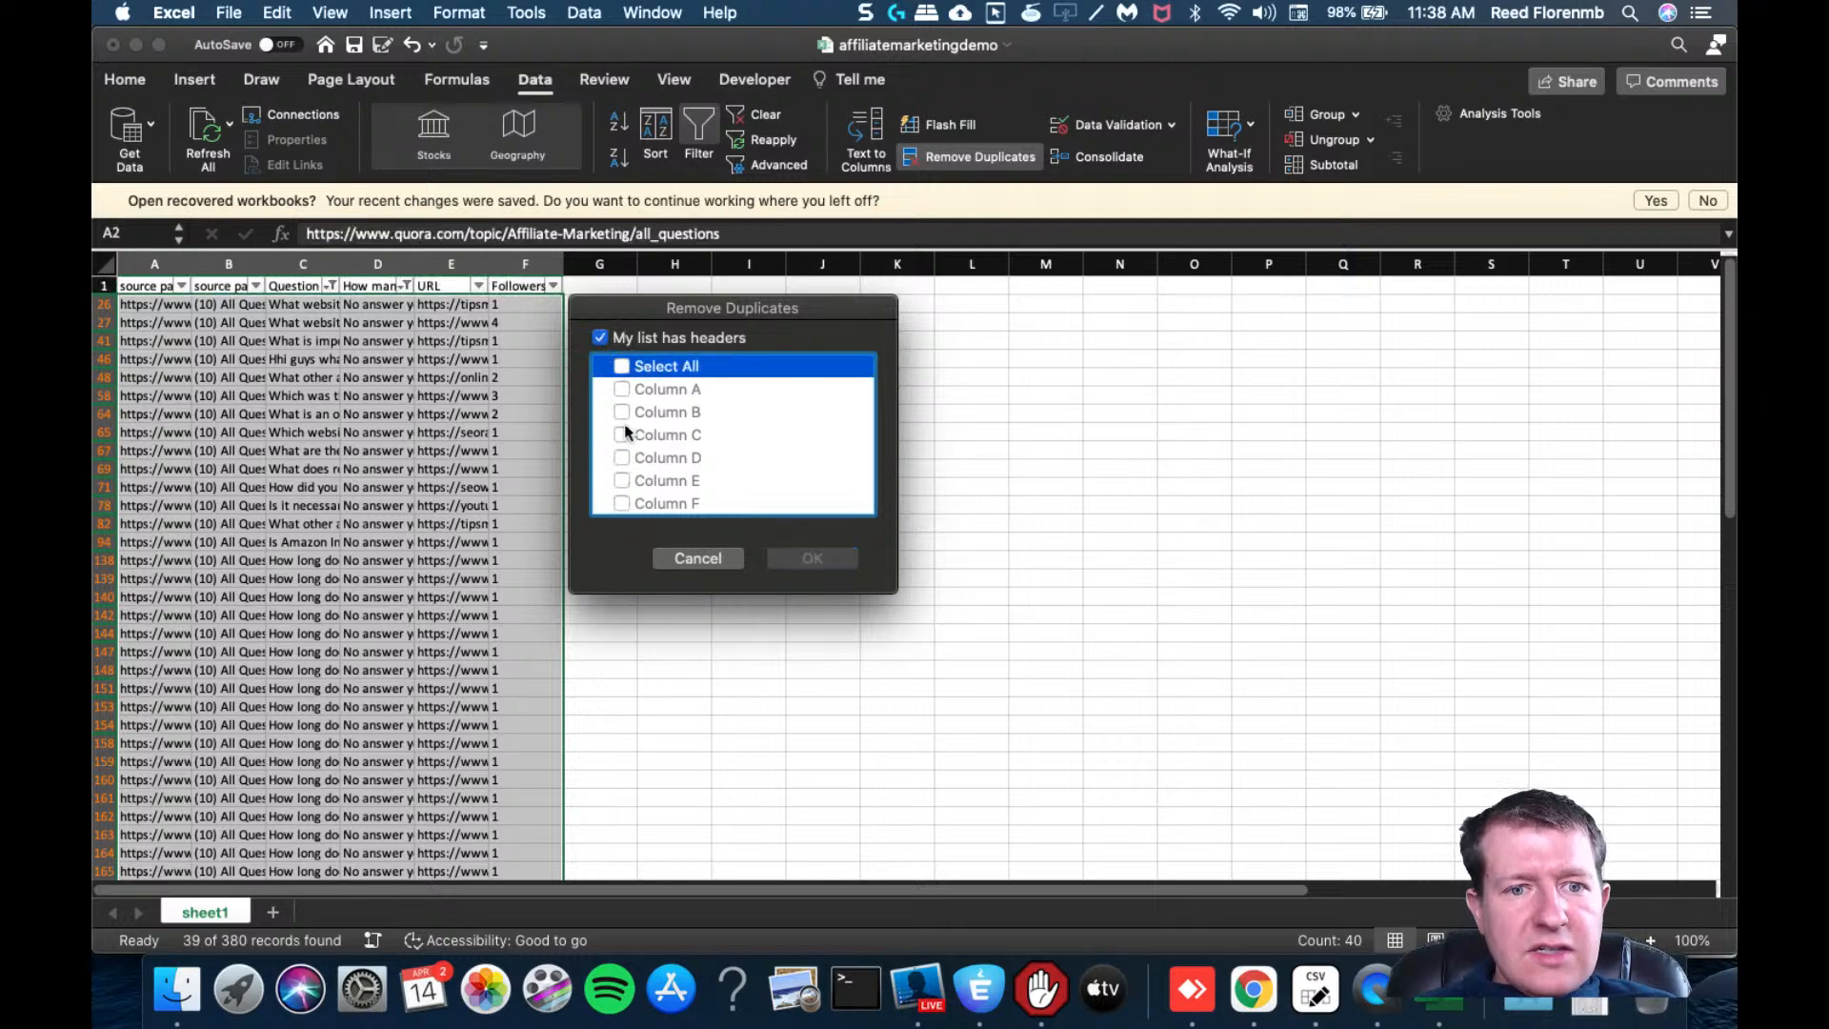
pyautogui.click(812, 558)
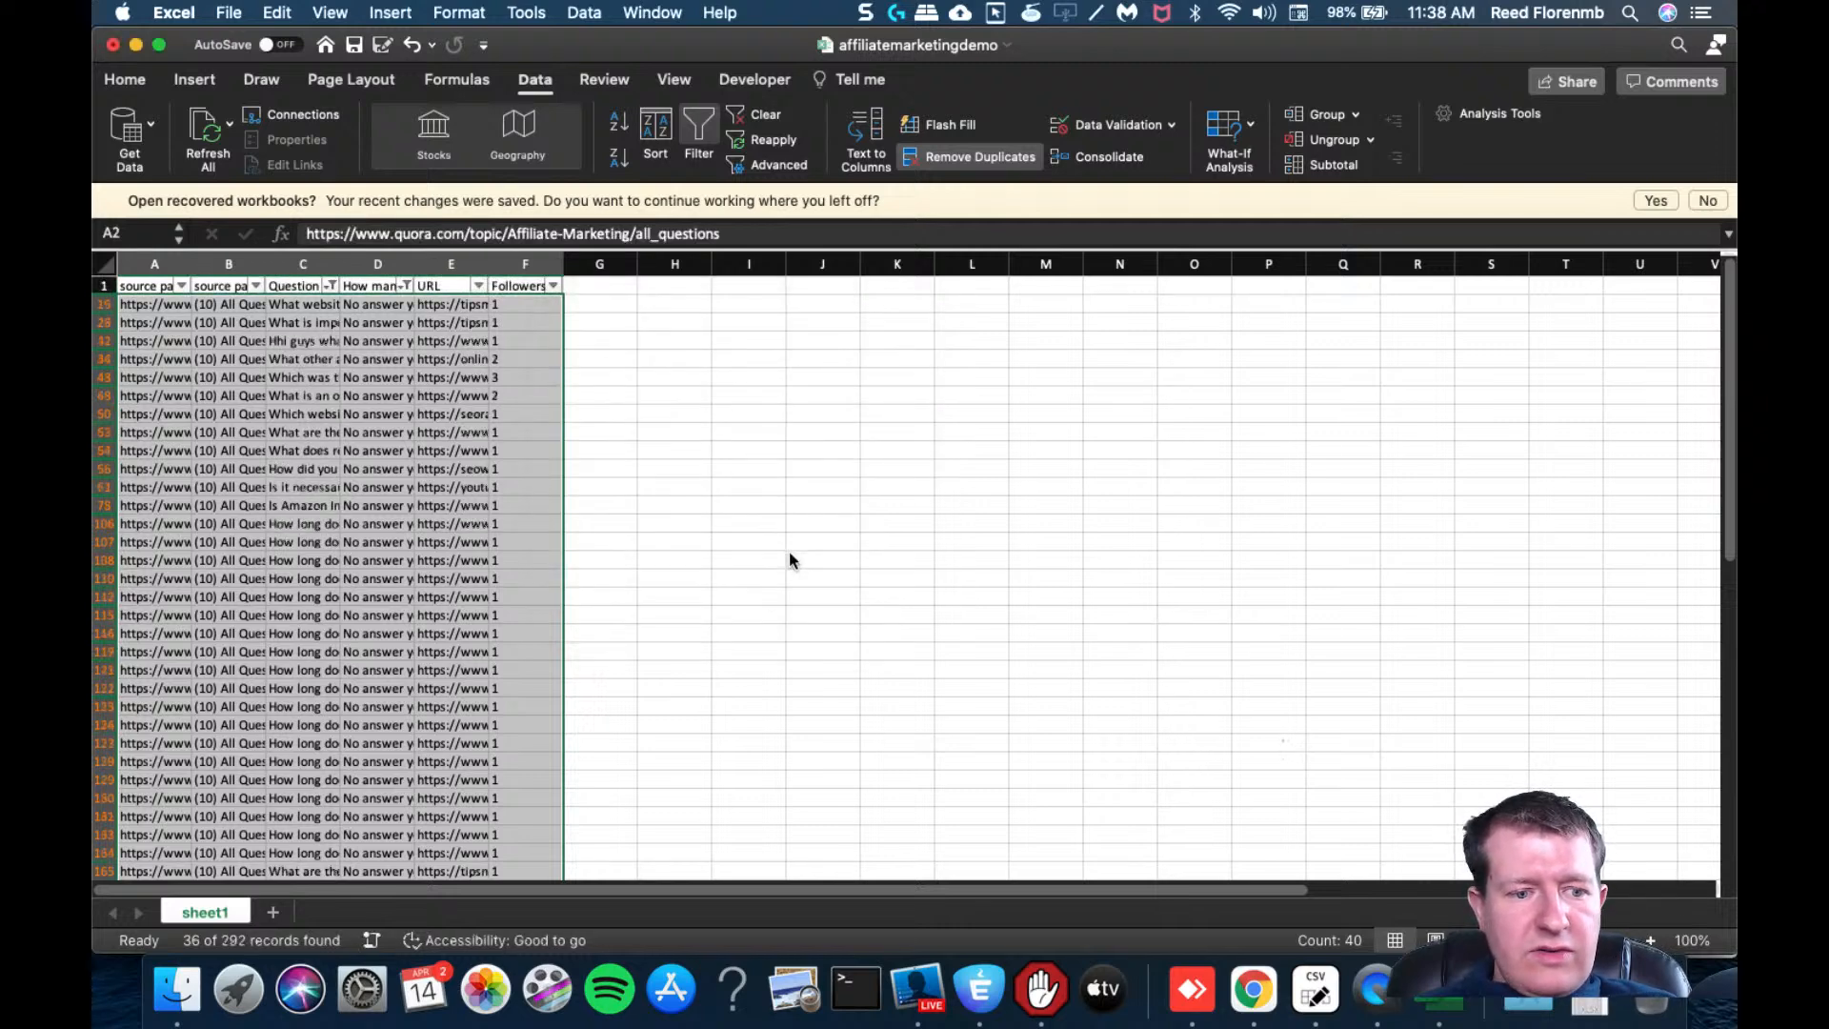
pyautogui.click(977, 157)
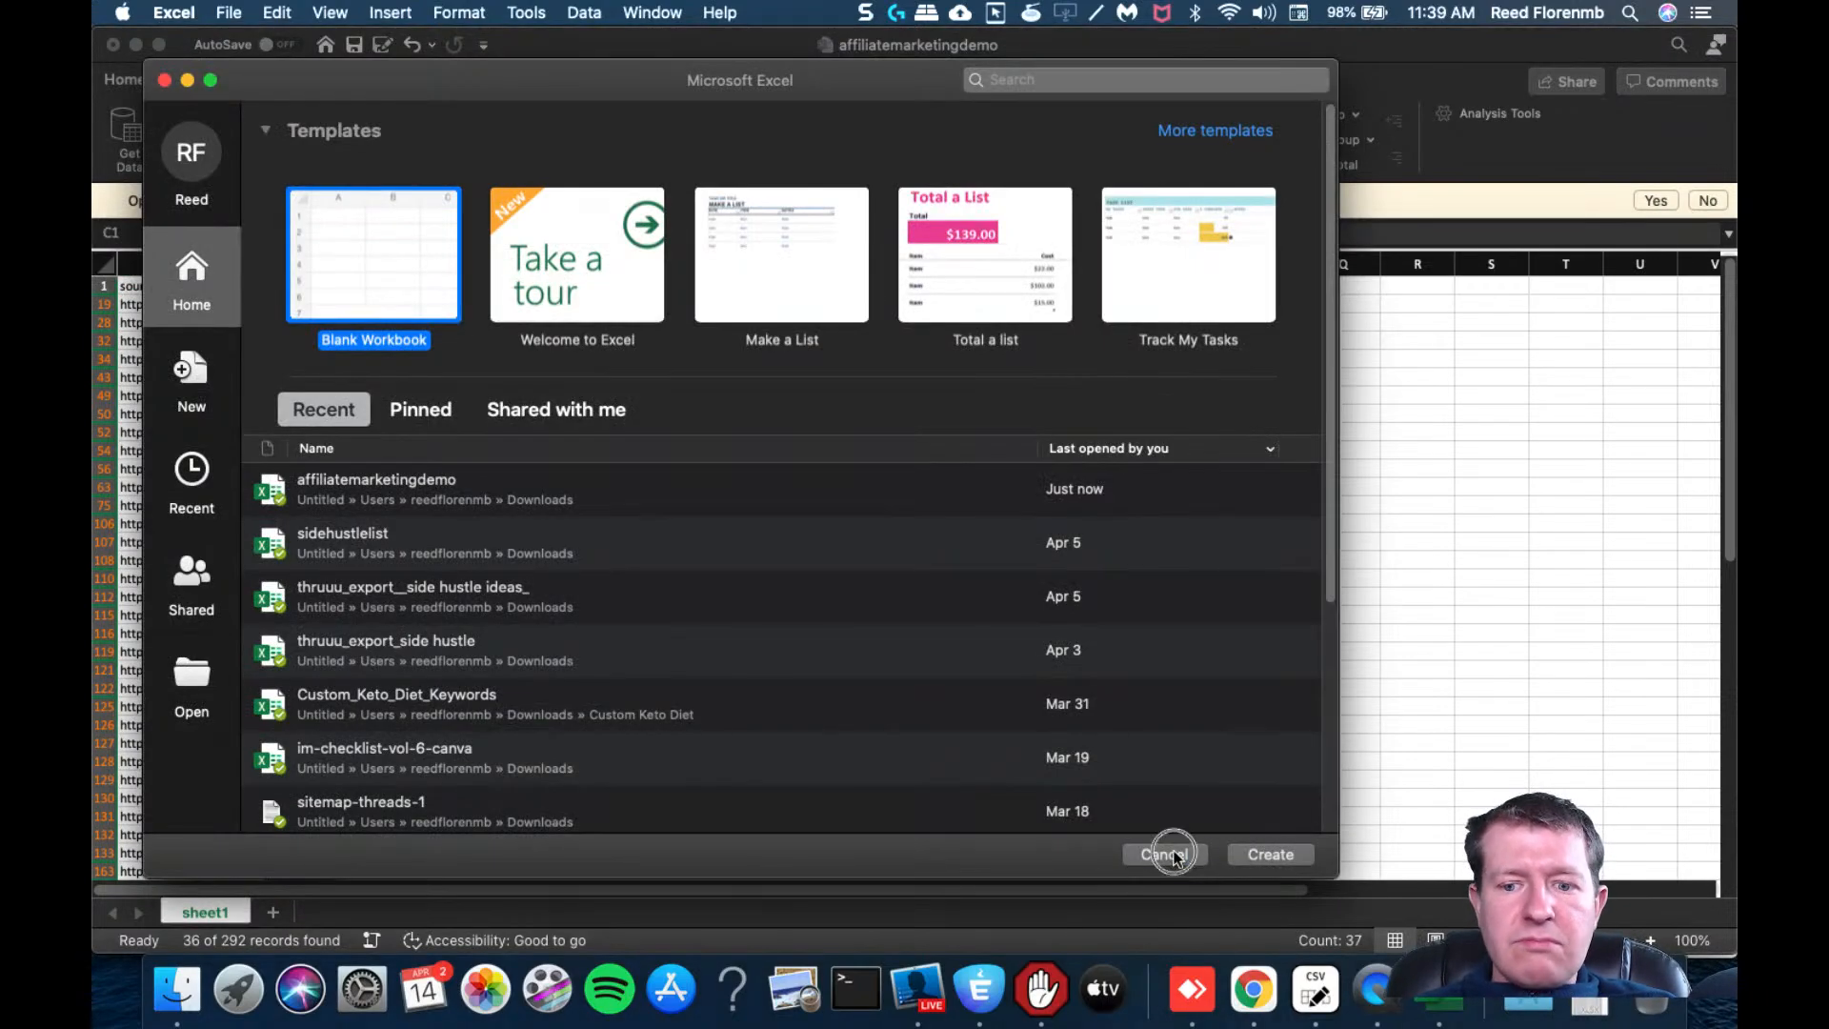
# Dismiss the template gallery and autofit column C to show full question text
pyautogui.click(1162, 854)
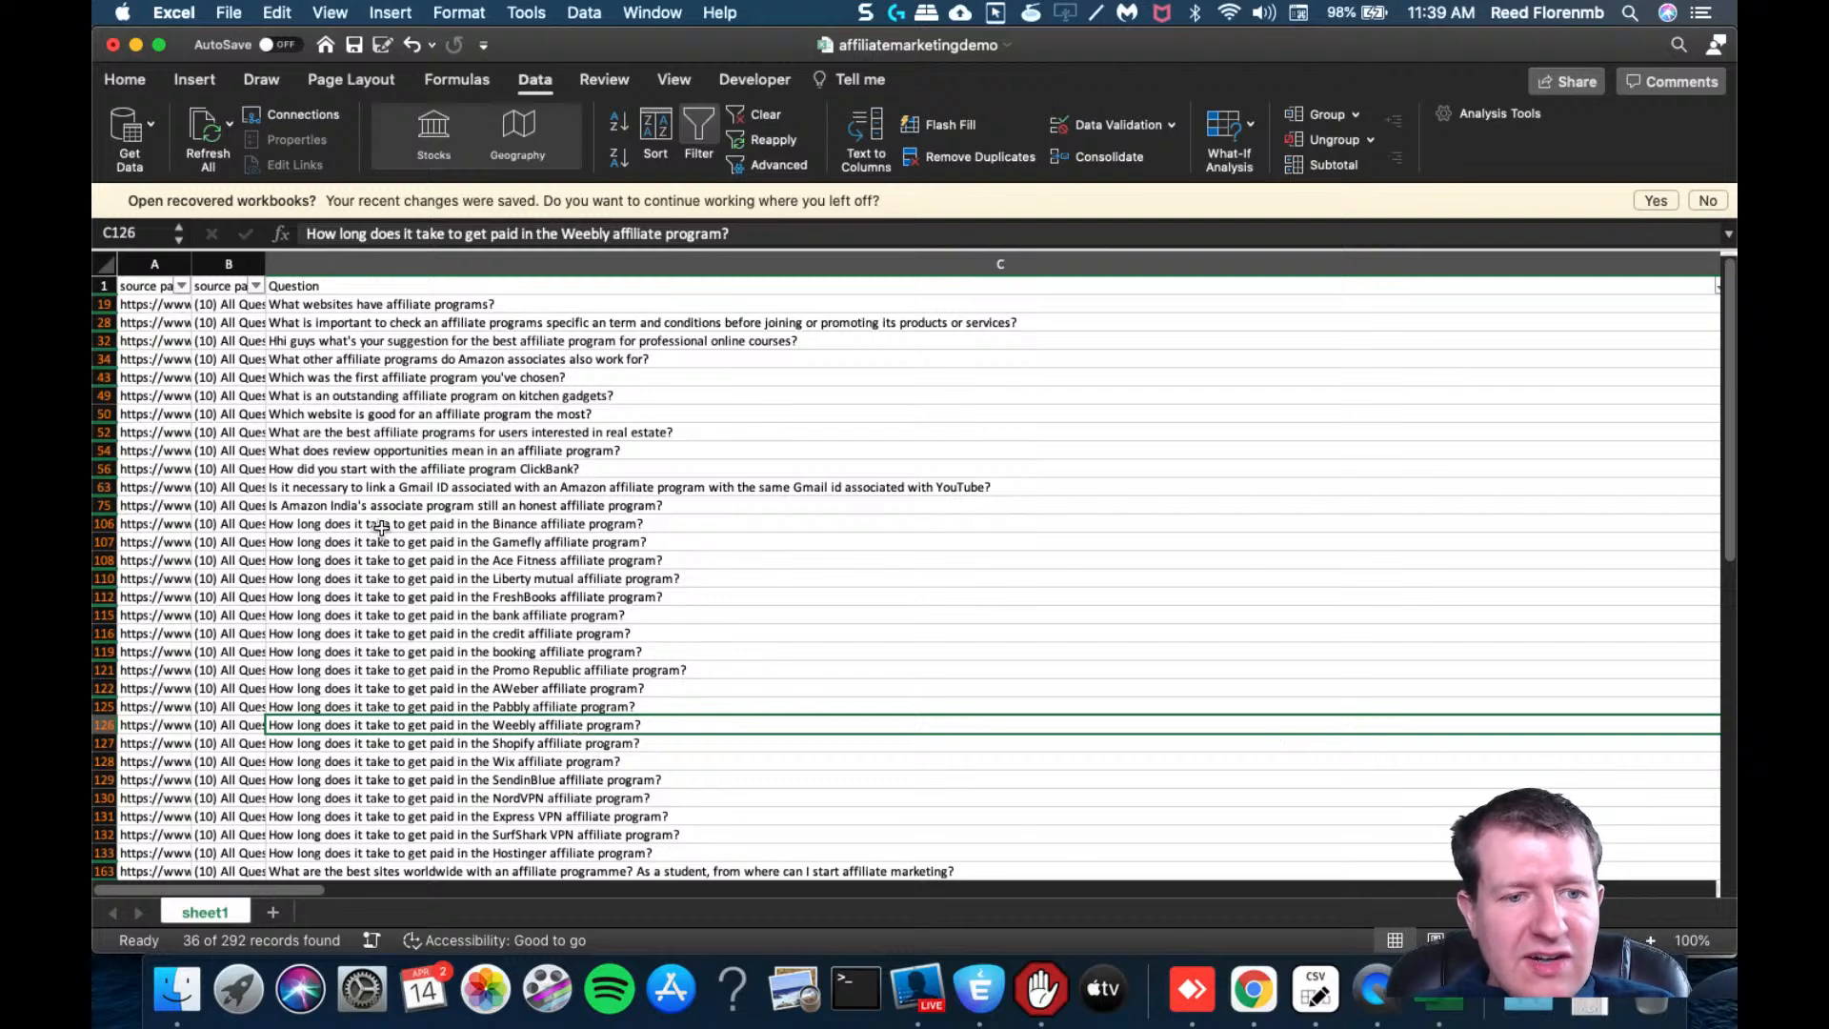
pyautogui.click(453, 523)
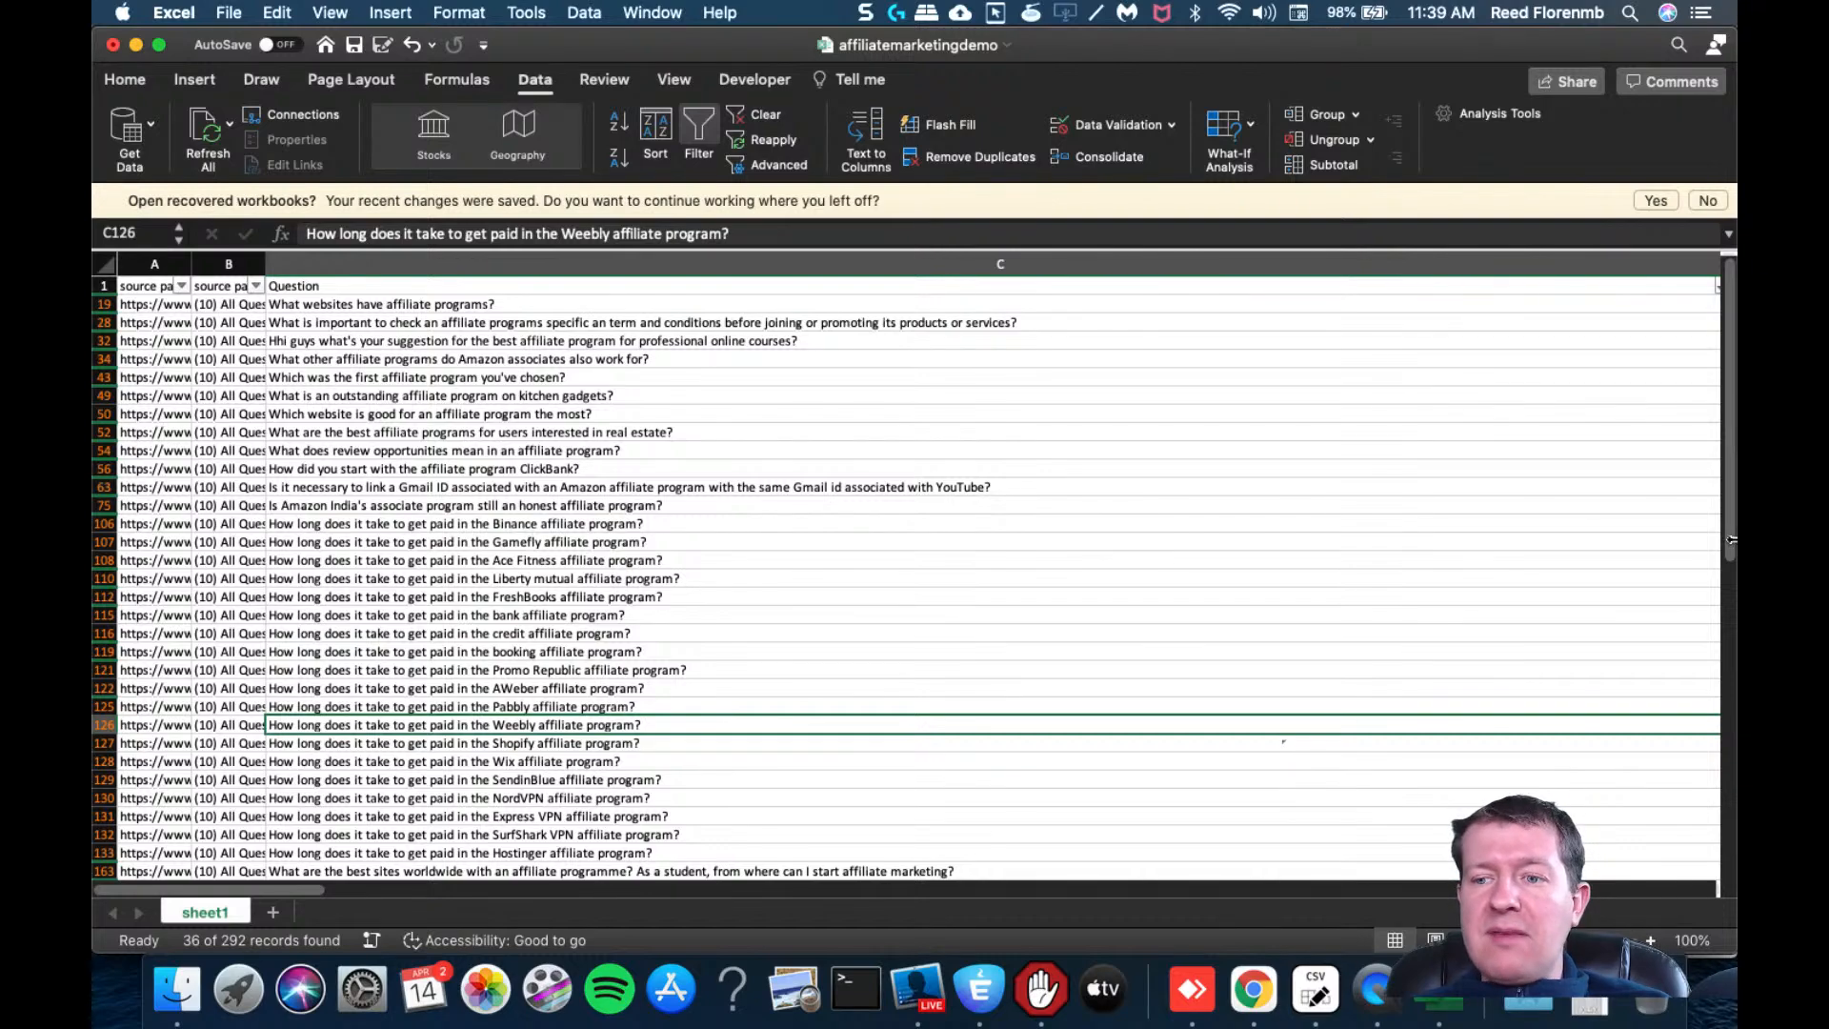
pyautogui.scroll(-3)
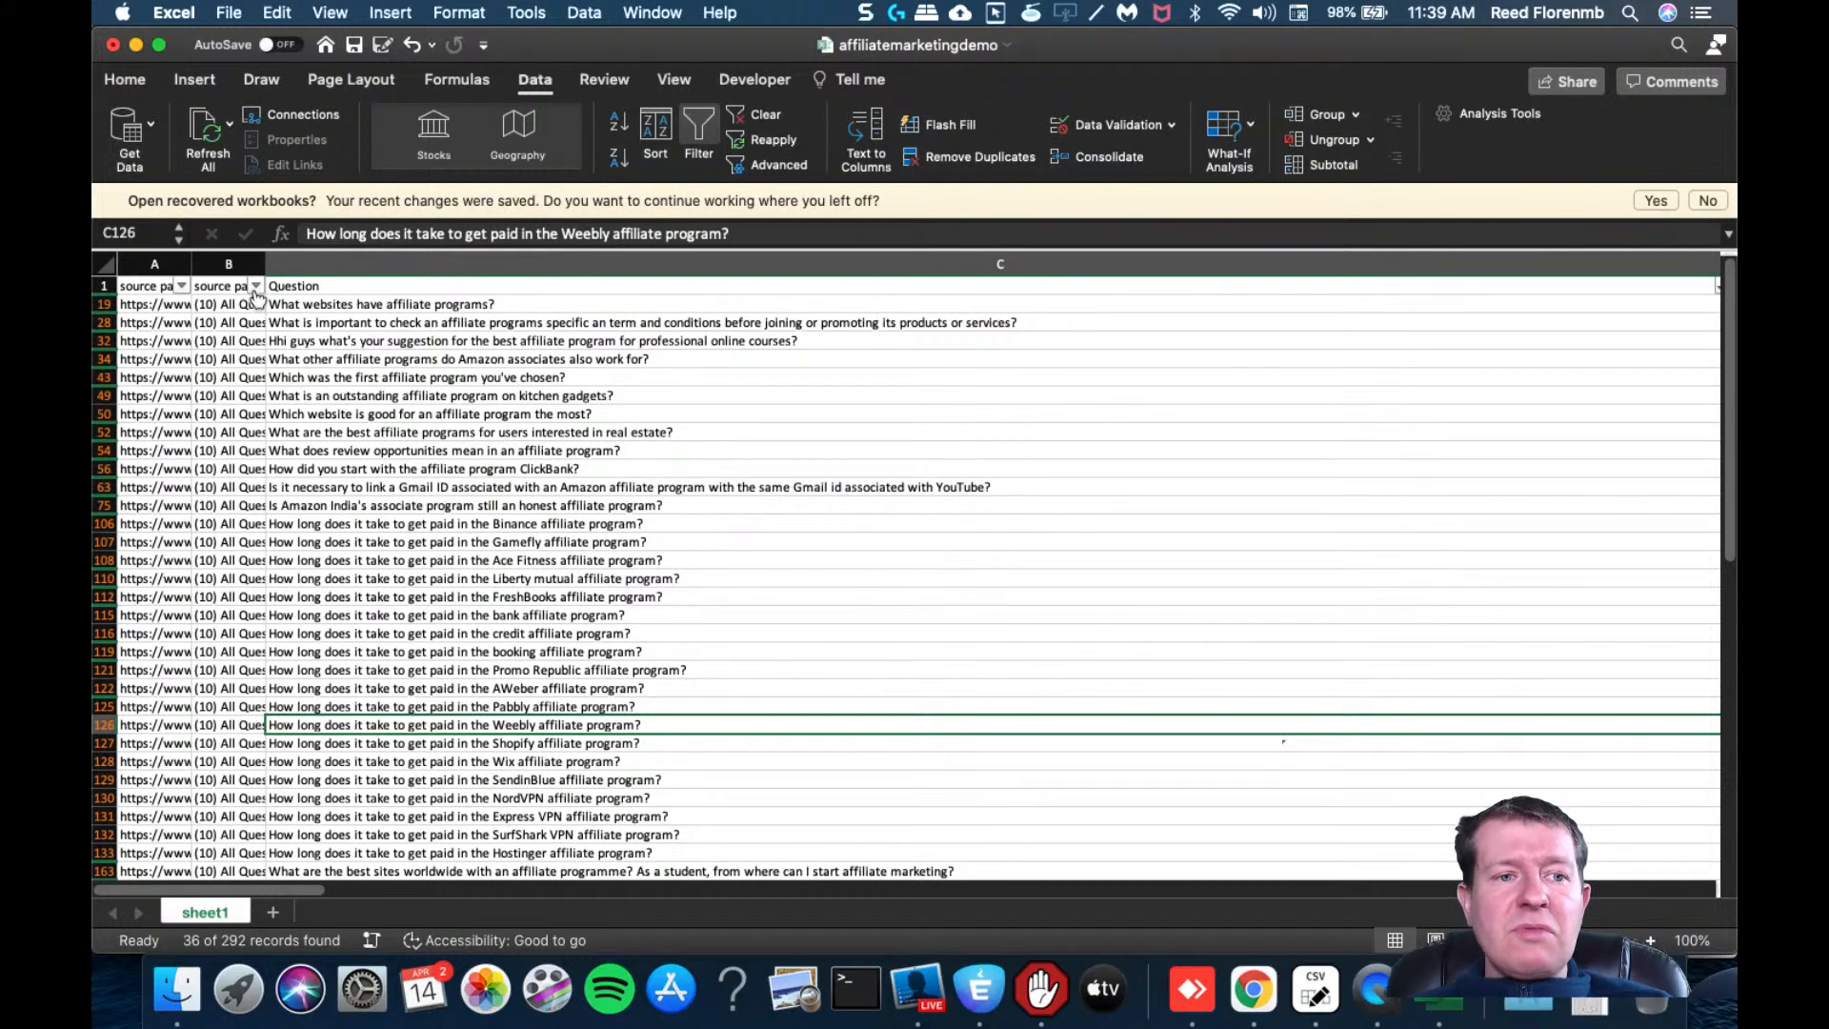
# Change the Question filter to contain 'affiliate marketing', showing 64 of 292 records
pyautogui.click(294, 286)
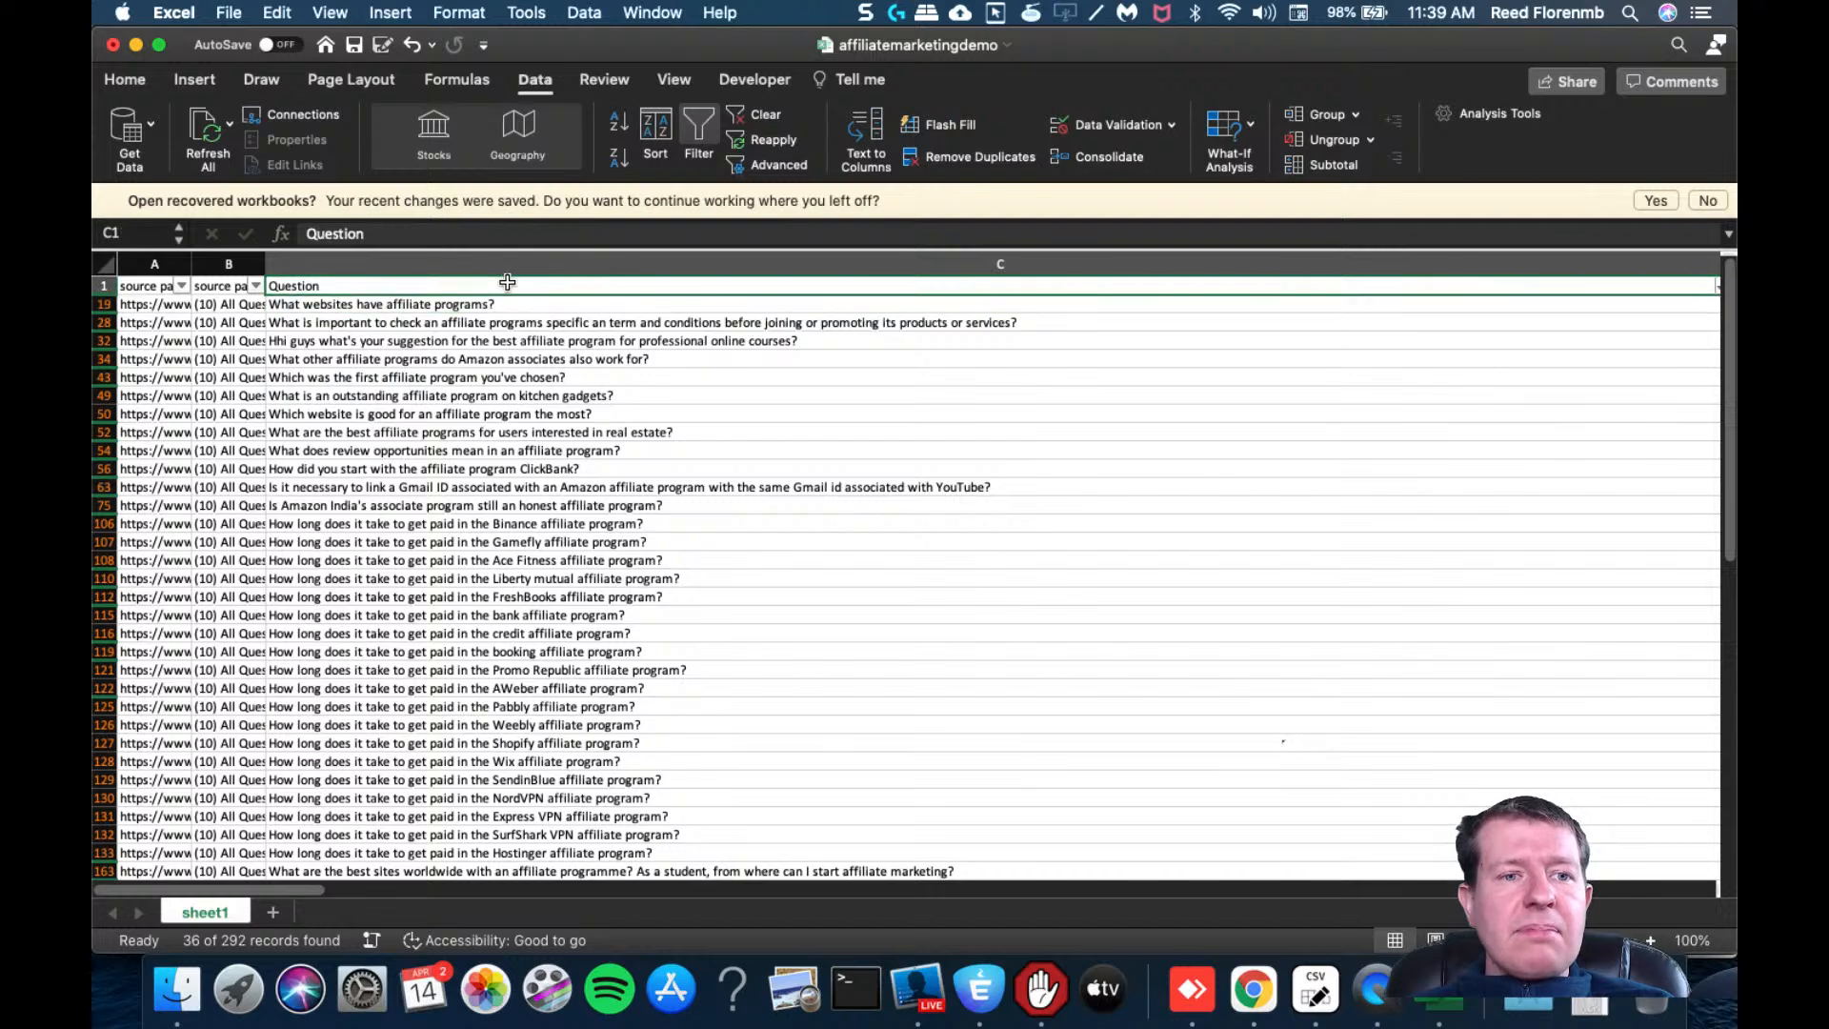
pyautogui.moveTo(1709, 290)
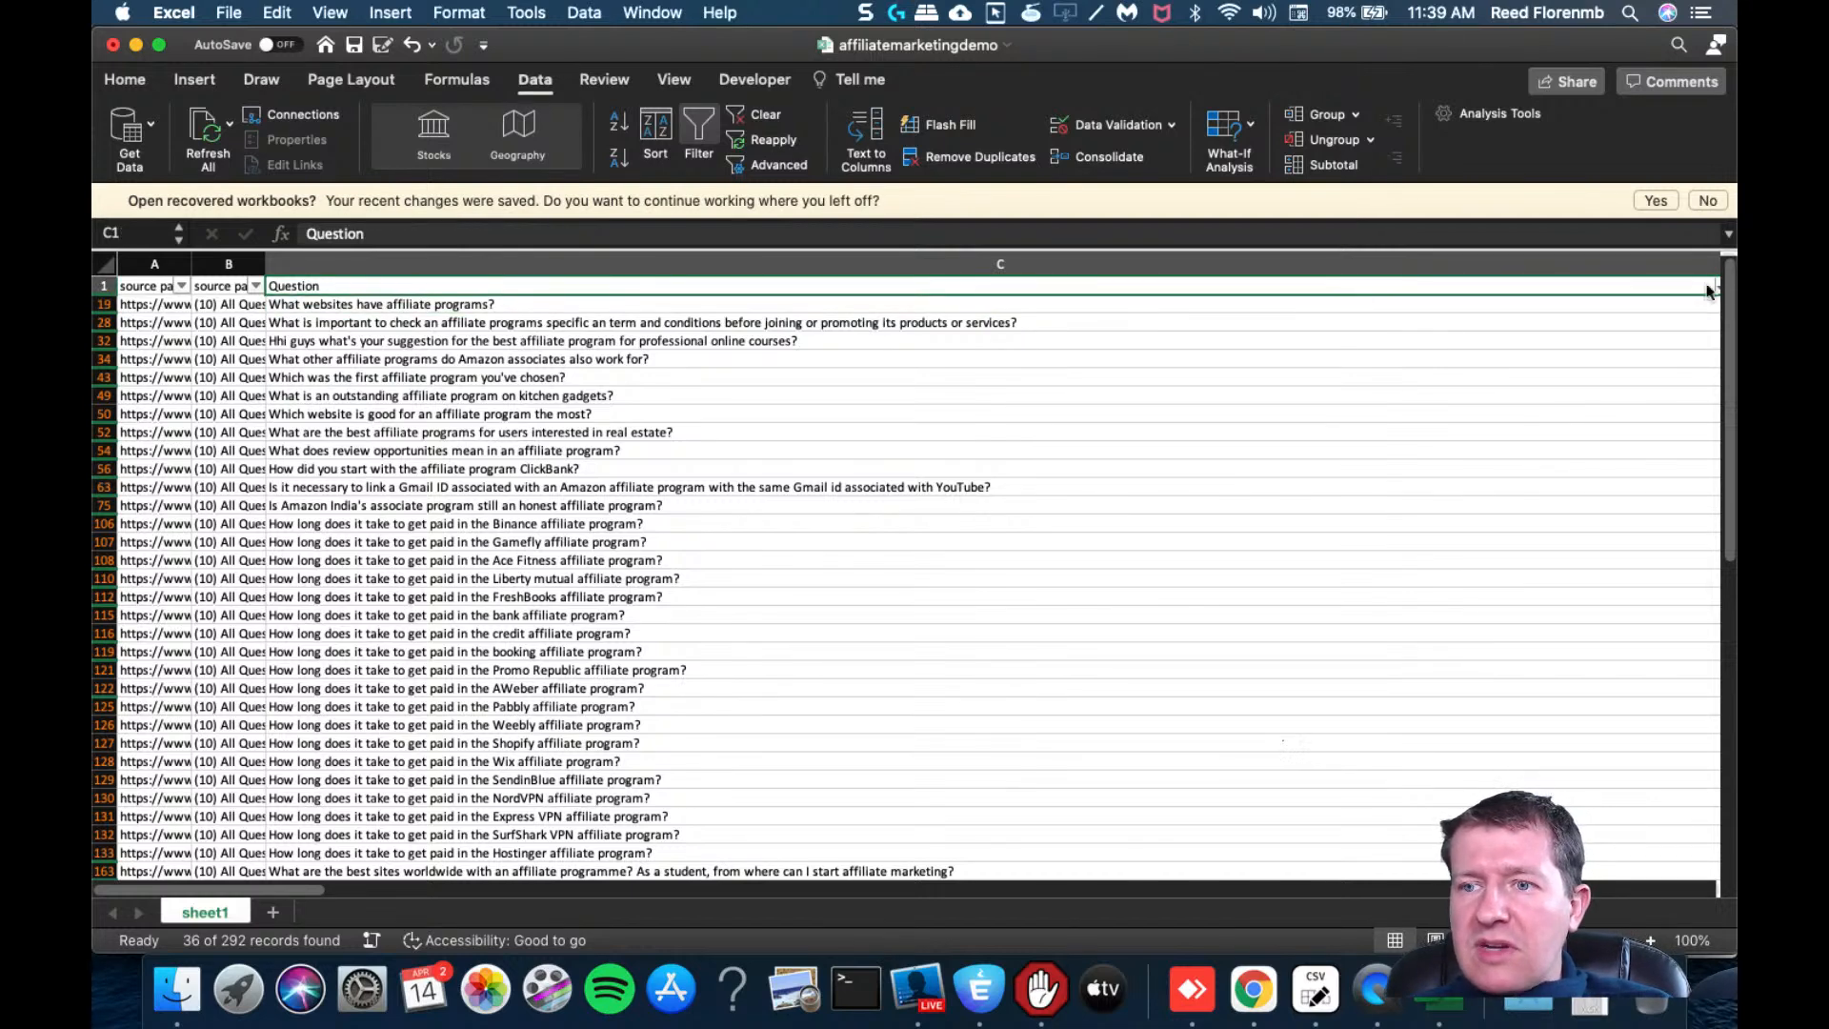
pyautogui.click(1706, 286)
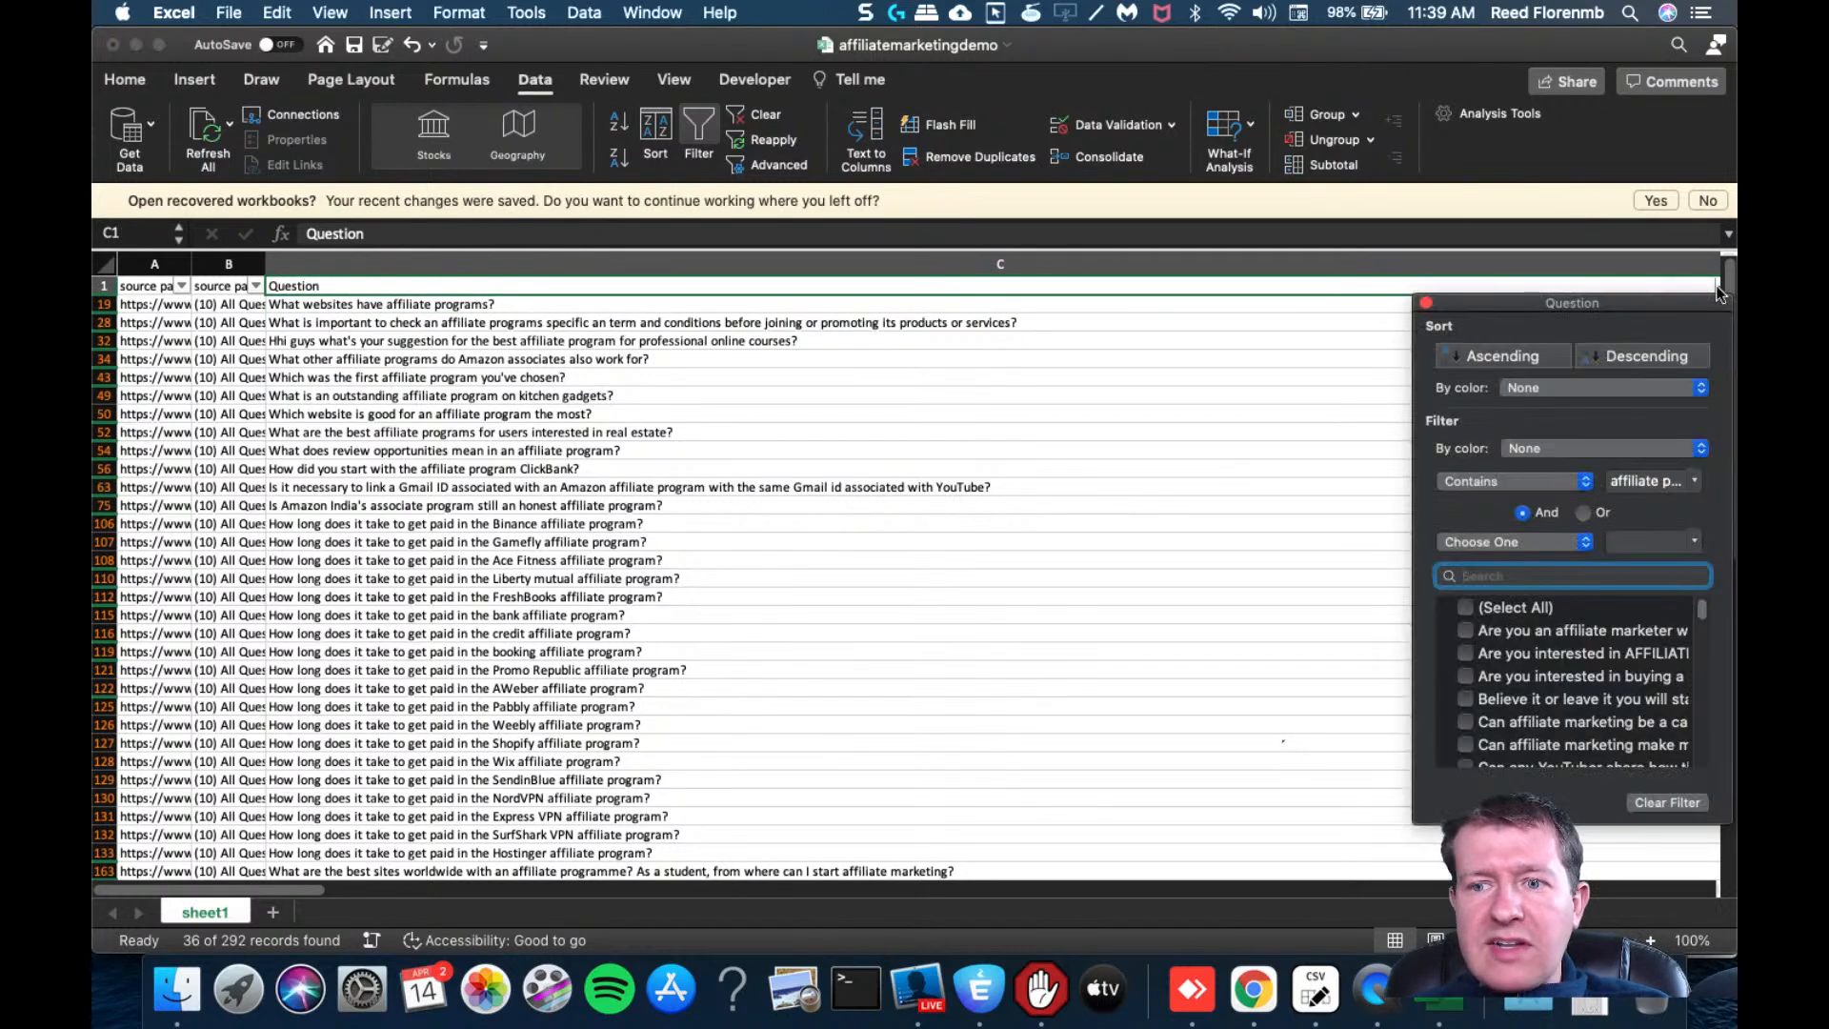
pyautogui.click(1651, 481)
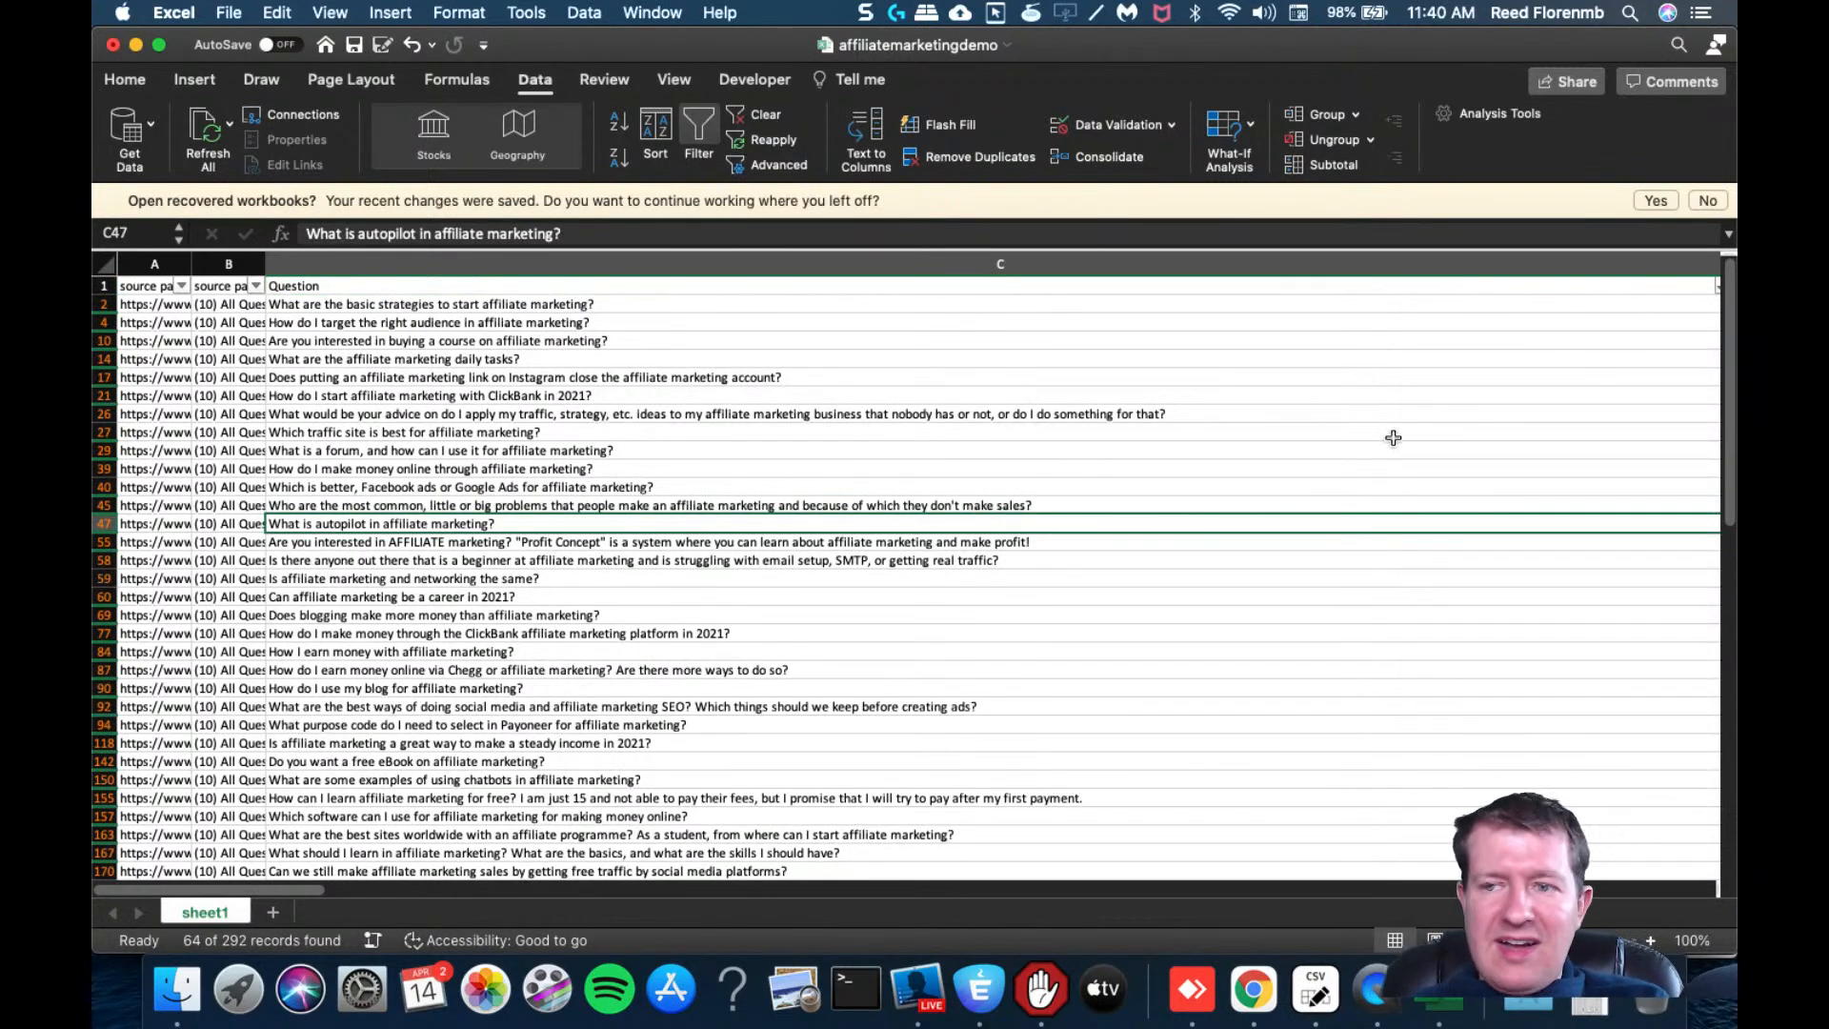
# Sort the 64 filtered questions by Followers descending, then review the question text
pyautogui.scroll(-3)
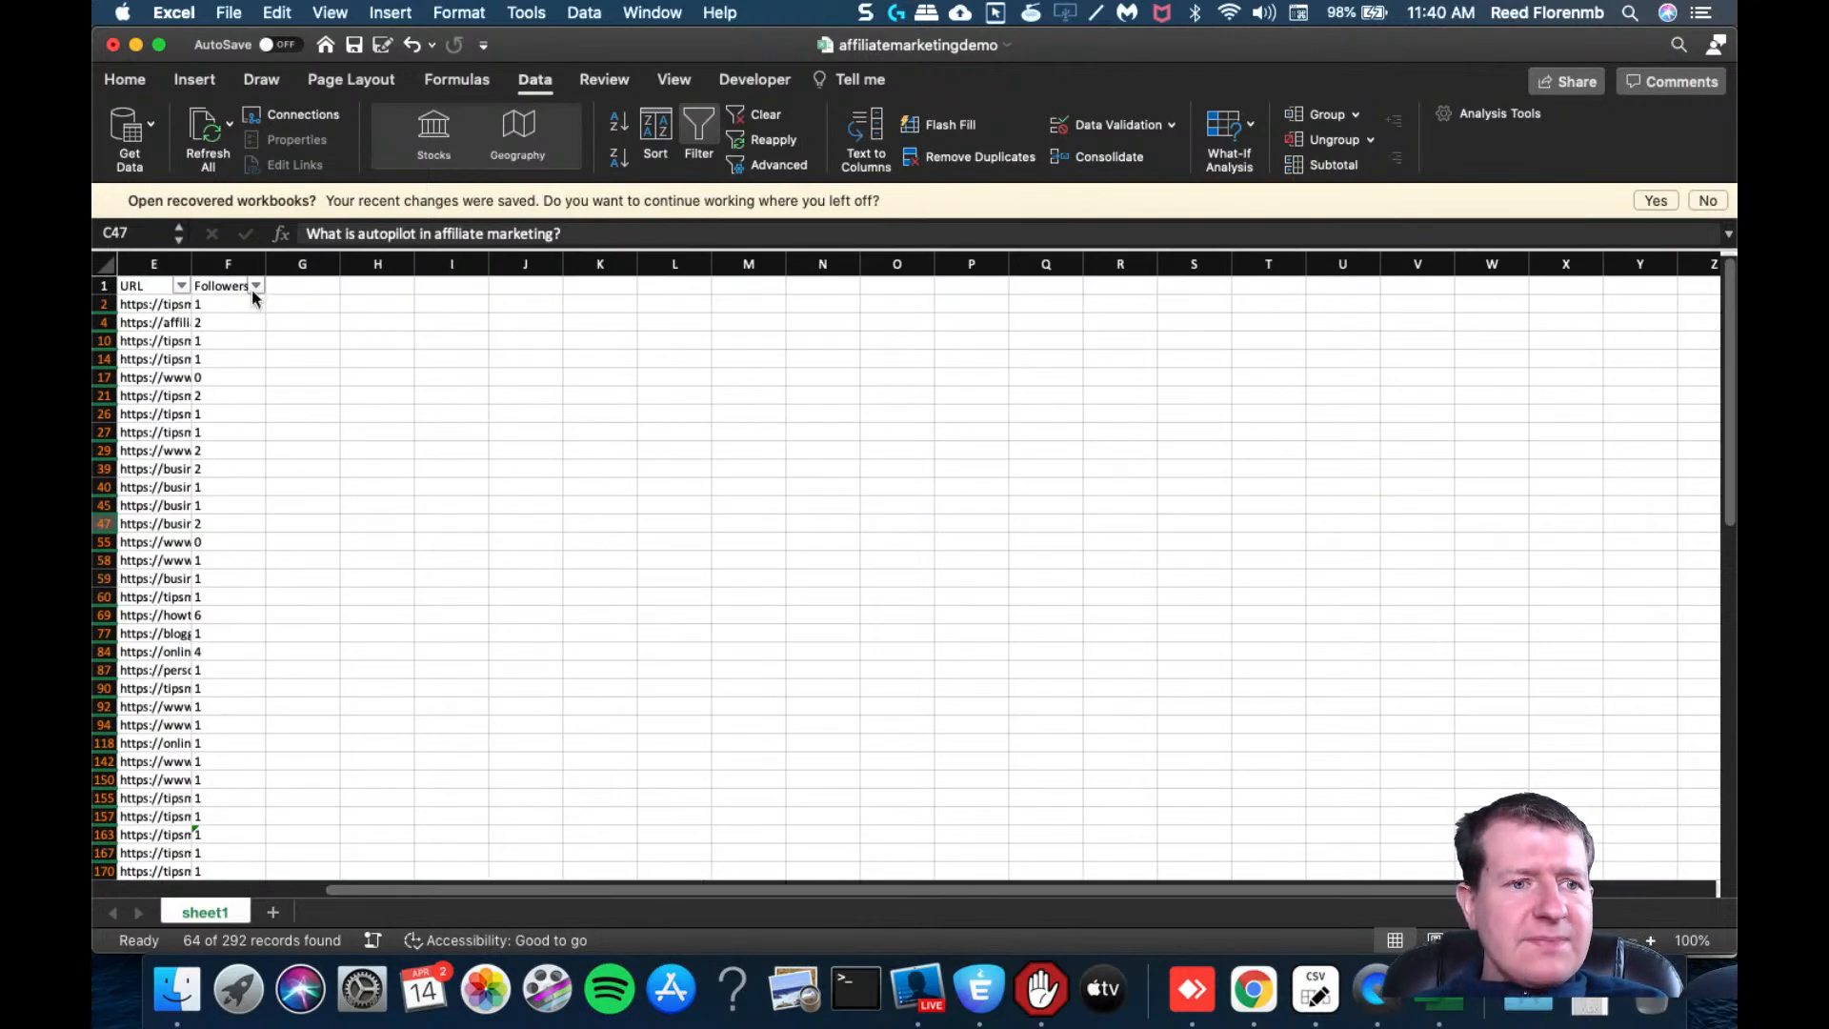
pyautogui.click(254, 285)
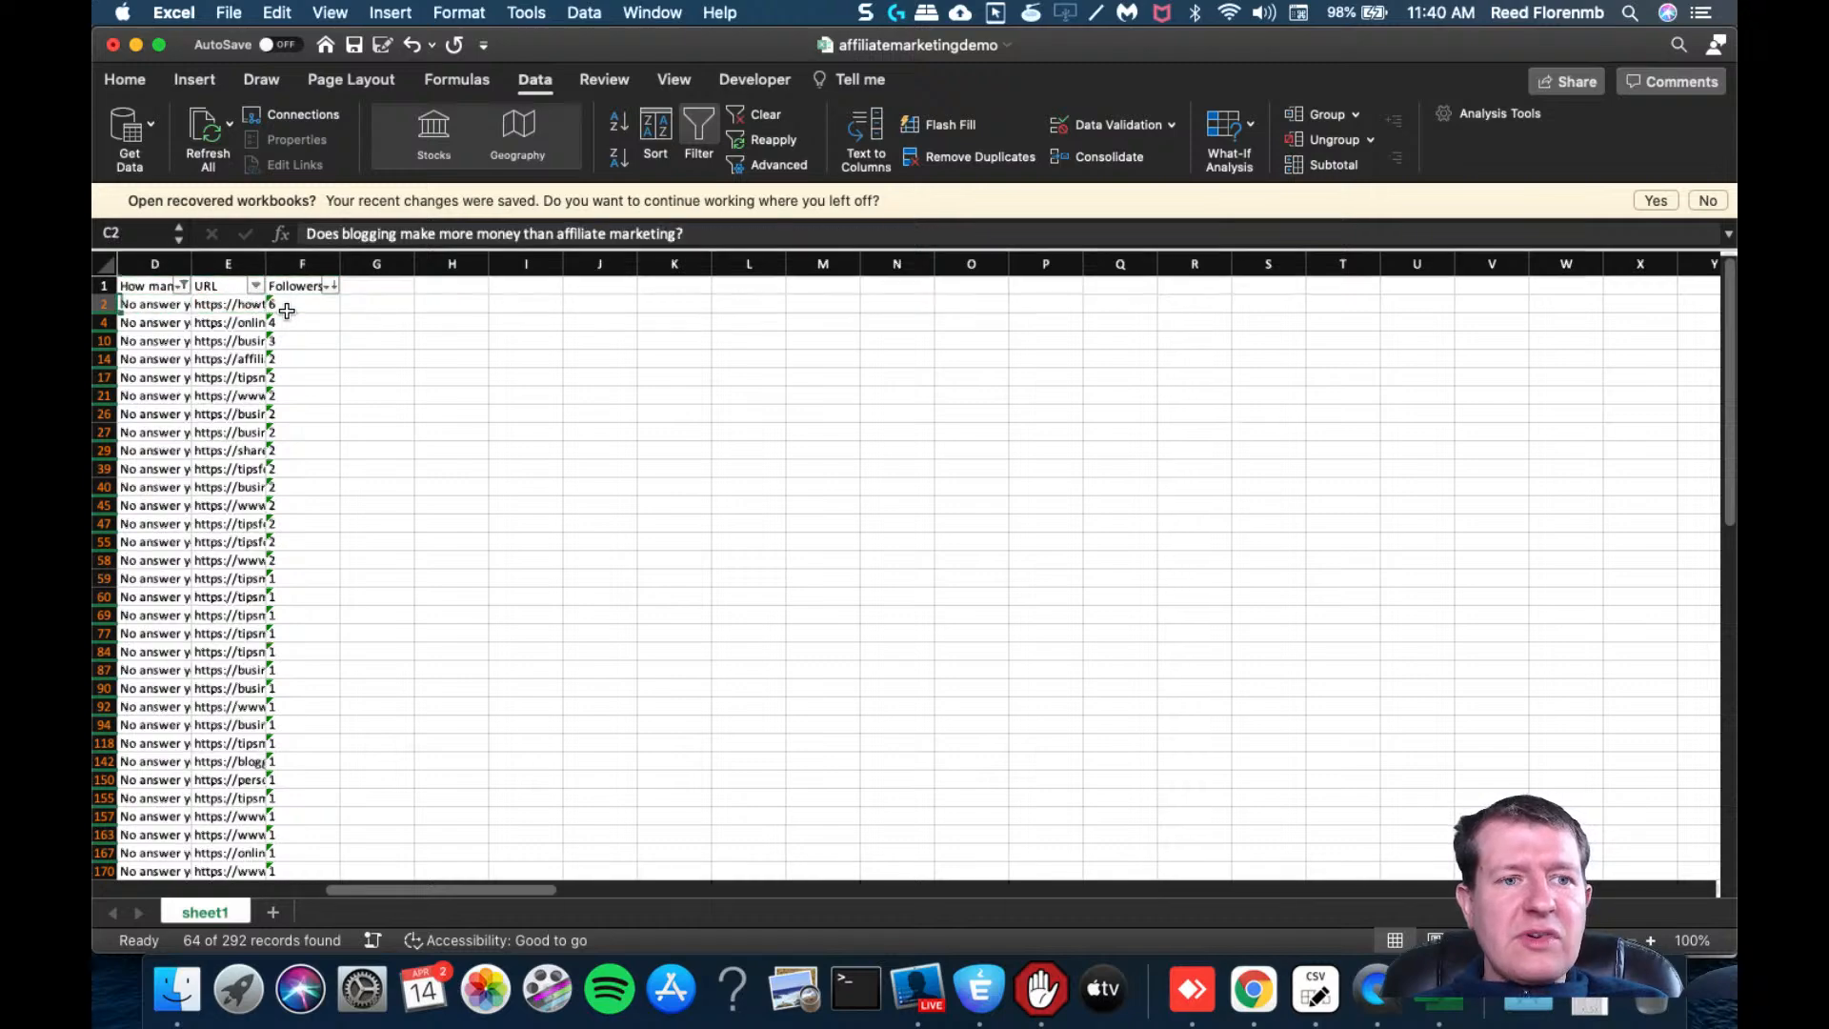
pyautogui.hscroll(-3)
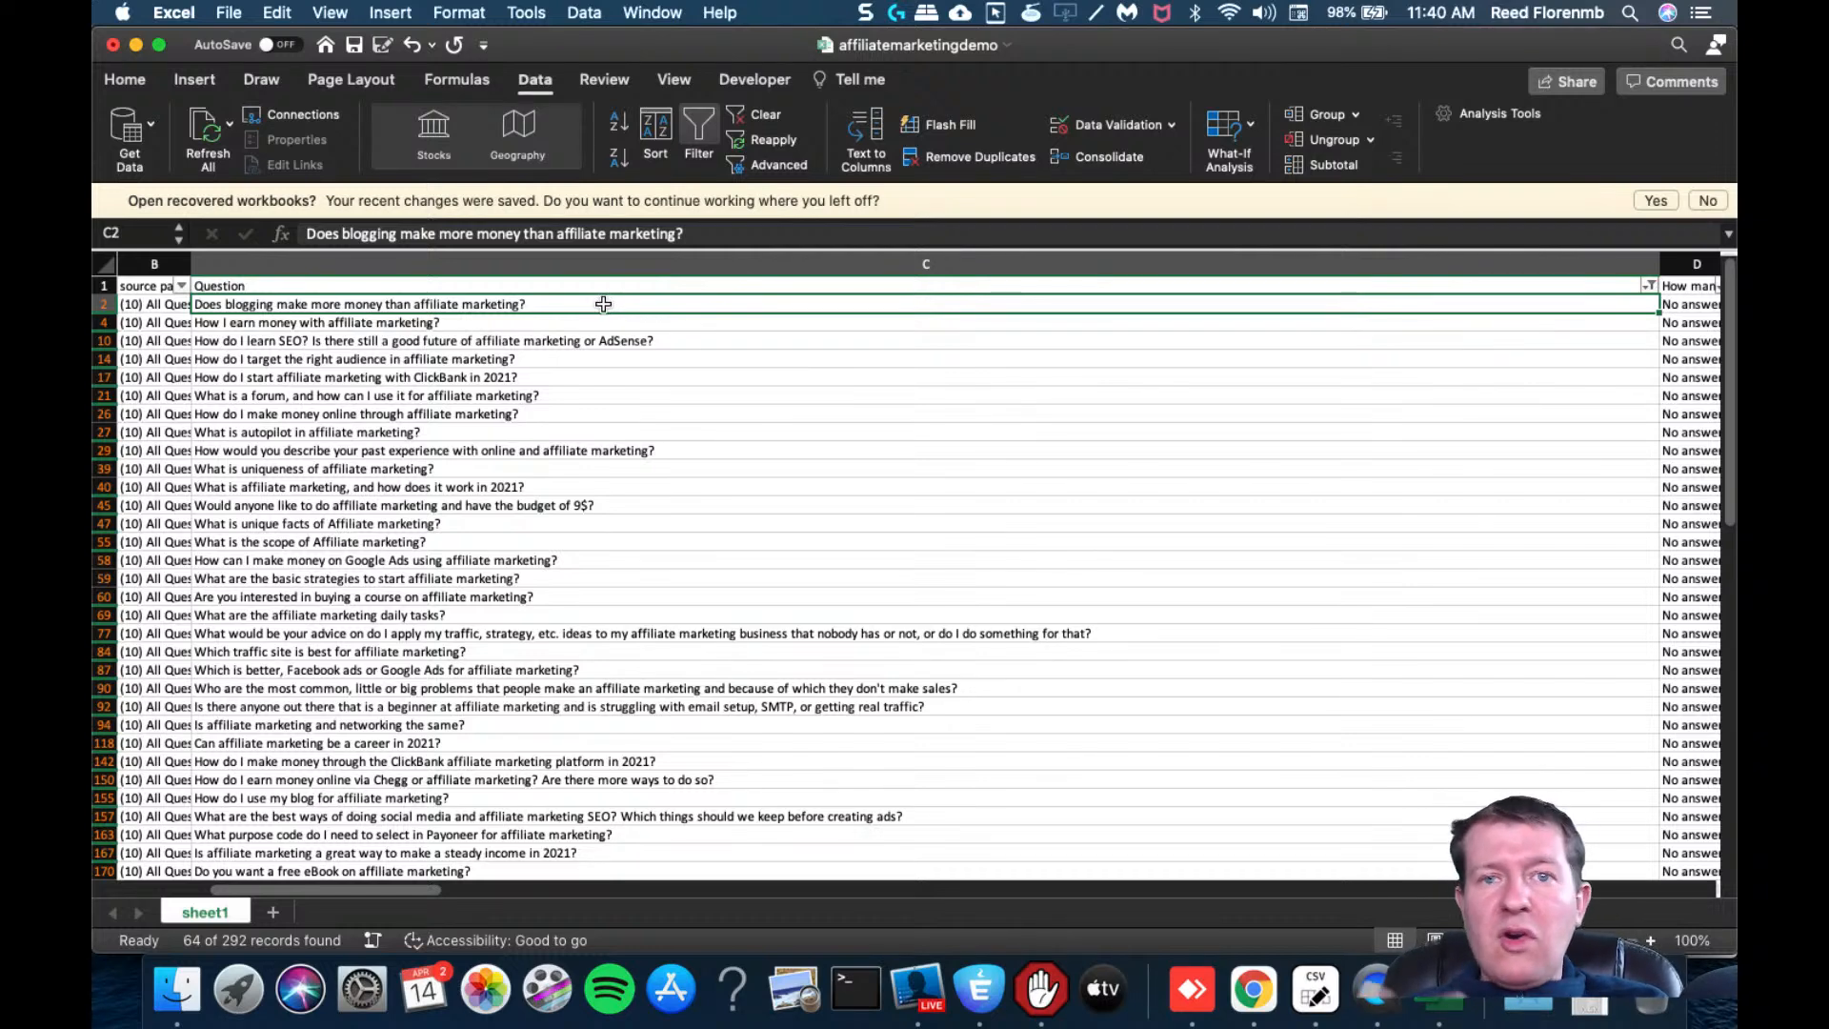
pyautogui.click(349, 322)
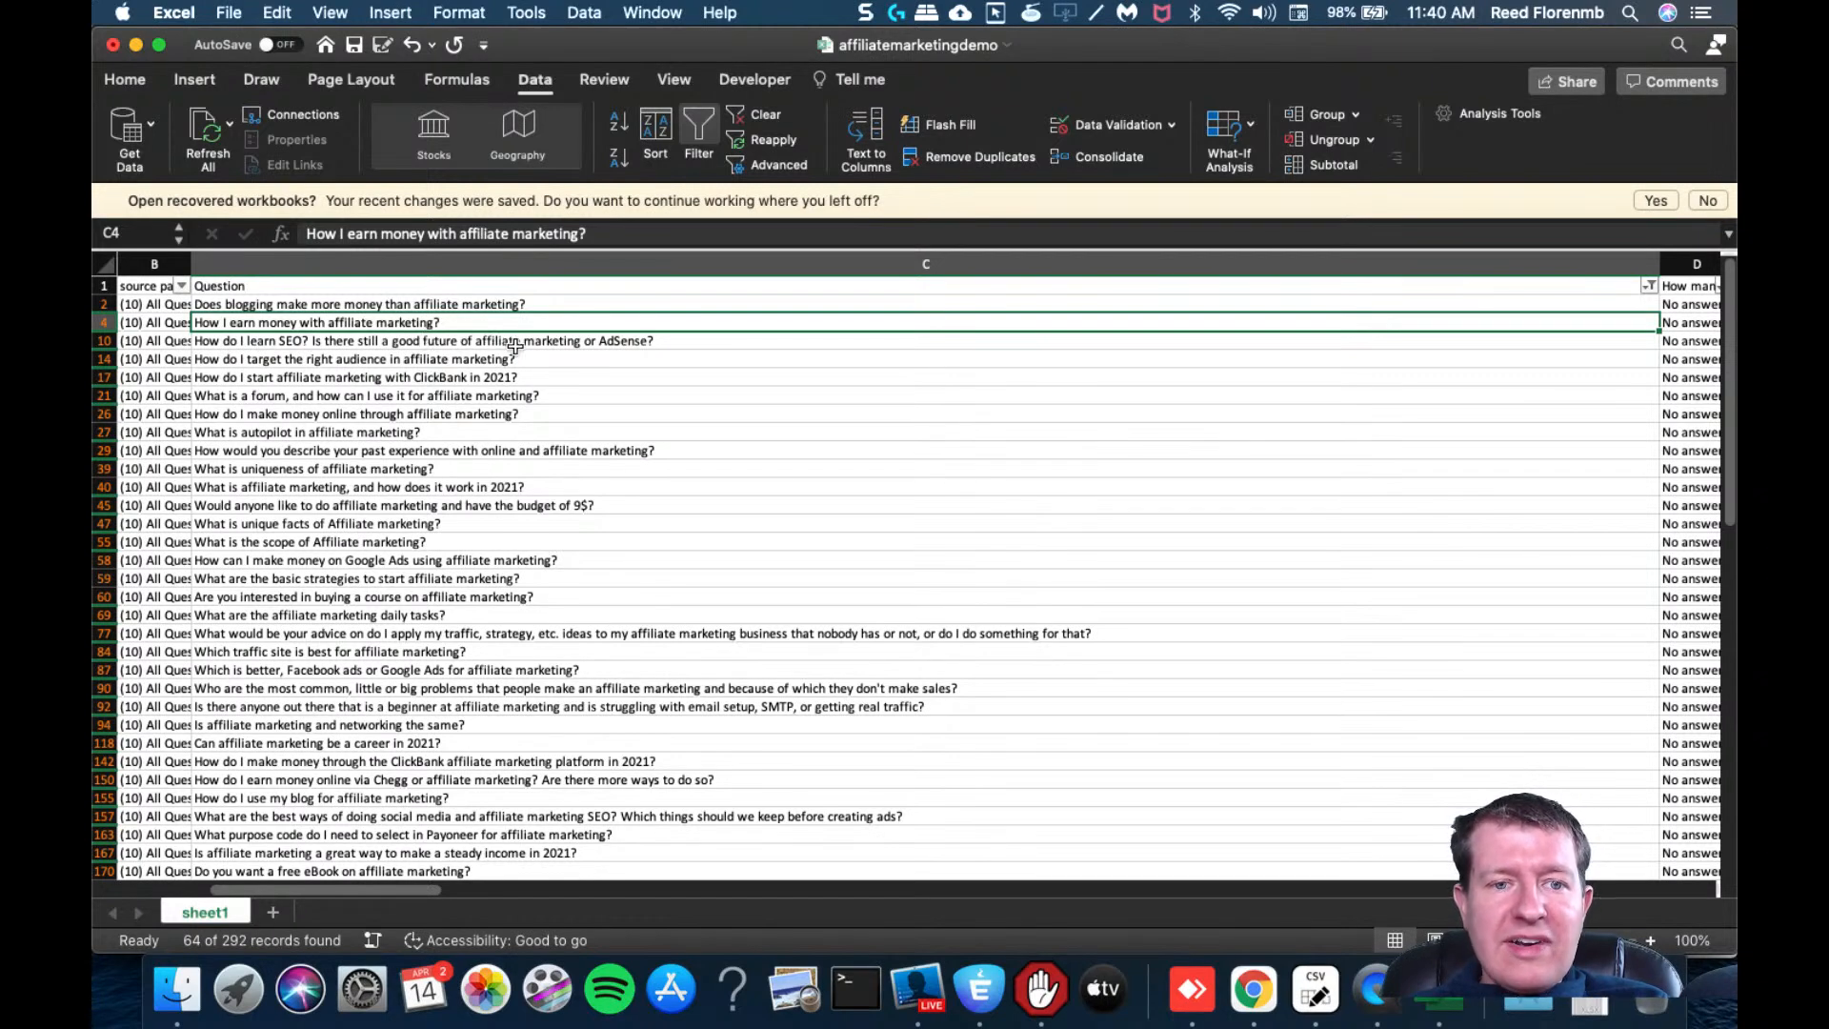
pyautogui.click(315, 523)
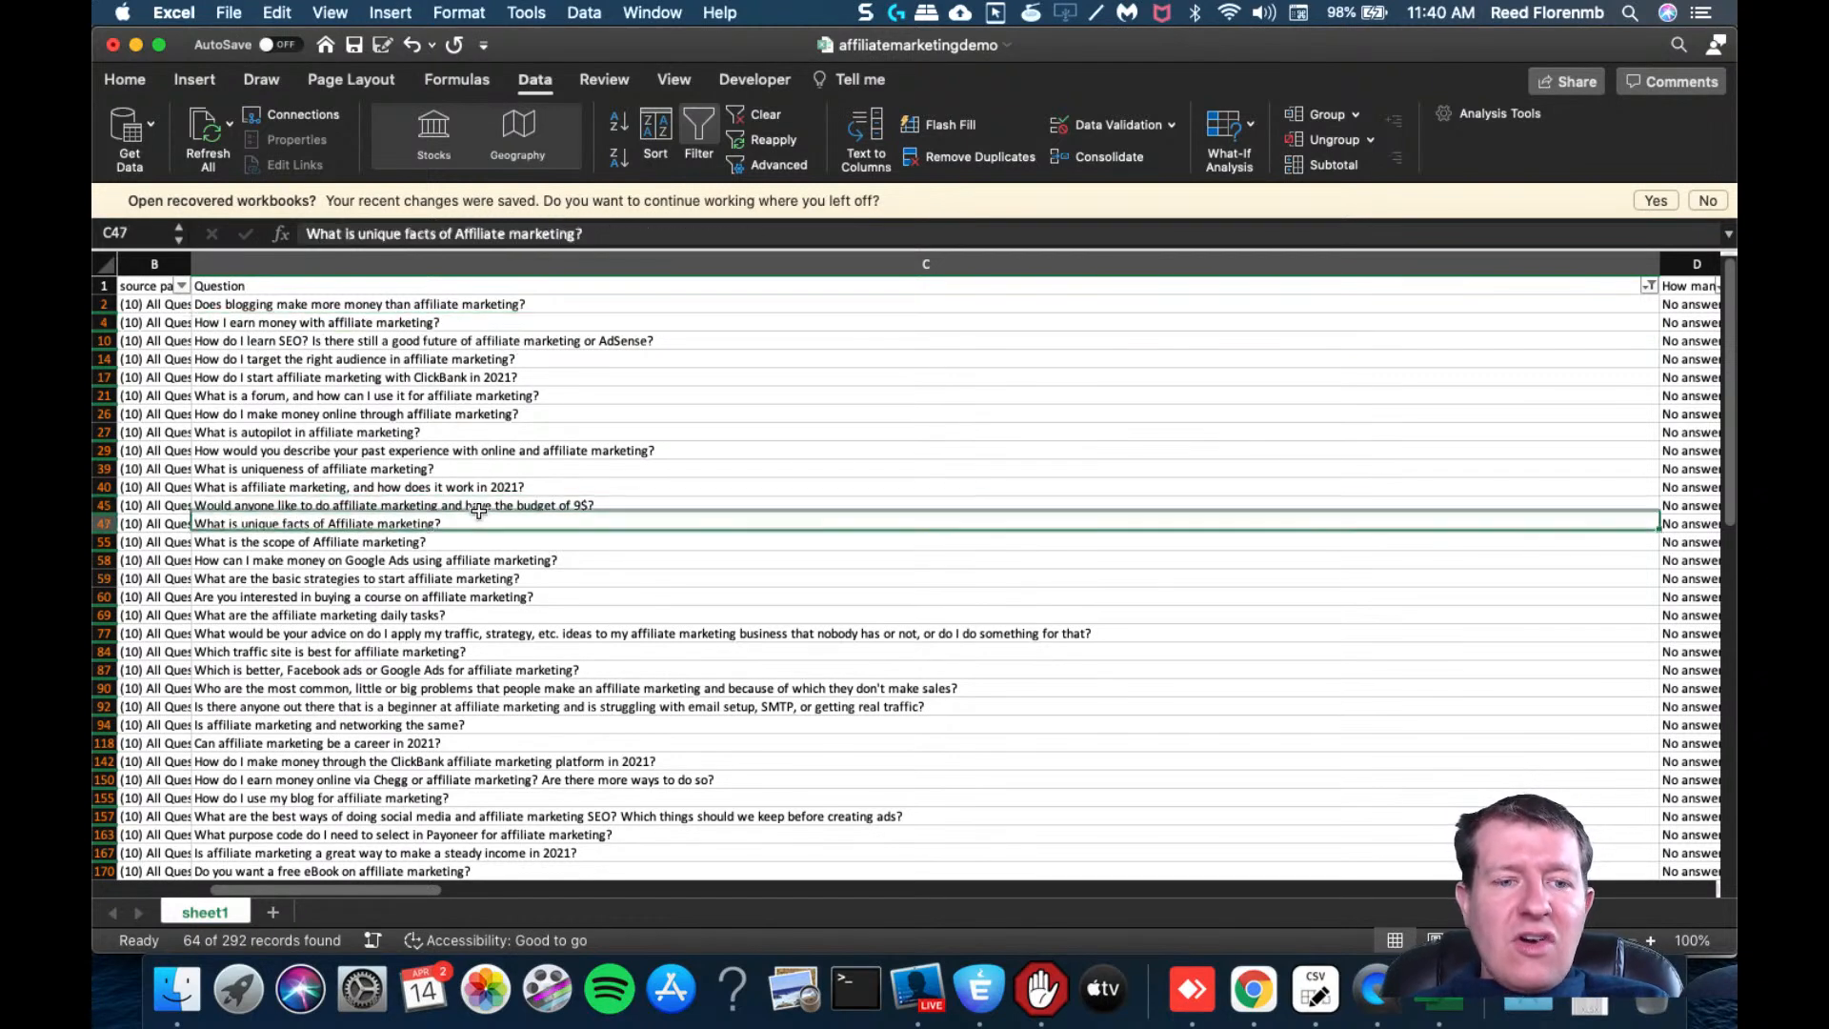